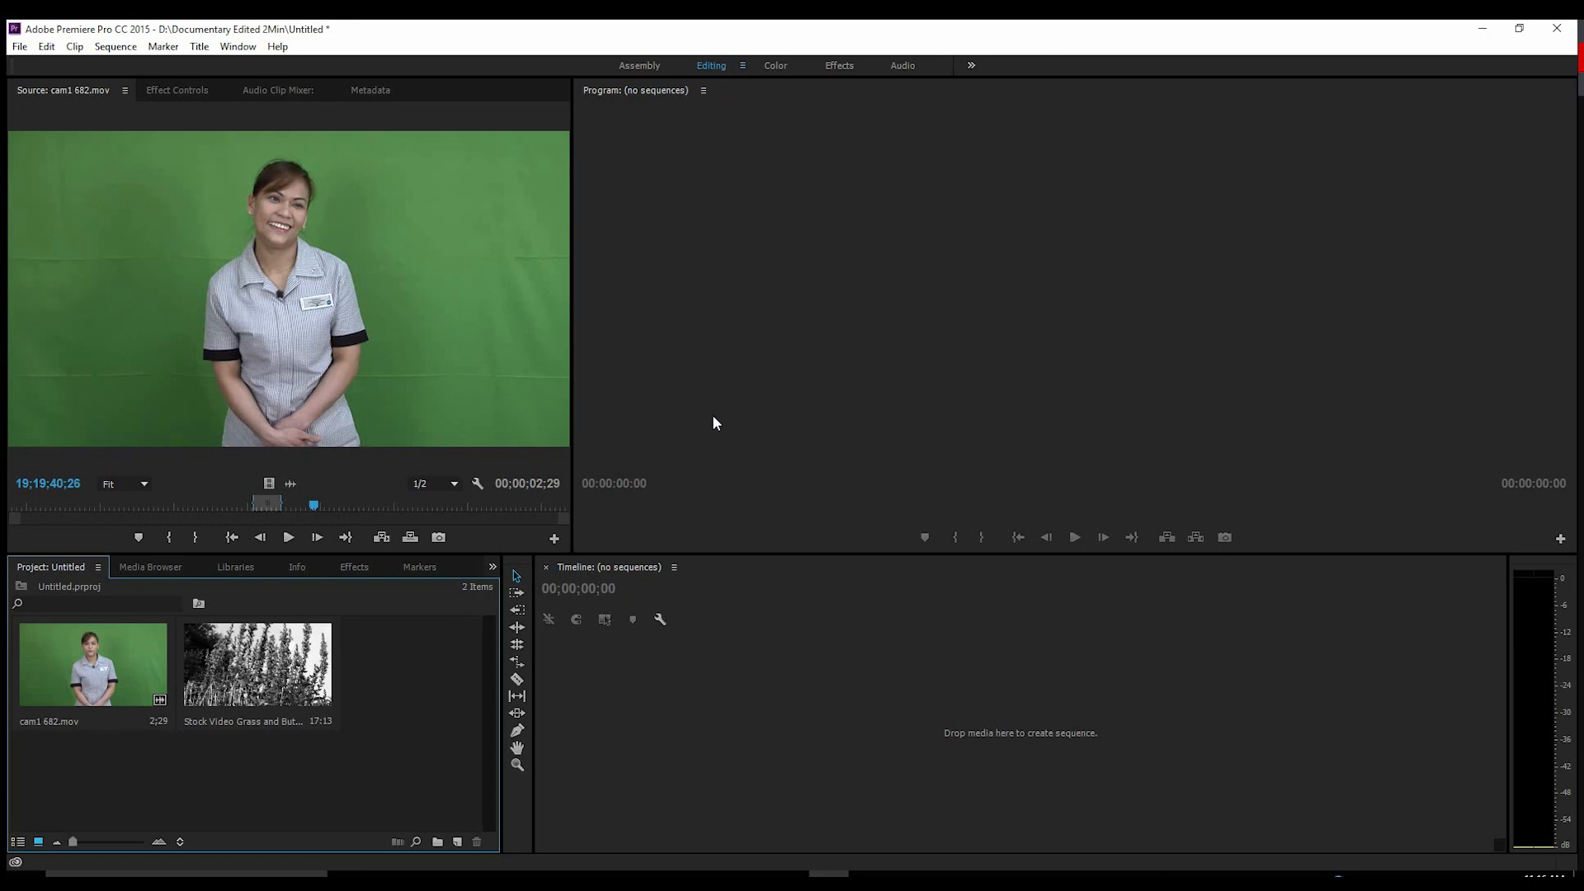
{"action": "mouse_move", "coordinate": [675, 405]}
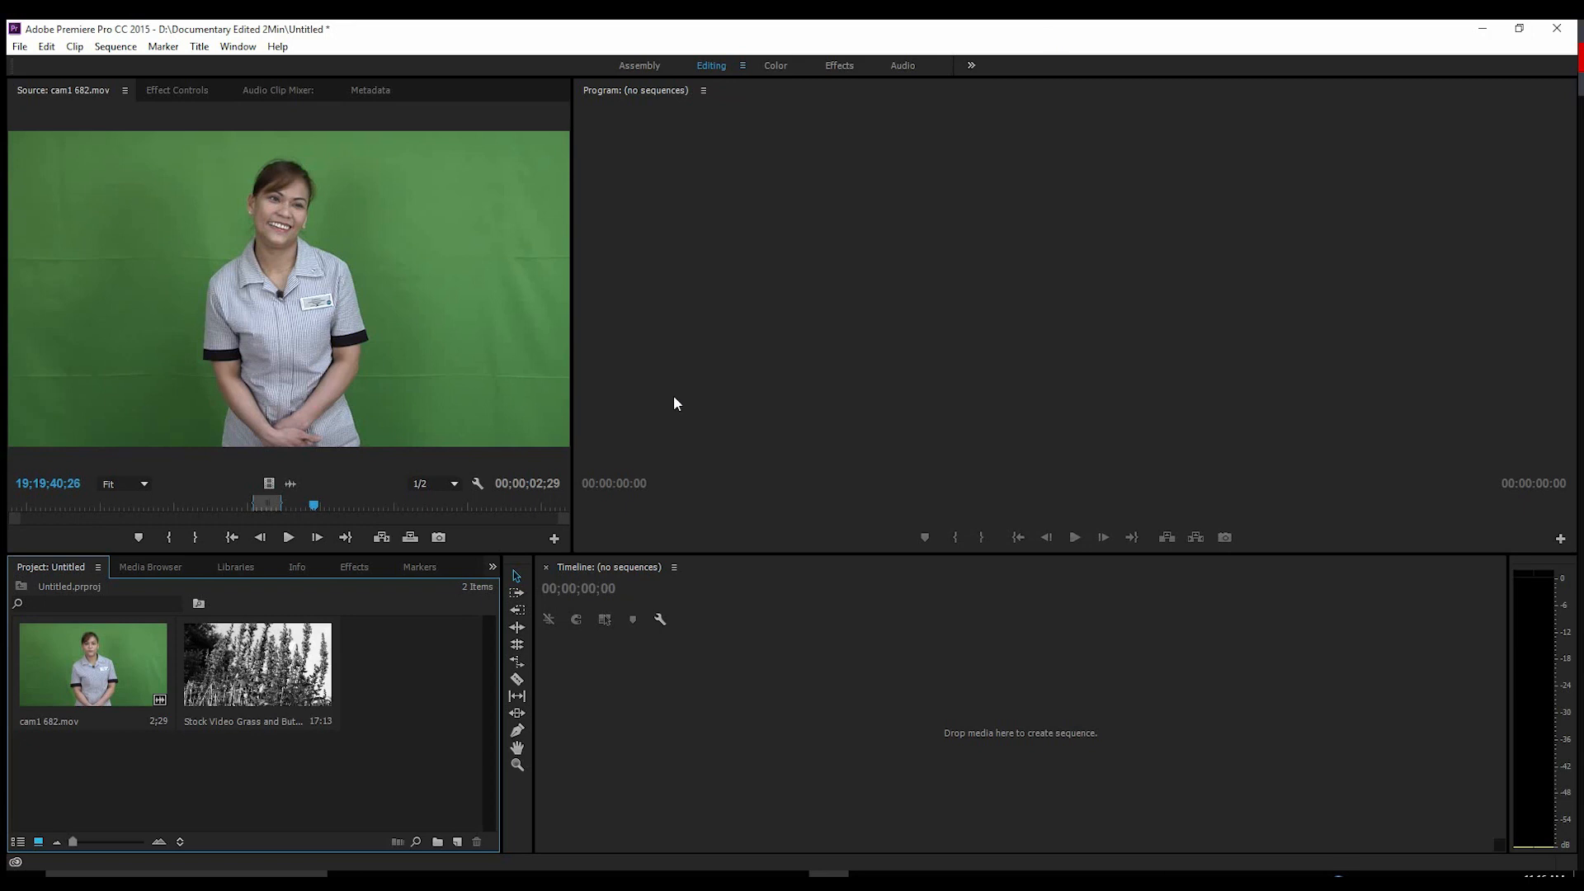
{"action": "mouse_move", "coordinate": [402, 698]}
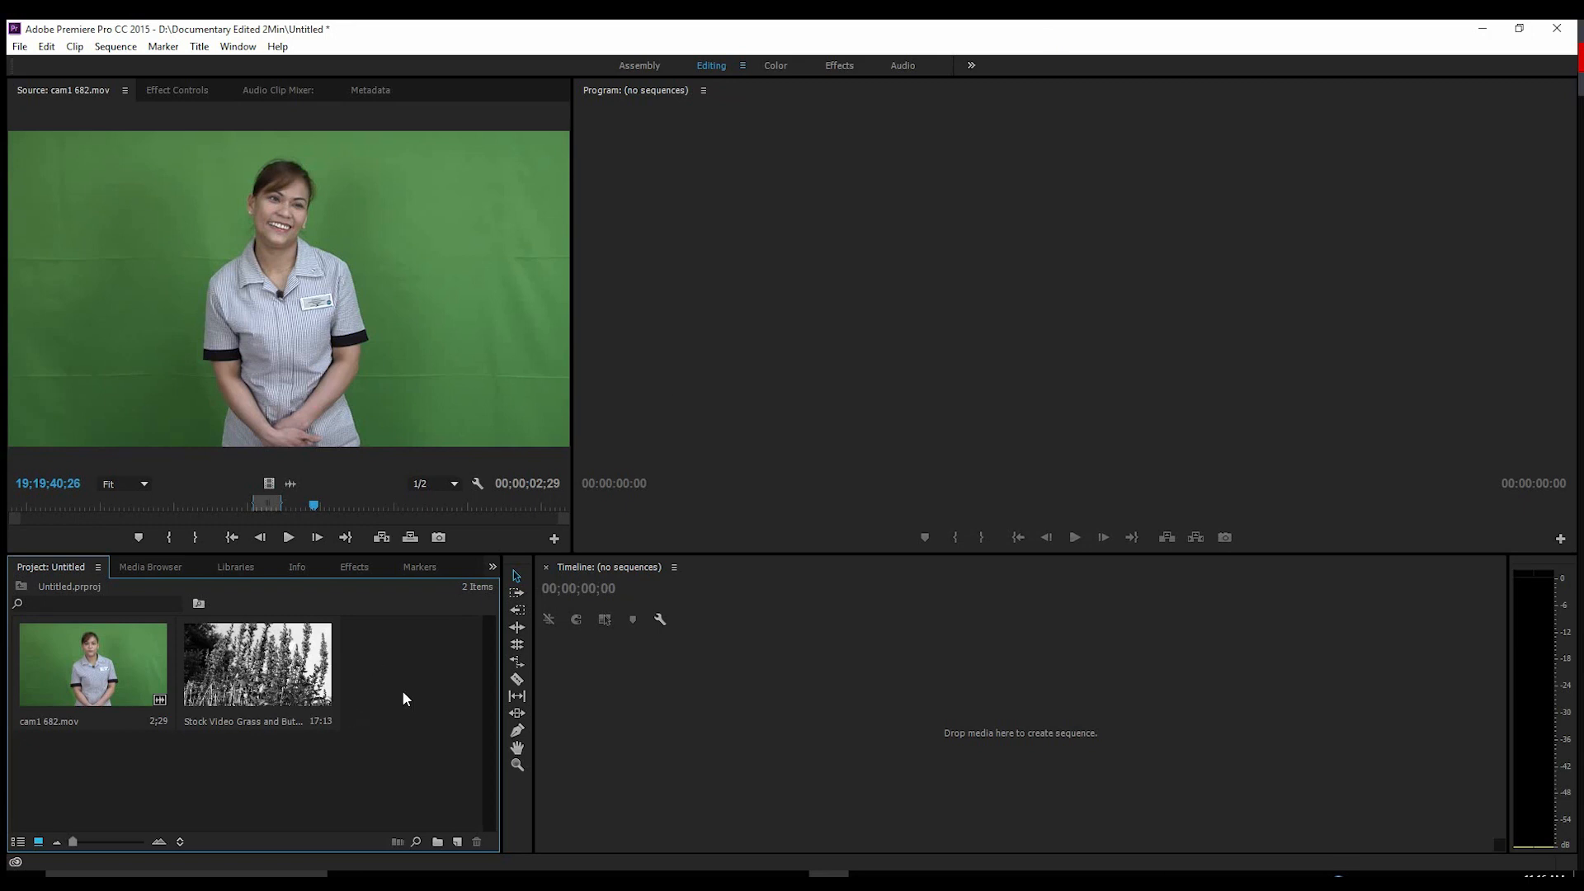
{"action": "mouse_move", "coordinate": [213, 728]}
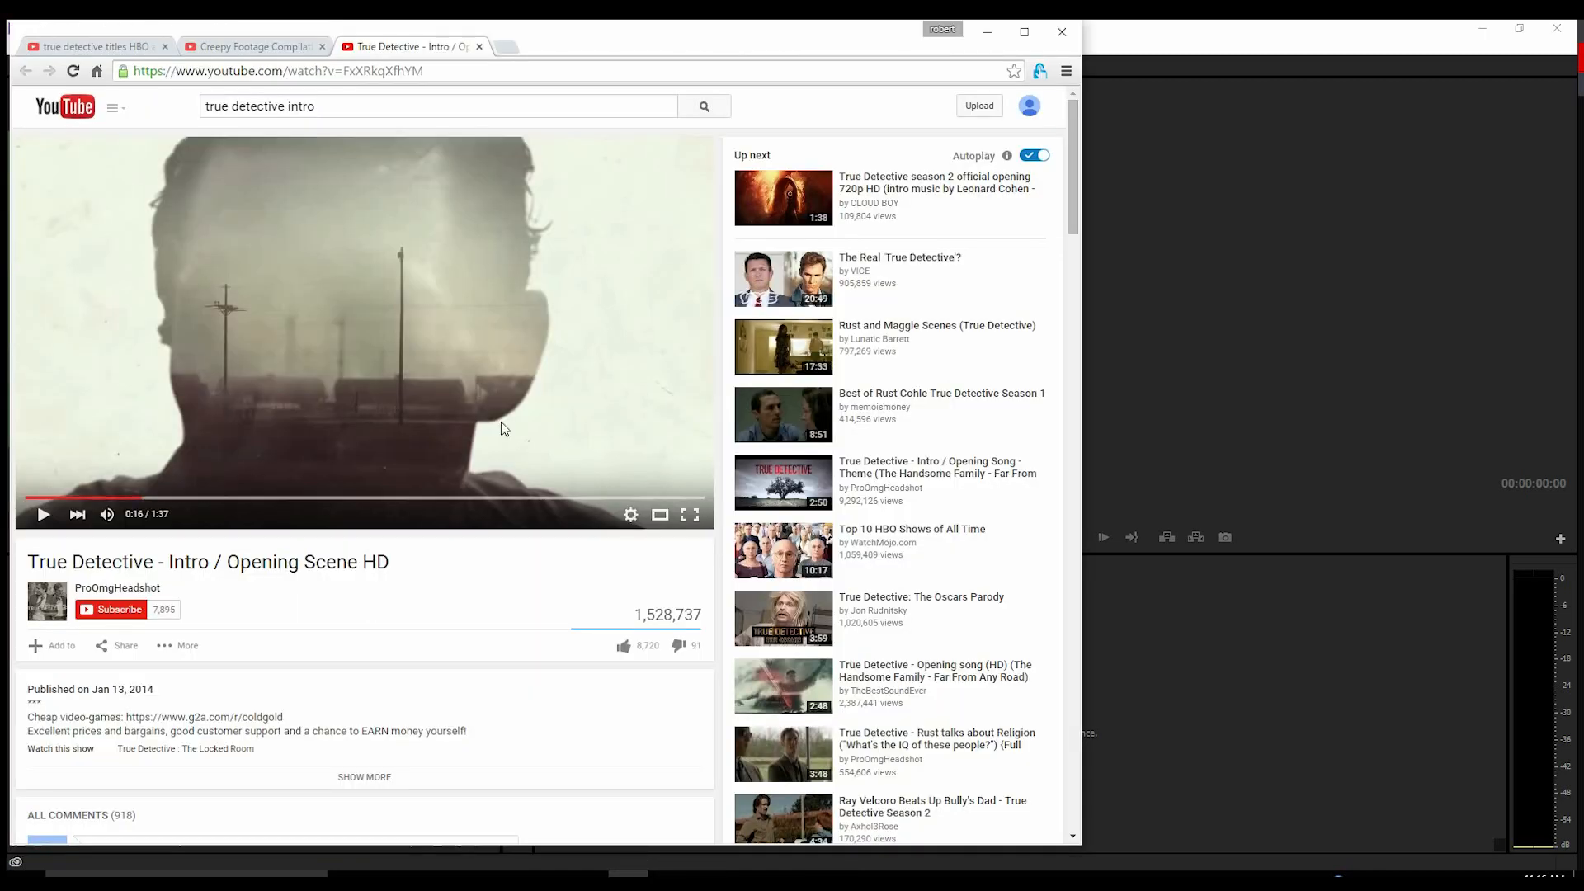
{"action": "mouse_move", "coordinate": [223, 421]}
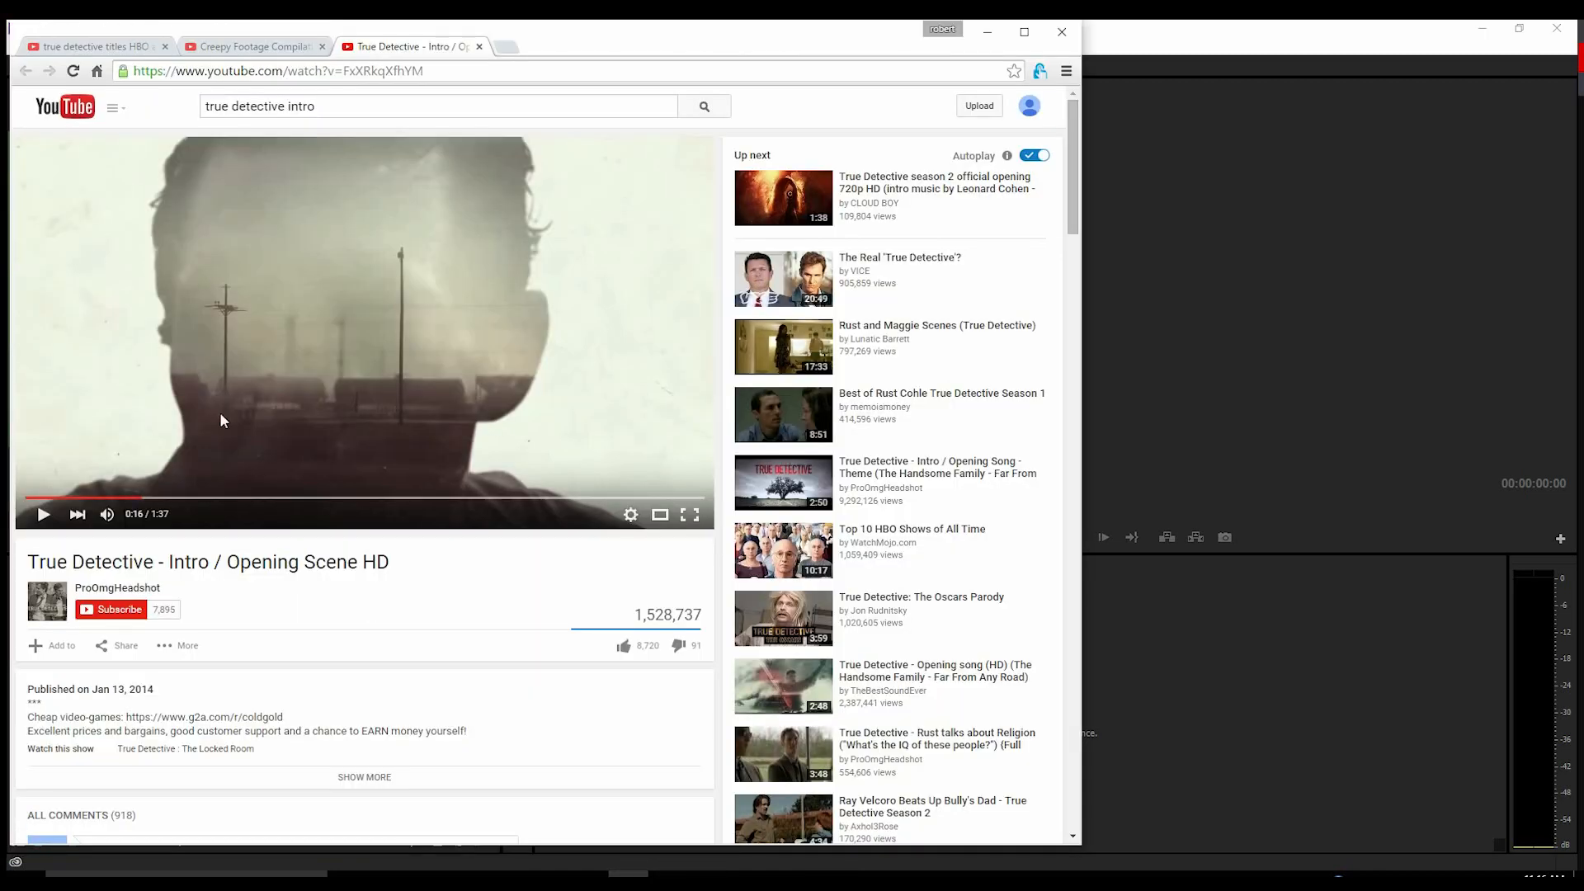
{"action": "mouse_move", "coordinate": [311, 421]}
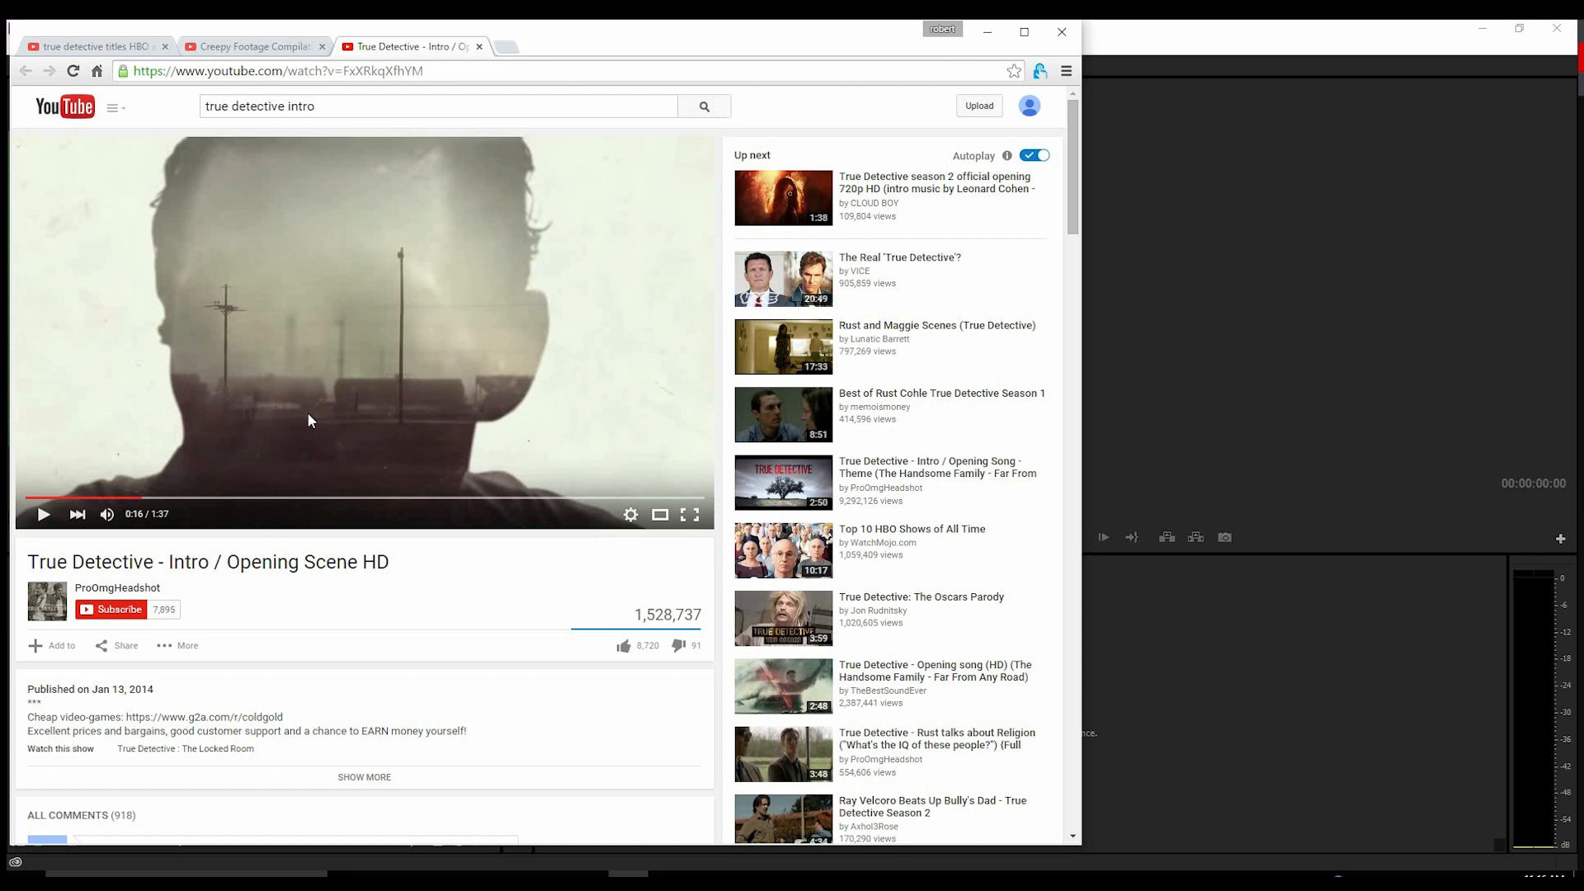
{"action": "mouse_move", "coordinate": [81, 498]}
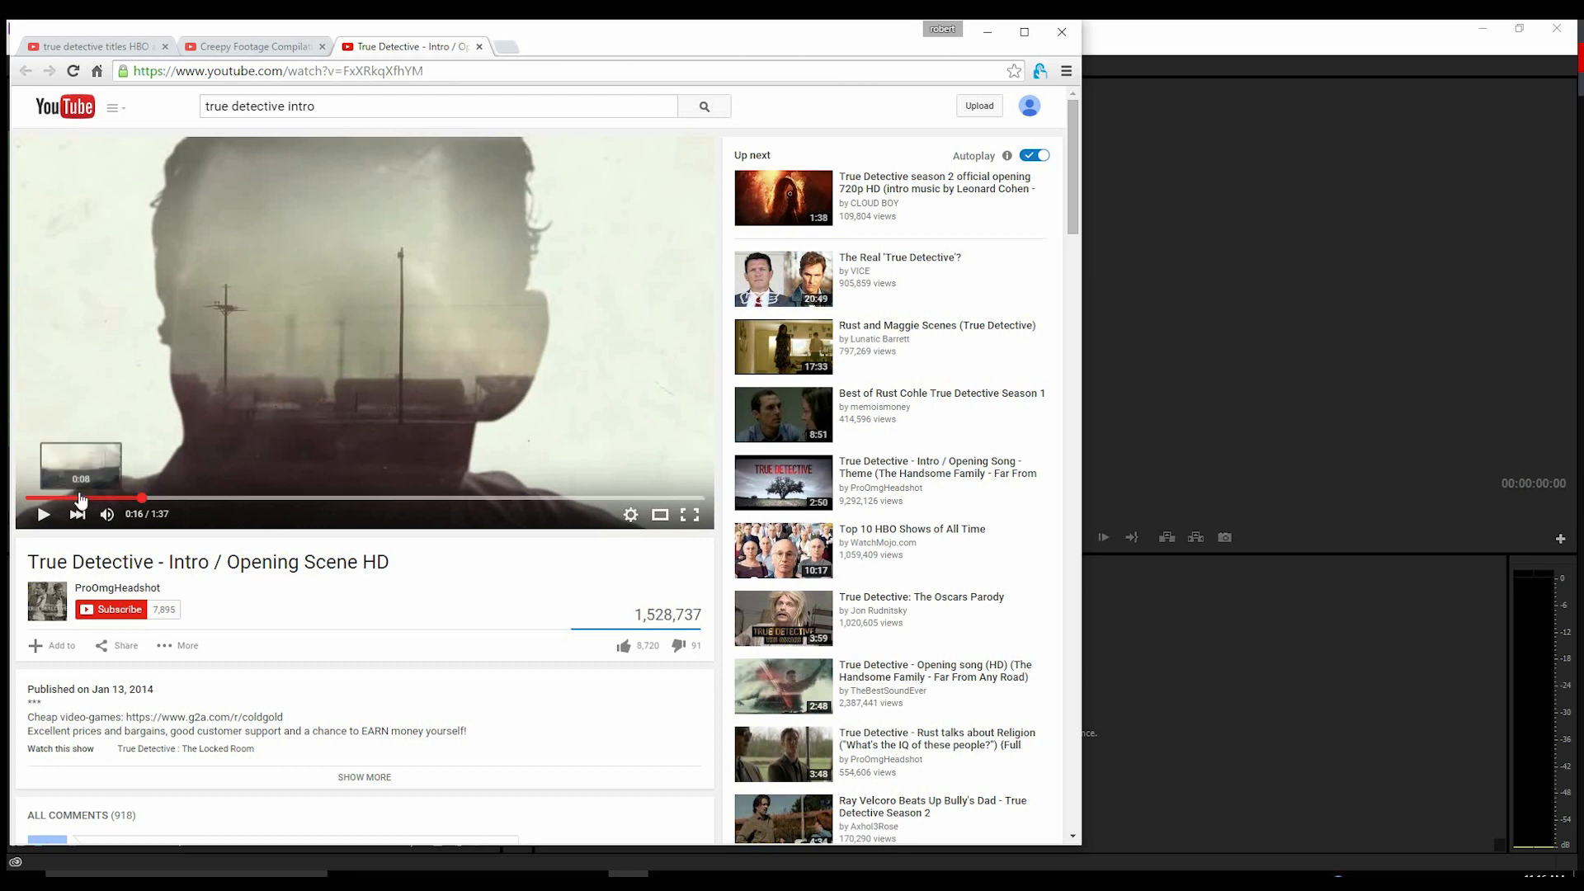
Check the HBO titles tutorial and True Detective intro reference videos in the browser.
{"action": "left_click", "coordinate": [43, 514]}
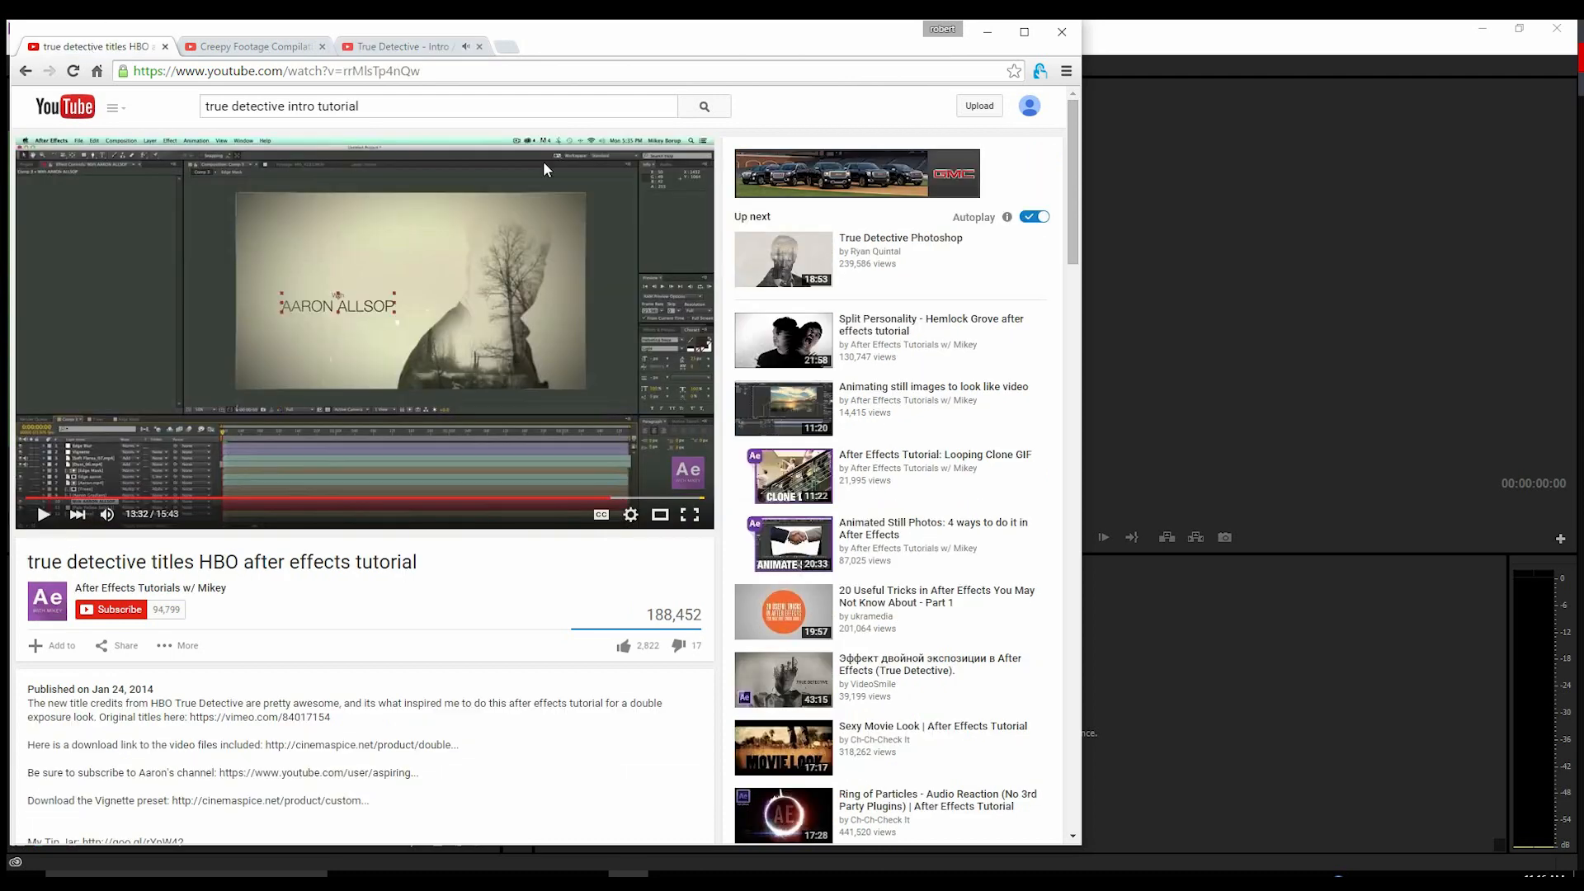
{"action": "mouse_move", "coordinate": [145, 429]}
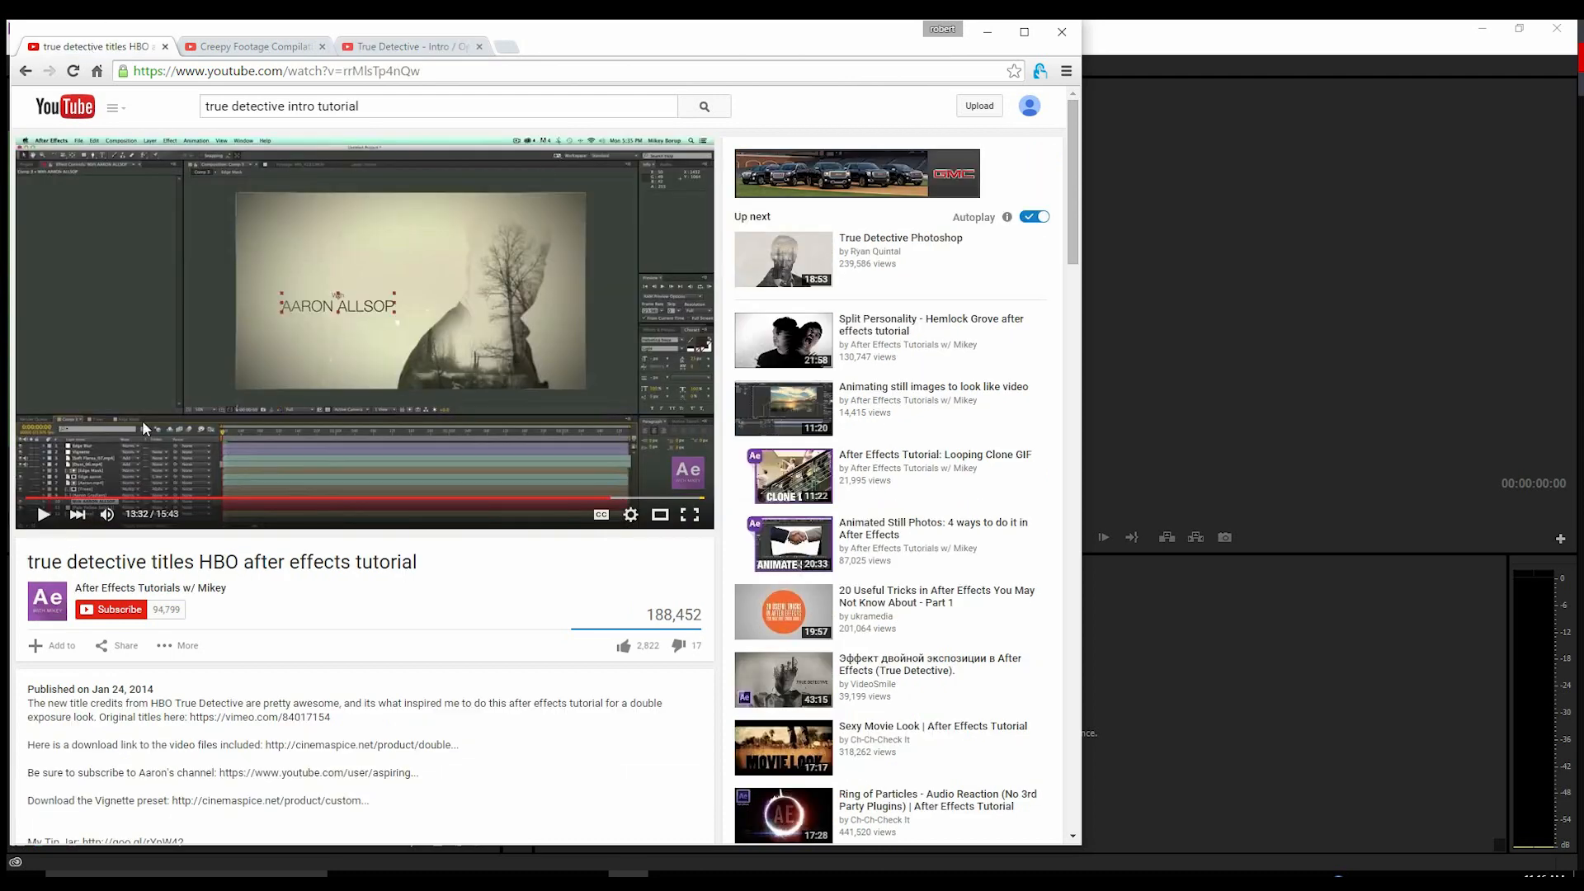
{"action": "mouse_move", "coordinate": [382, 438]}
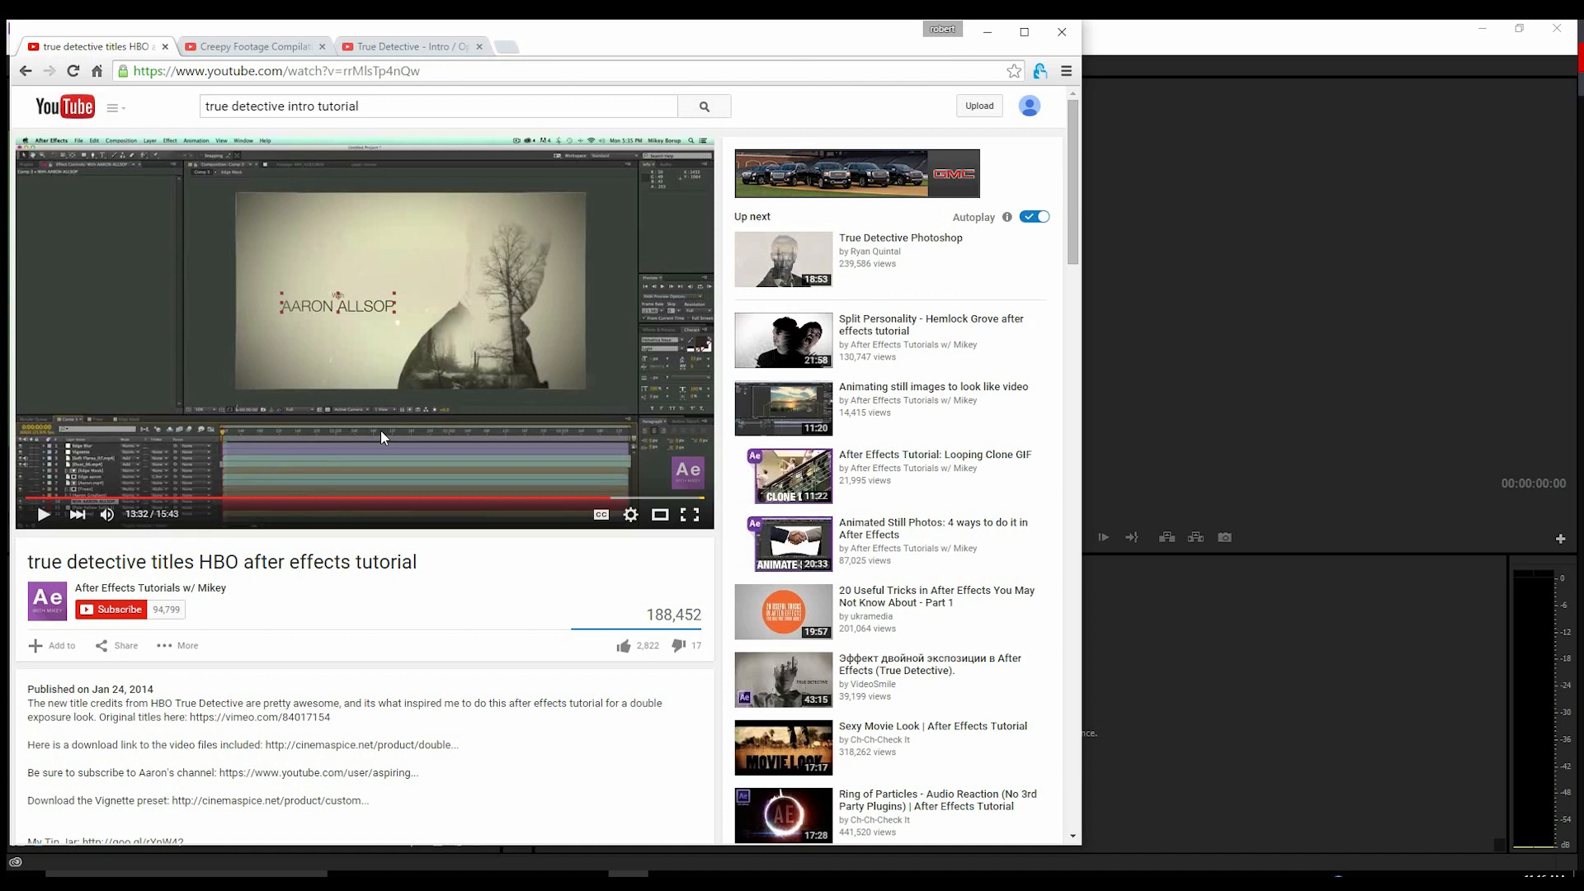
{"action": "mouse_move", "coordinate": [262, 403]}
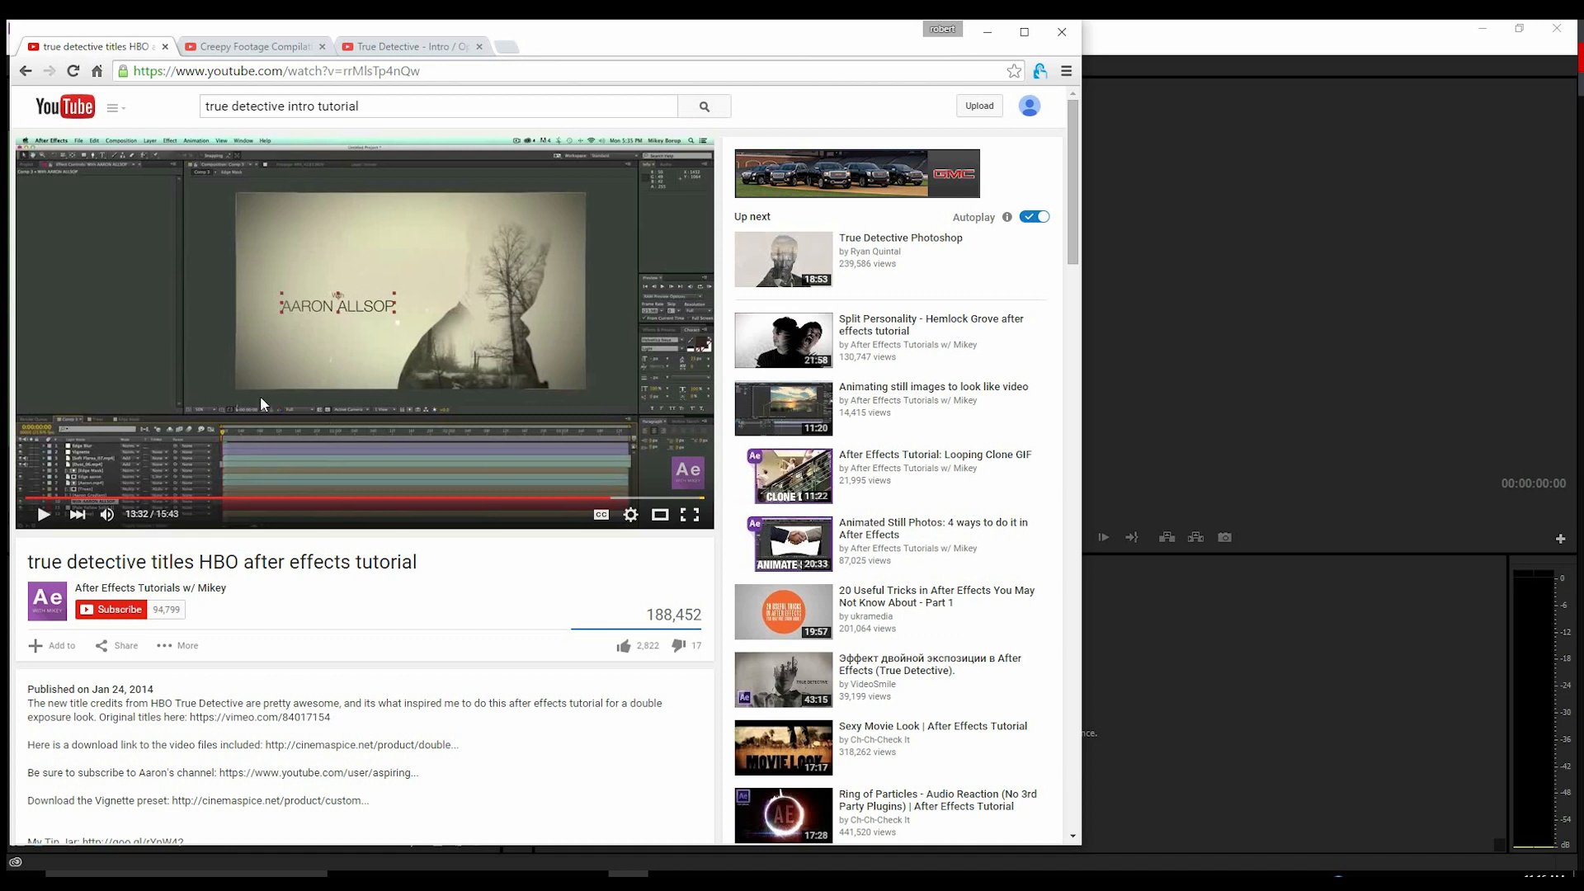
{"action": "mouse_move", "coordinate": [314, 345]}
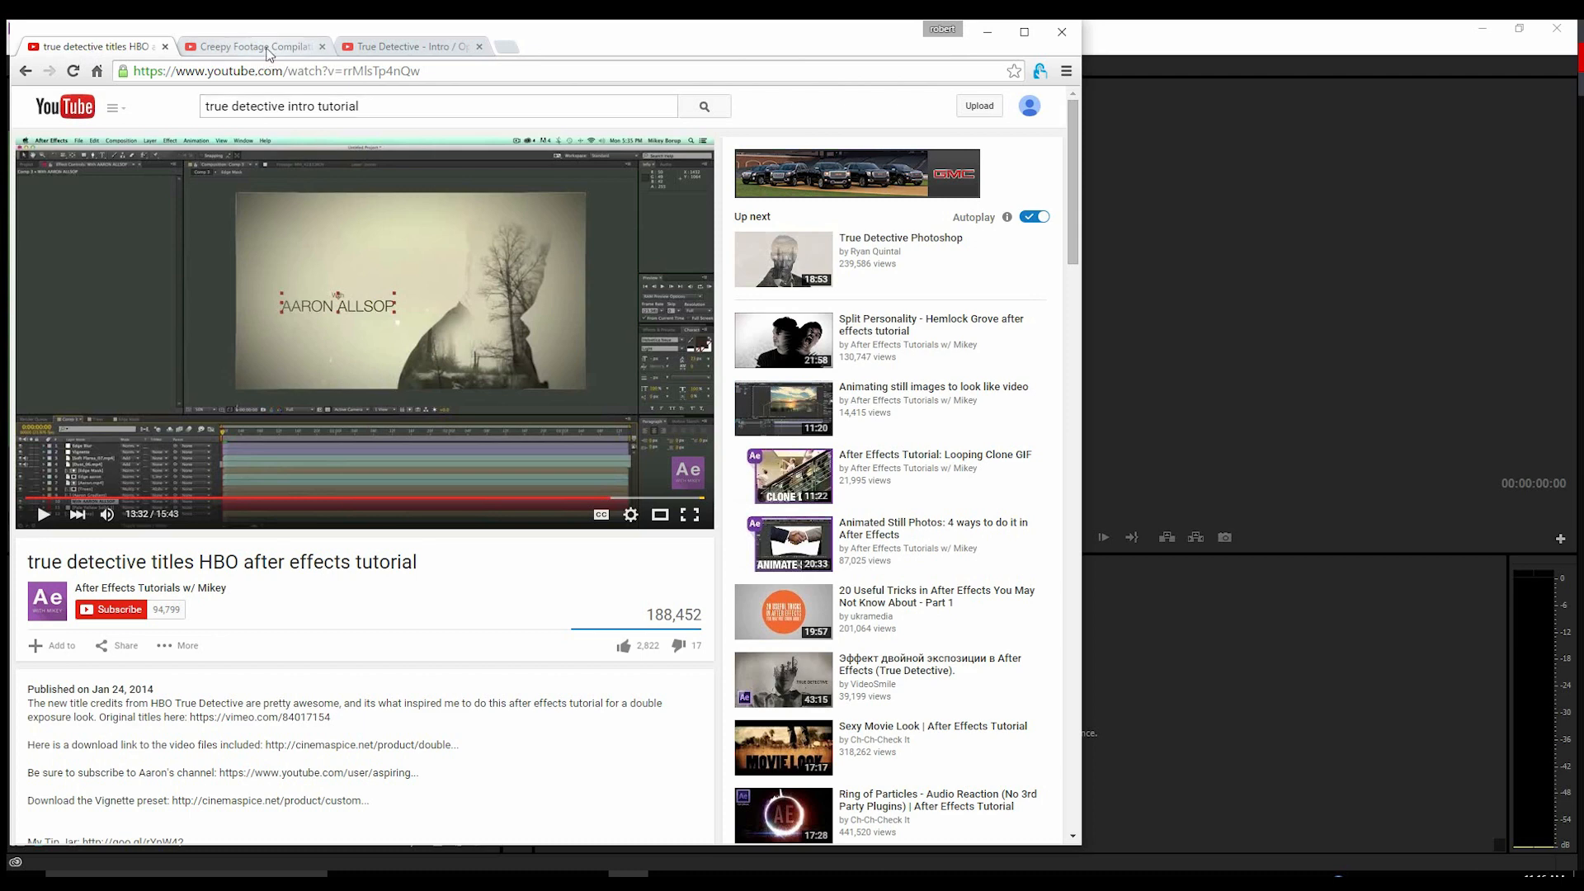
{"action": "left_click", "coordinate": [409, 46]}
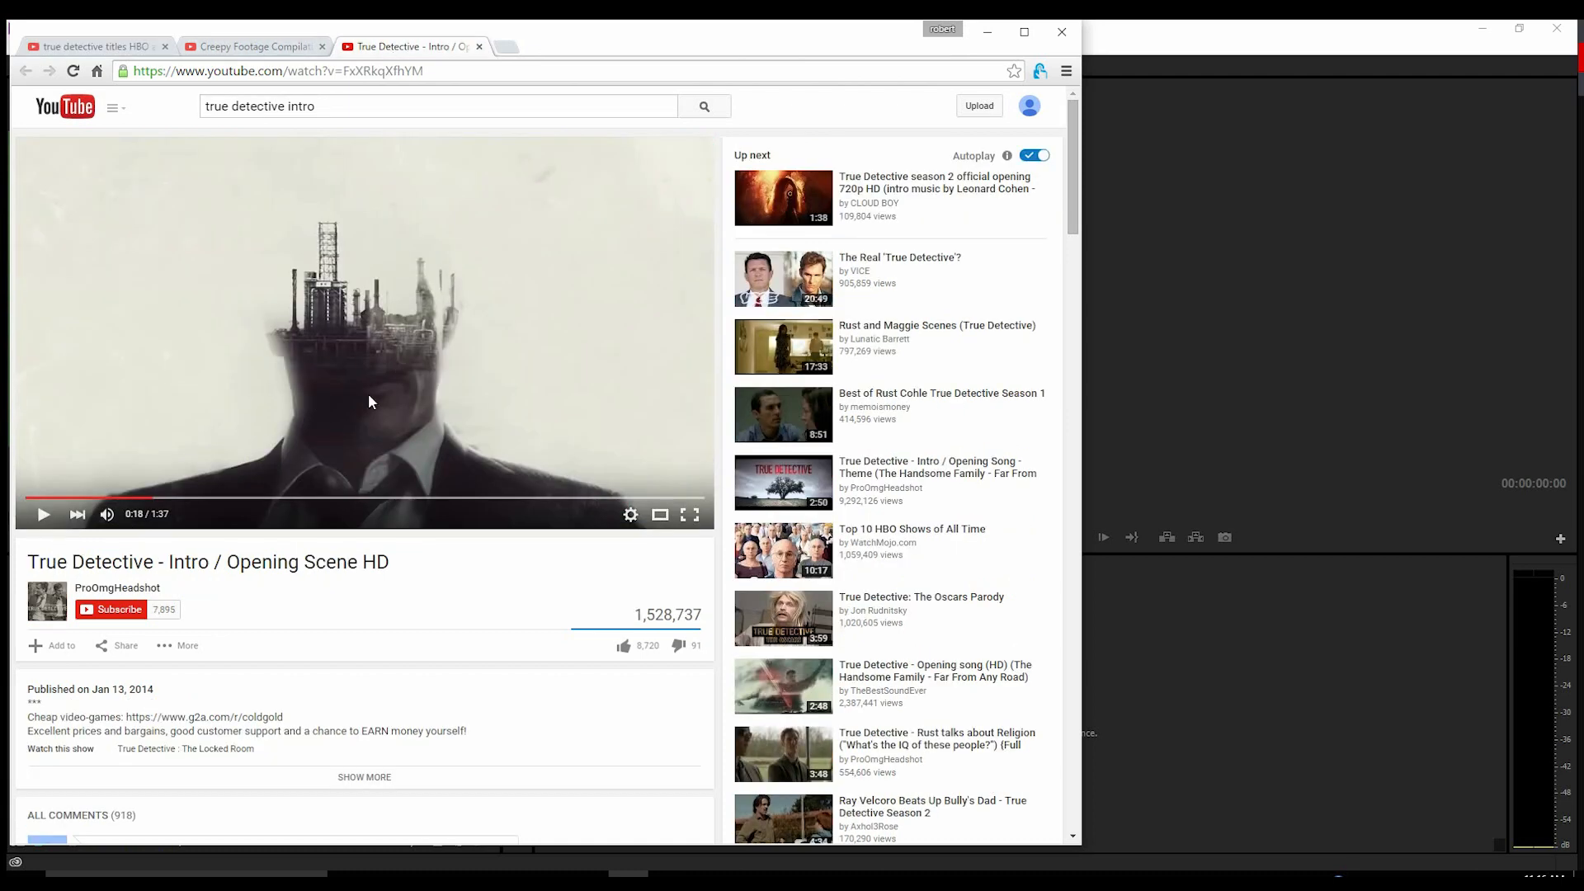
{"action": "mouse_move", "coordinate": [1221, 727]}
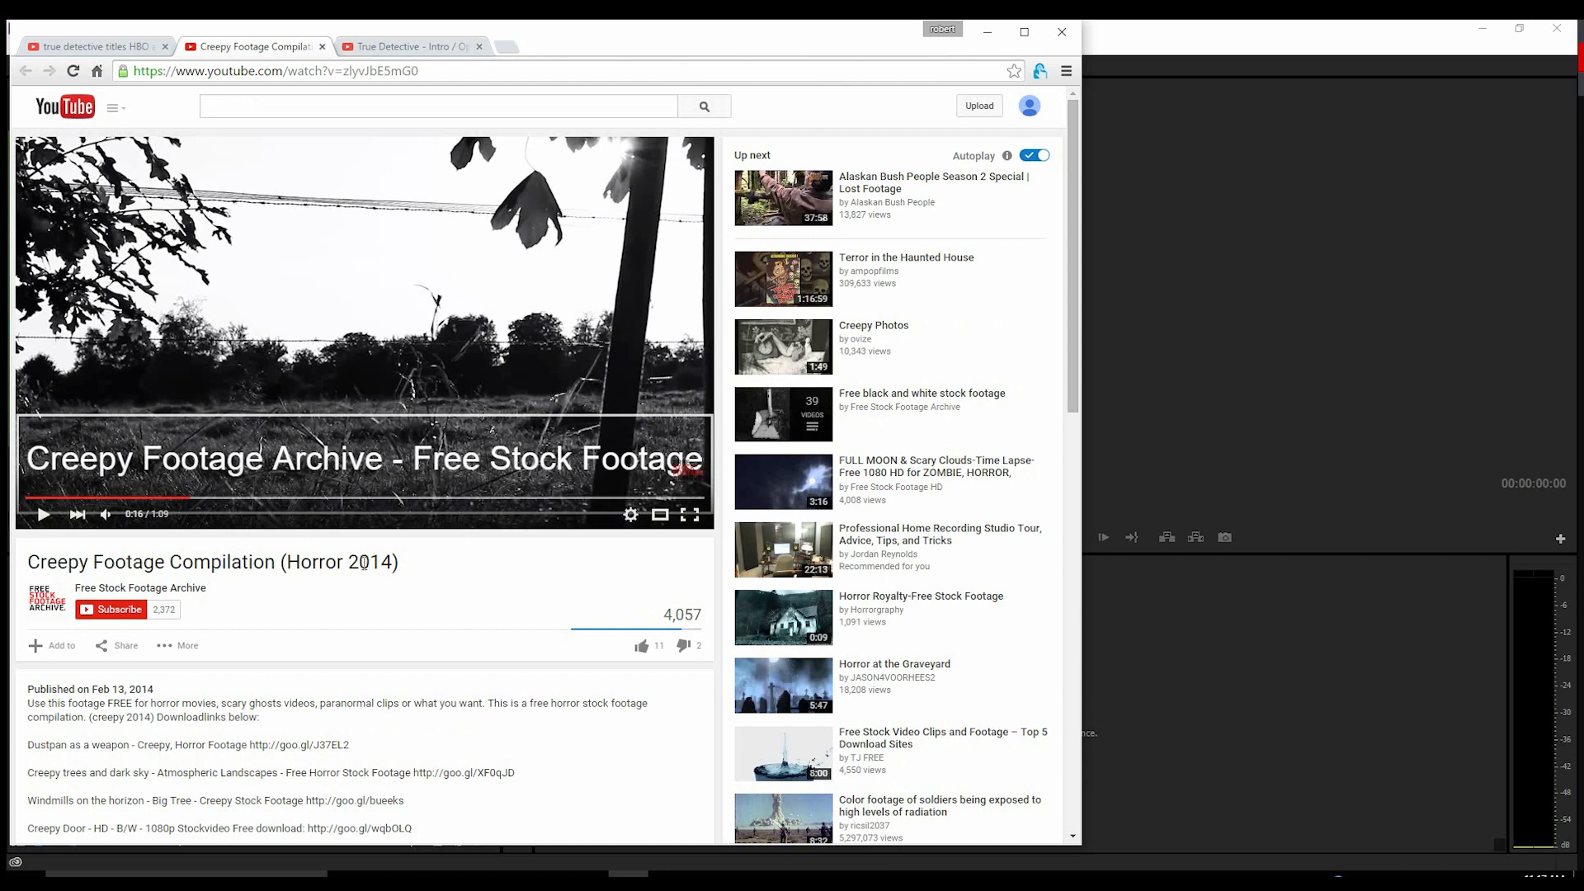
{"action": "mouse_move", "coordinate": [398, 604]}
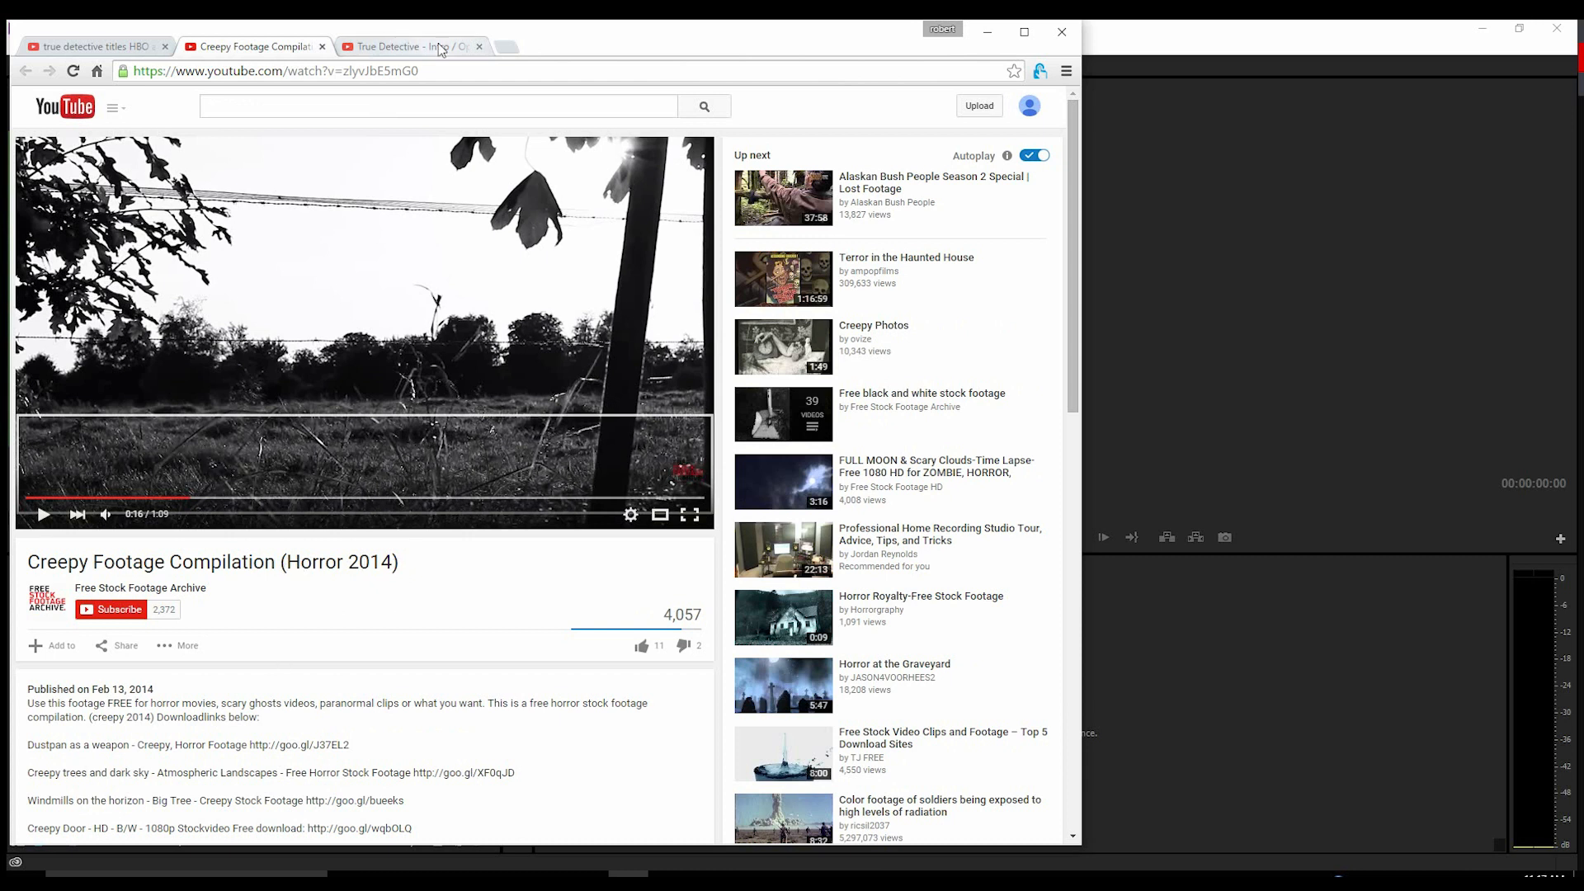
{"action": "left_click", "coordinate": [410, 47]}
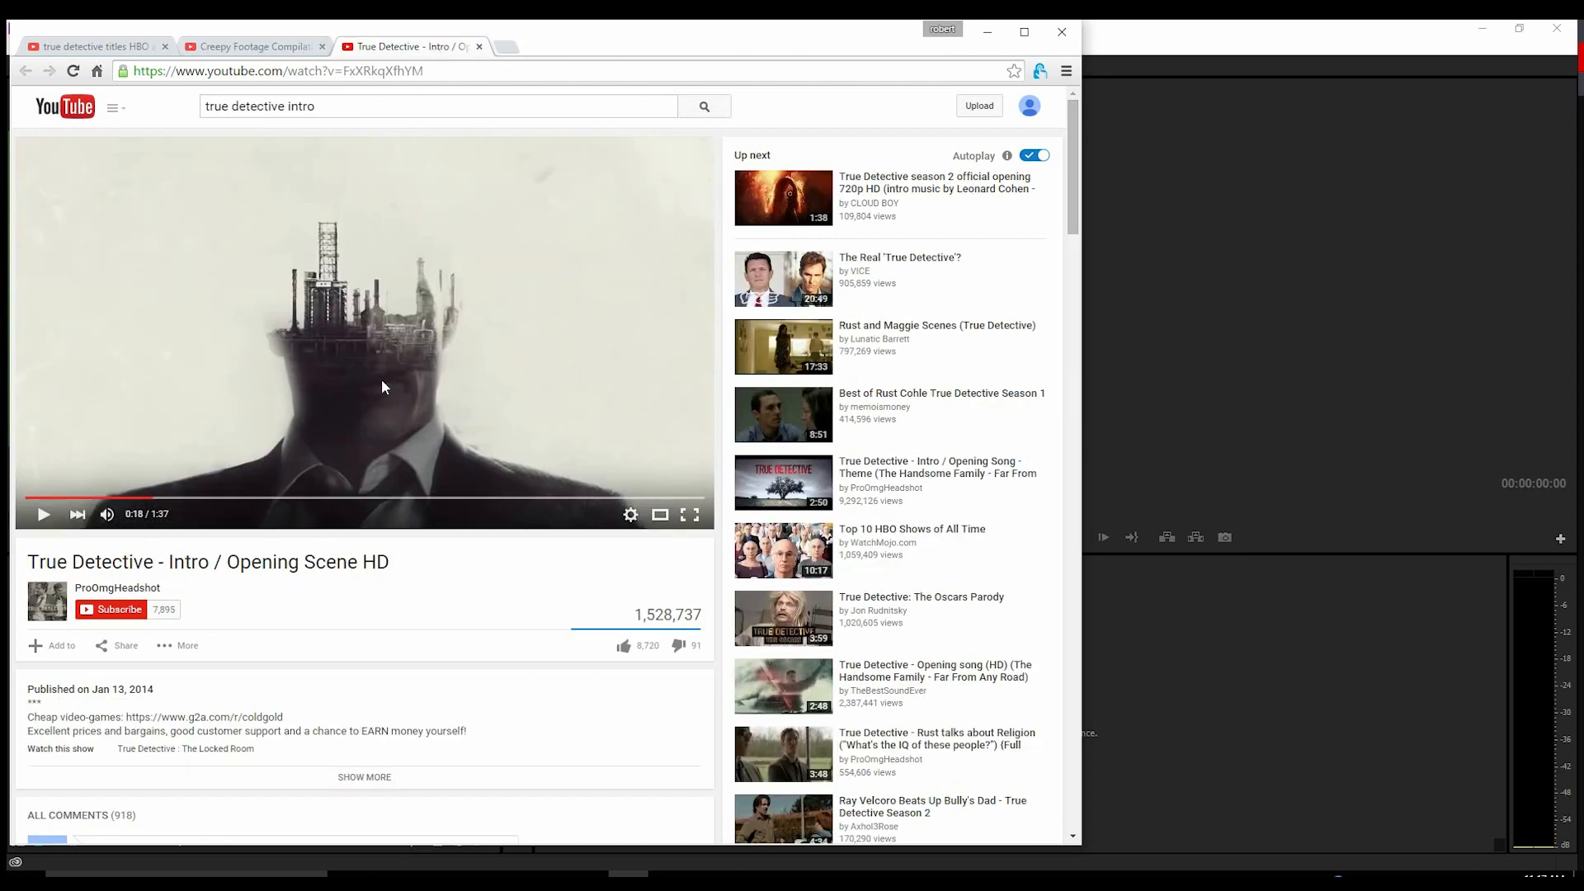
{"action": "mouse_move", "coordinate": [1119, 637]}
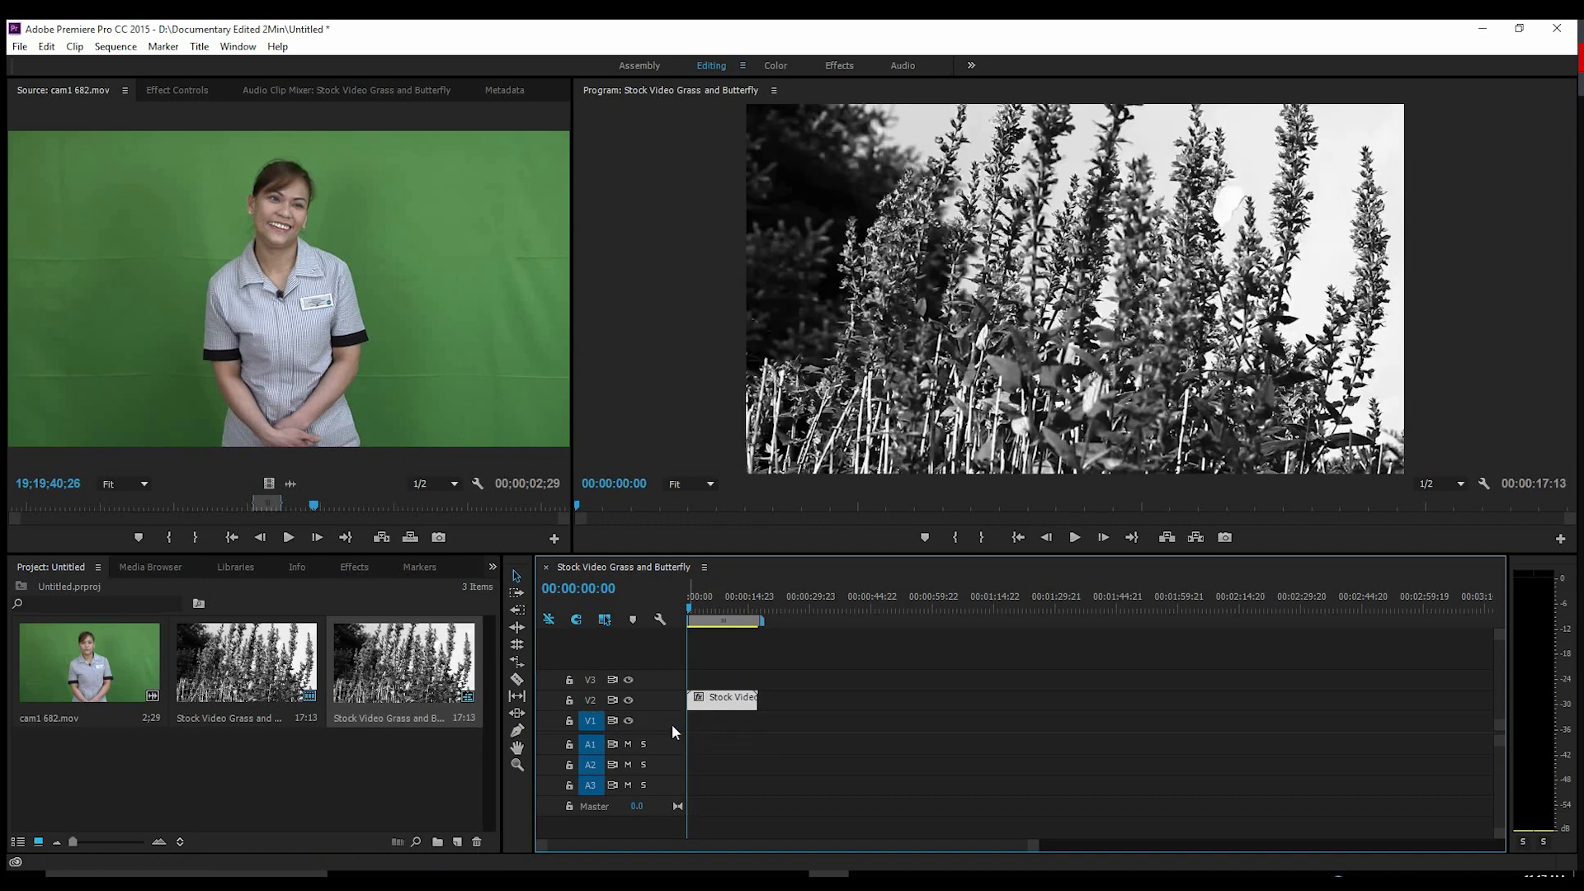
Target V2 for the grass sequence and place cam1 682.mov on V3 above it.
{"action": "left_click", "coordinate": [590, 700]}
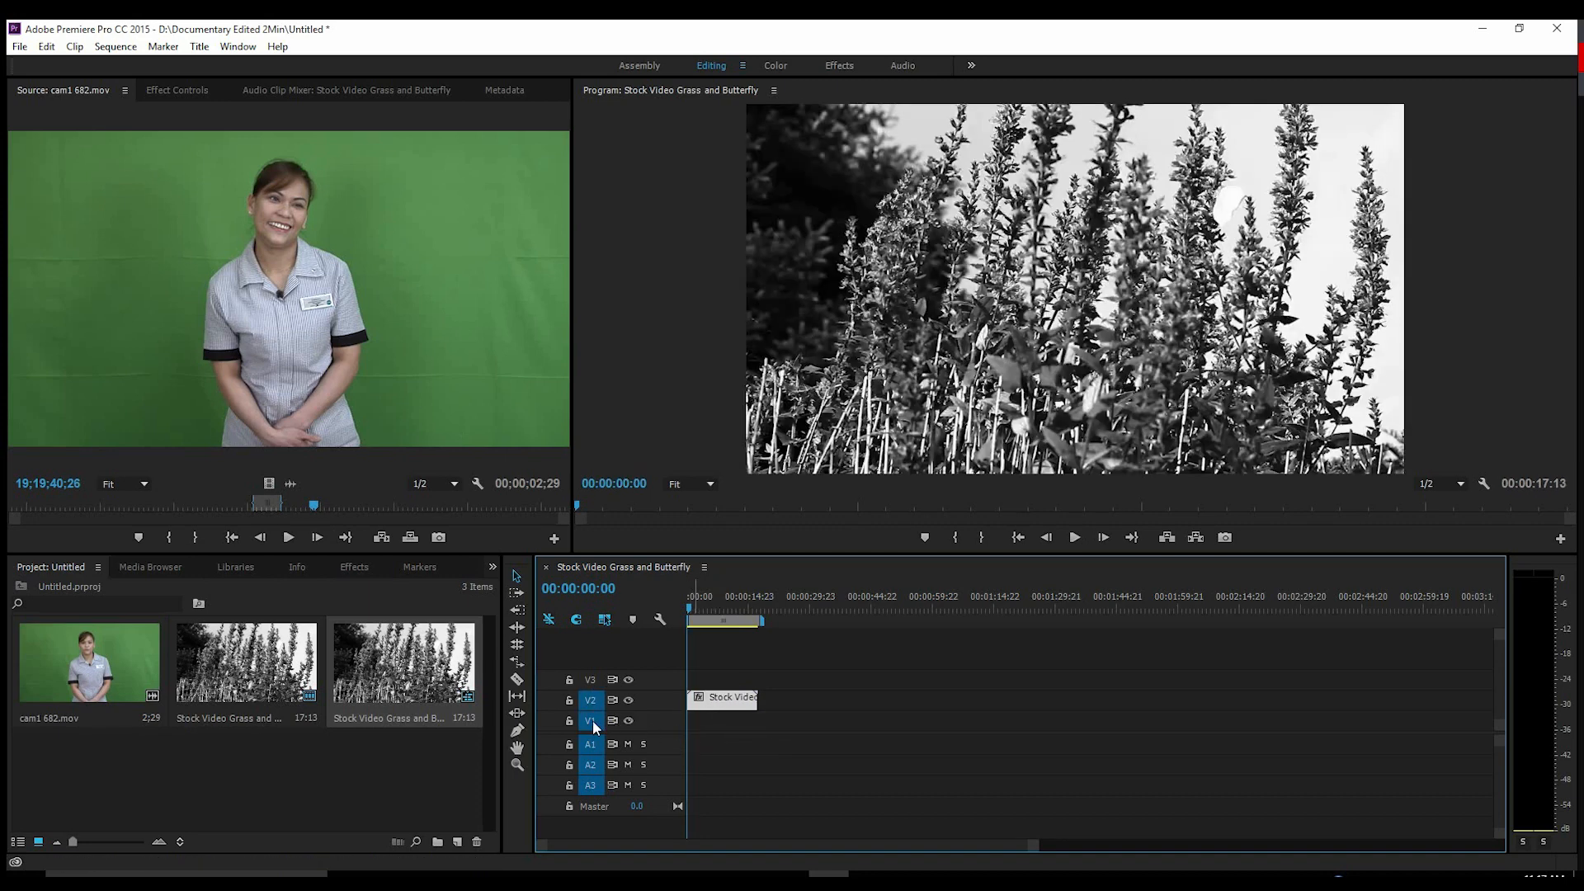
{"action": "left_click", "coordinate": [749, 733]}
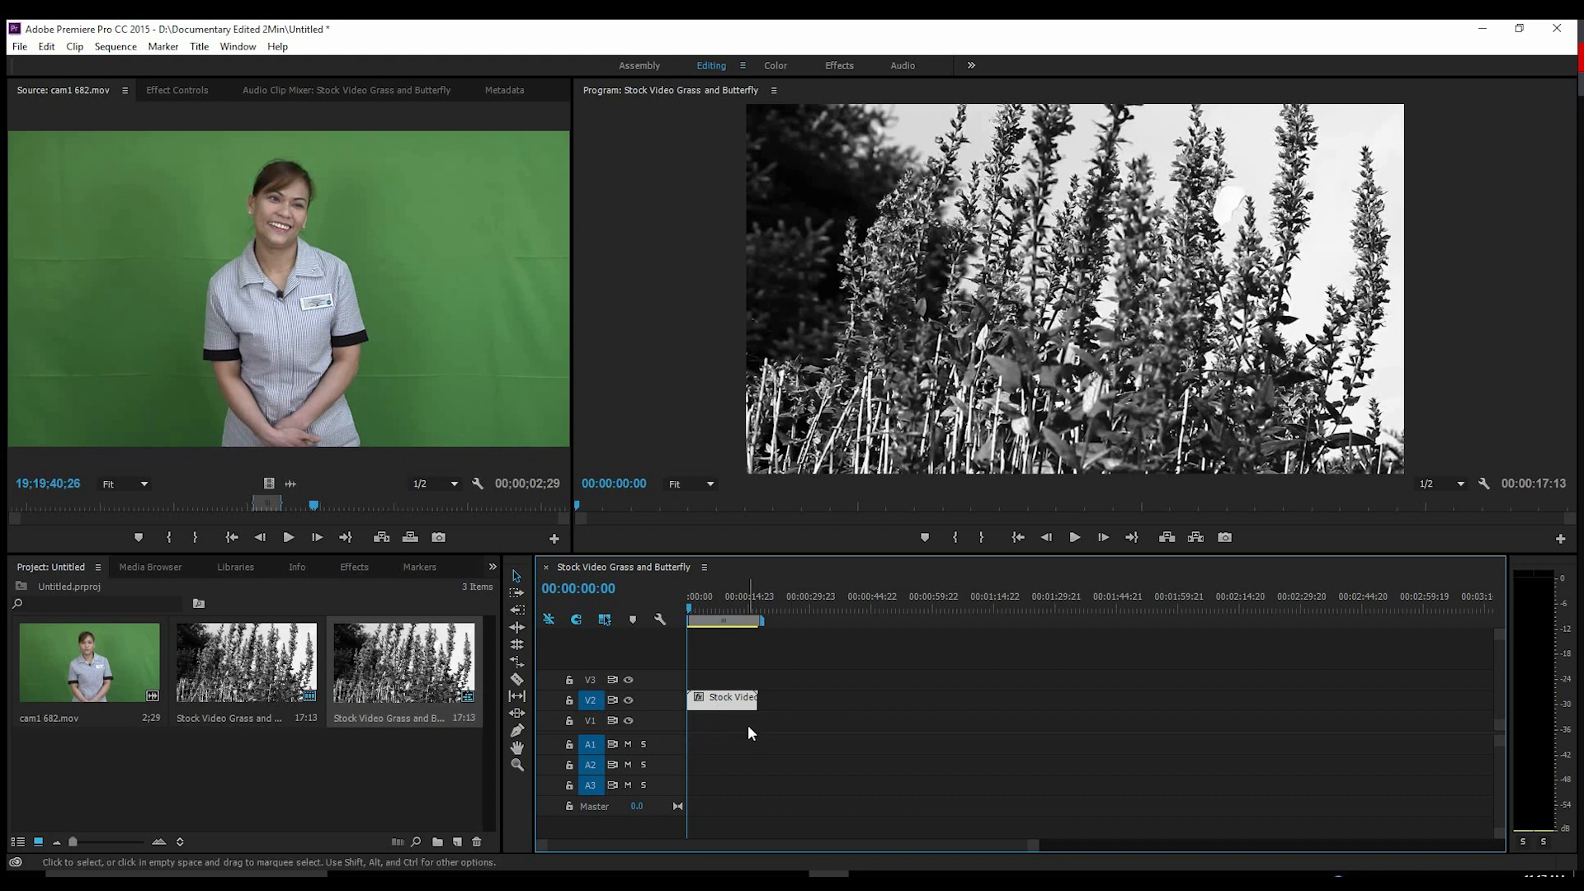
{"action": "mouse_move", "coordinate": [721, 718]}
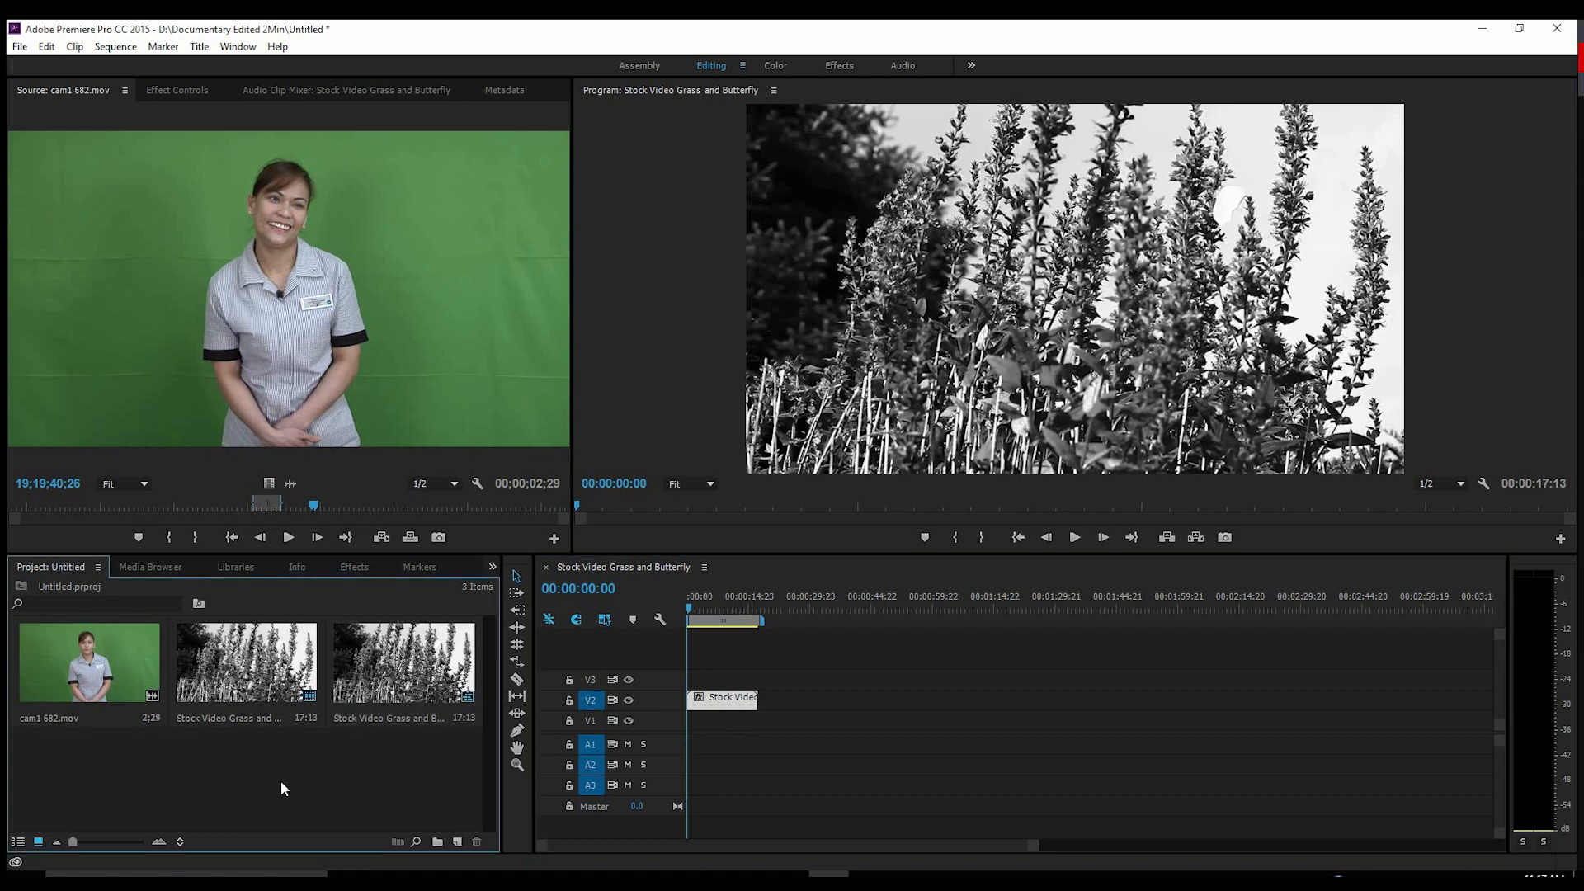
{"action": "left_click", "coordinate": [90, 661]}
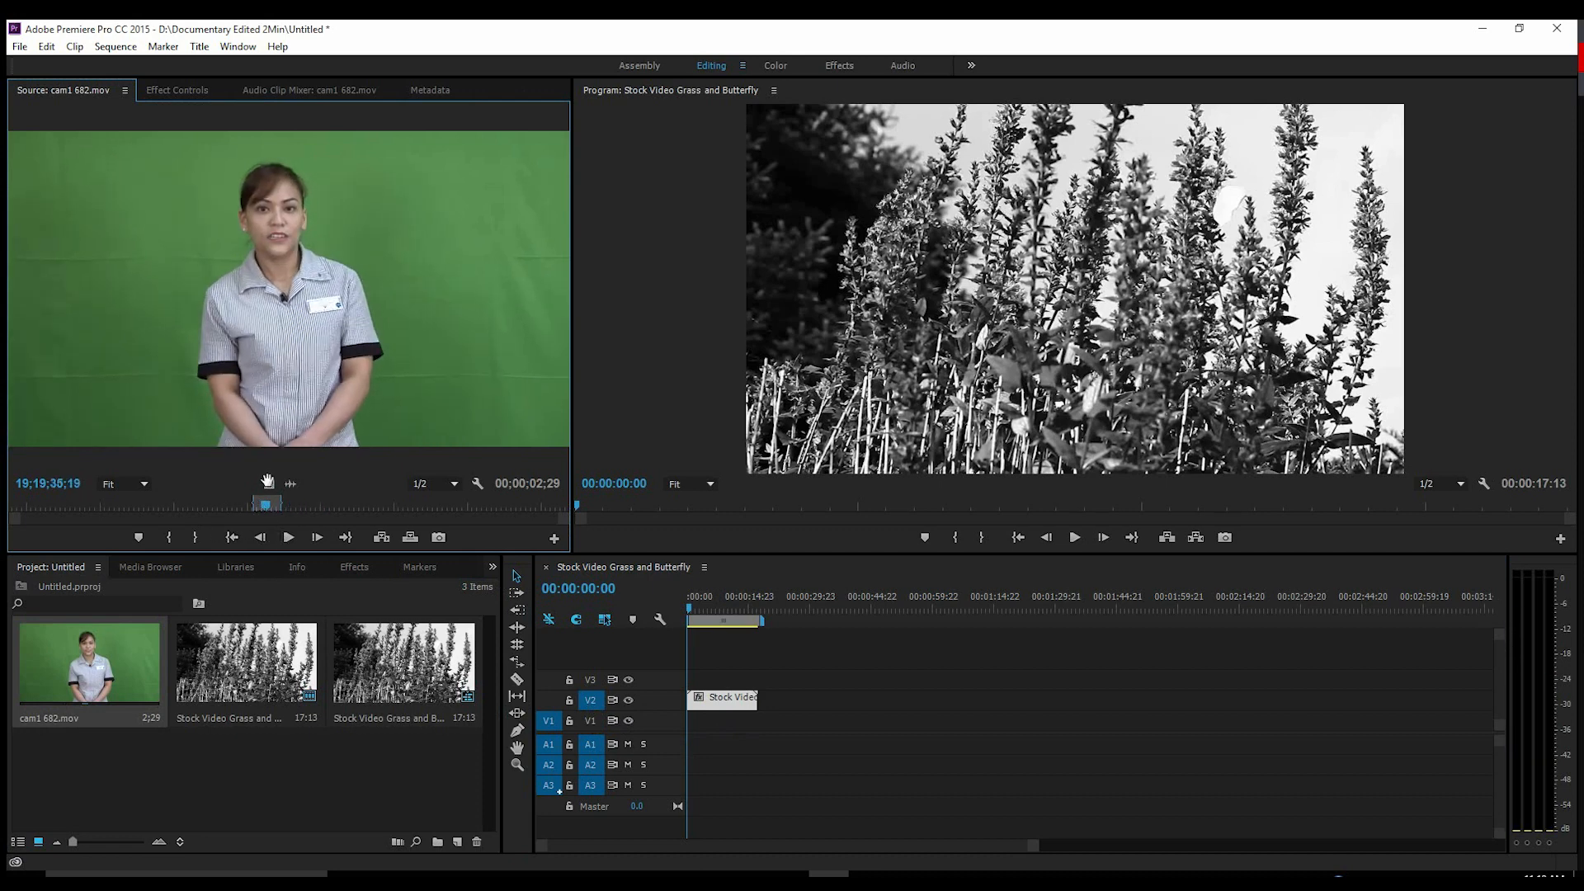
{"action": "left_click", "coordinate": [692, 696]}
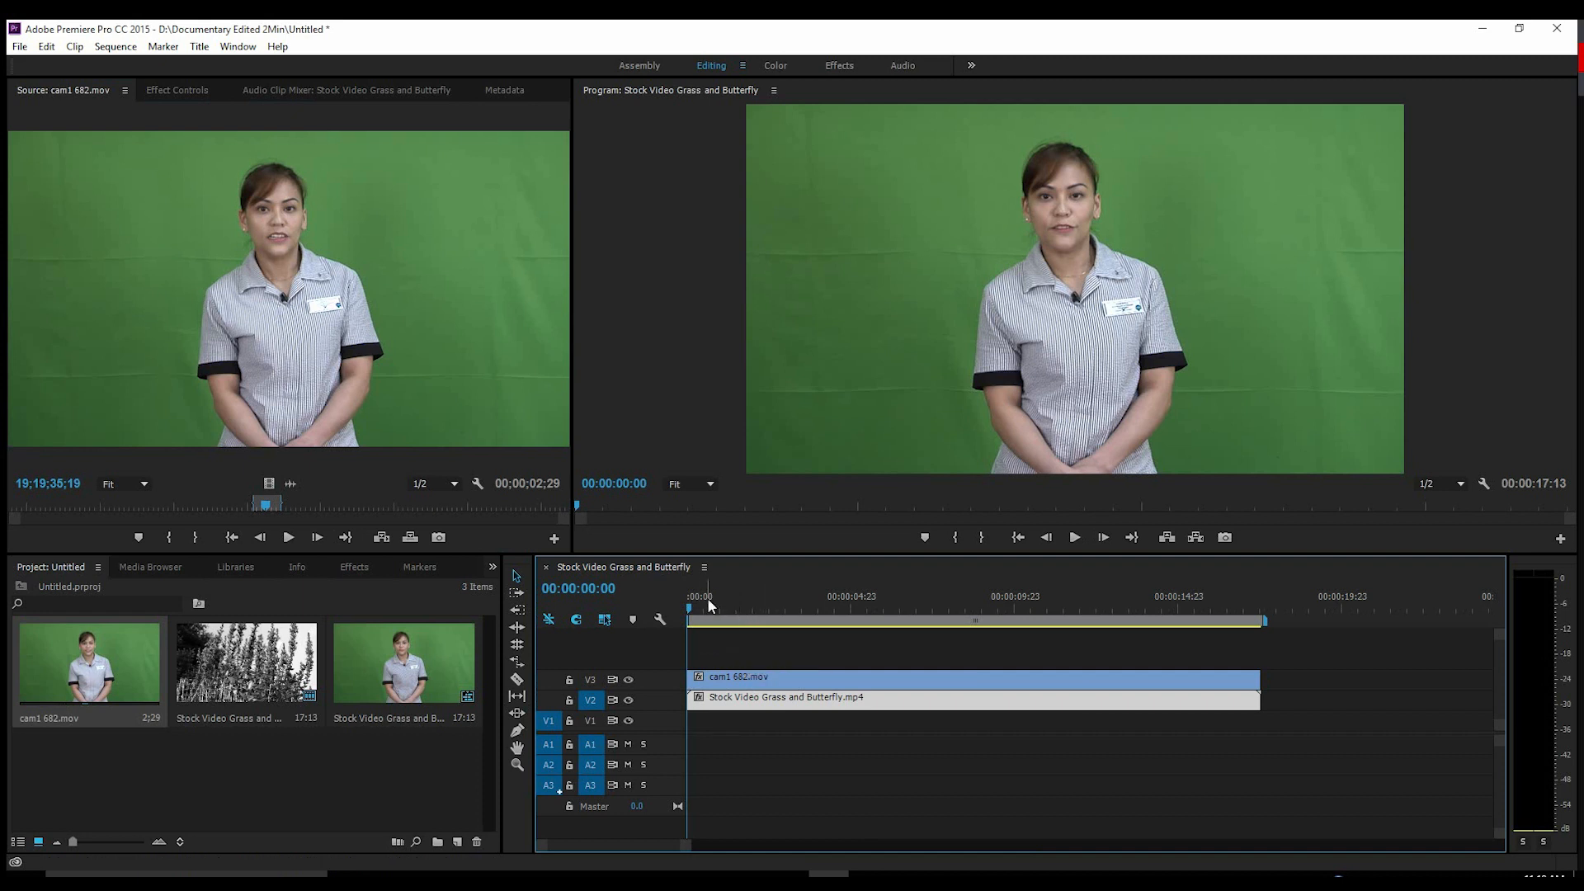
{"action": "left_click", "coordinate": [969, 606]}
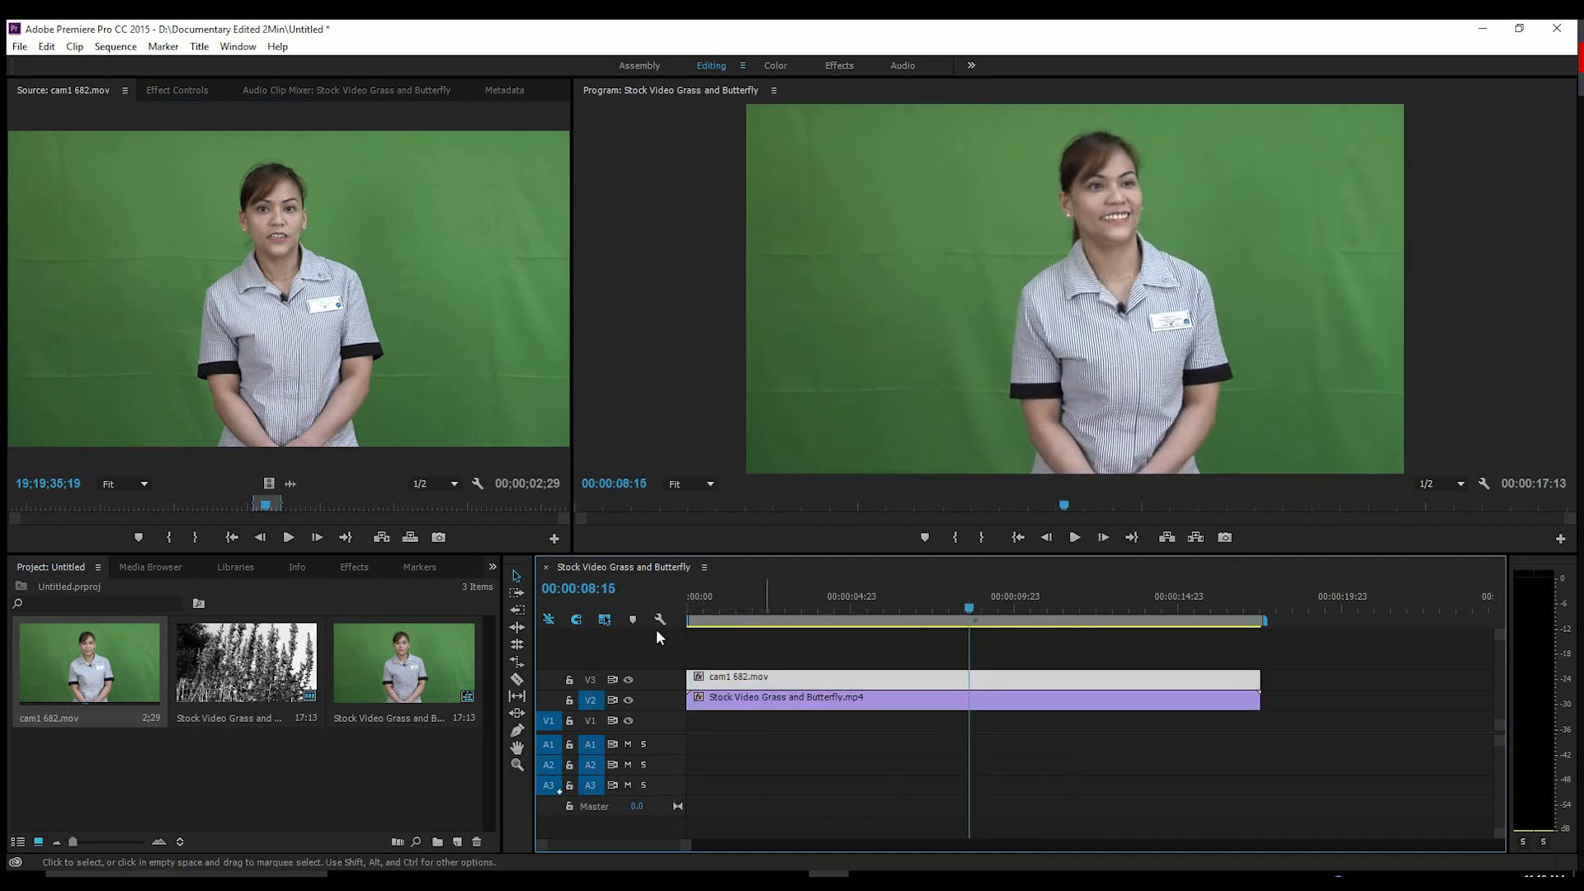
Add Track Matte Key to the grass clip with Matte set to Video 3.
{"action": "left_click", "coordinate": [353, 566]}
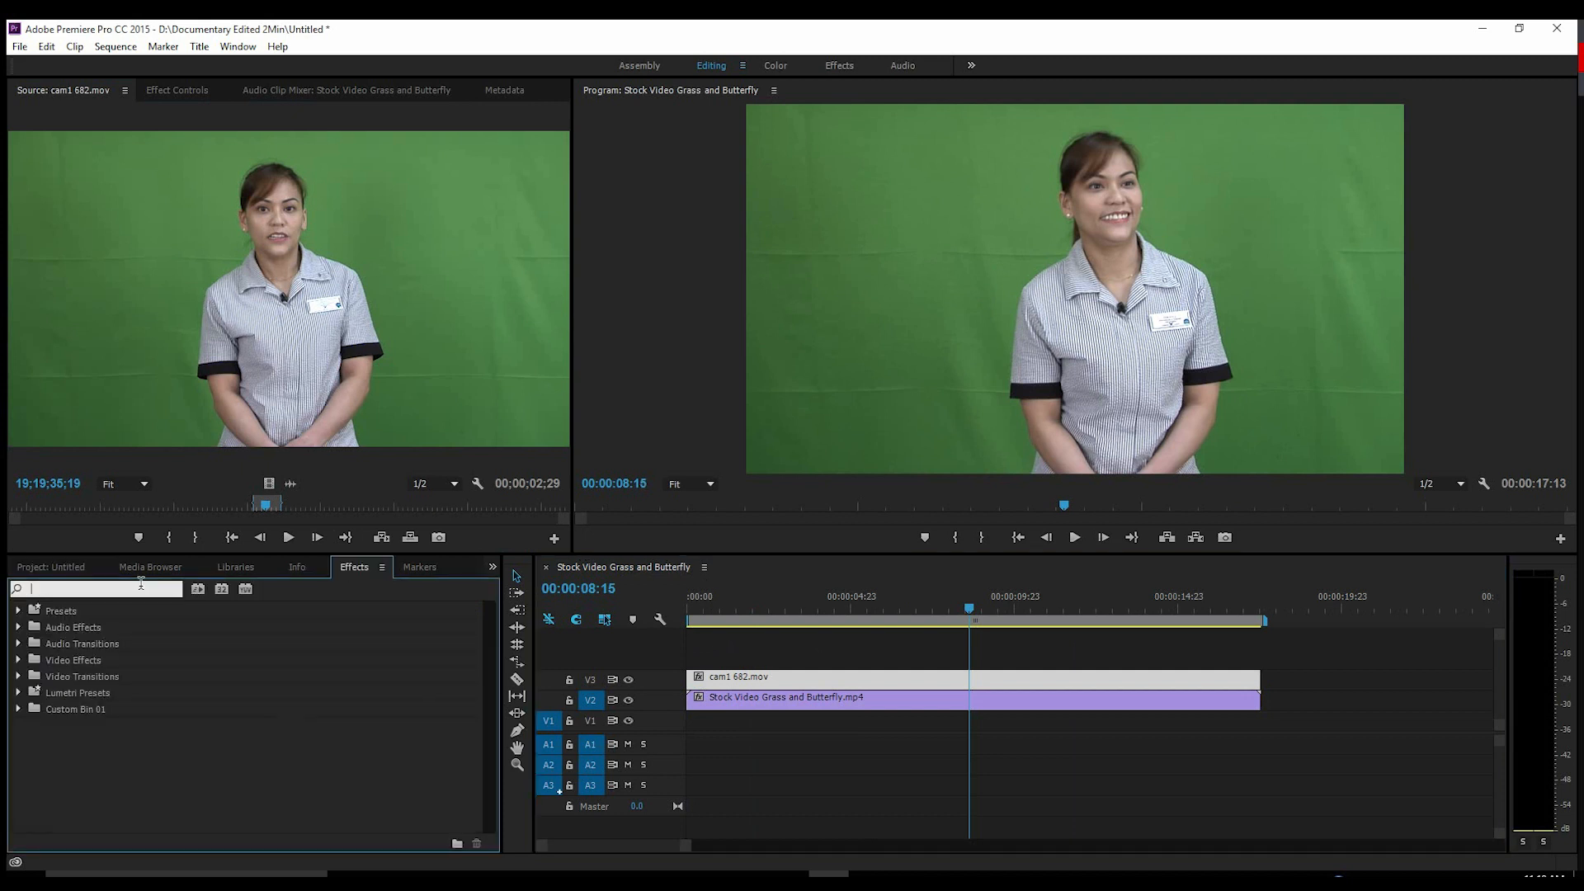
{"action": "type", "text": "key"}
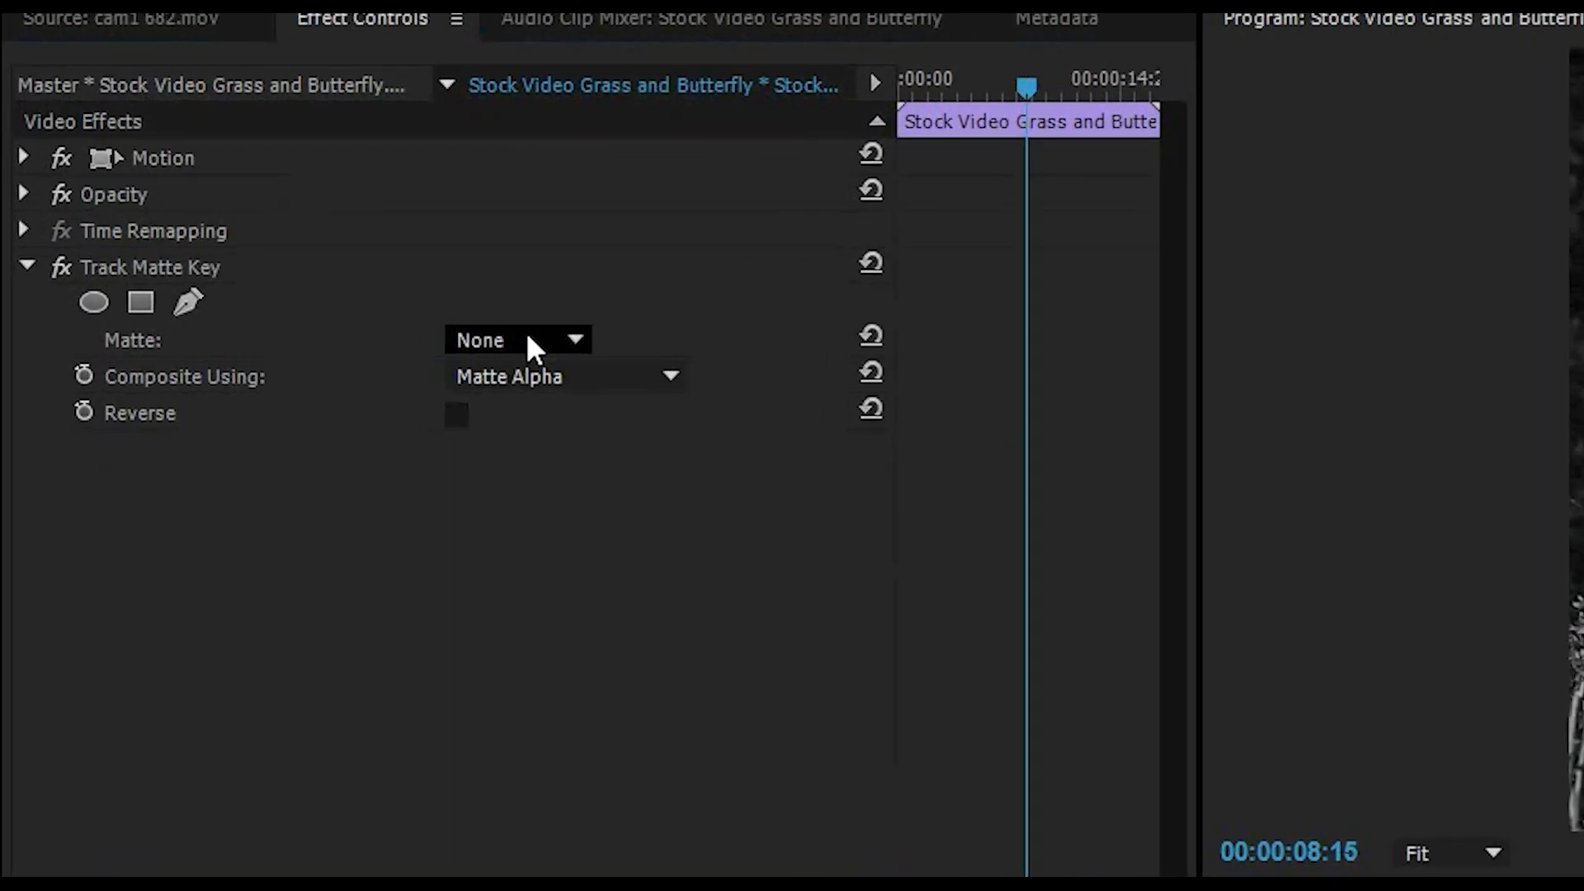
{"action": "left_click", "coordinate": [517, 340]}
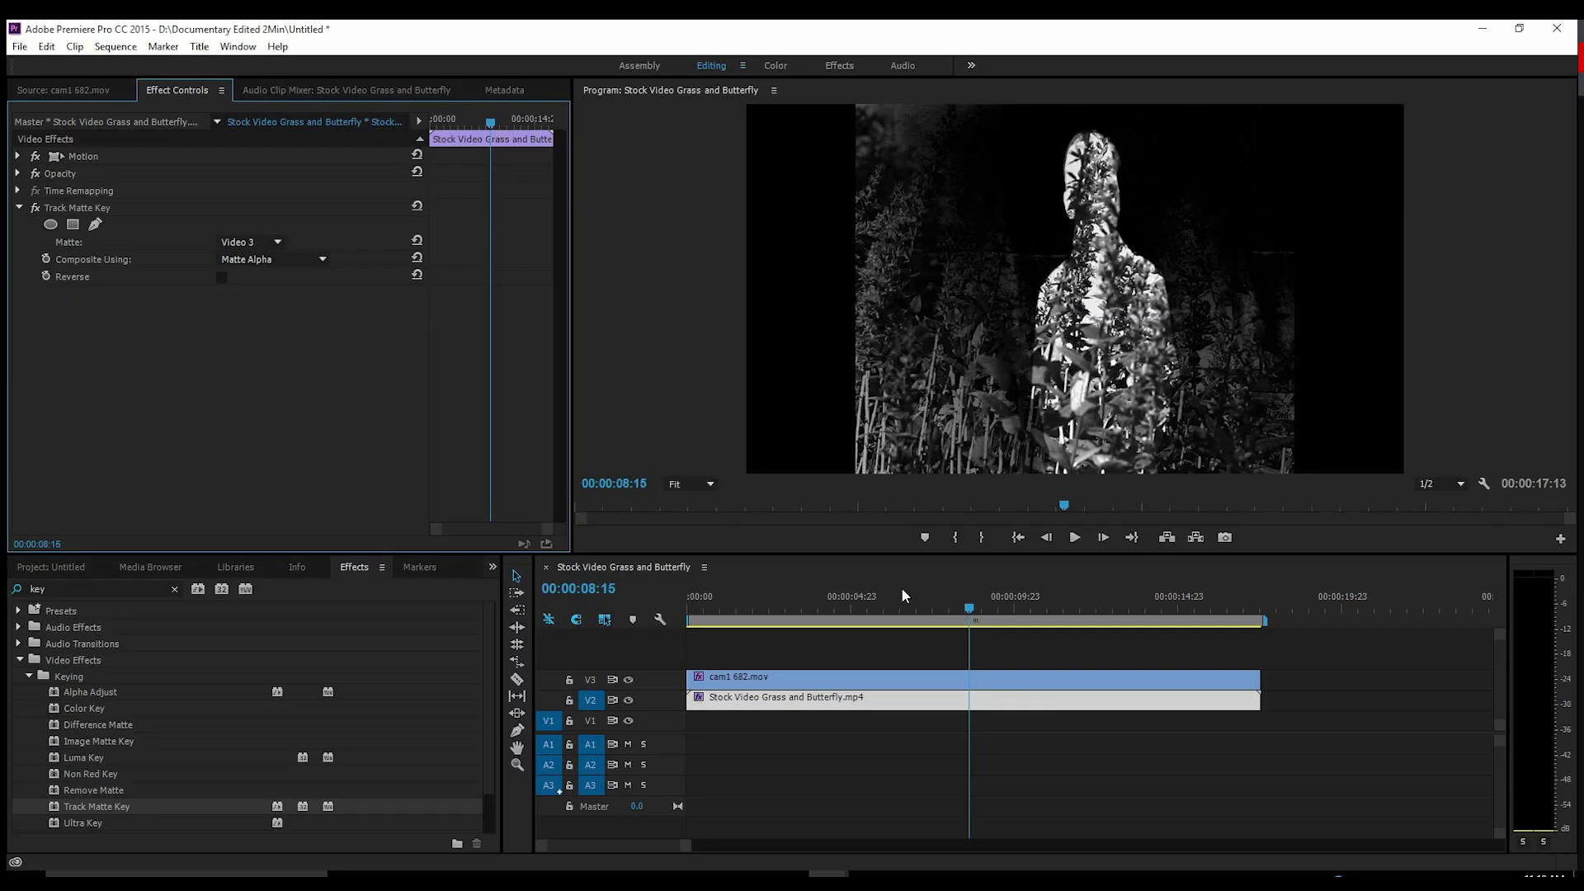
Scrub earlier and reselect the timeline clips to review the silhouette fill.
{"action": "left_click", "coordinate": [828, 609]}
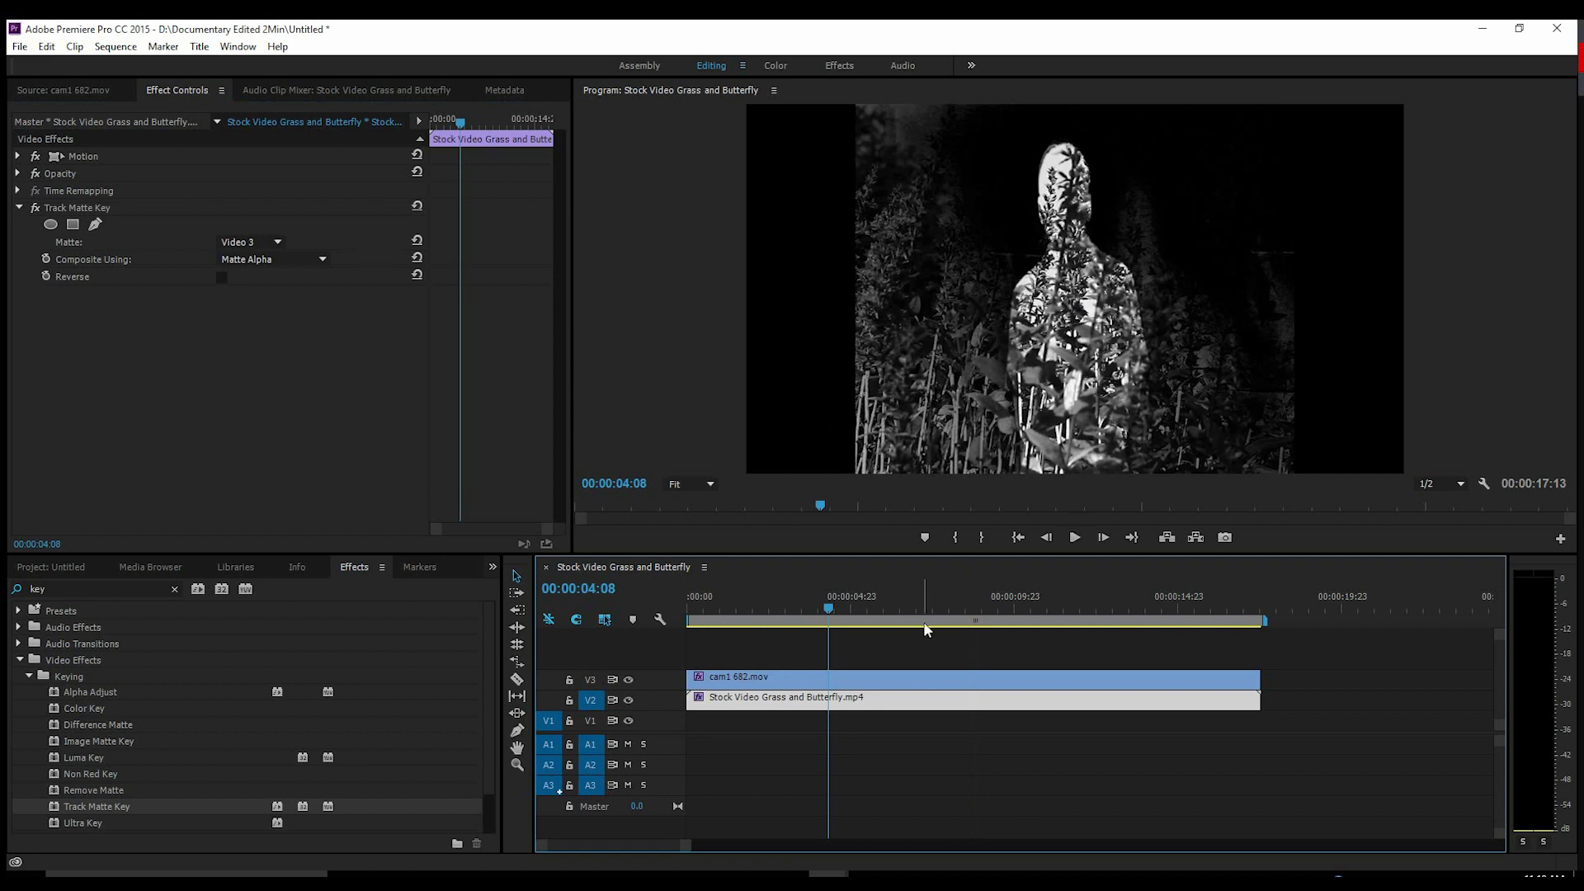
{"action": "left_click", "coordinate": [892, 676]}
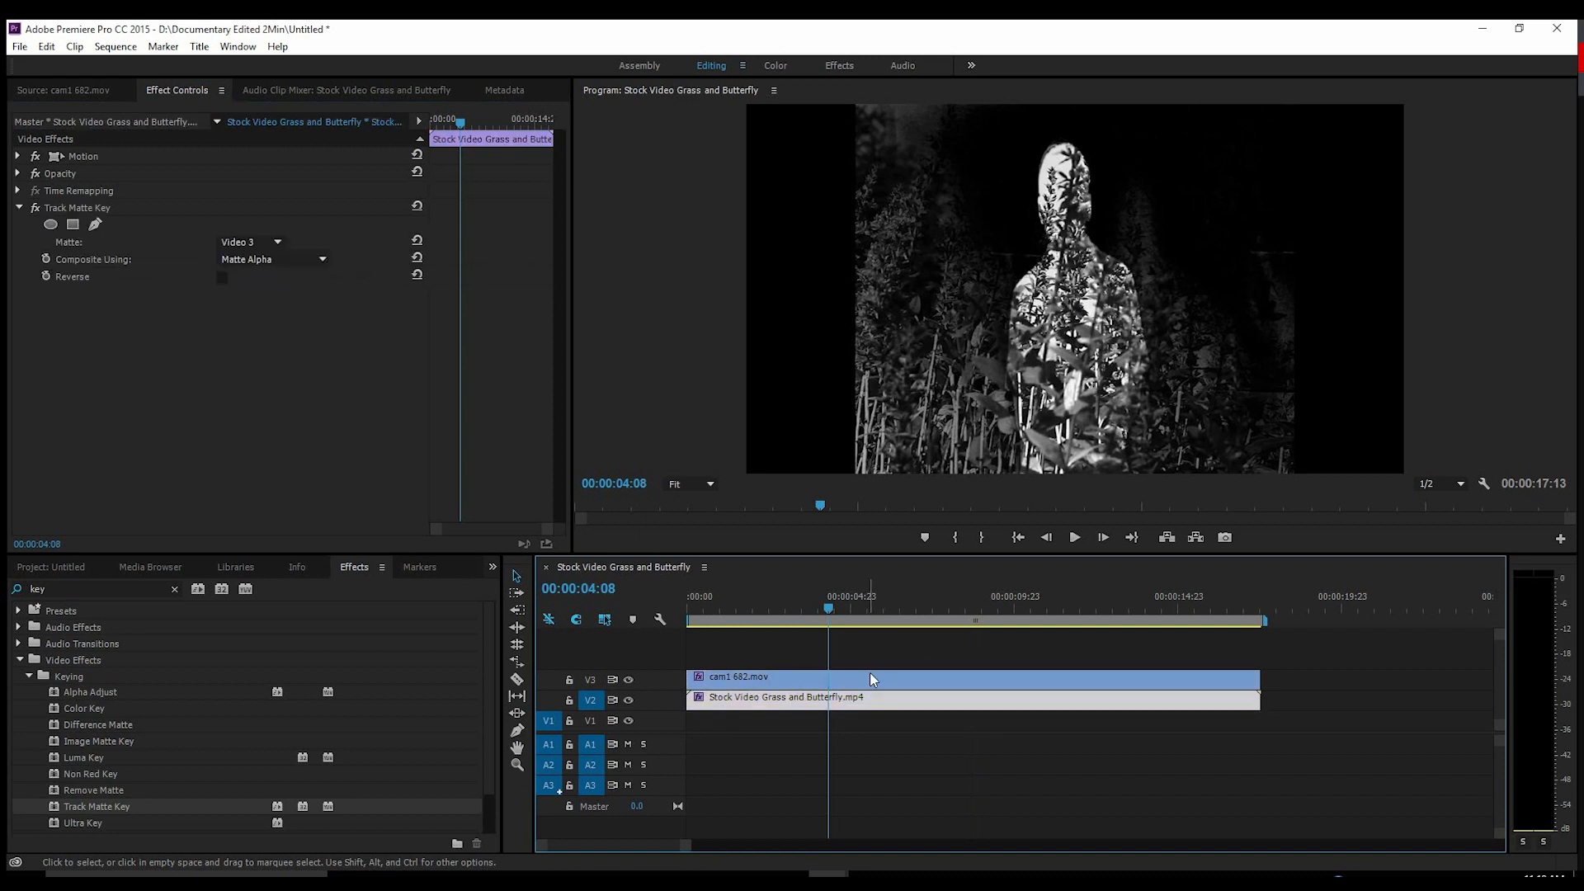
{"action": "left_click", "coordinate": [909, 697]}
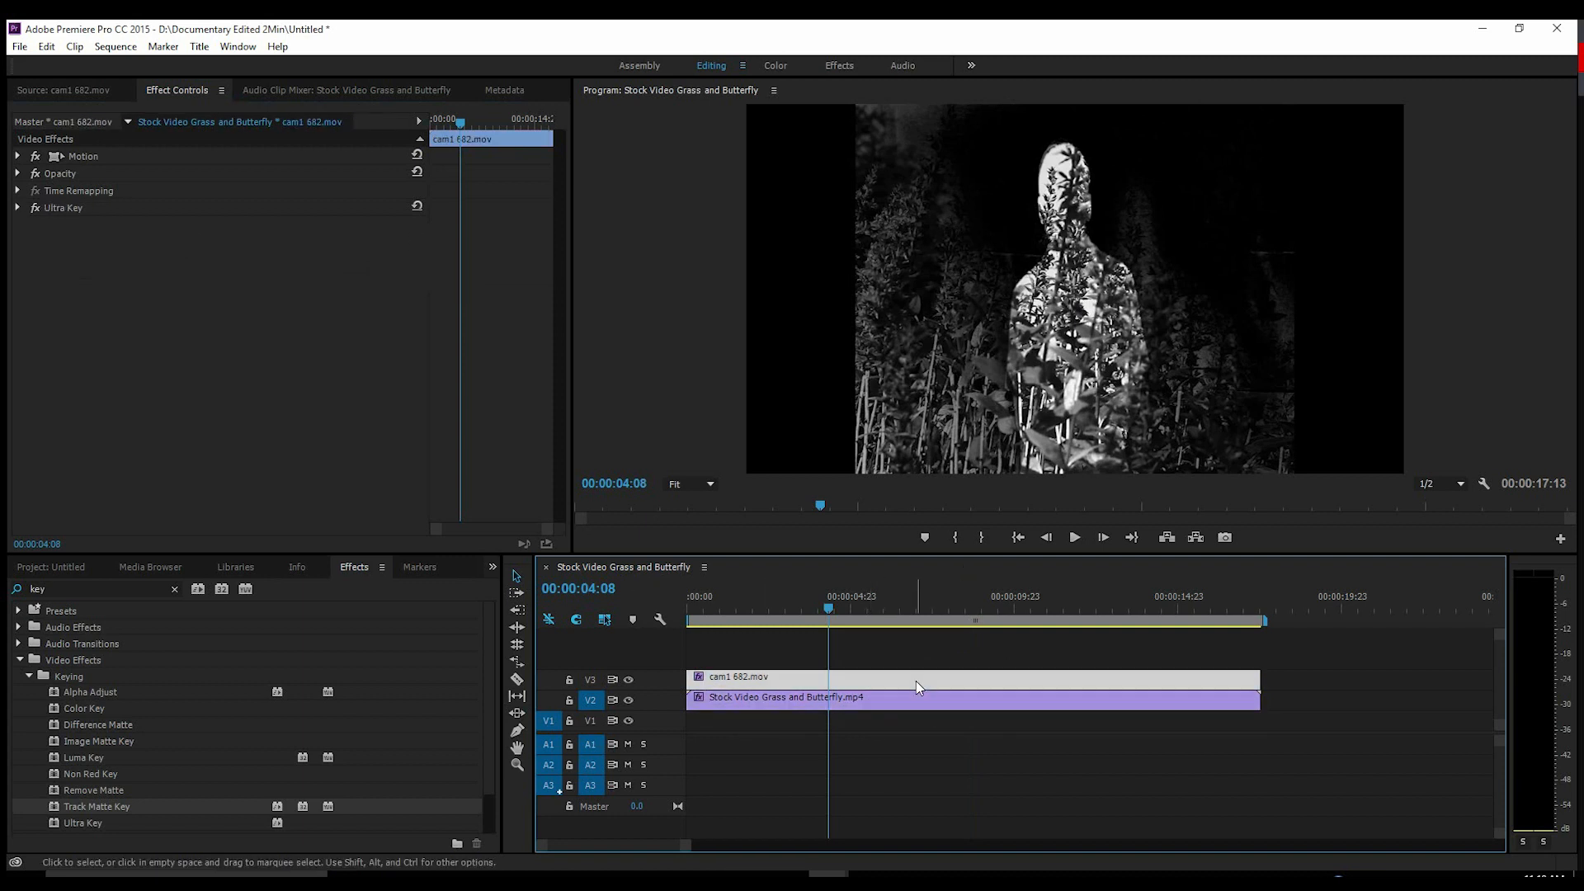
{"action": "left_click", "coordinate": [909, 696]}
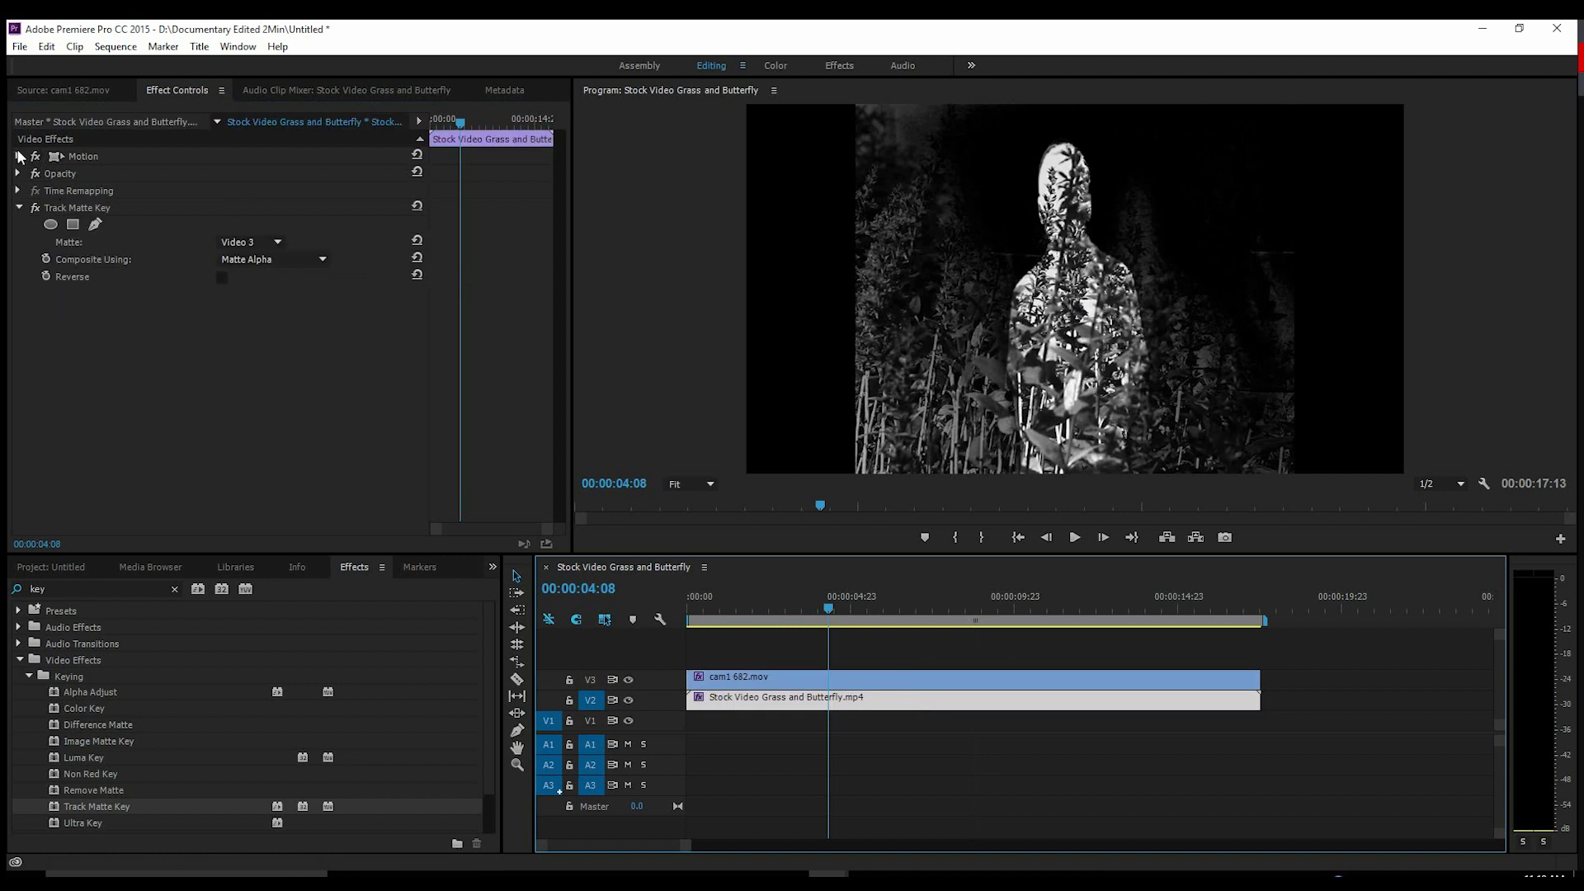
Disable Uniform Scale and set the grass clip's Scale Width to 151%.
{"action": "left_click", "coordinate": [19, 155]}
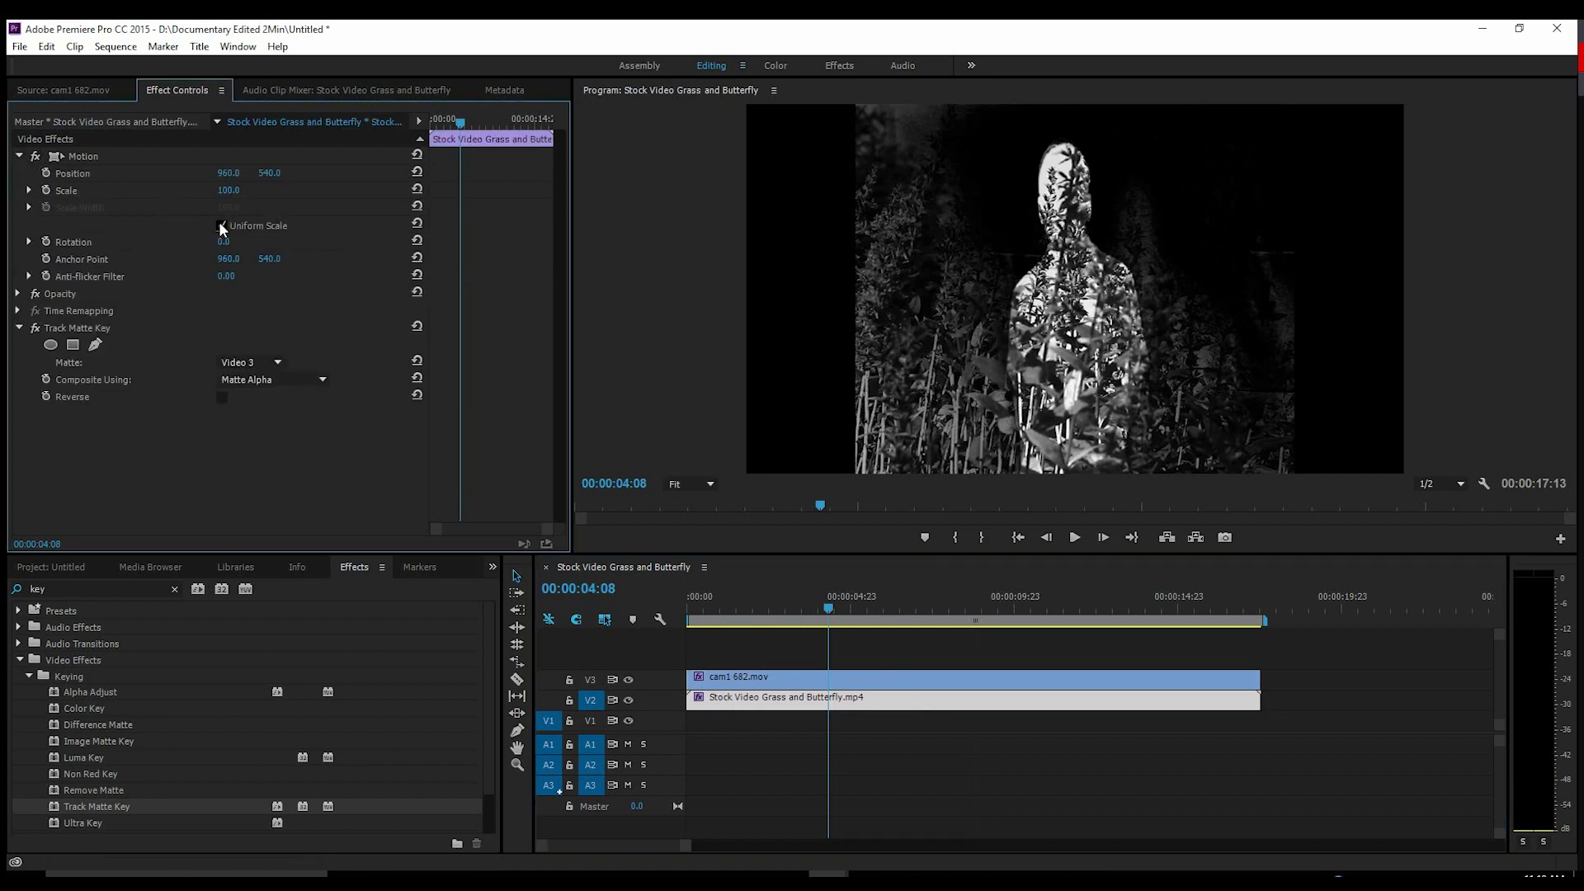
{"action": "left_click", "coordinate": [223, 226]}
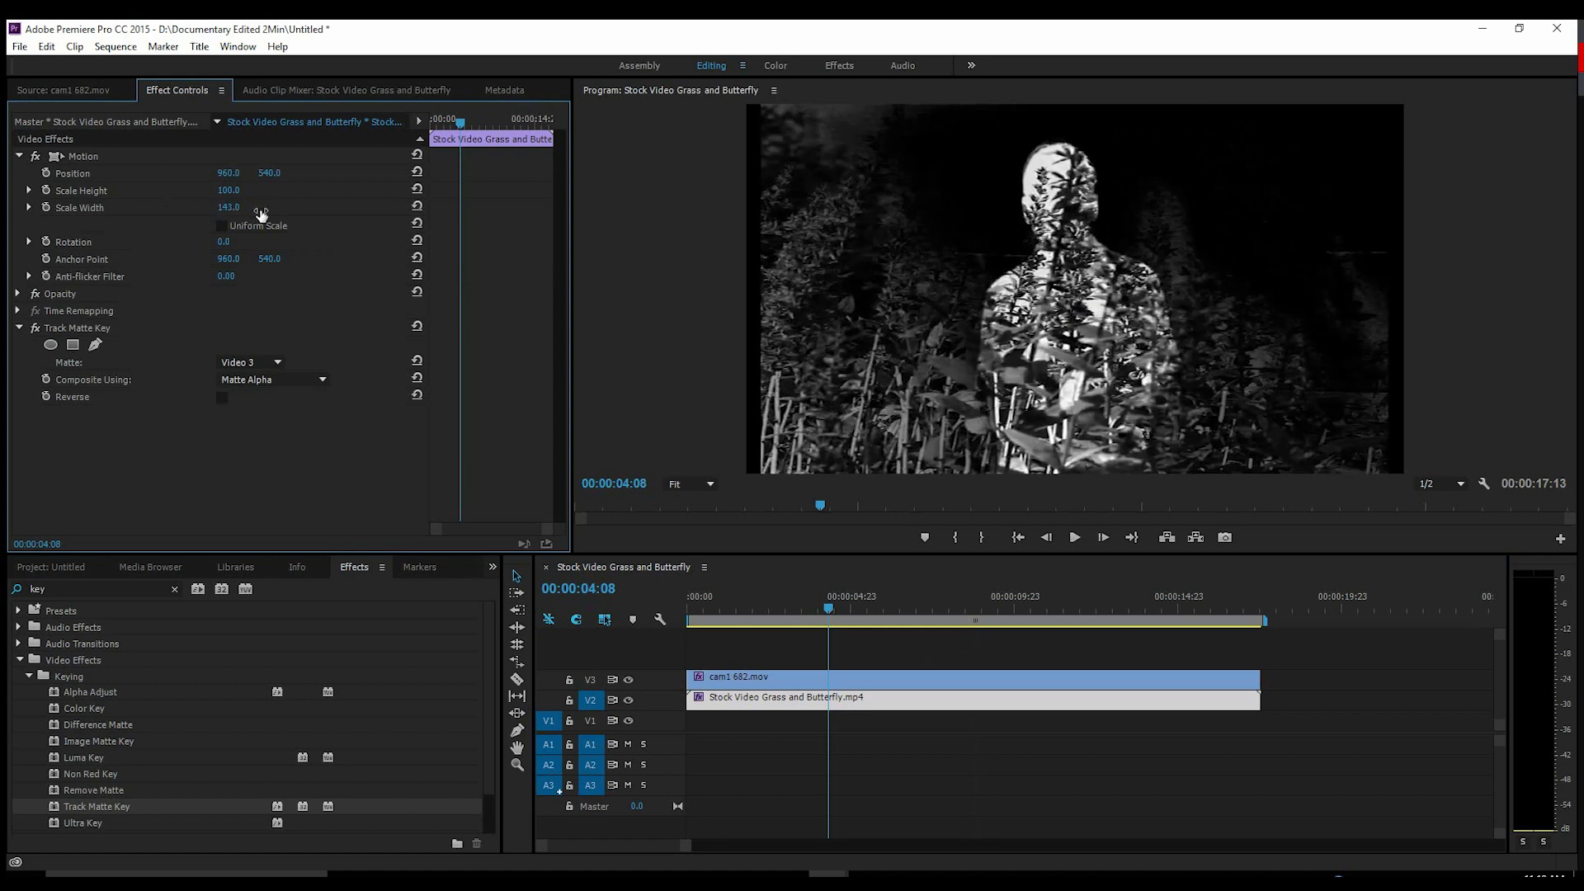
{"action": "left_click_drag", "start_coordinate": [228, 208], "coordinate": [267, 208]}
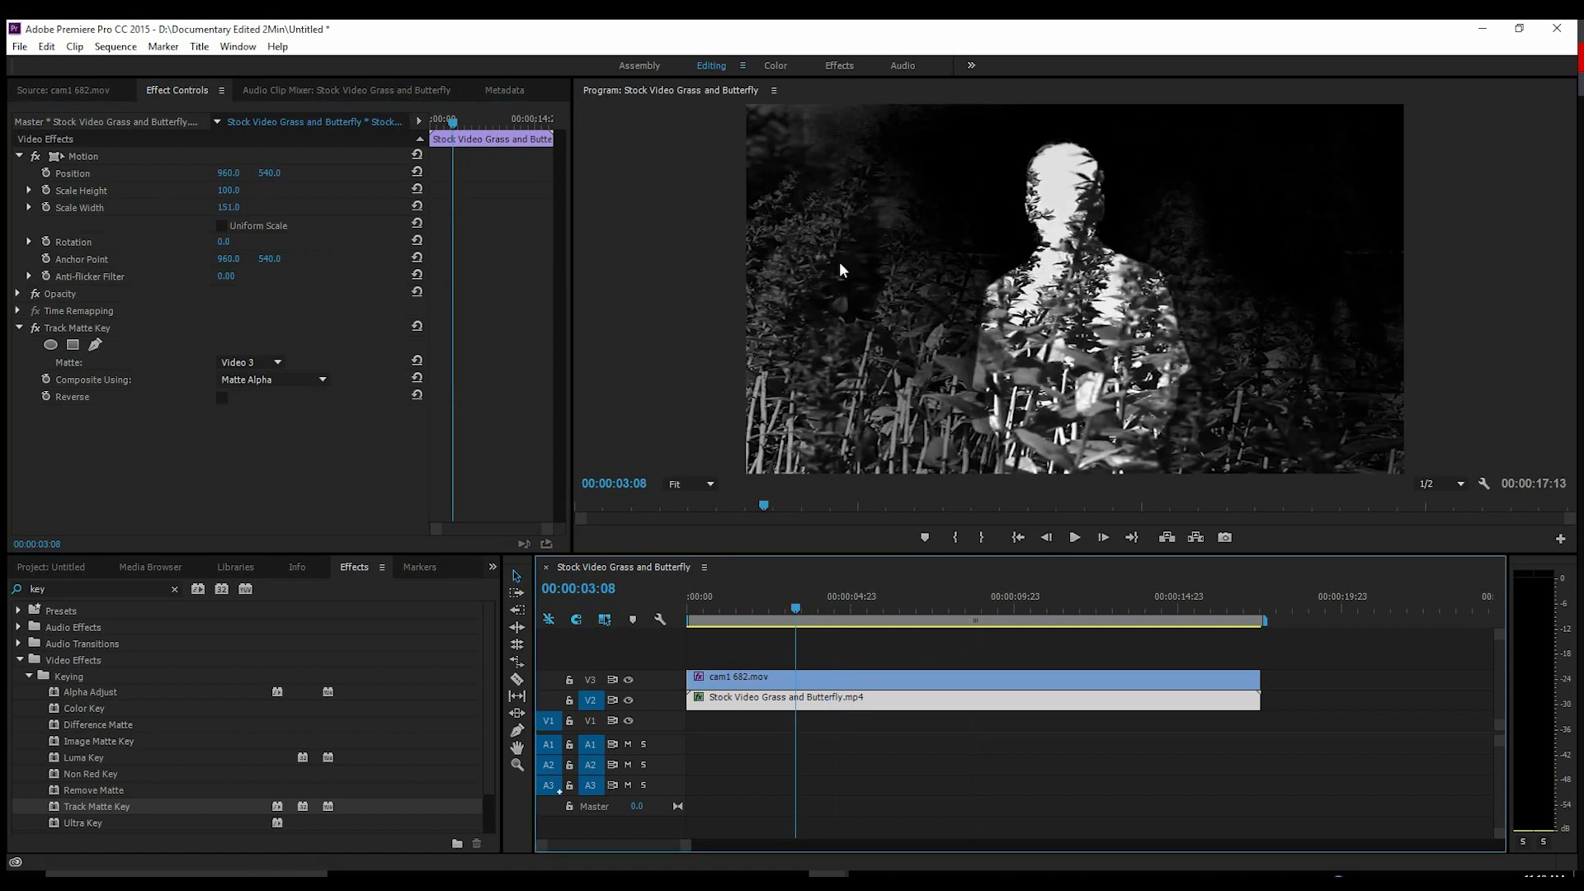
{"action": "mouse_move", "coordinate": [1067, 148]}
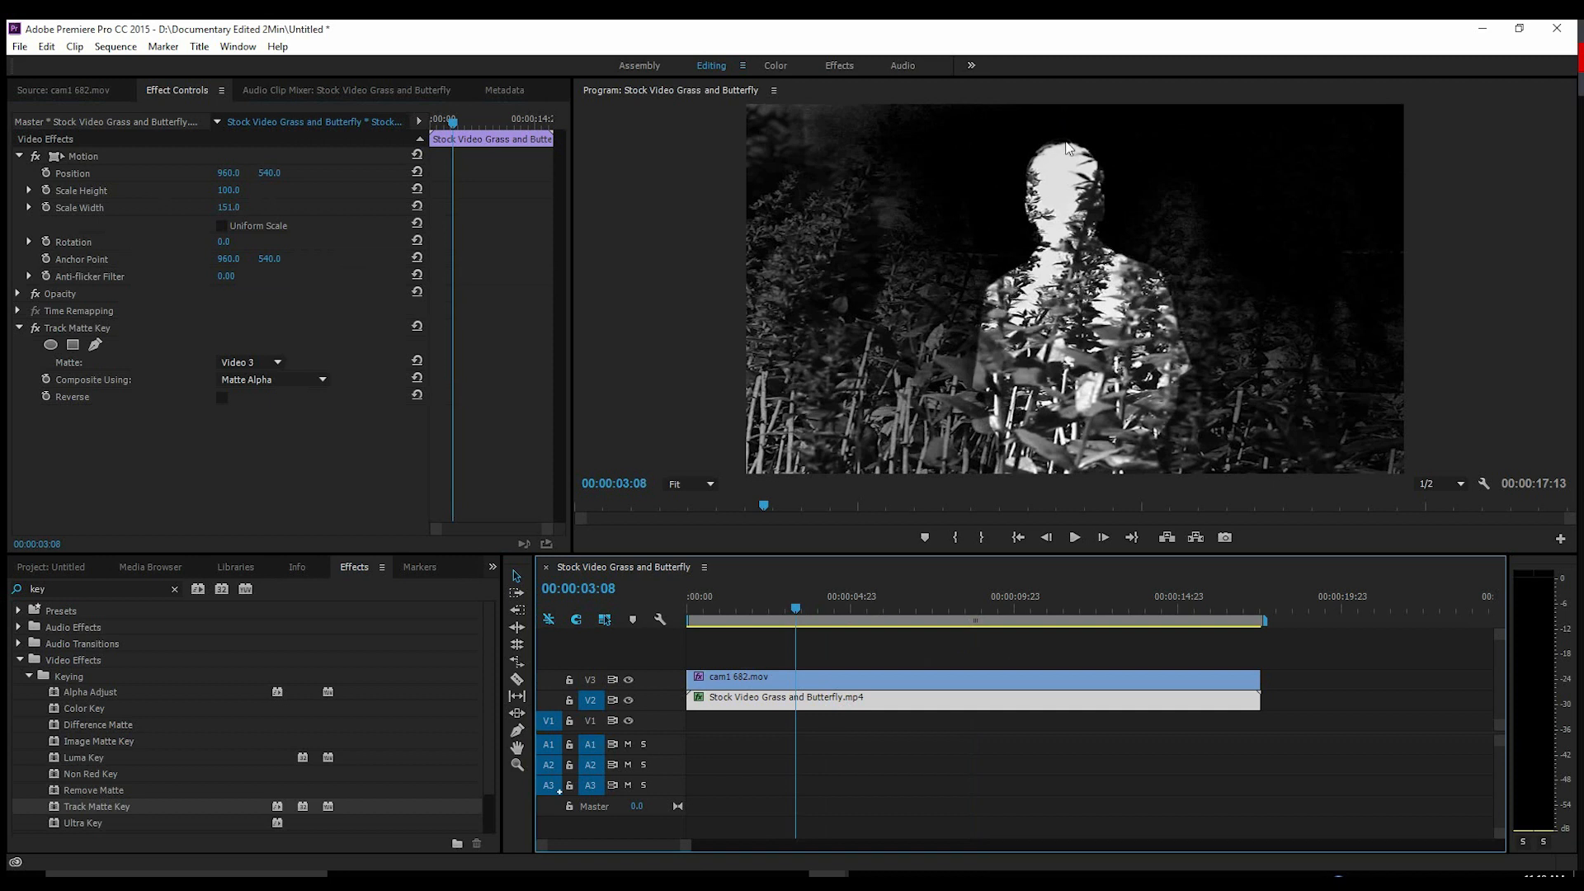
{"action": "mouse_move", "coordinate": [1010, 448]}
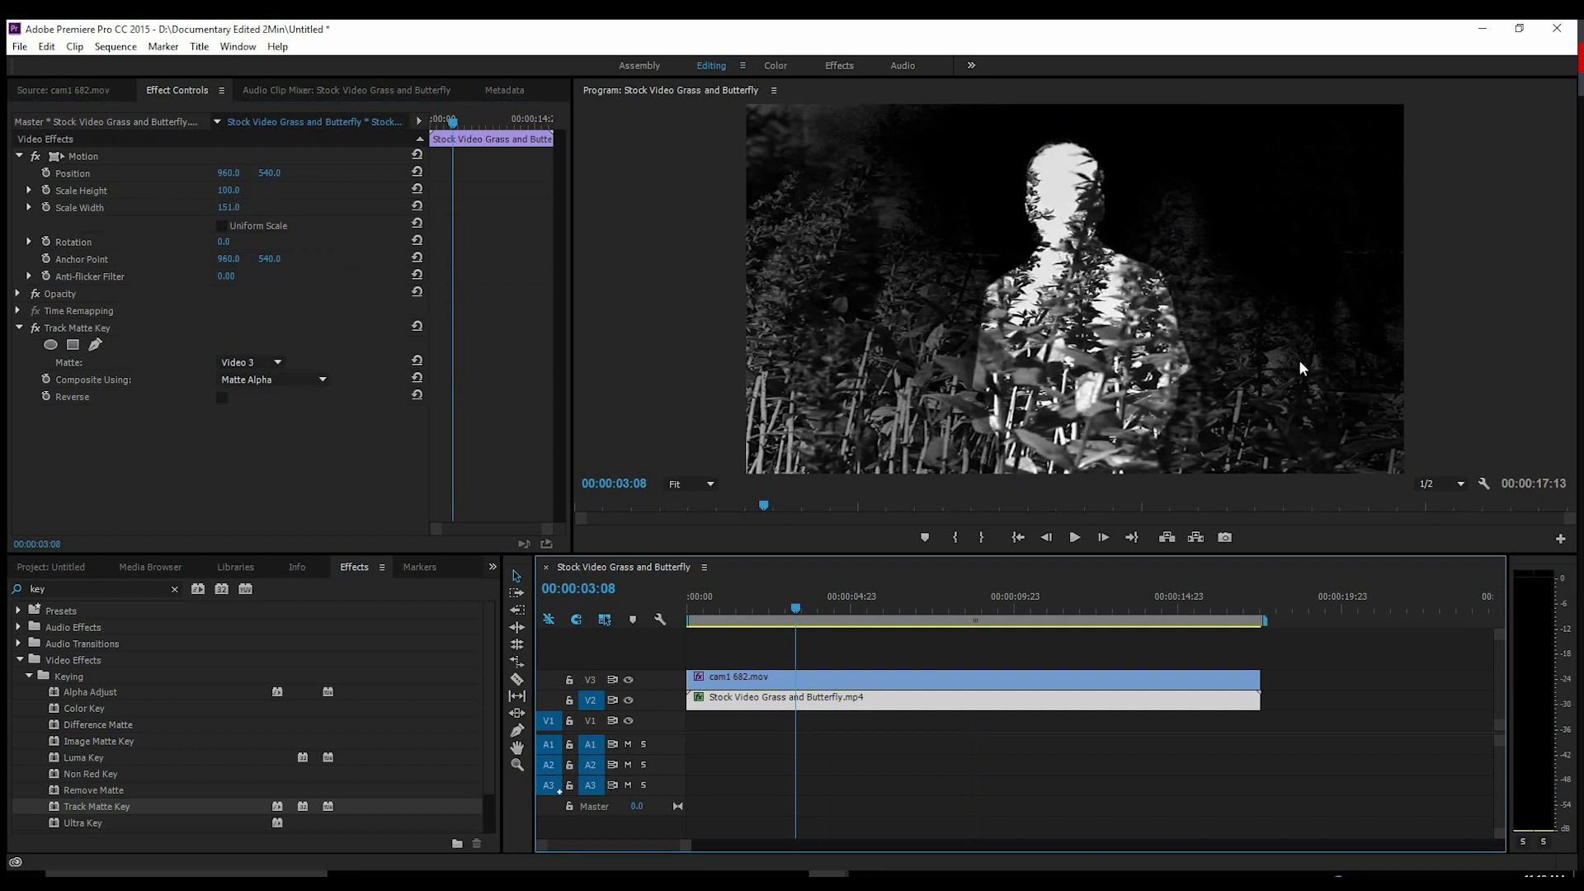
{"action": "mouse_move", "coordinate": [807, 546]}
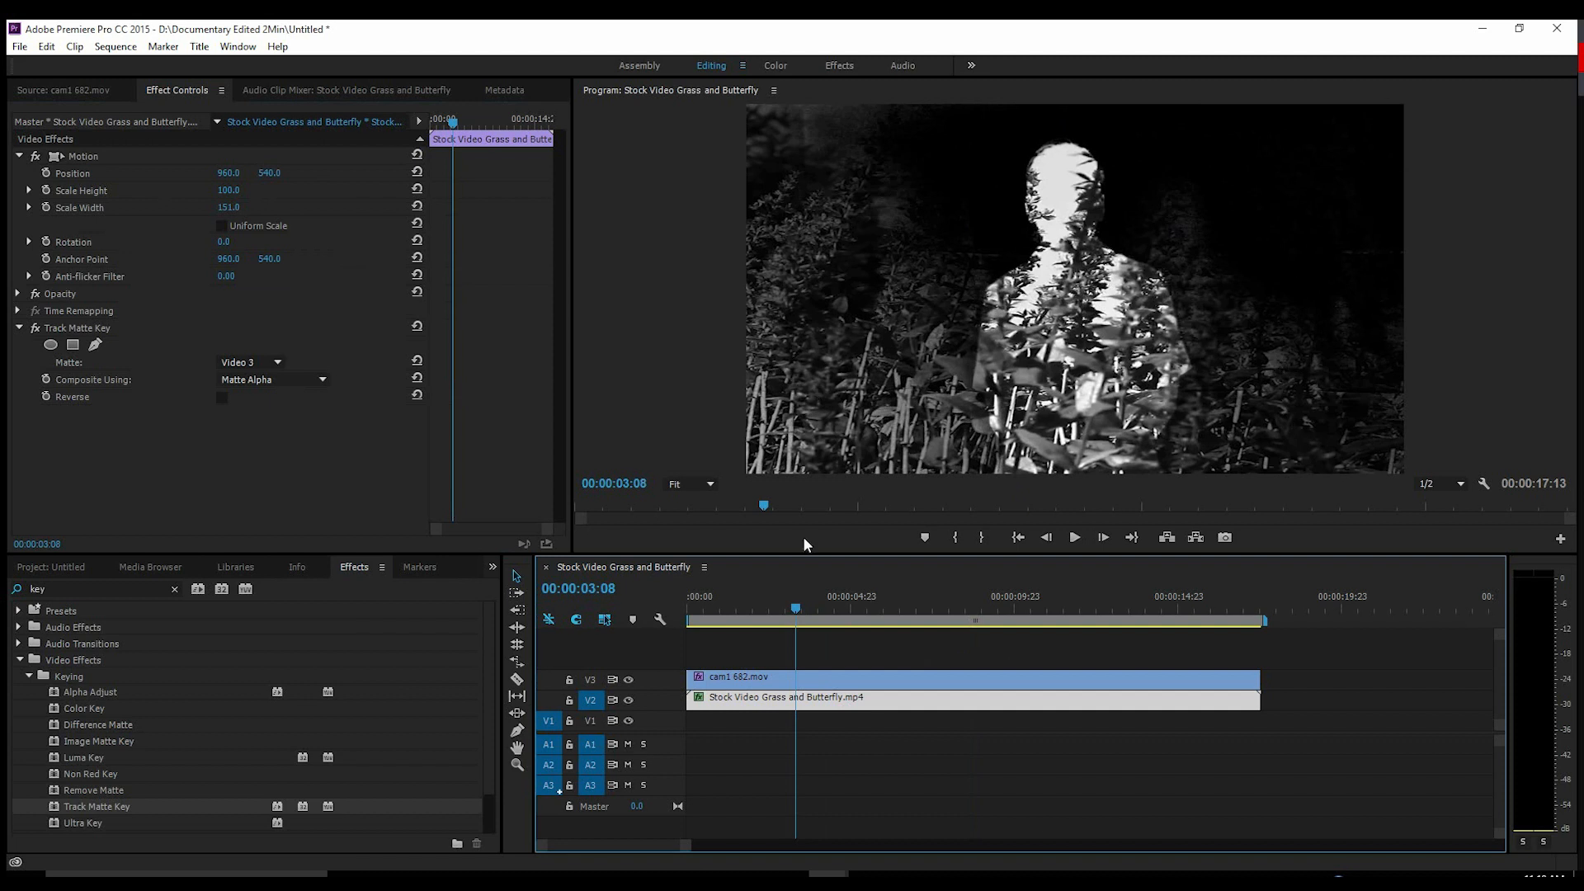
Set the figure's Ultra Key Matte Generation to Shadow 15 and Pedestal 47.
{"action": "left_click", "coordinate": [971, 696]}
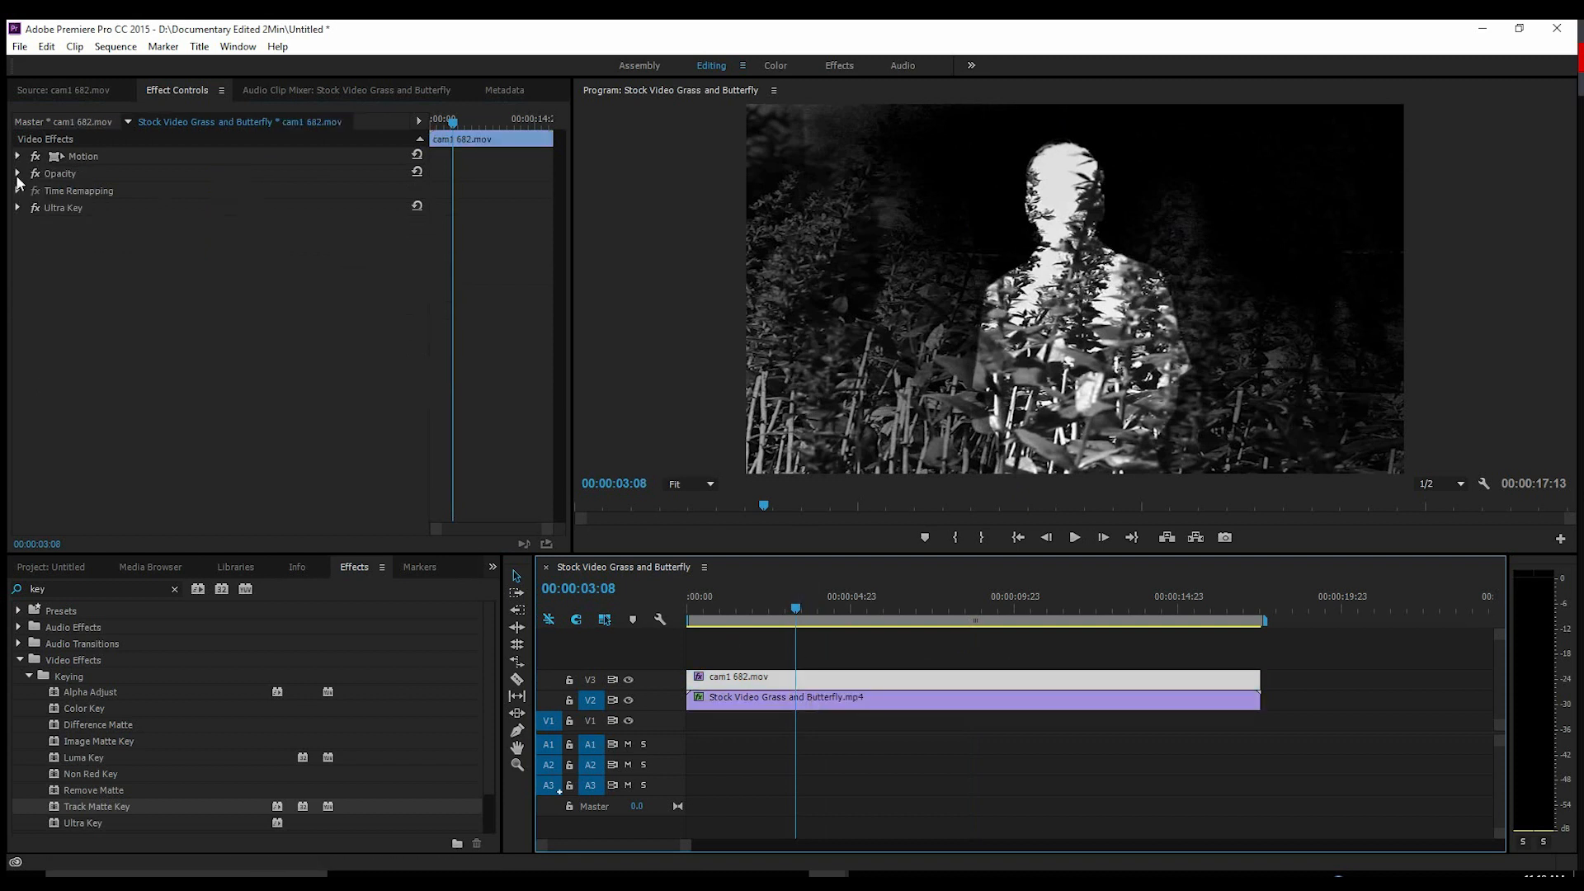
{"action": "left_click", "coordinate": [16, 208]}
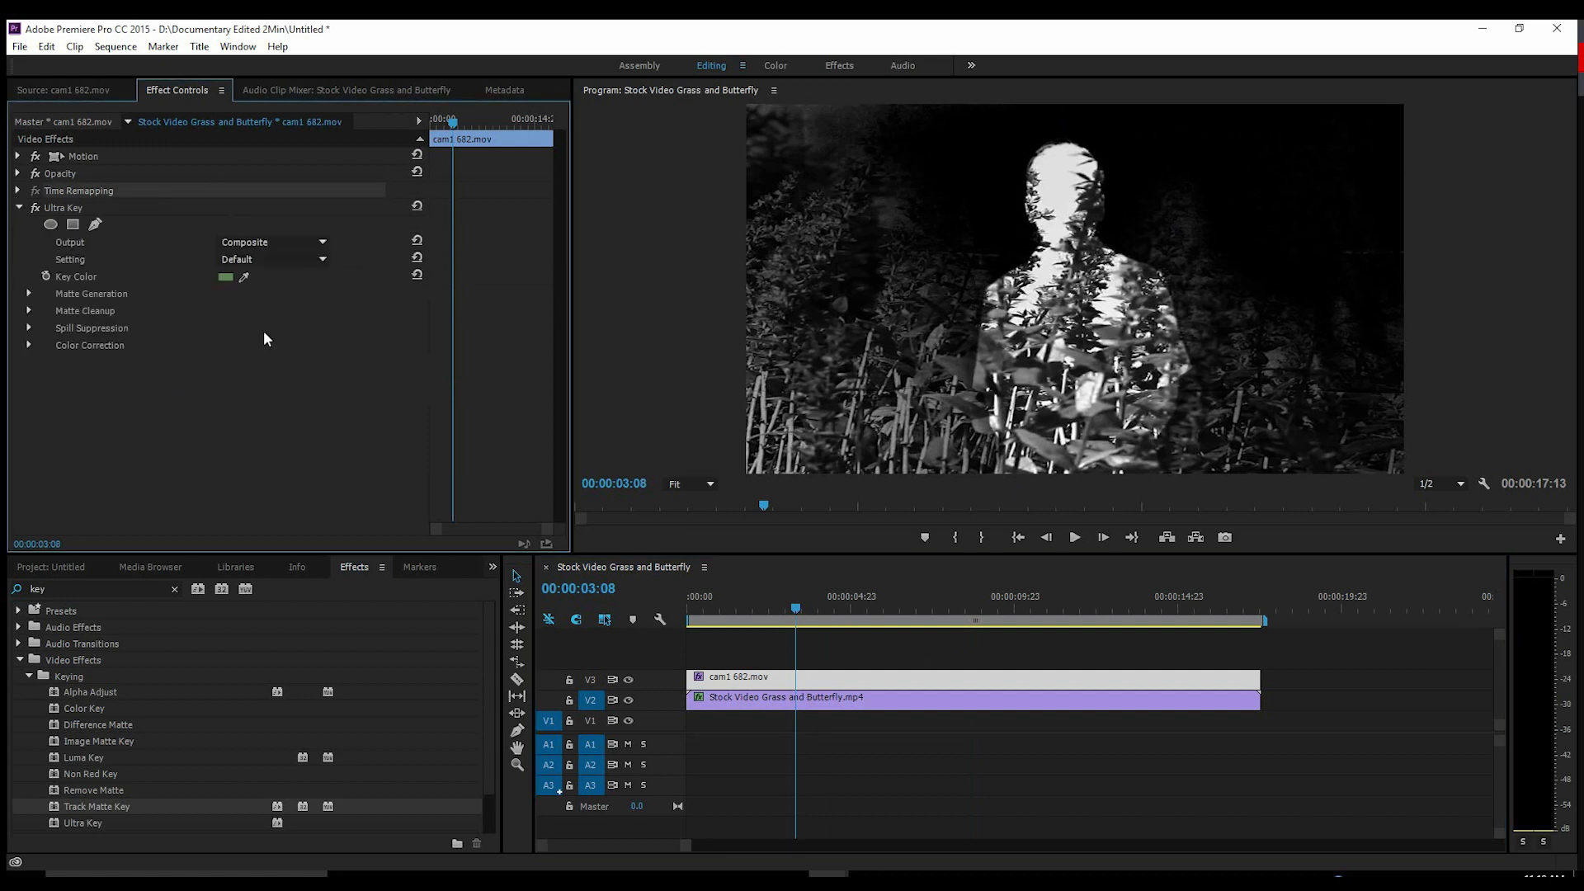
{"action": "left_click", "coordinate": [28, 294]}
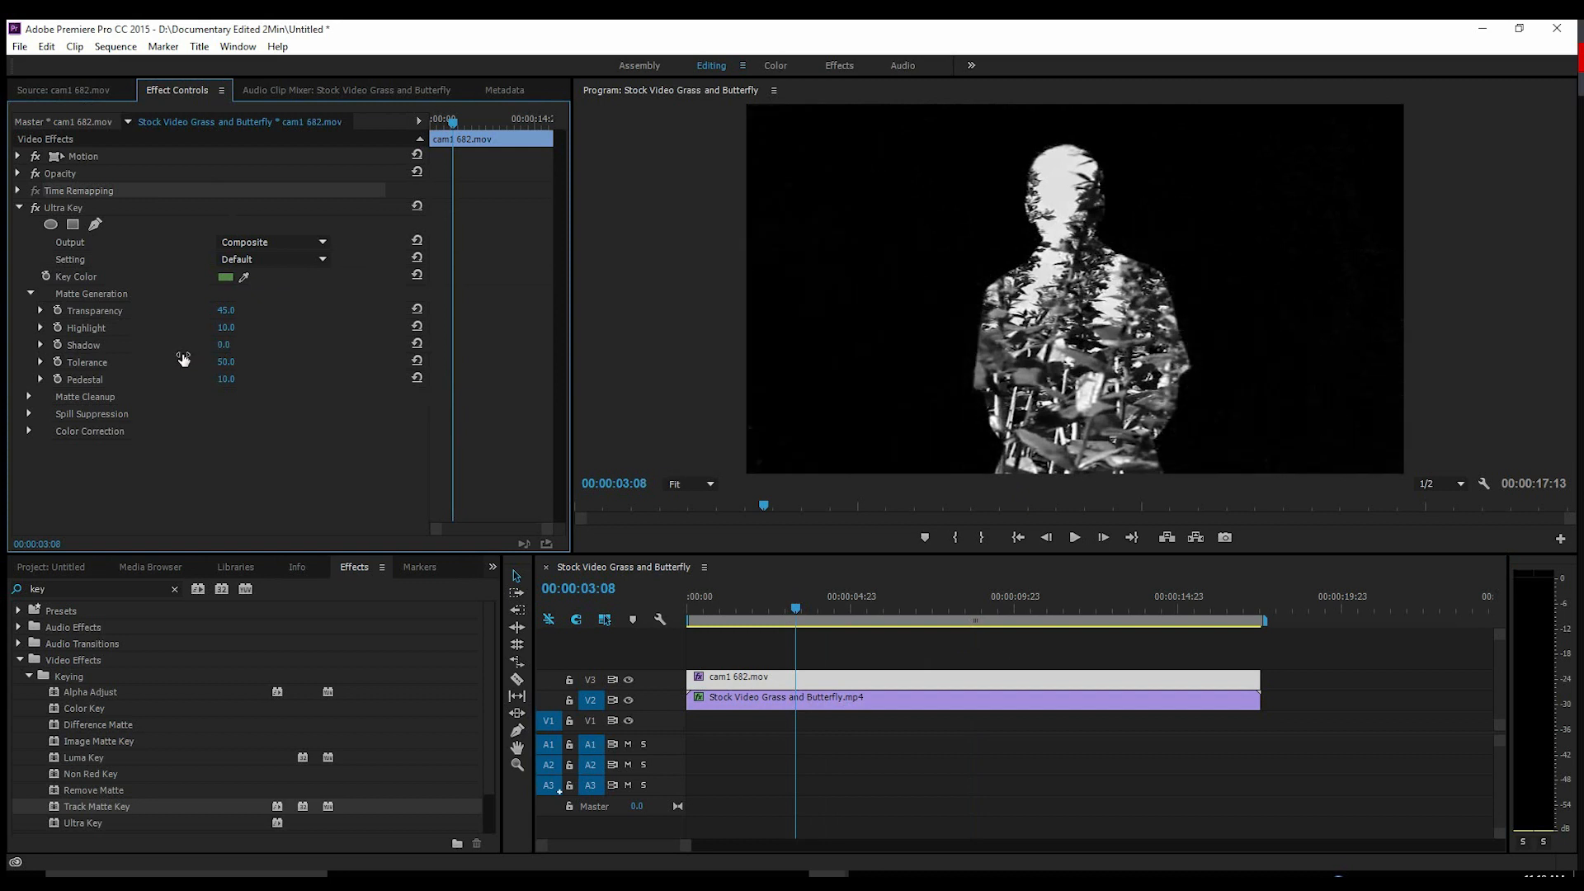
{"action": "left_click", "coordinate": [237, 259]}
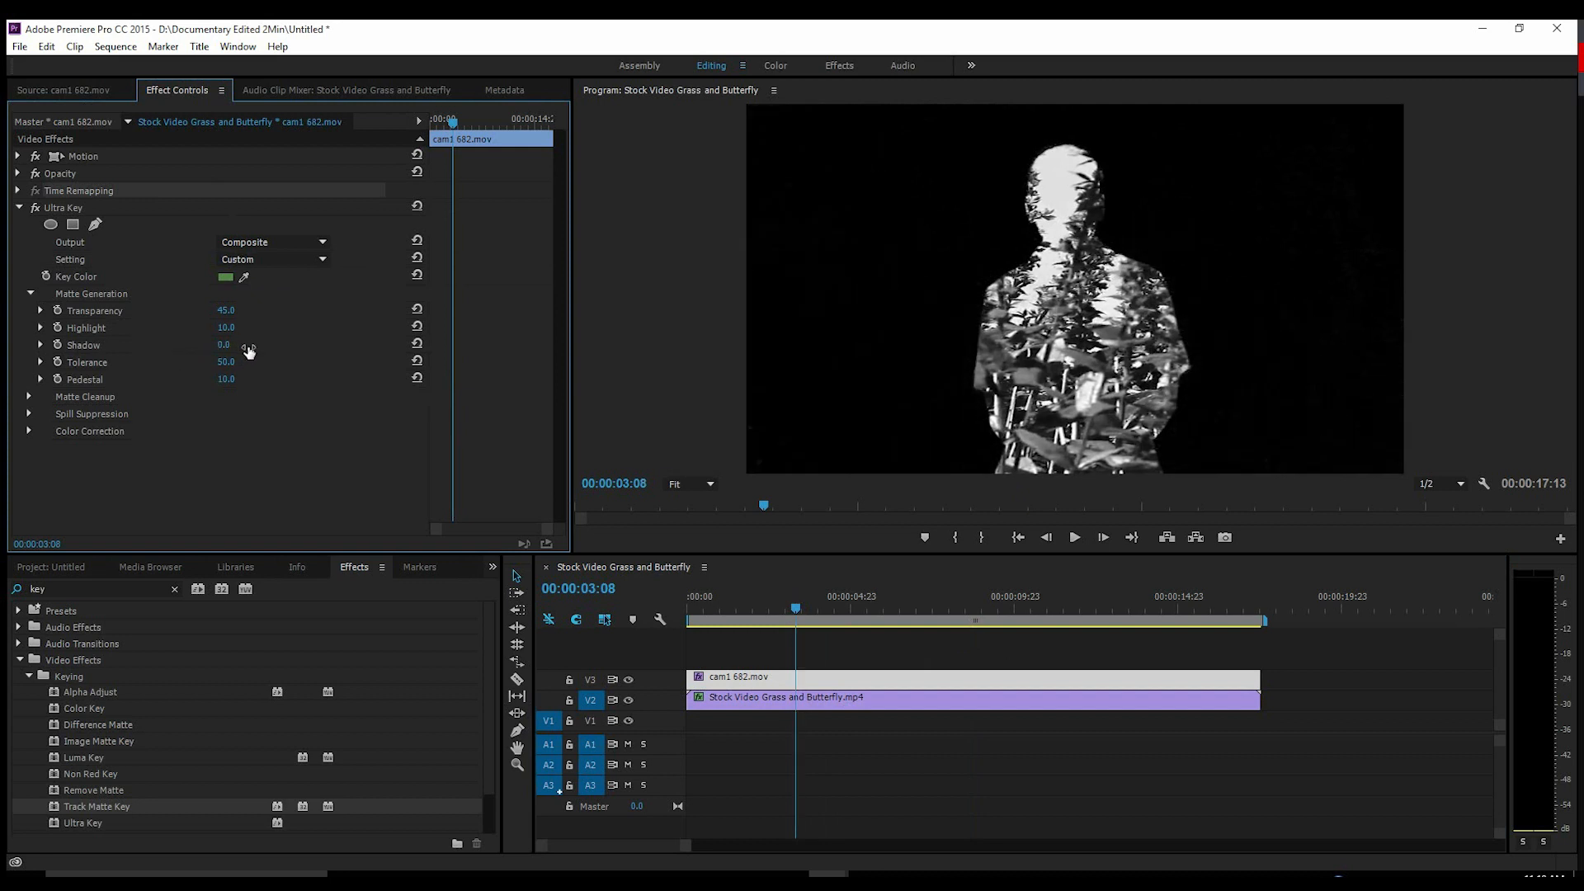
{"action": "double_click", "coordinate": [225, 345]}
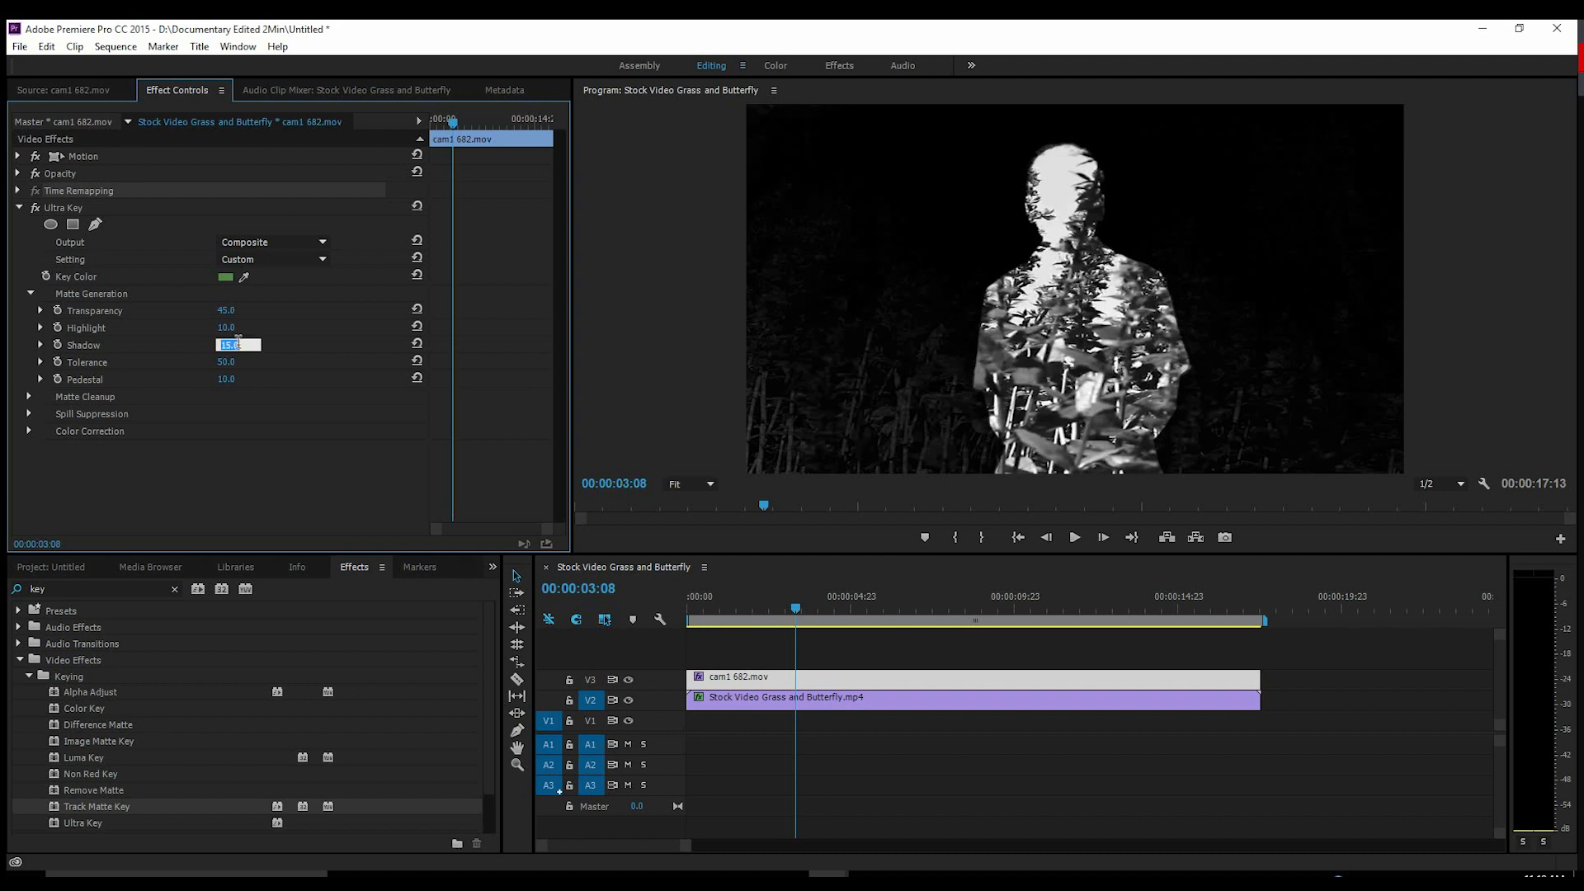
{"action": "left_click", "coordinate": [238, 361]}
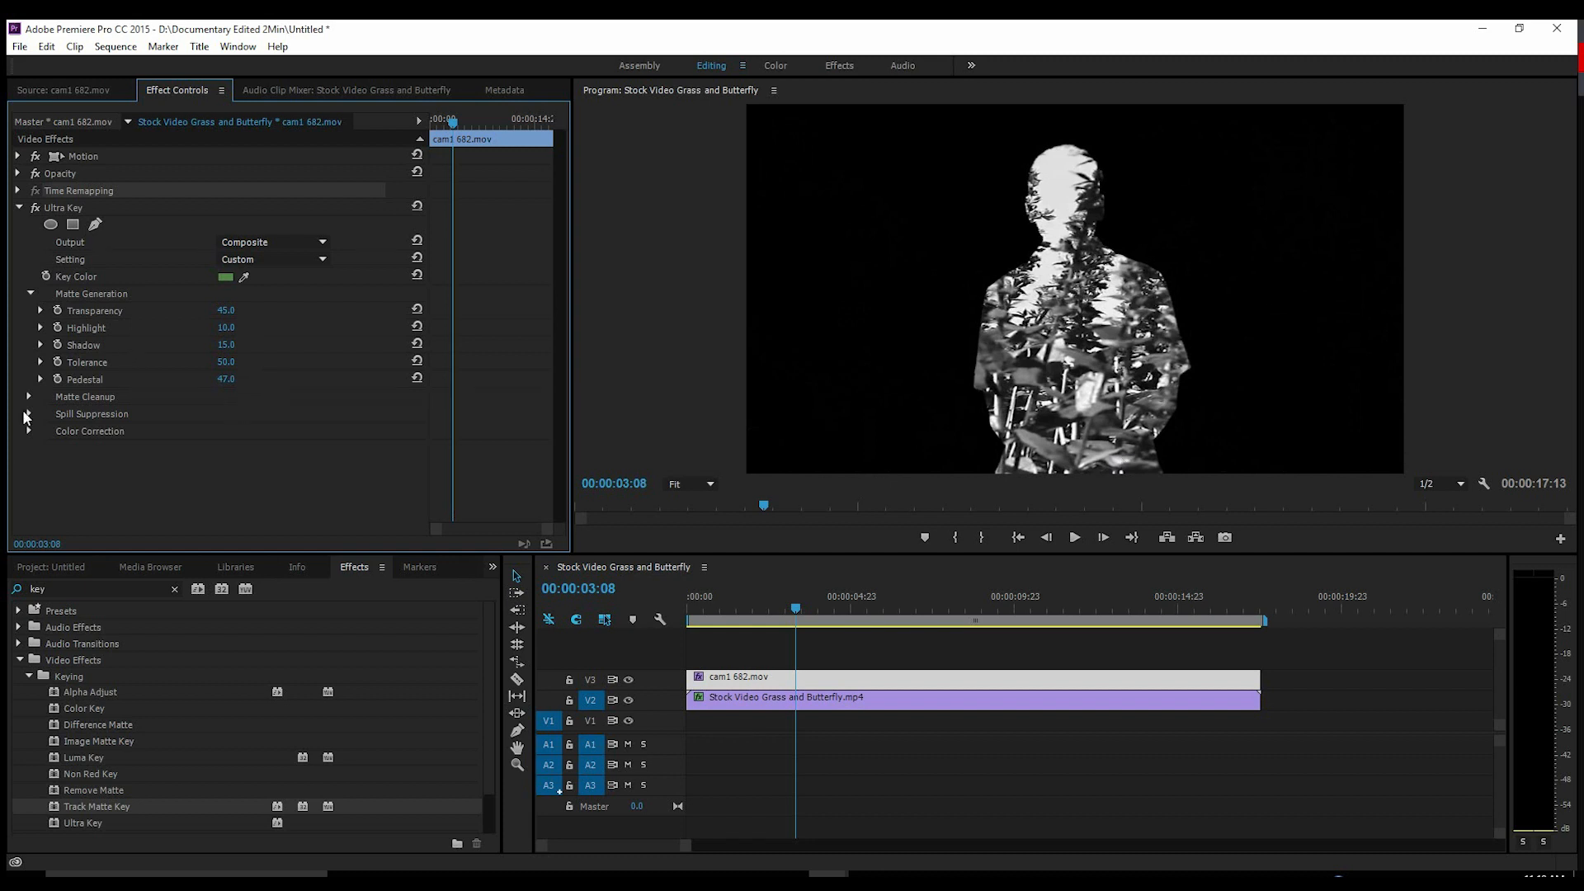
Adjust the Ultra Key Matte Cleanup Soften amount.
{"action": "left_click", "coordinate": [28, 396]}
{"action": "type", "text": "5"}
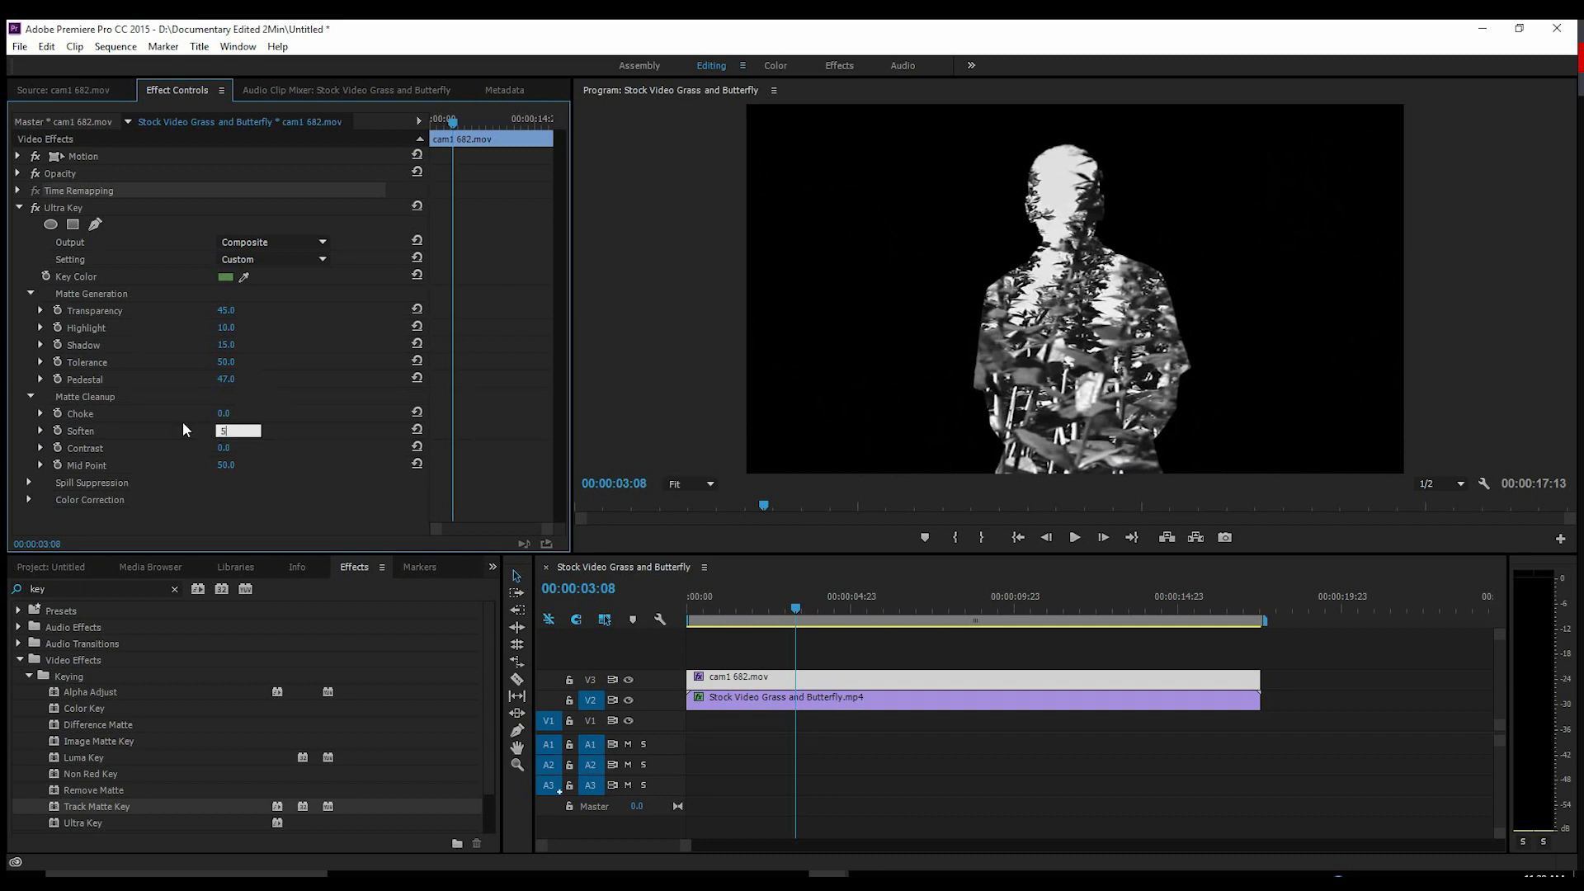
{"action": "left_click", "coordinate": [16, 208]}
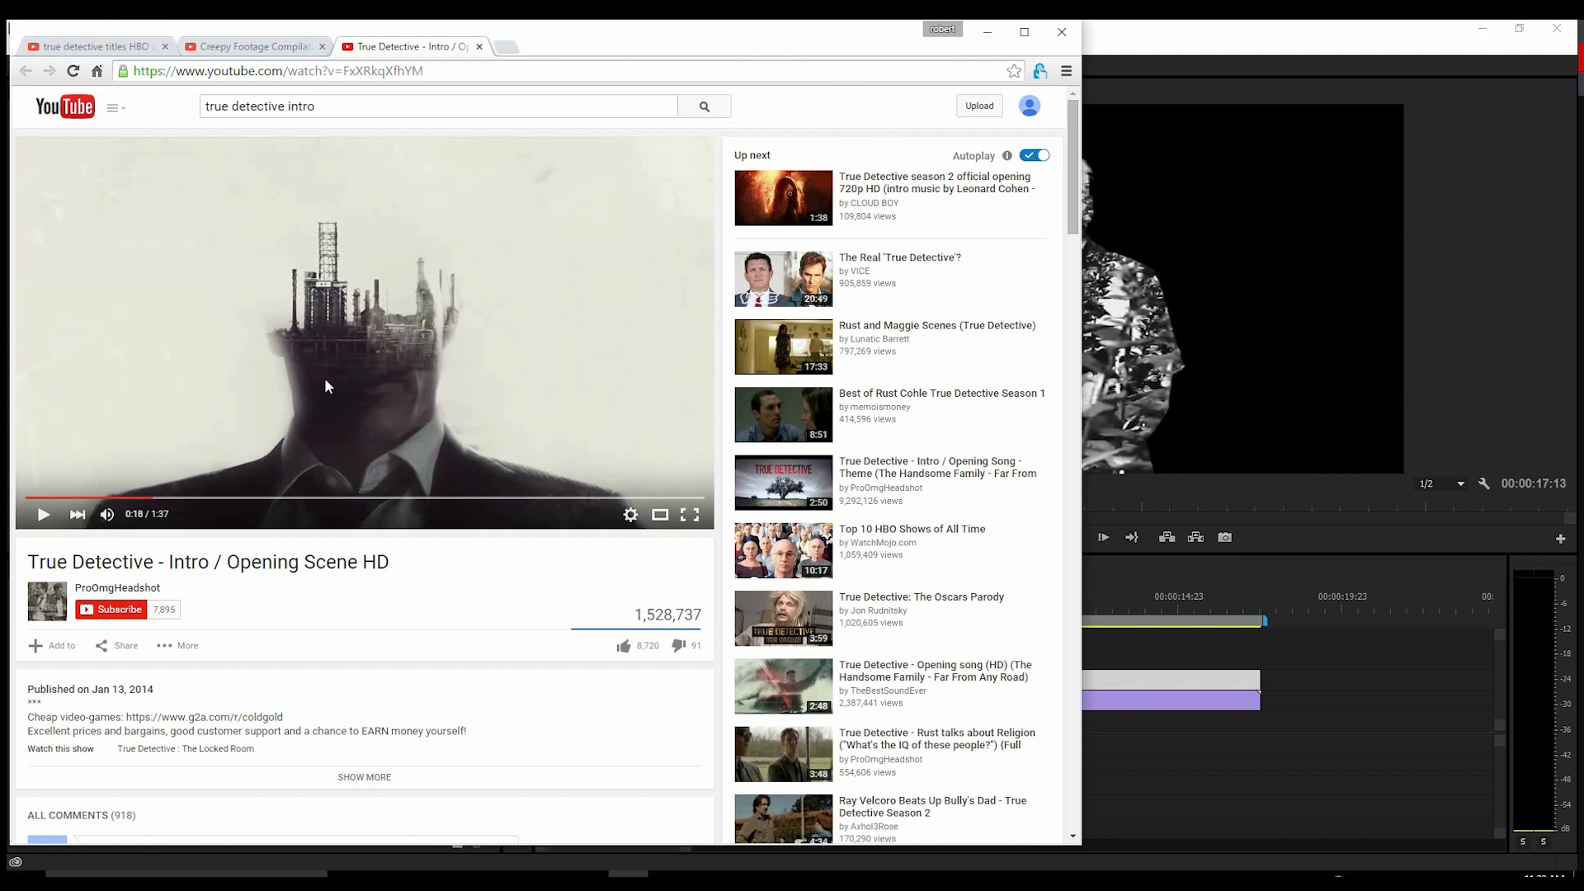
{"action": "mouse_move", "coordinate": [327, 468]}
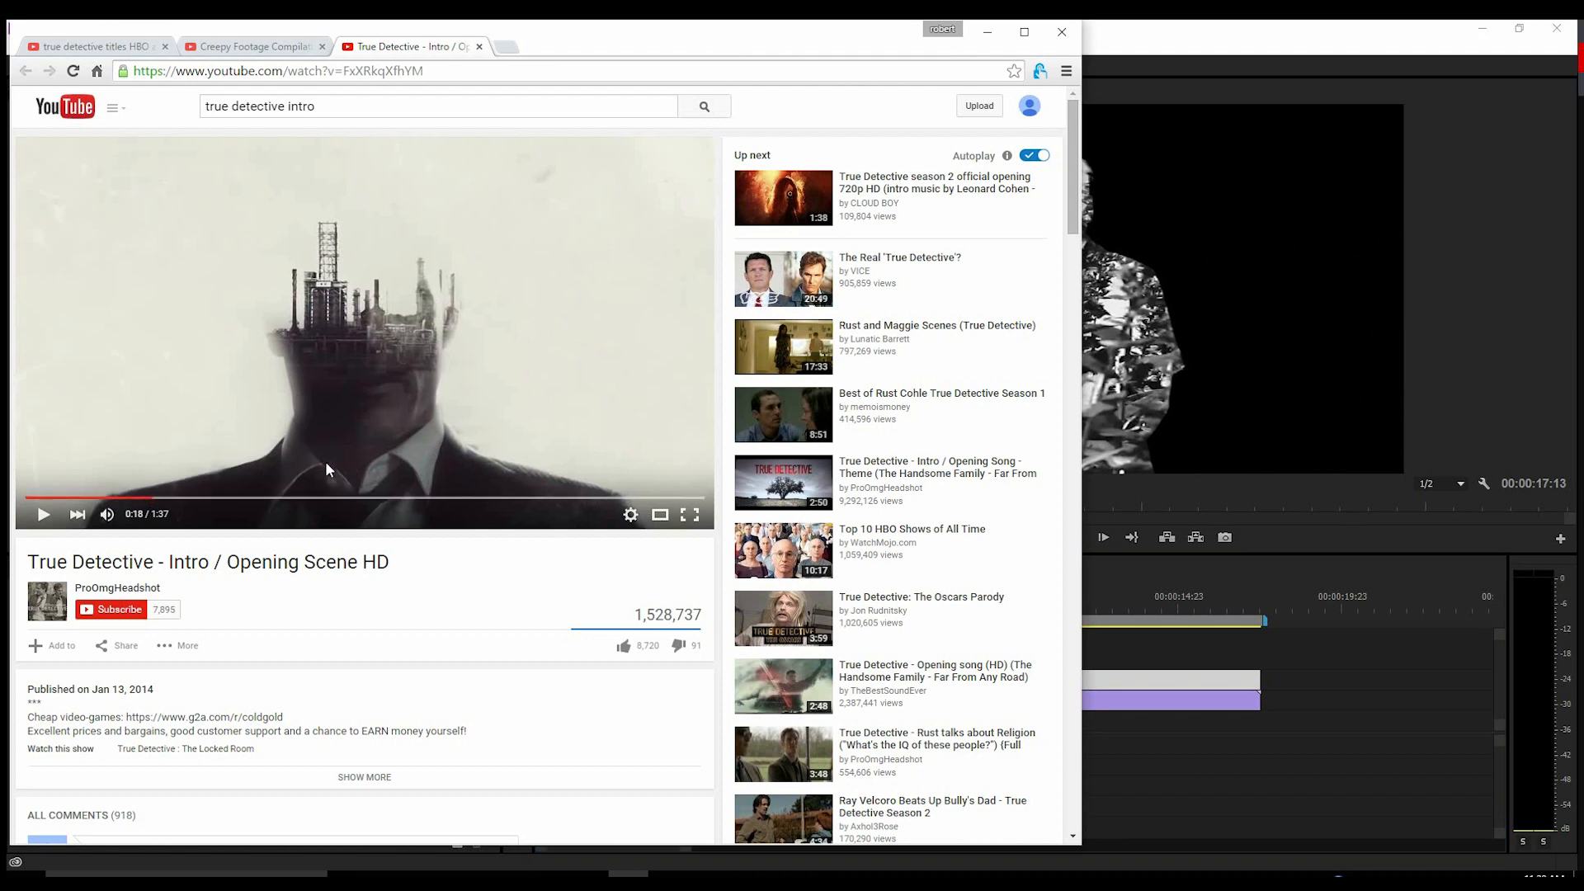
{"action": "mouse_move", "coordinate": [424, 465]}
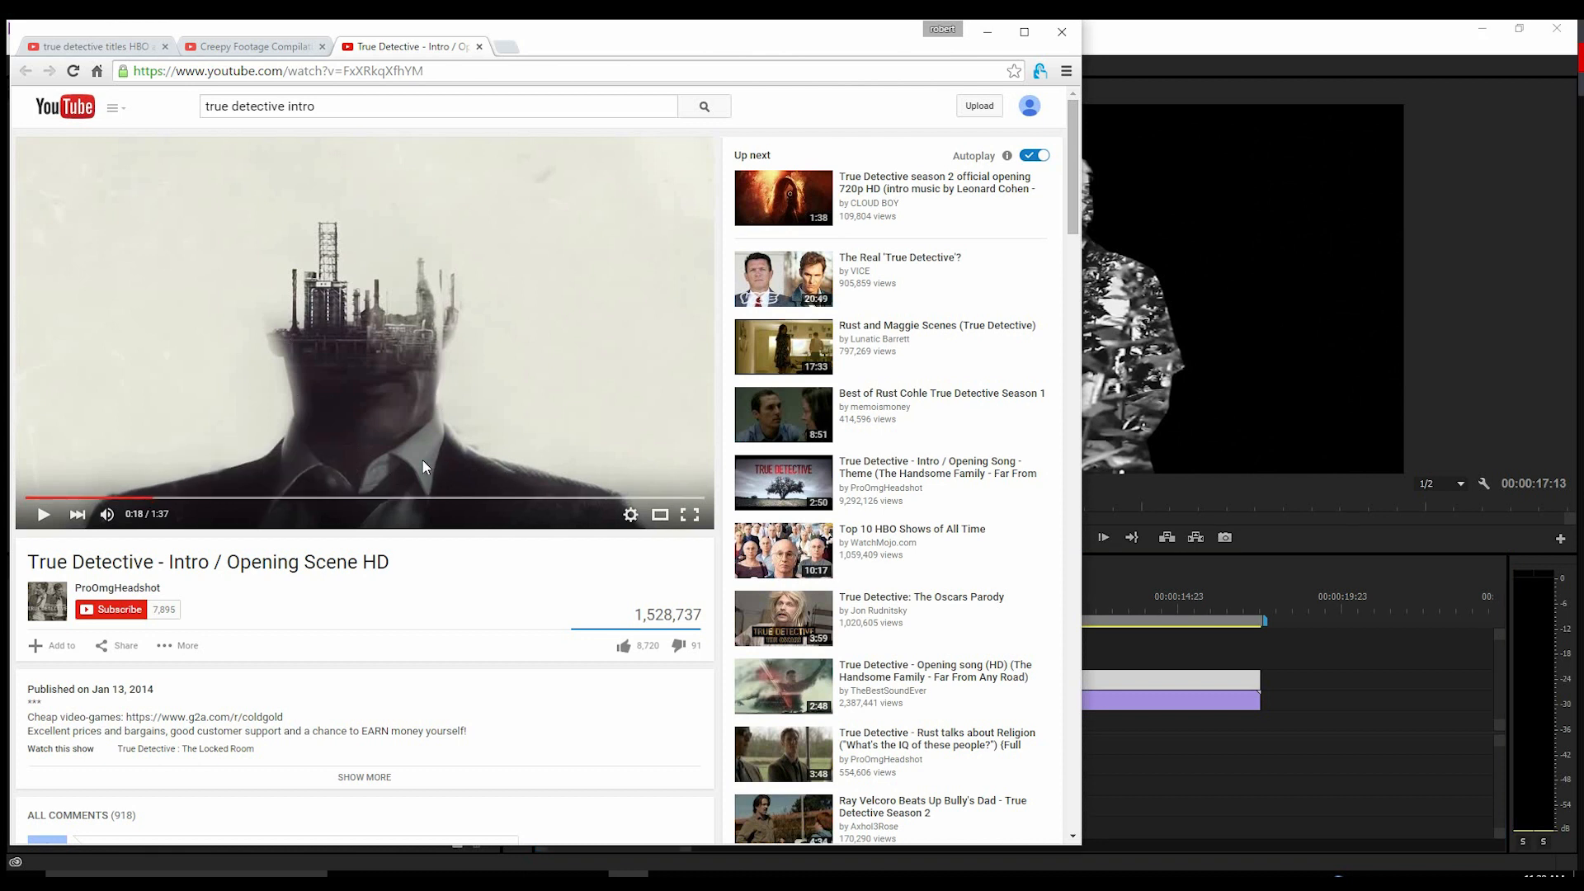
{"action": "mouse_move", "coordinate": [355, 462]}
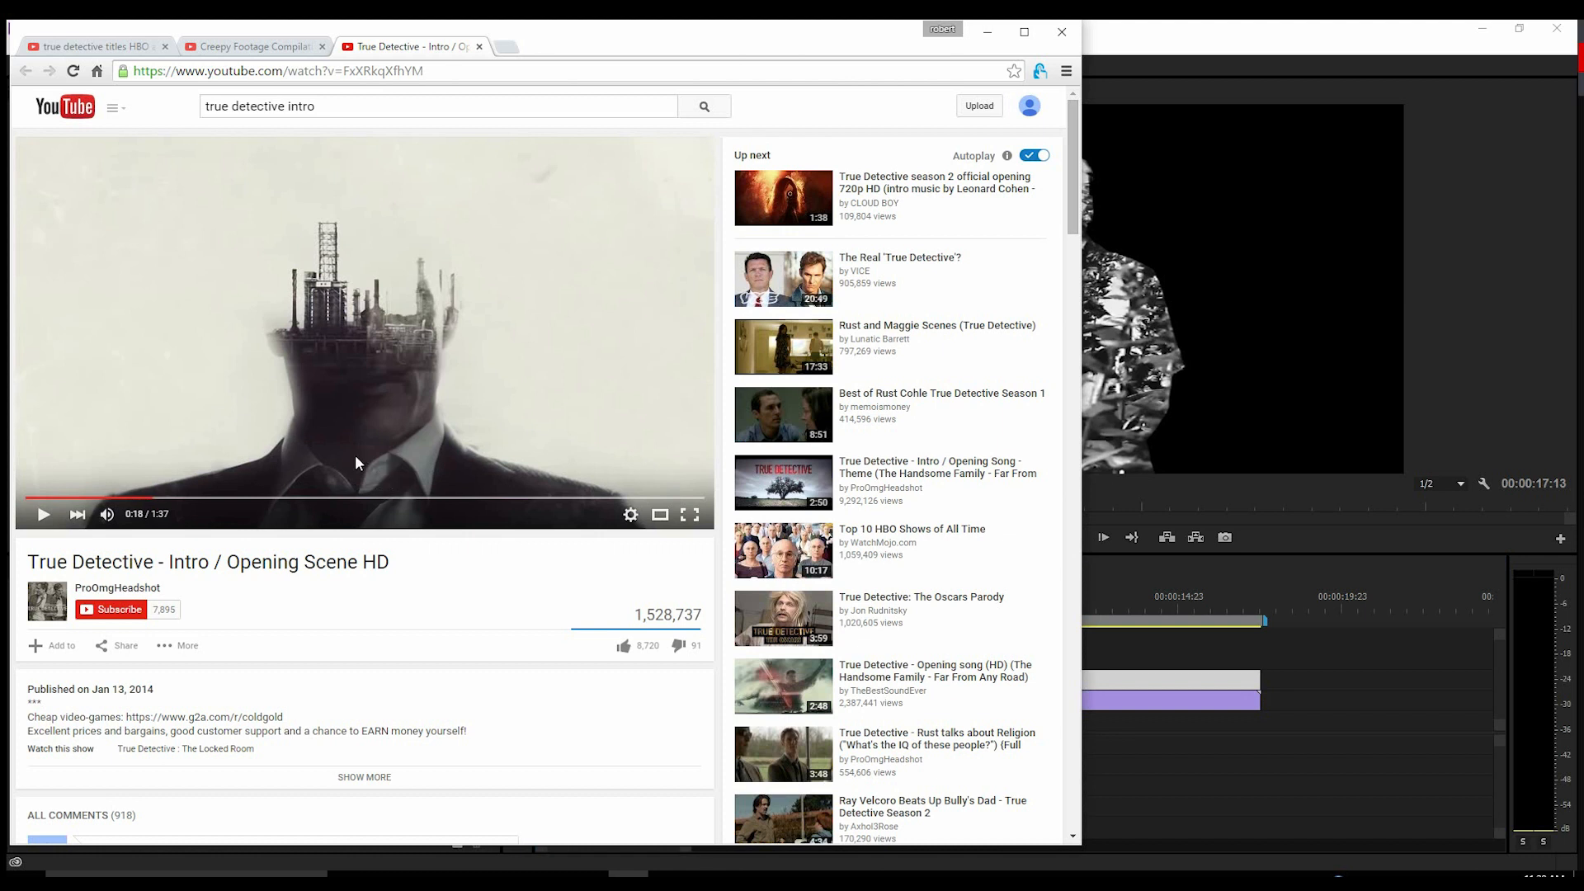
{"action": "mouse_move", "coordinate": [421, 462]}
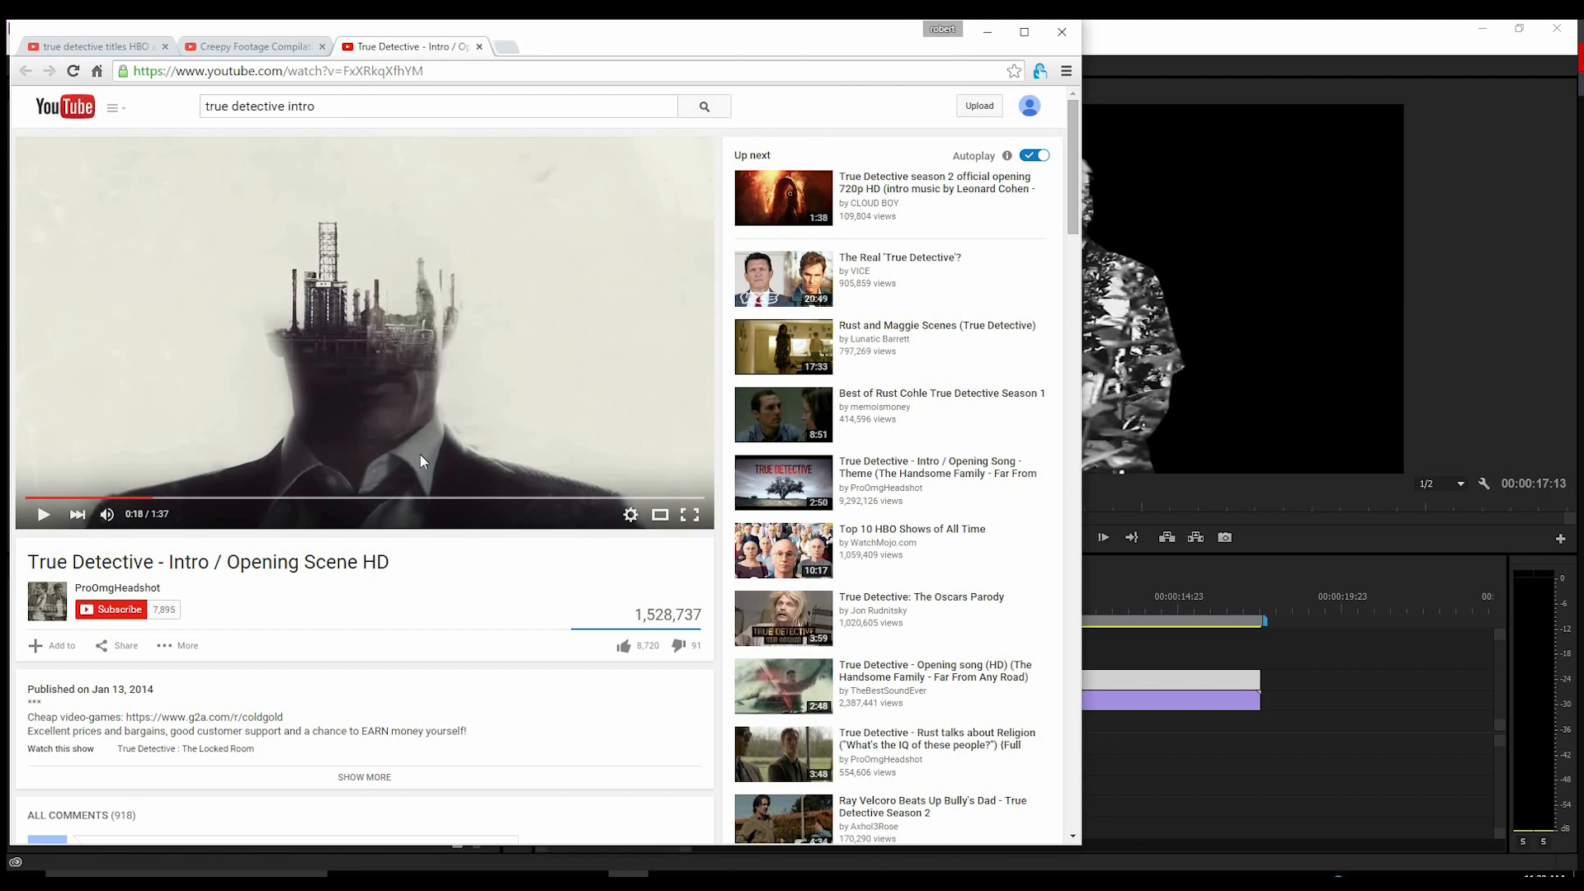
{"action": "mouse_move", "coordinate": [455, 475]}
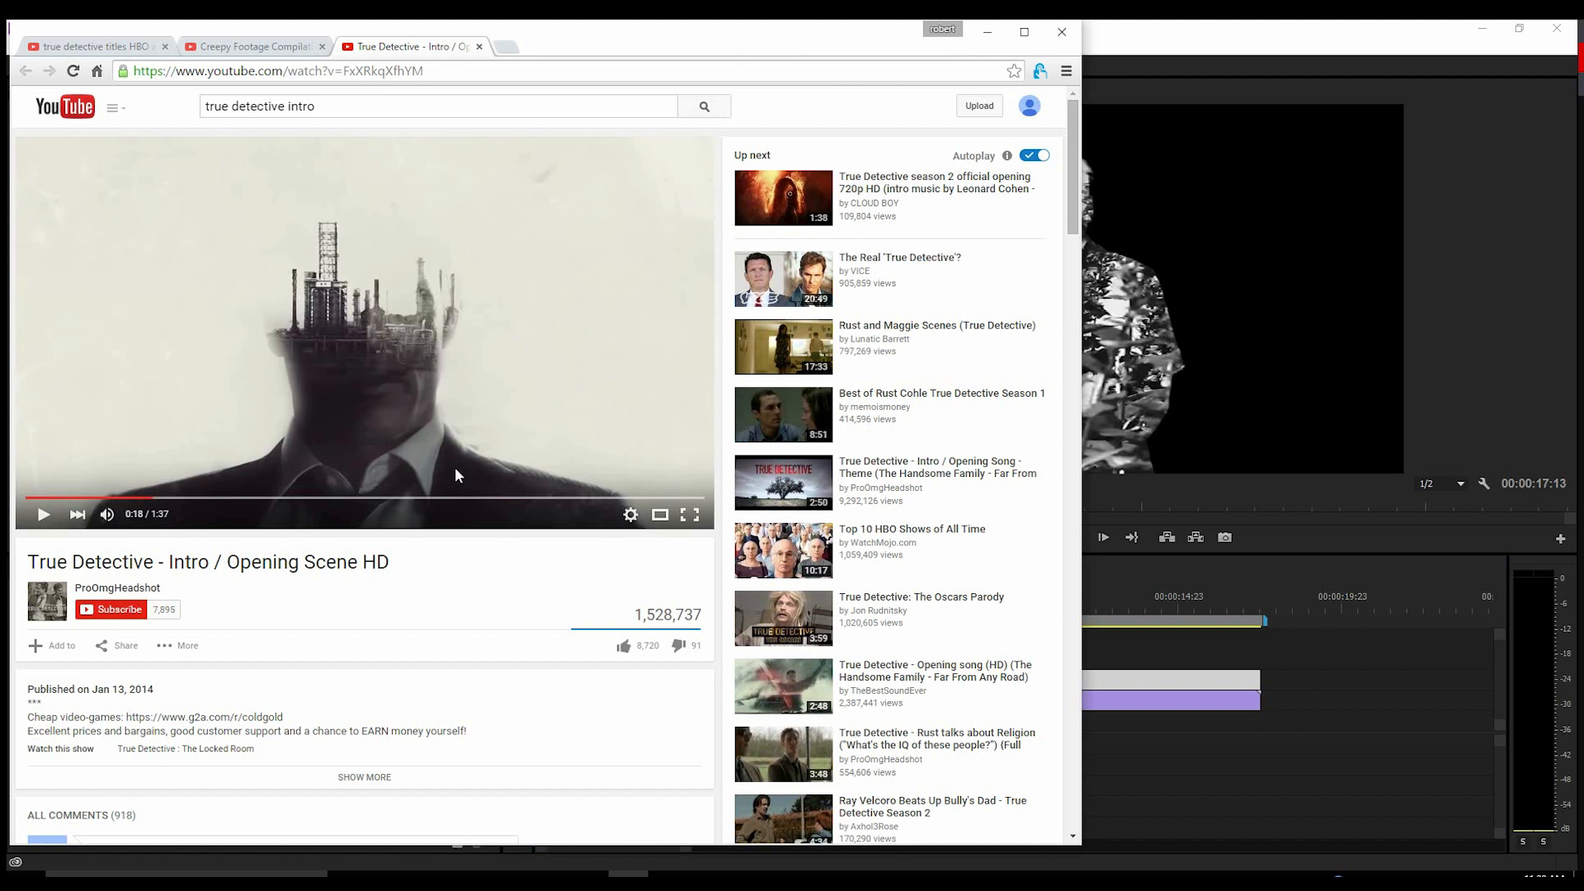
{"action": "mouse_move", "coordinate": [351, 348]}
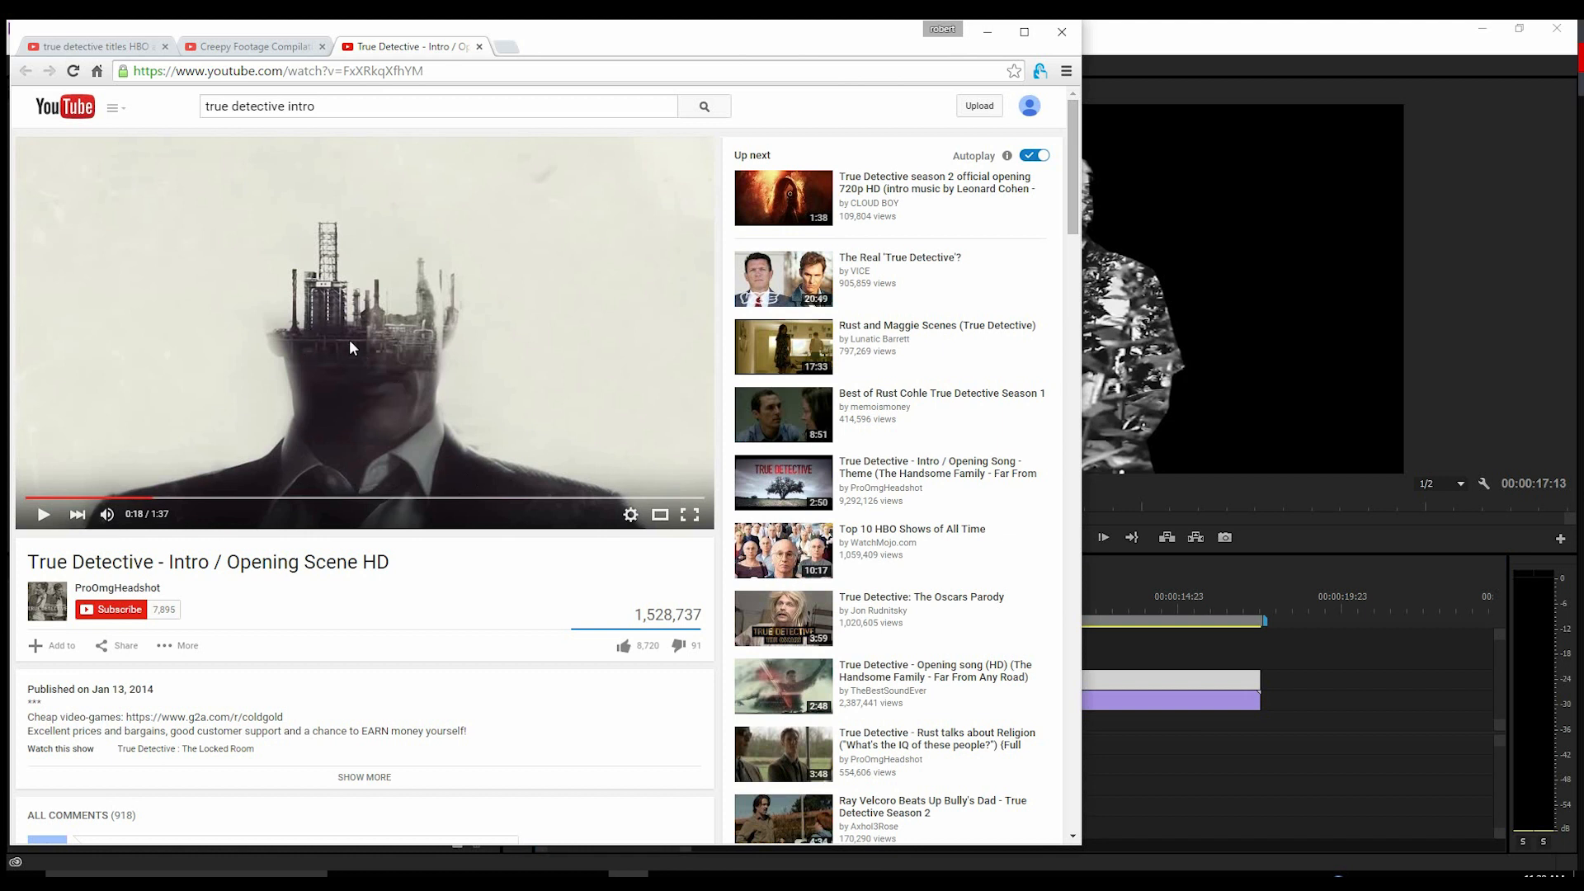
{"action": "mouse_move", "coordinate": [453, 436]}
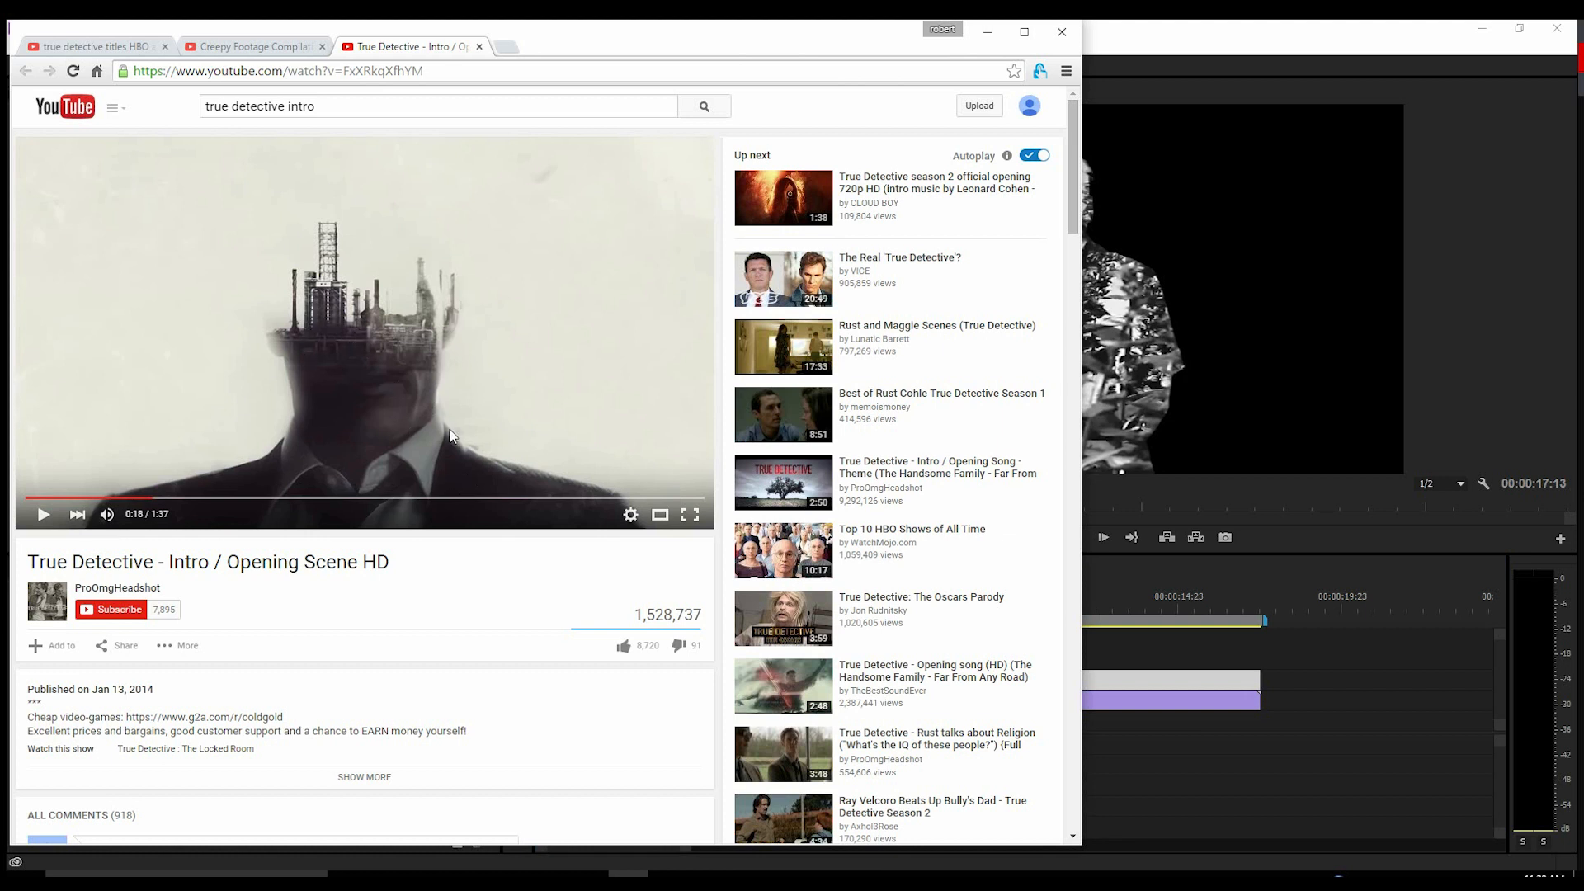
{"action": "mouse_move", "coordinate": [354, 375]}
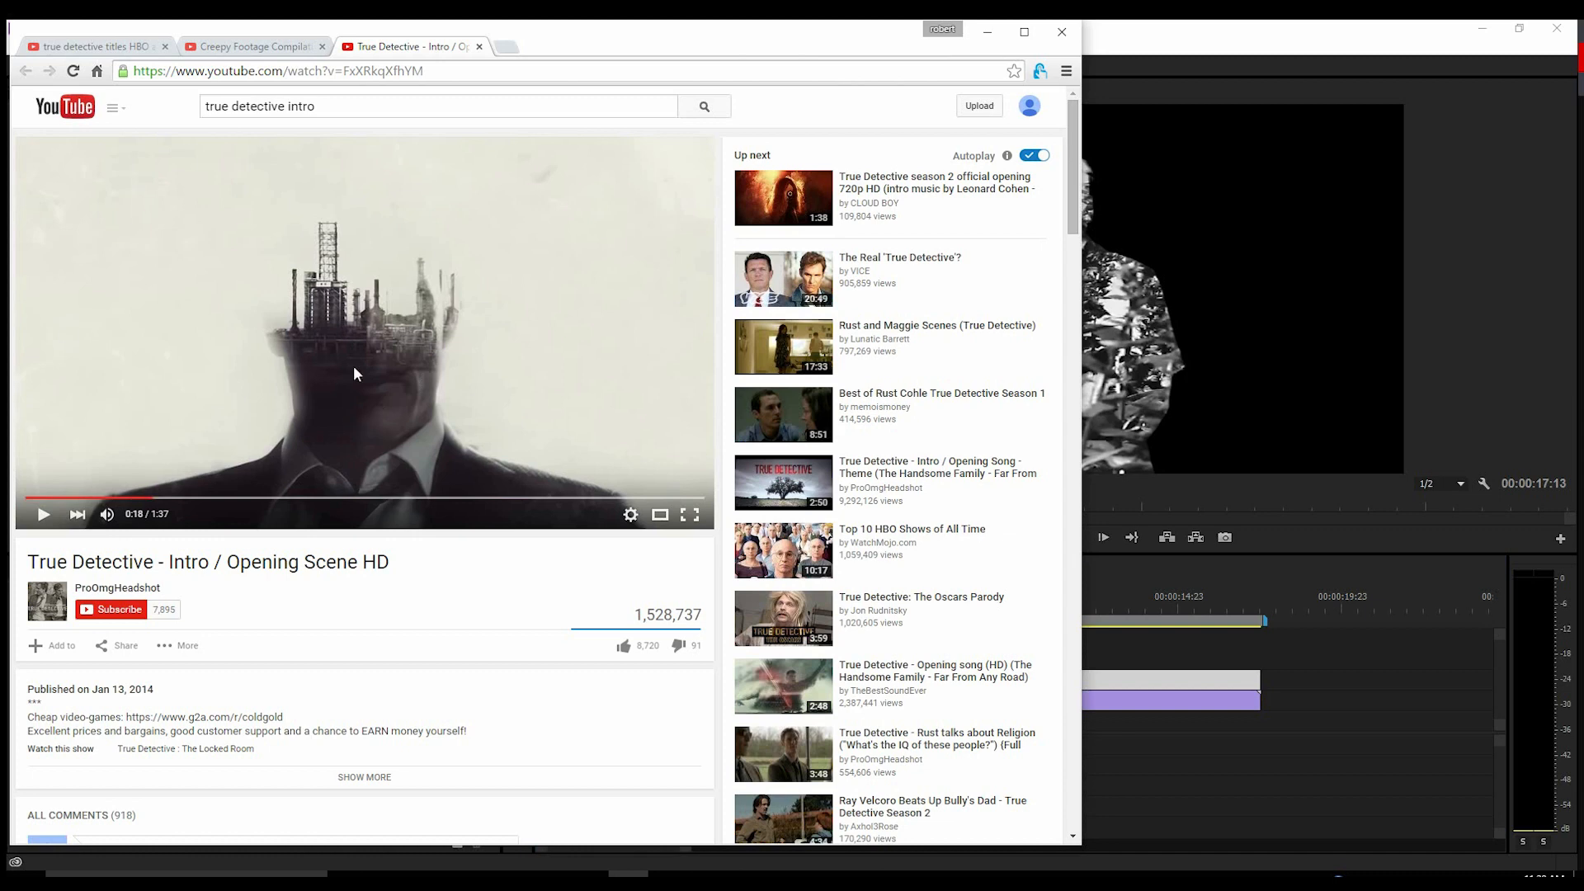
{"action": "mouse_move", "coordinate": [1081, 634]}
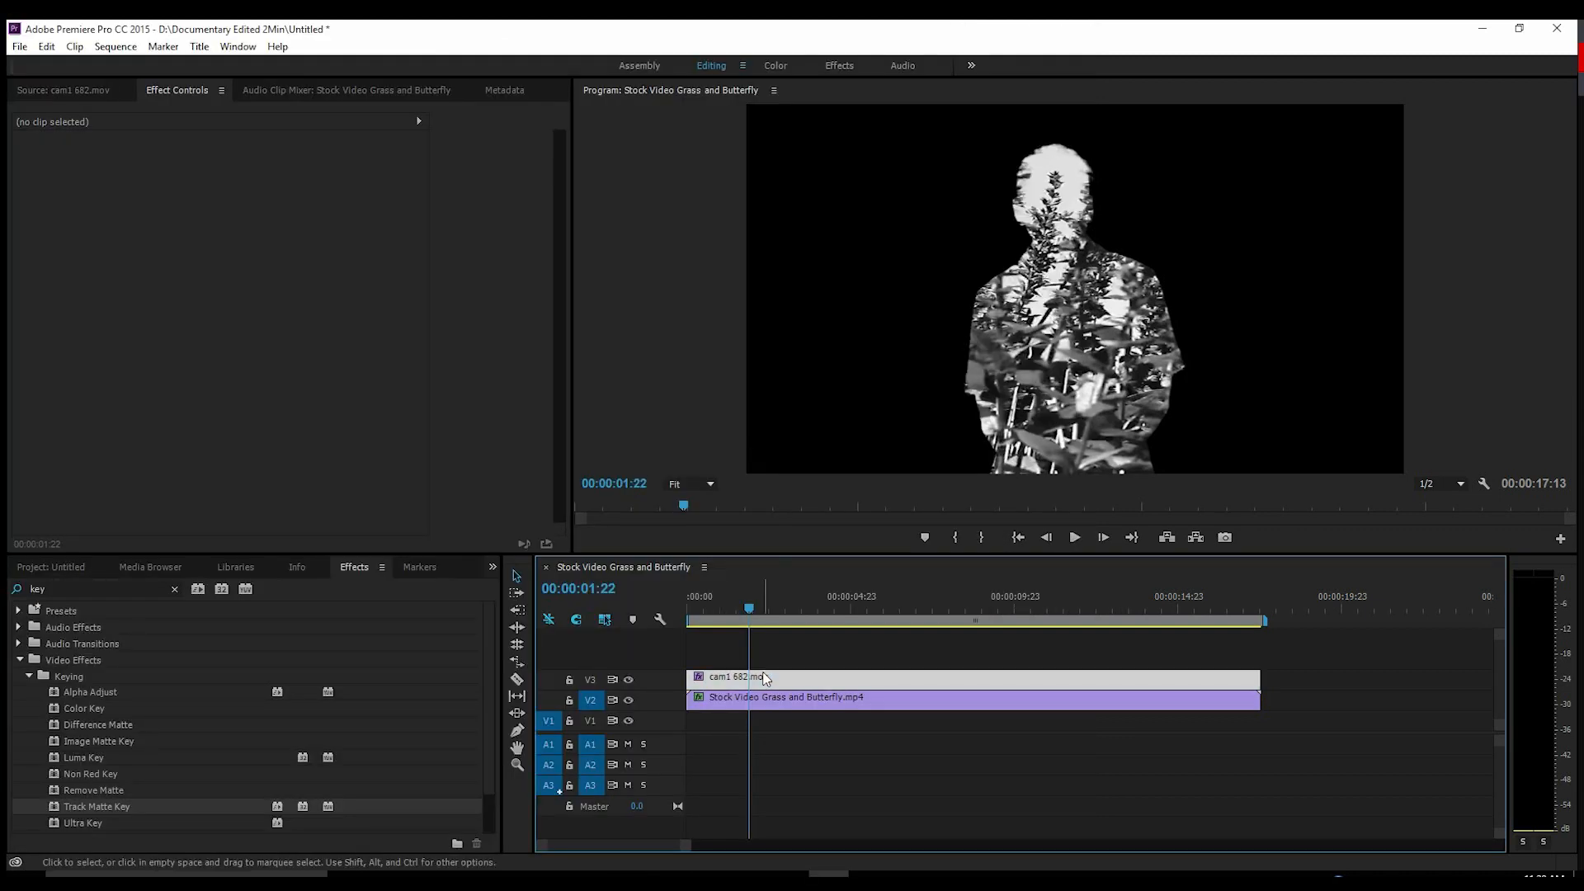
Select the duplicated V4 cam1 682.mov clip and apply Ultra Key to remove its green background.
{"action": "left_click", "coordinate": [767, 677]}
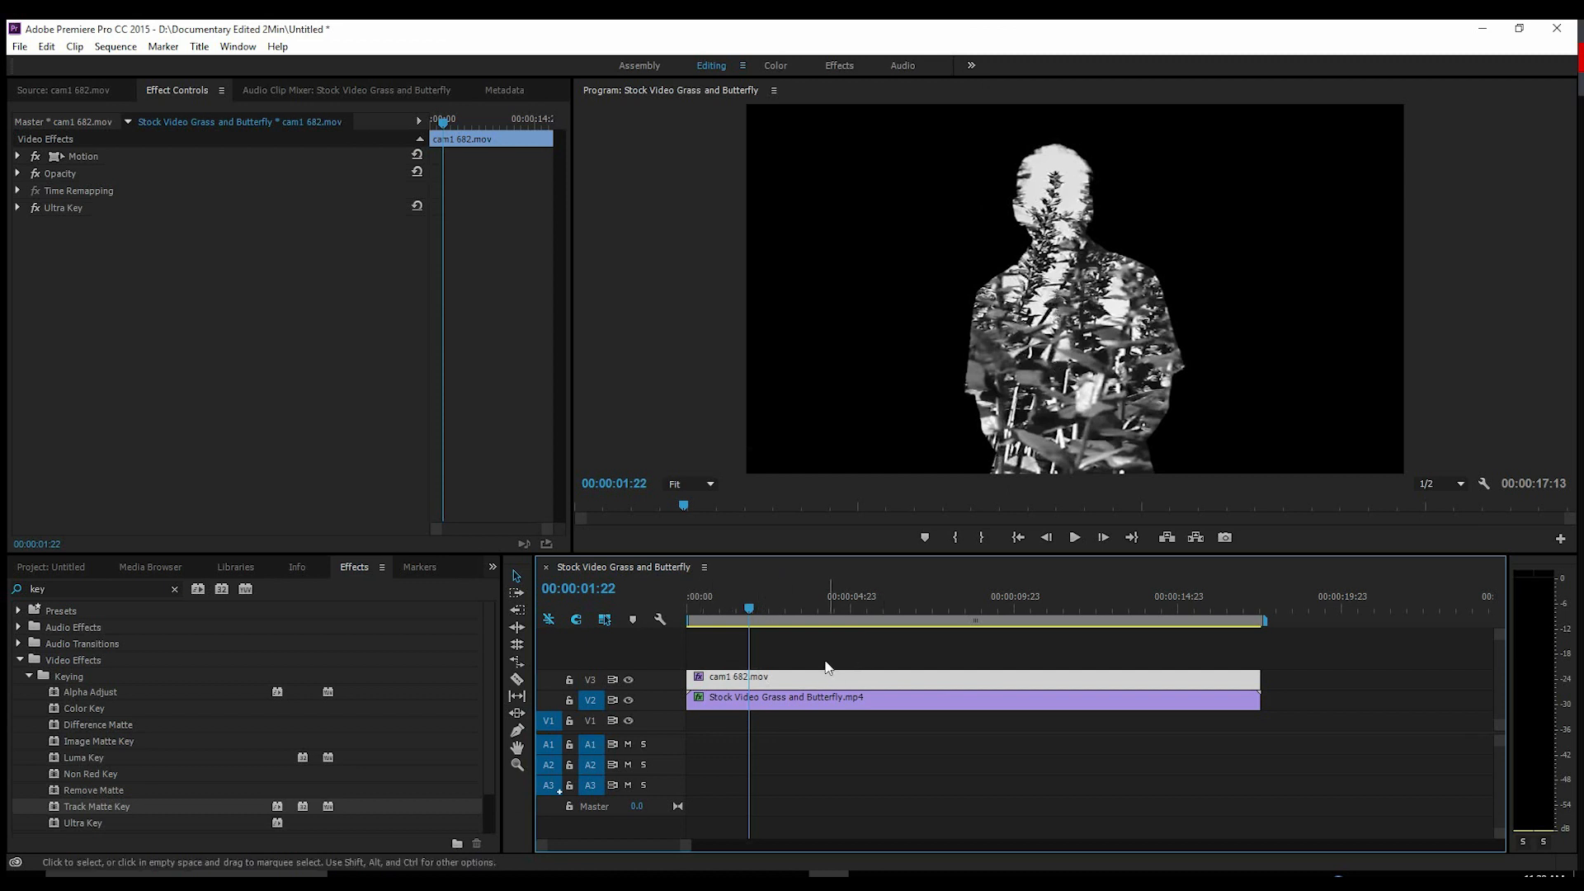
{"action": "left_click", "coordinate": [728, 611]}
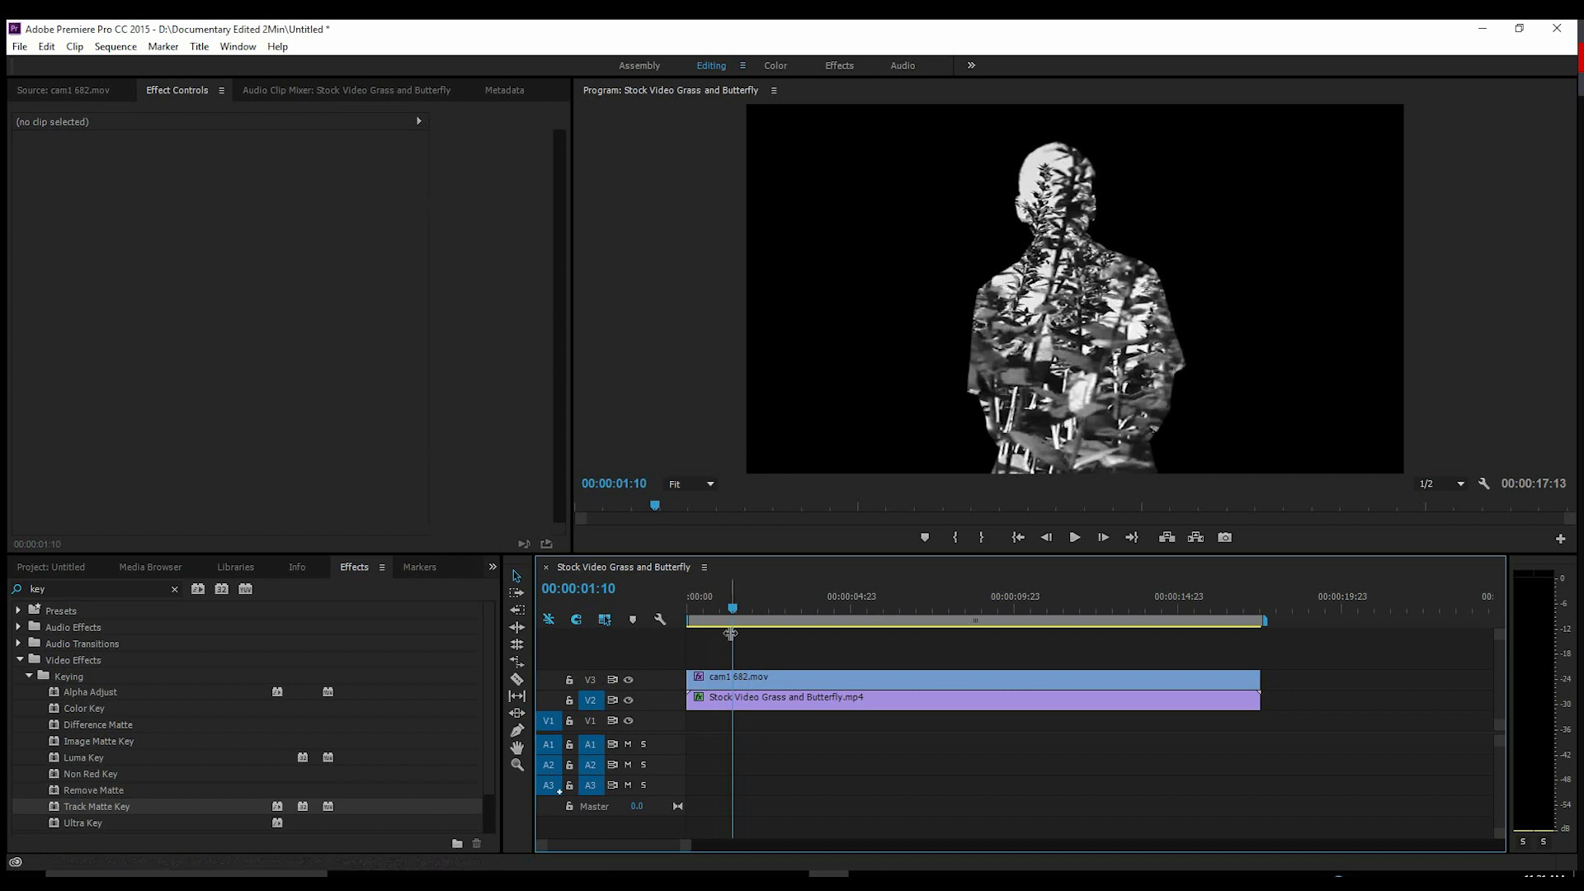
{"action": "left_click", "coordinate": [970, 676]}
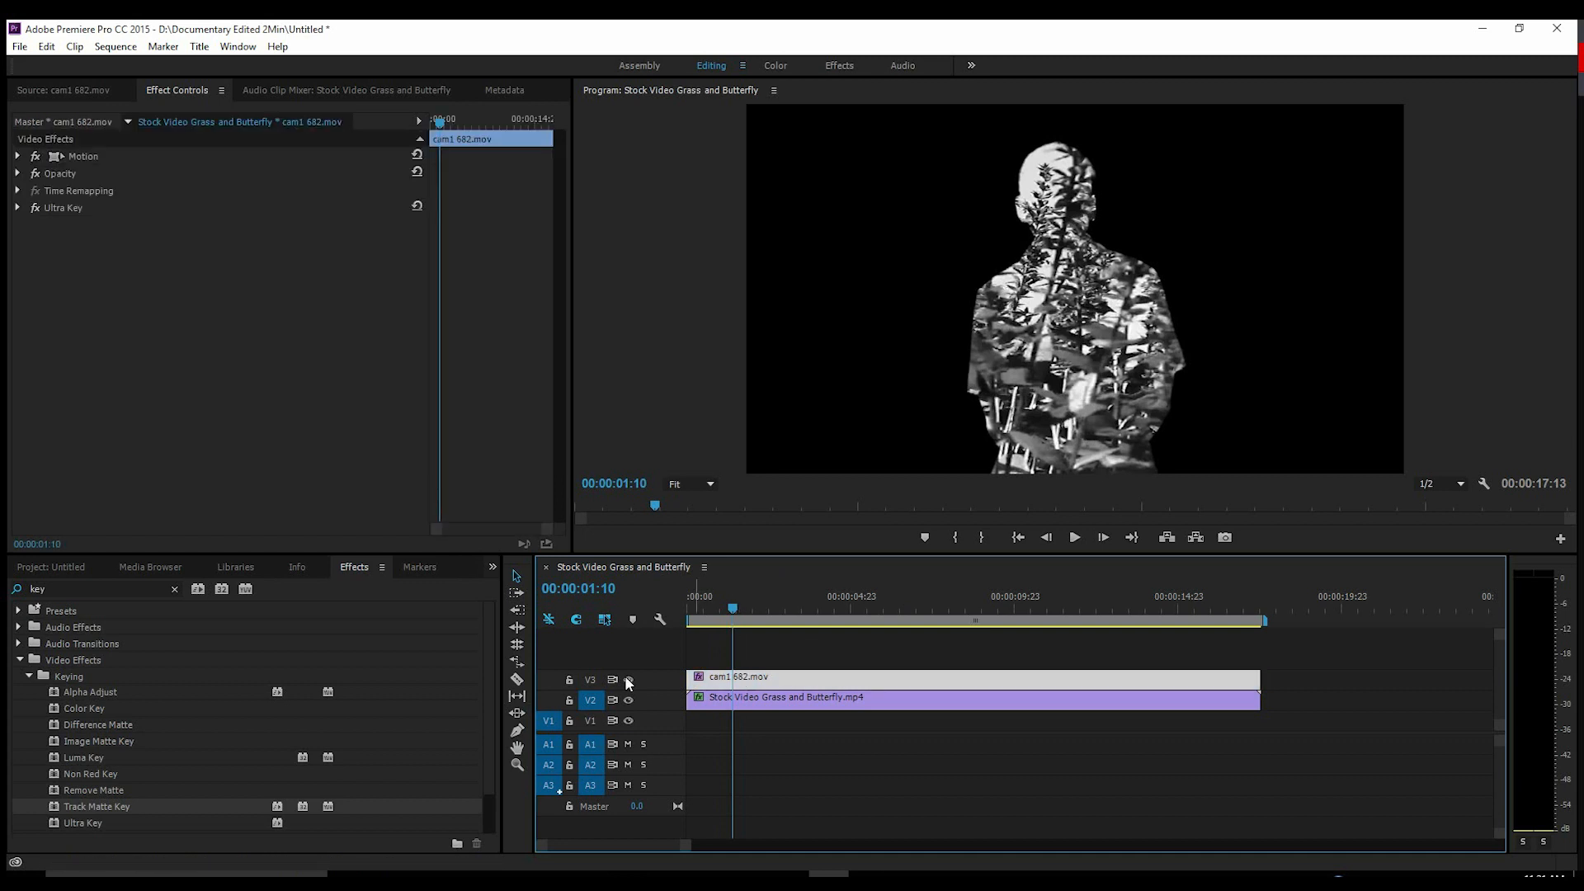
{"action": "left_click", "coordinate": [589, 678]}
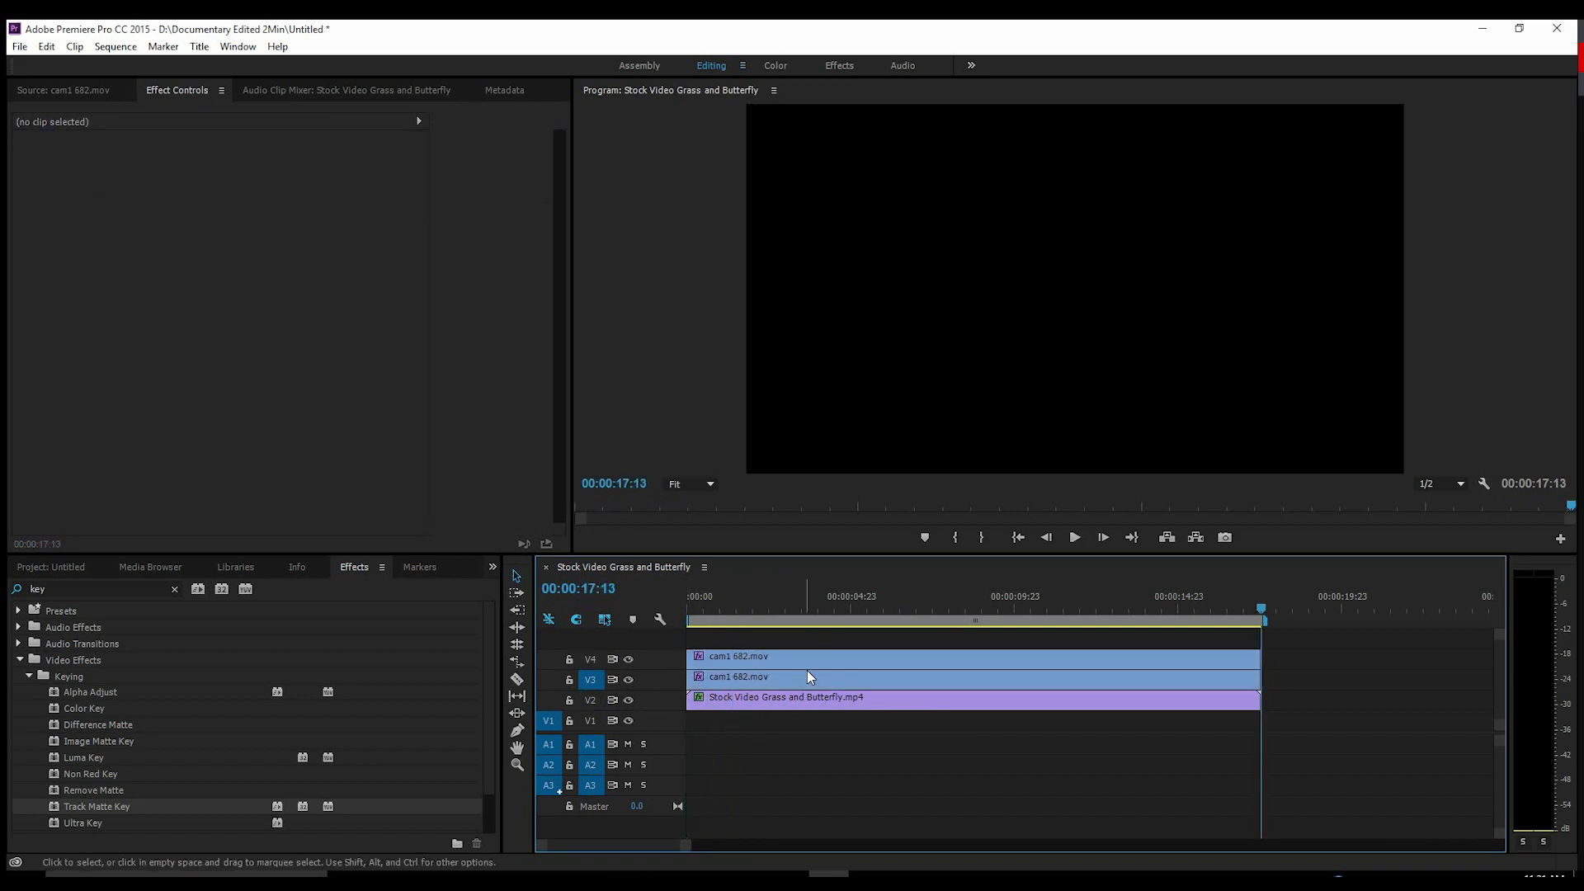
{"action": "left_click", "coordinate": [818, 596]}
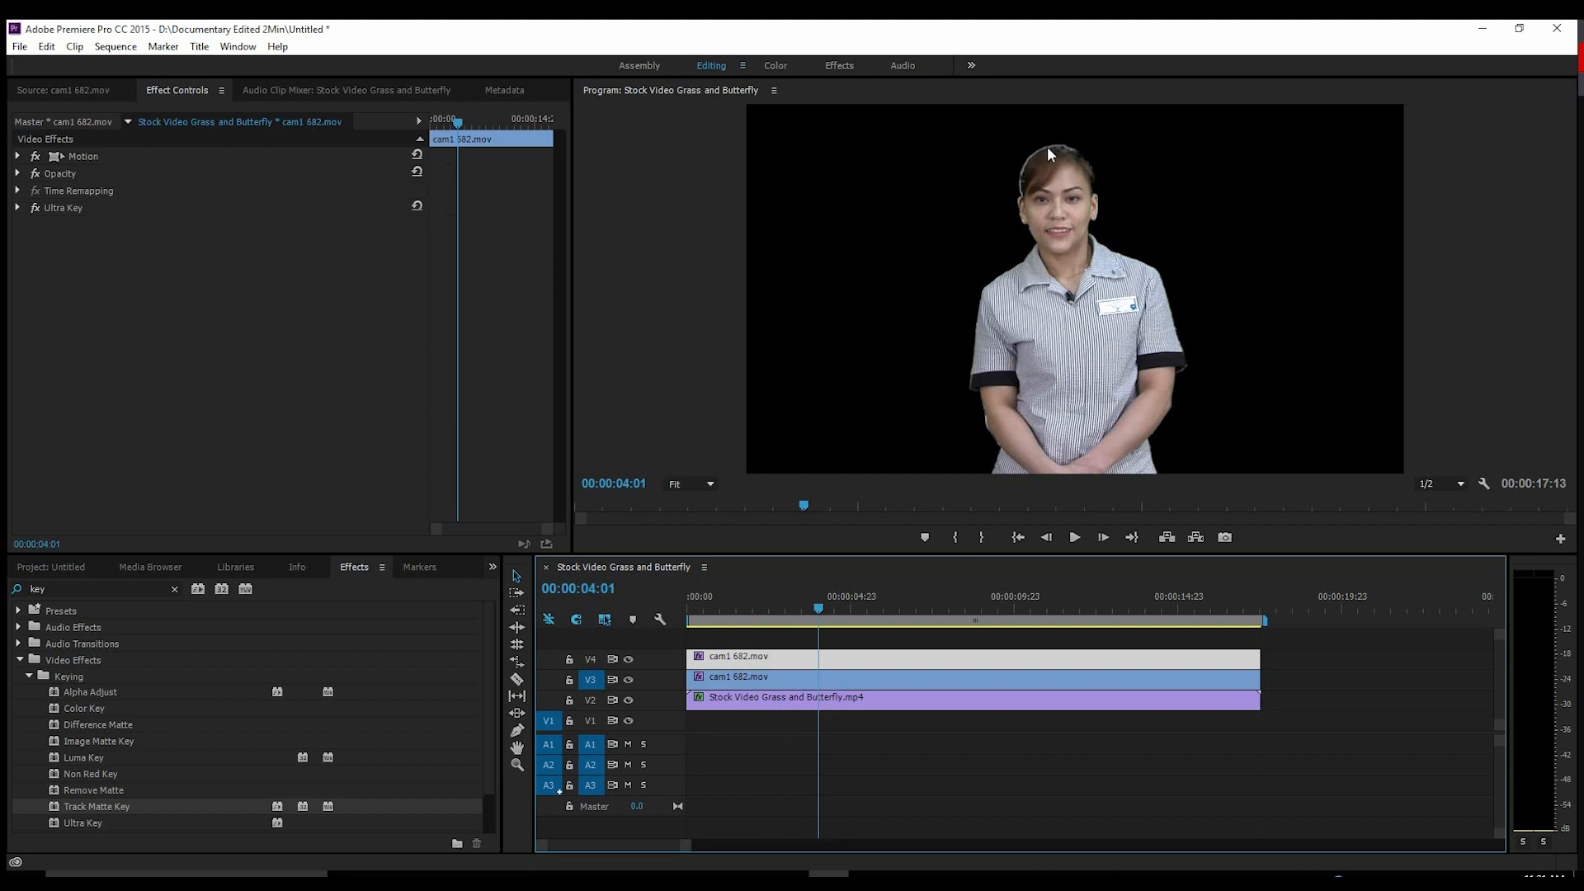
{"action": "mouse_move", "coordinate": [15, 202]}
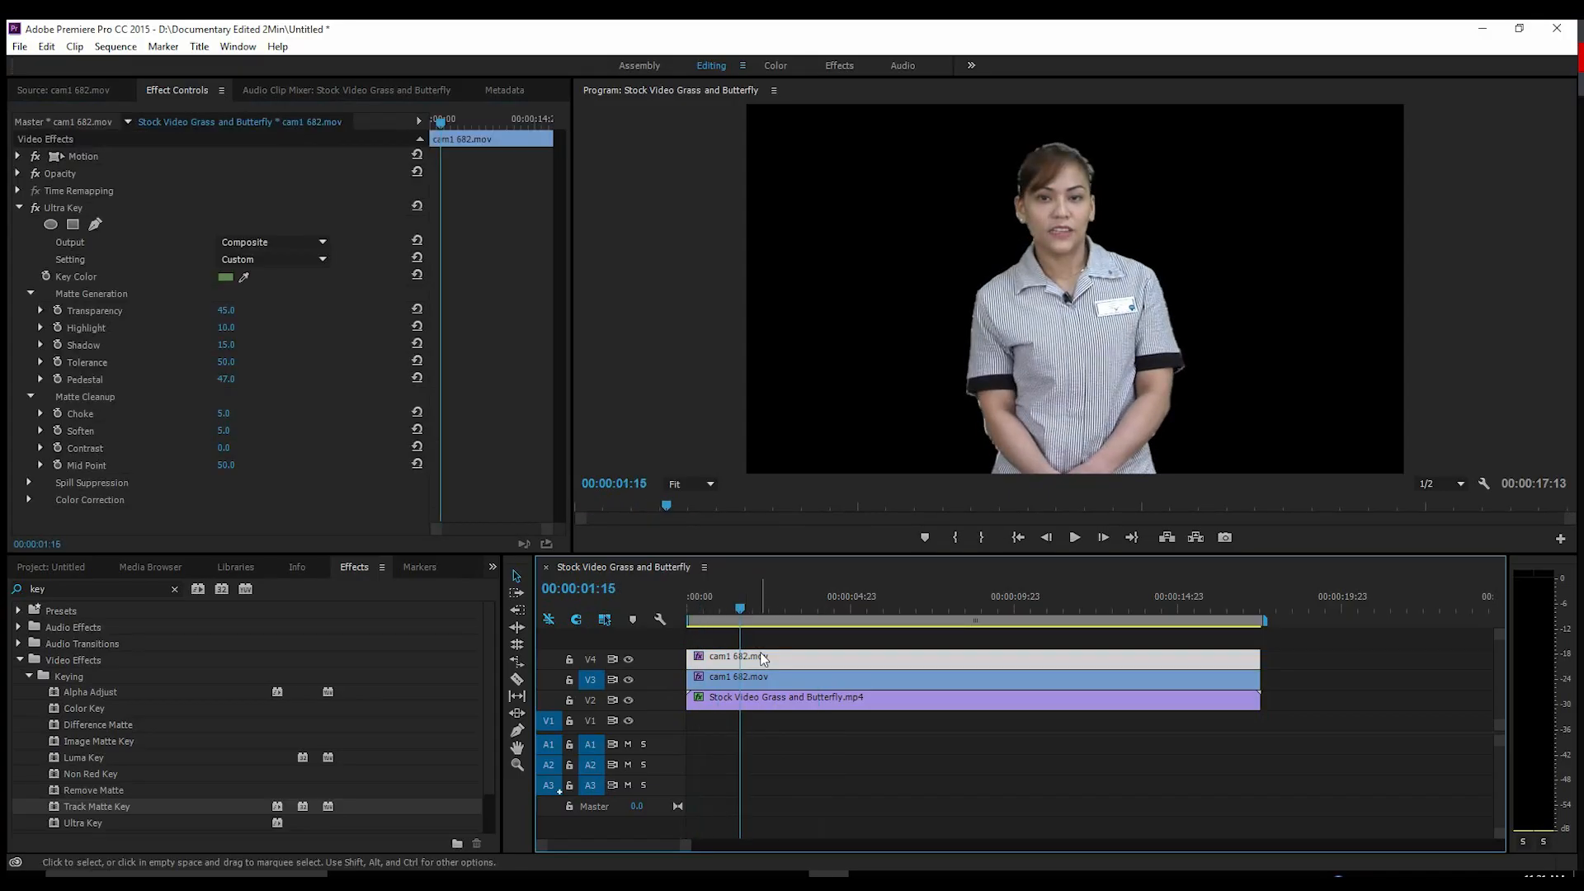
{"action": "left_click", "coordinate": [17, 208]}
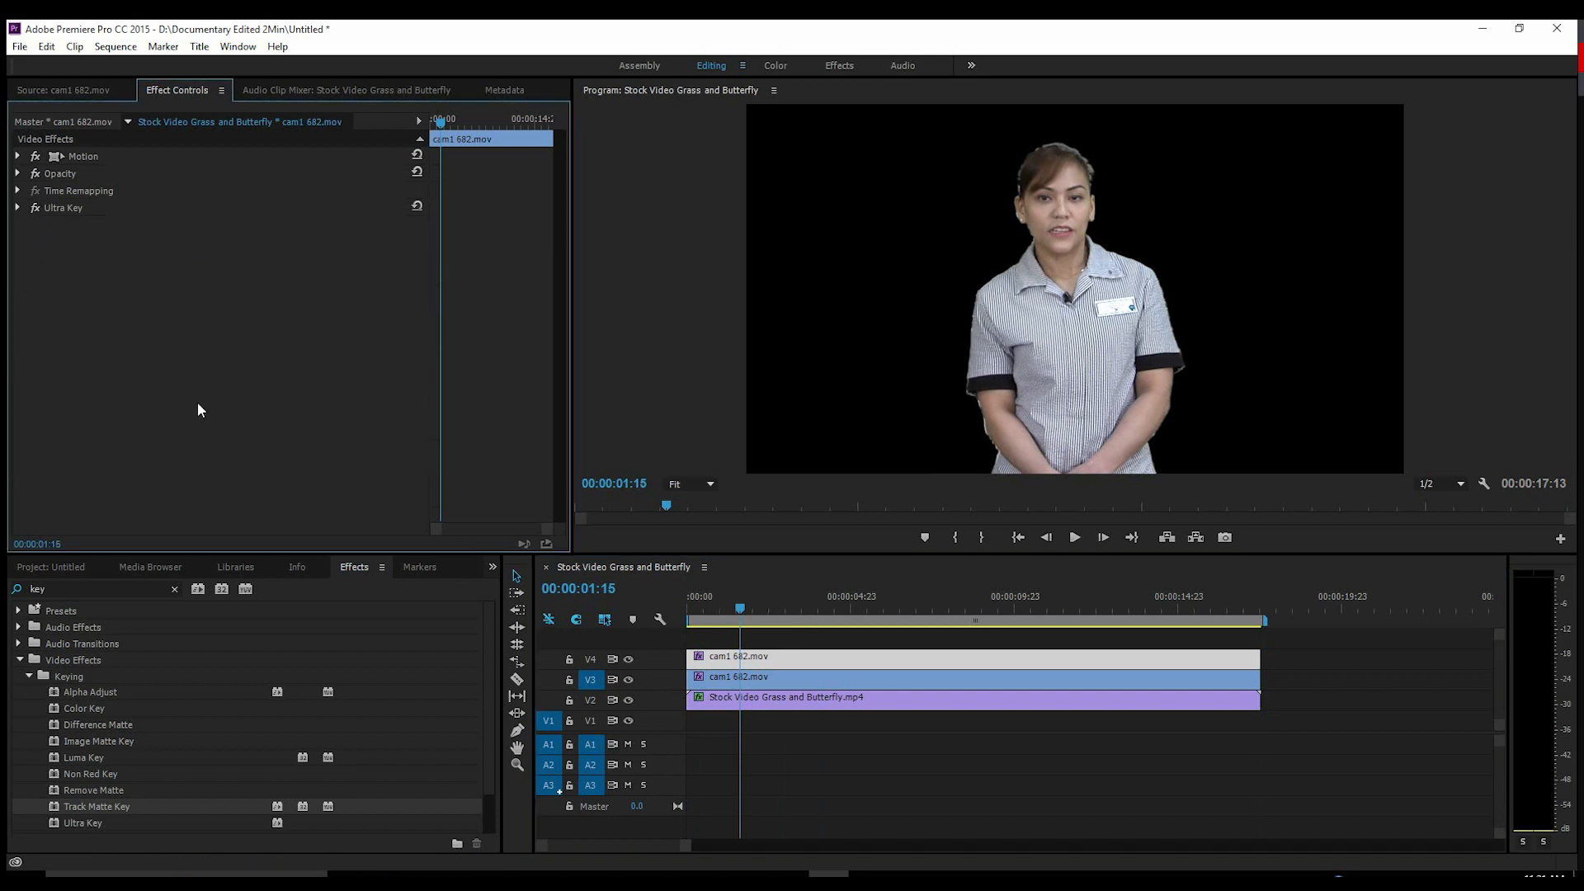
{"action": "mouse_move", "coordinate": [1062, 176]}
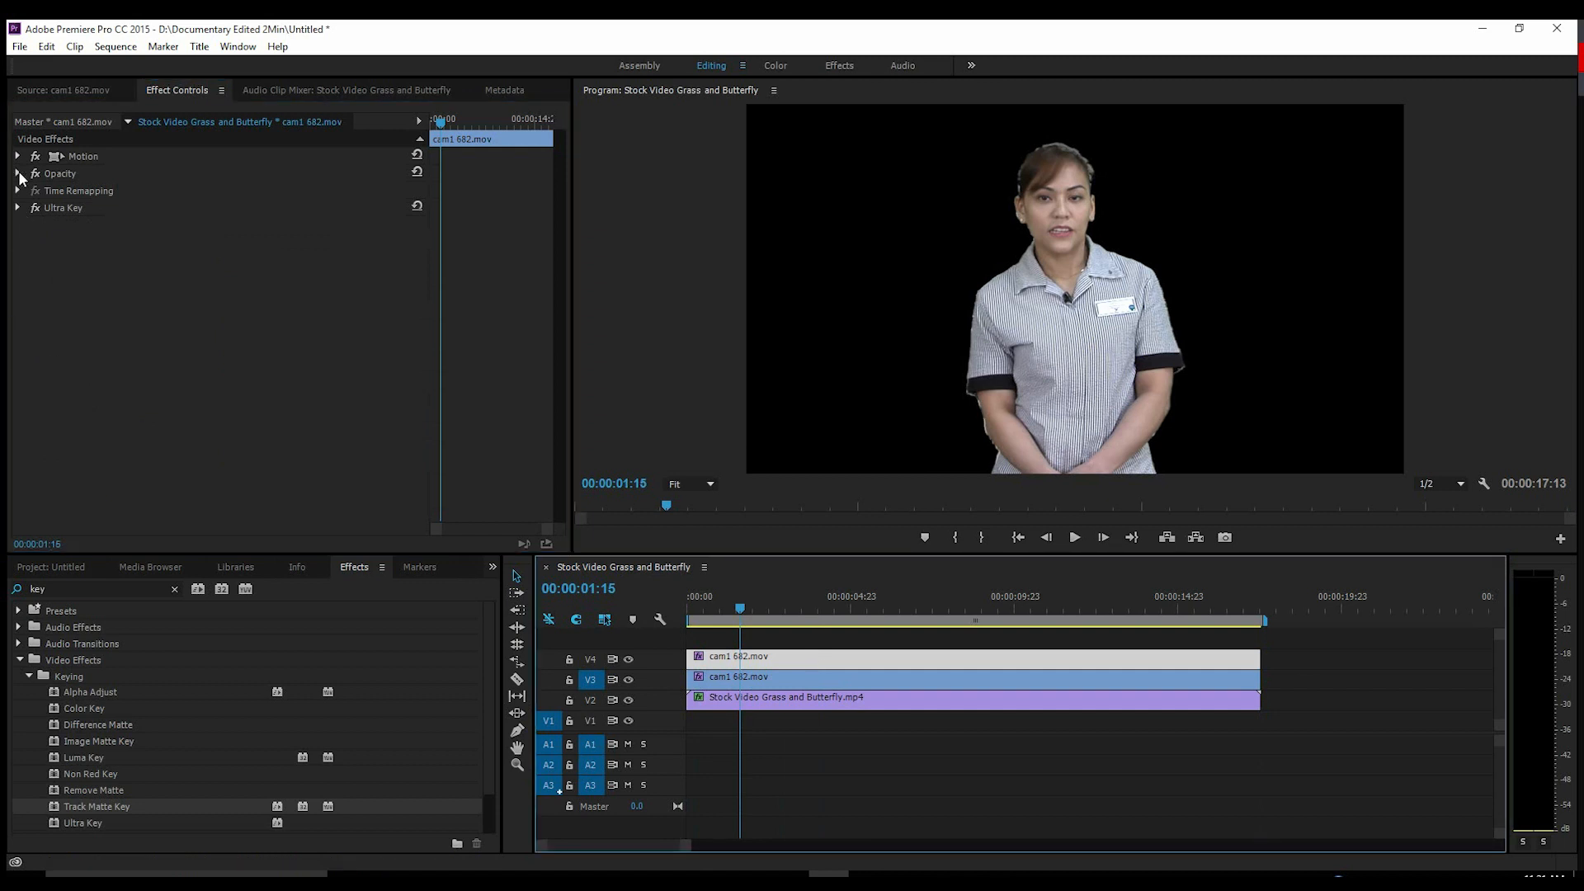
{"action": "left_click", "coordinate": [16, 174]}
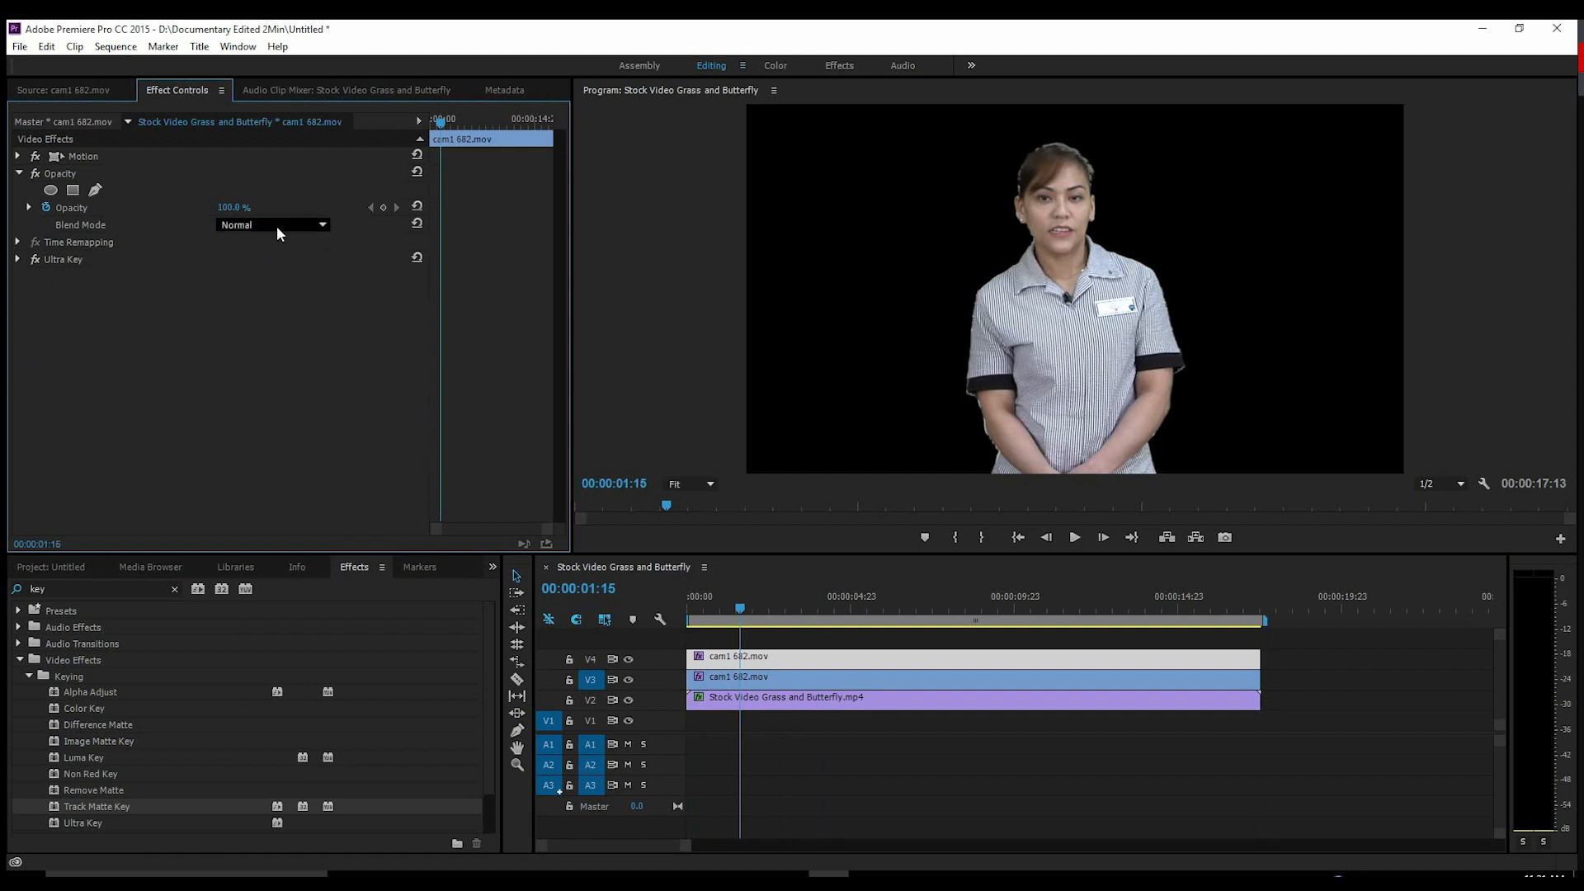
{"action": "mouse_move", "coordinate": [286, 231]}
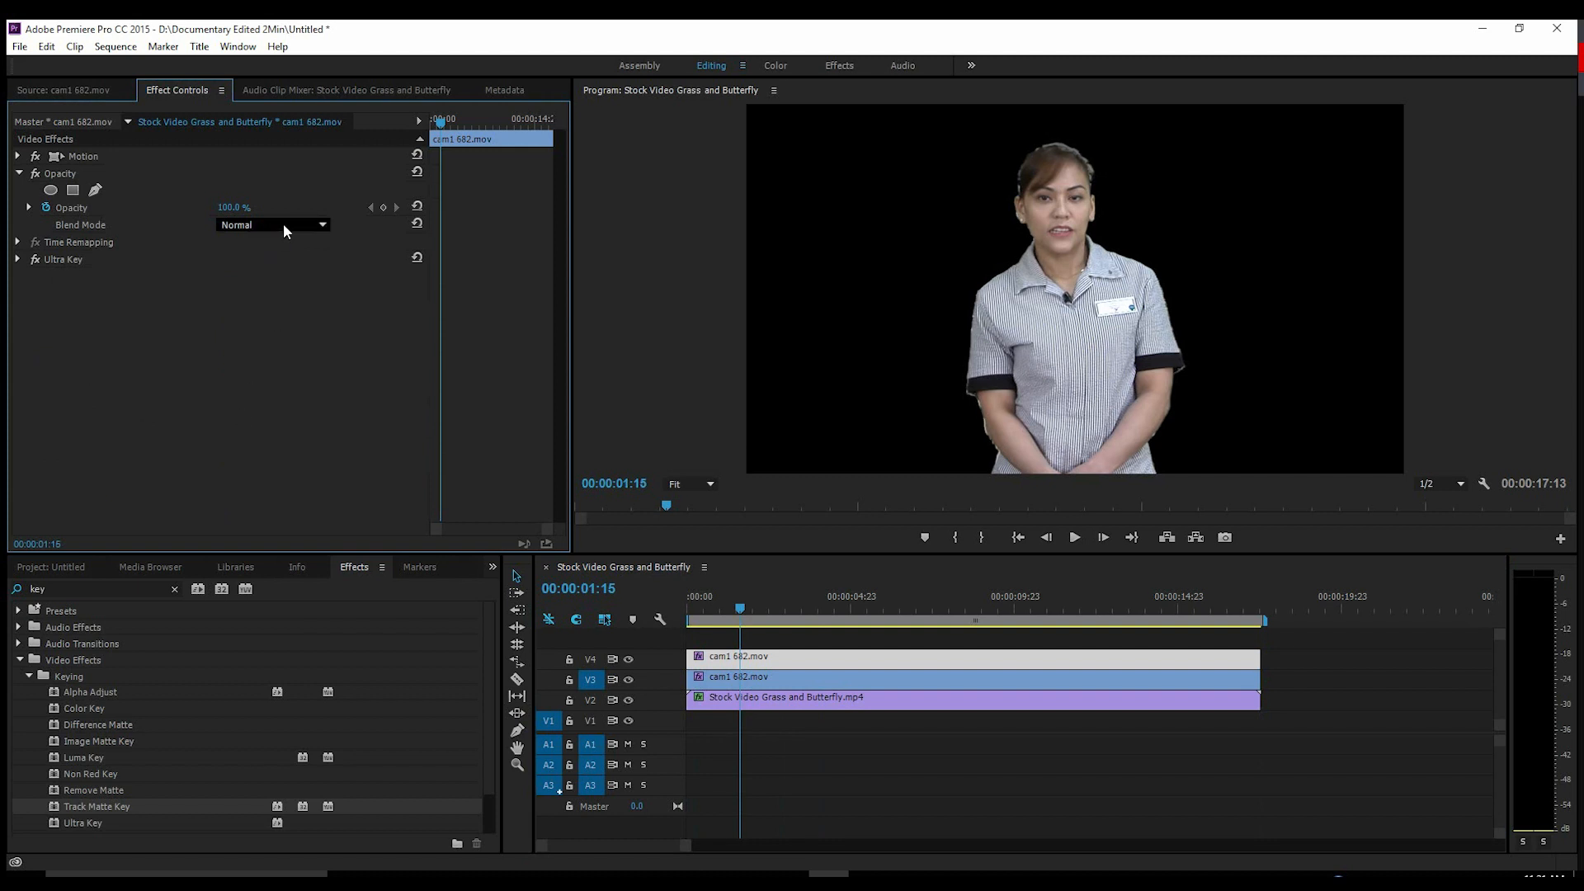
{"action": "left_click", "coordinate": [272, 225]}
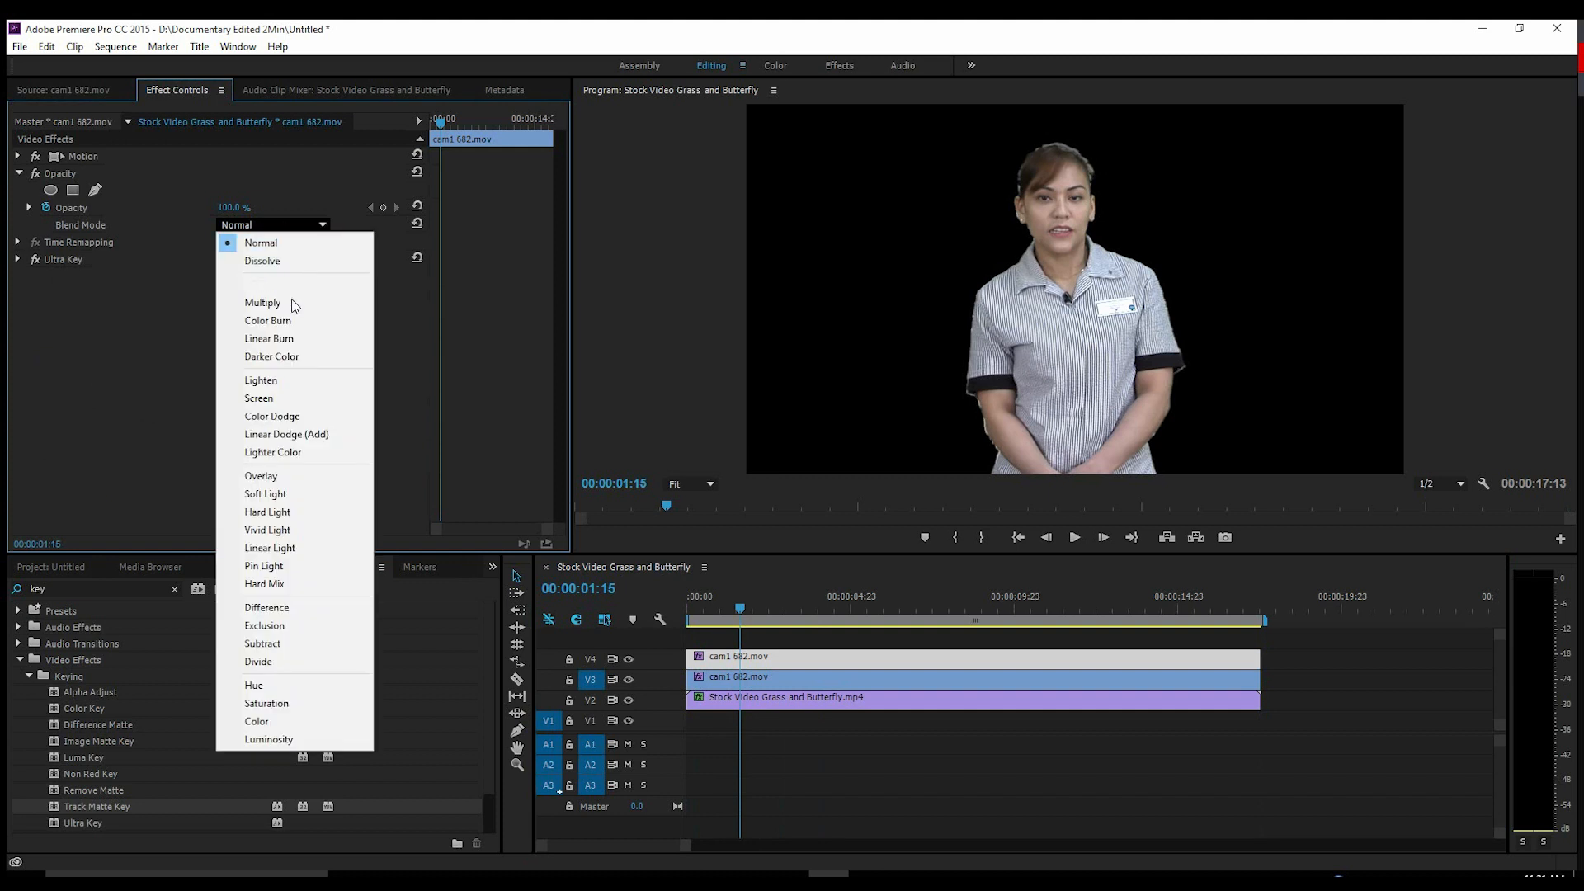
{"action": "left_click", "coordinate": [263, 302]}
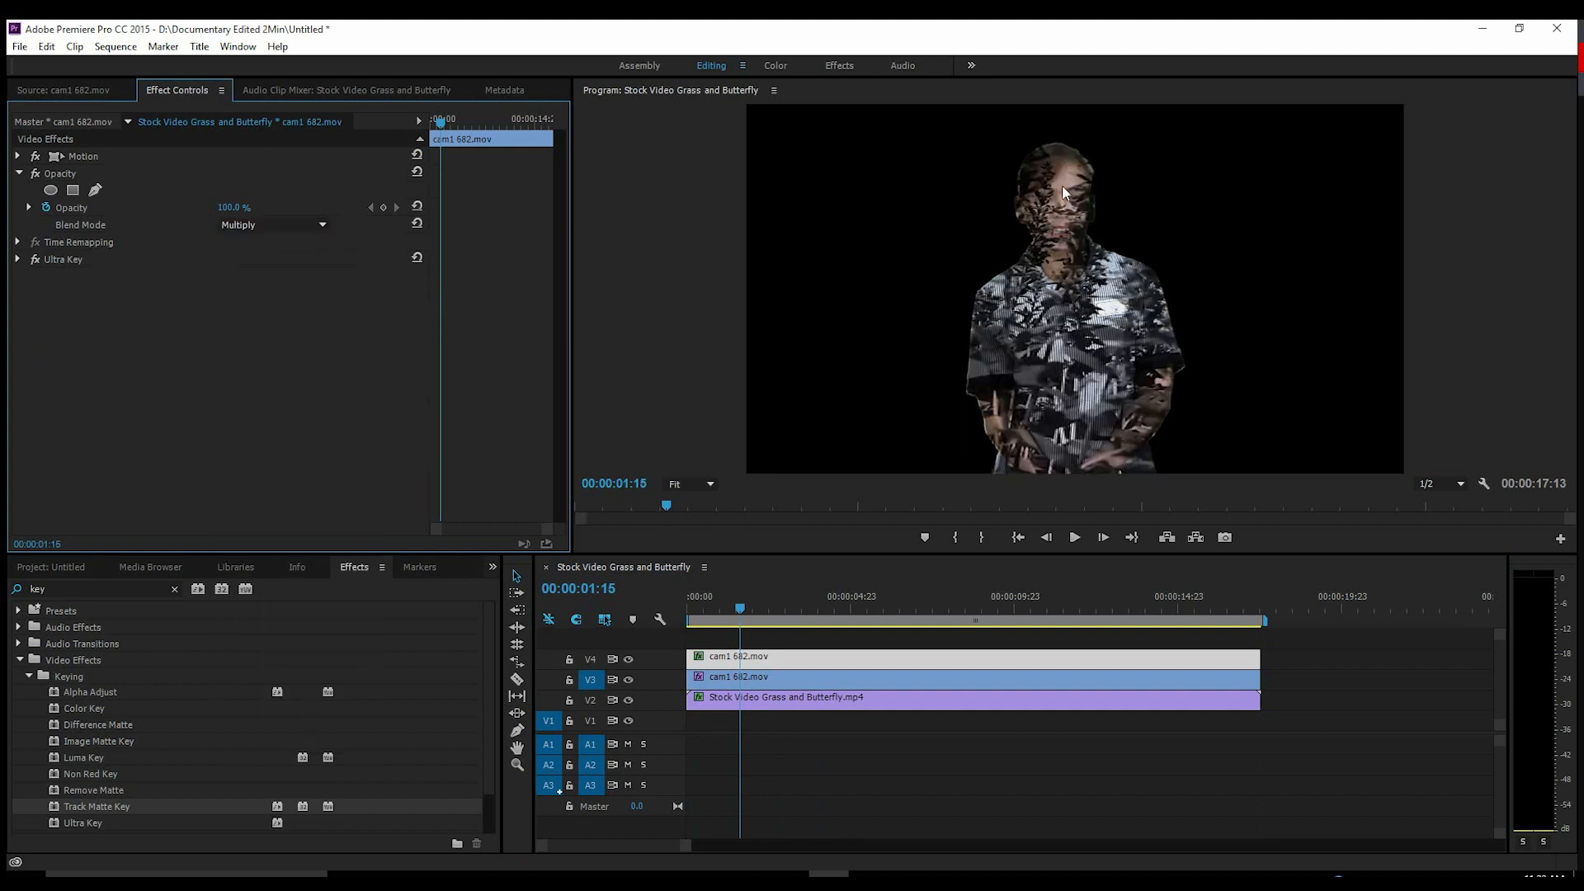
{"action": "left_click", "coordinate": [272, 224]}
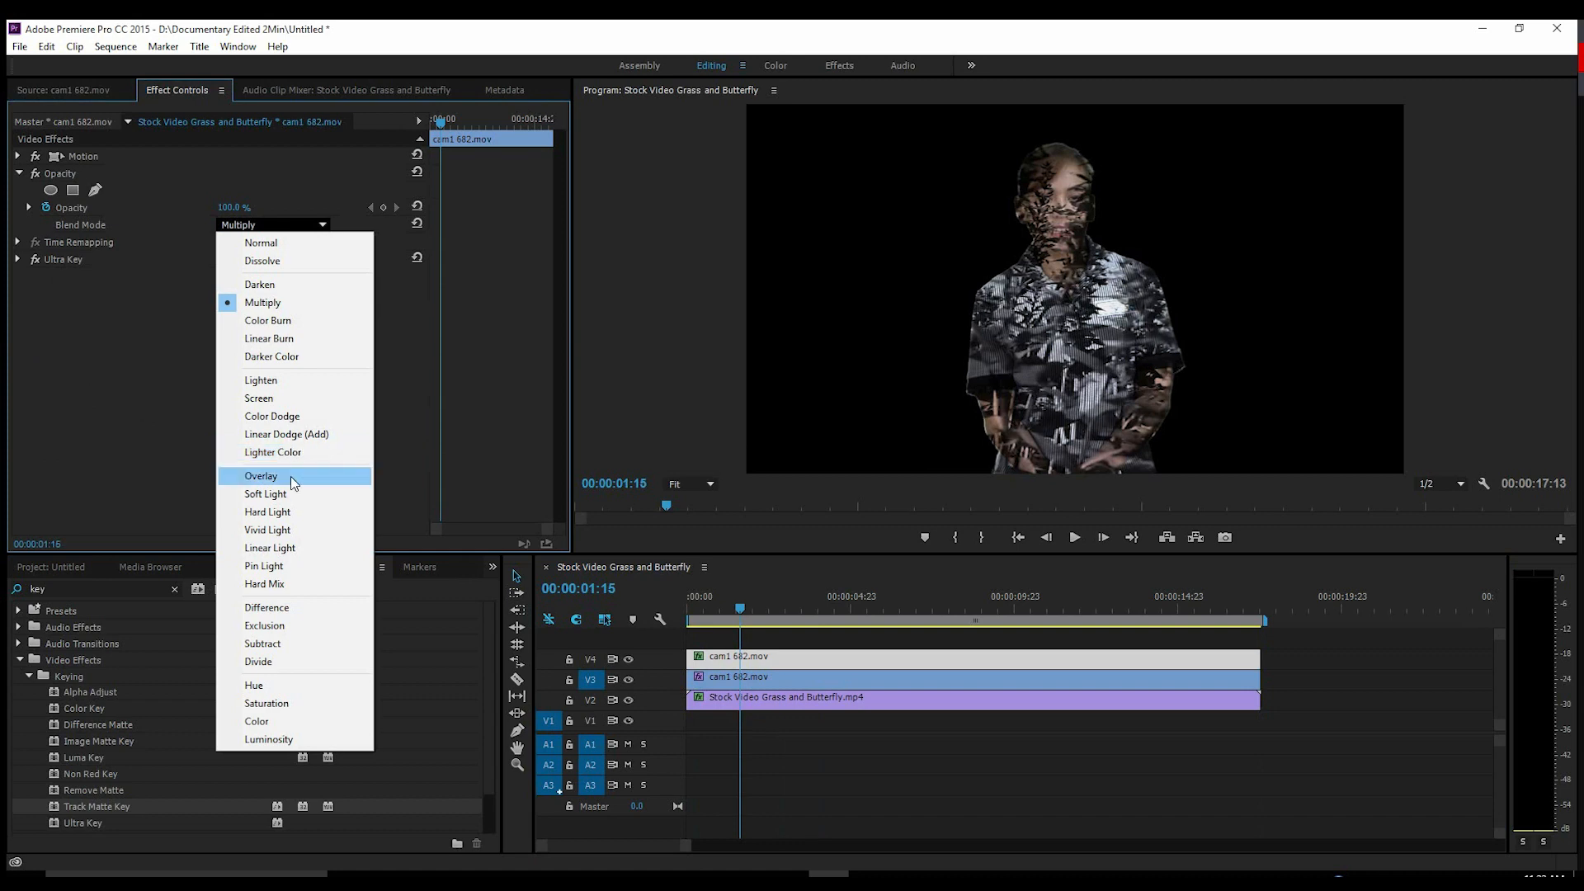
{"action": "left_click", "coordinate": [261, 475]}
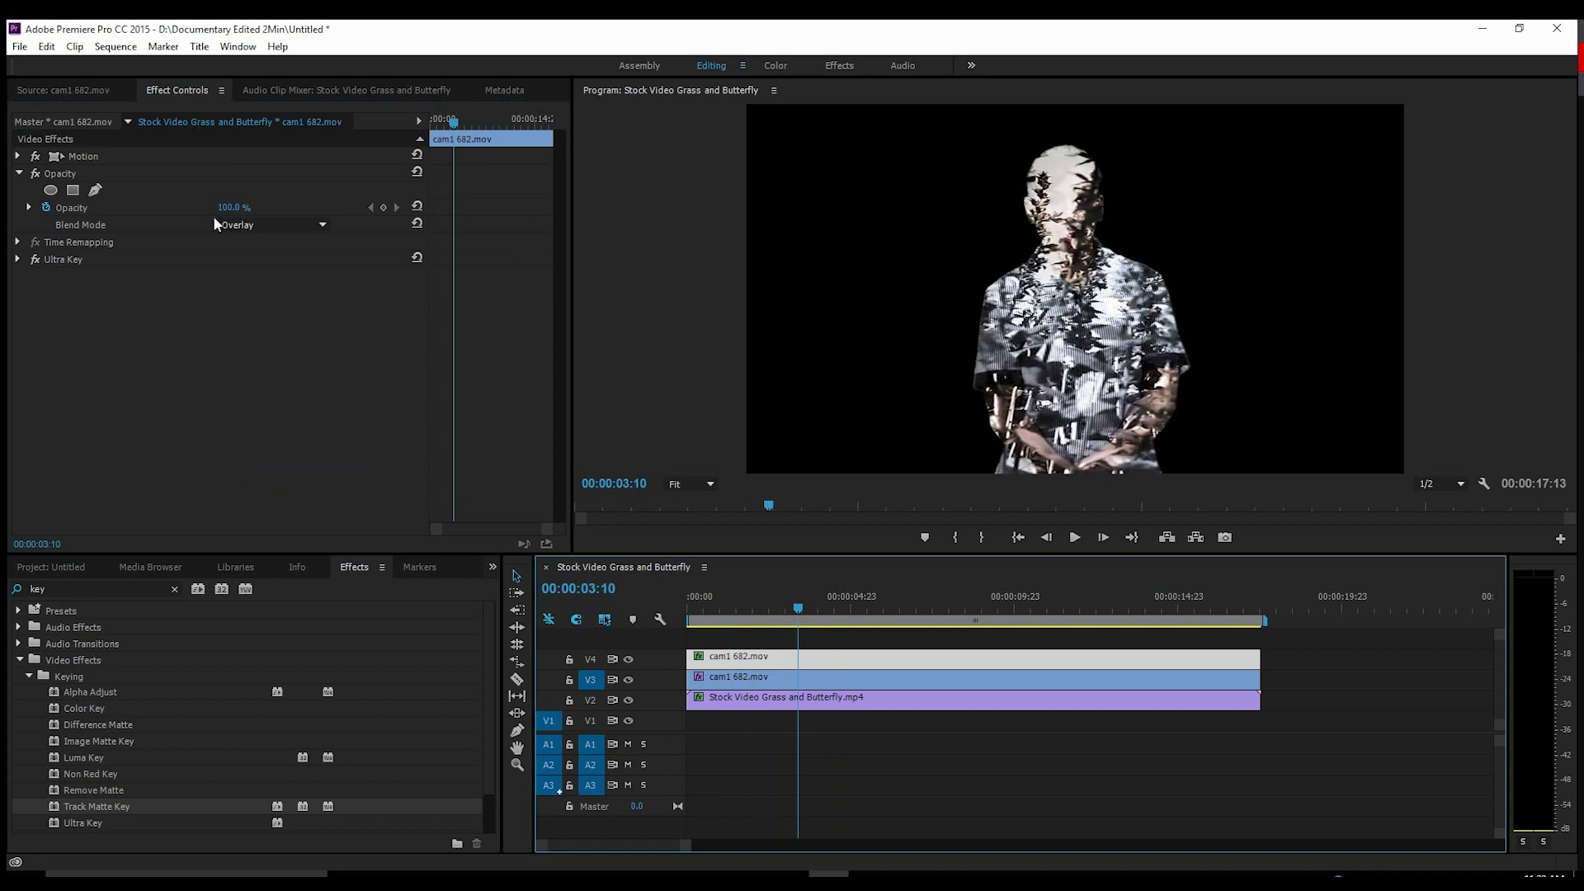
{"action": "left_click", "coordinate": [270, 225]}
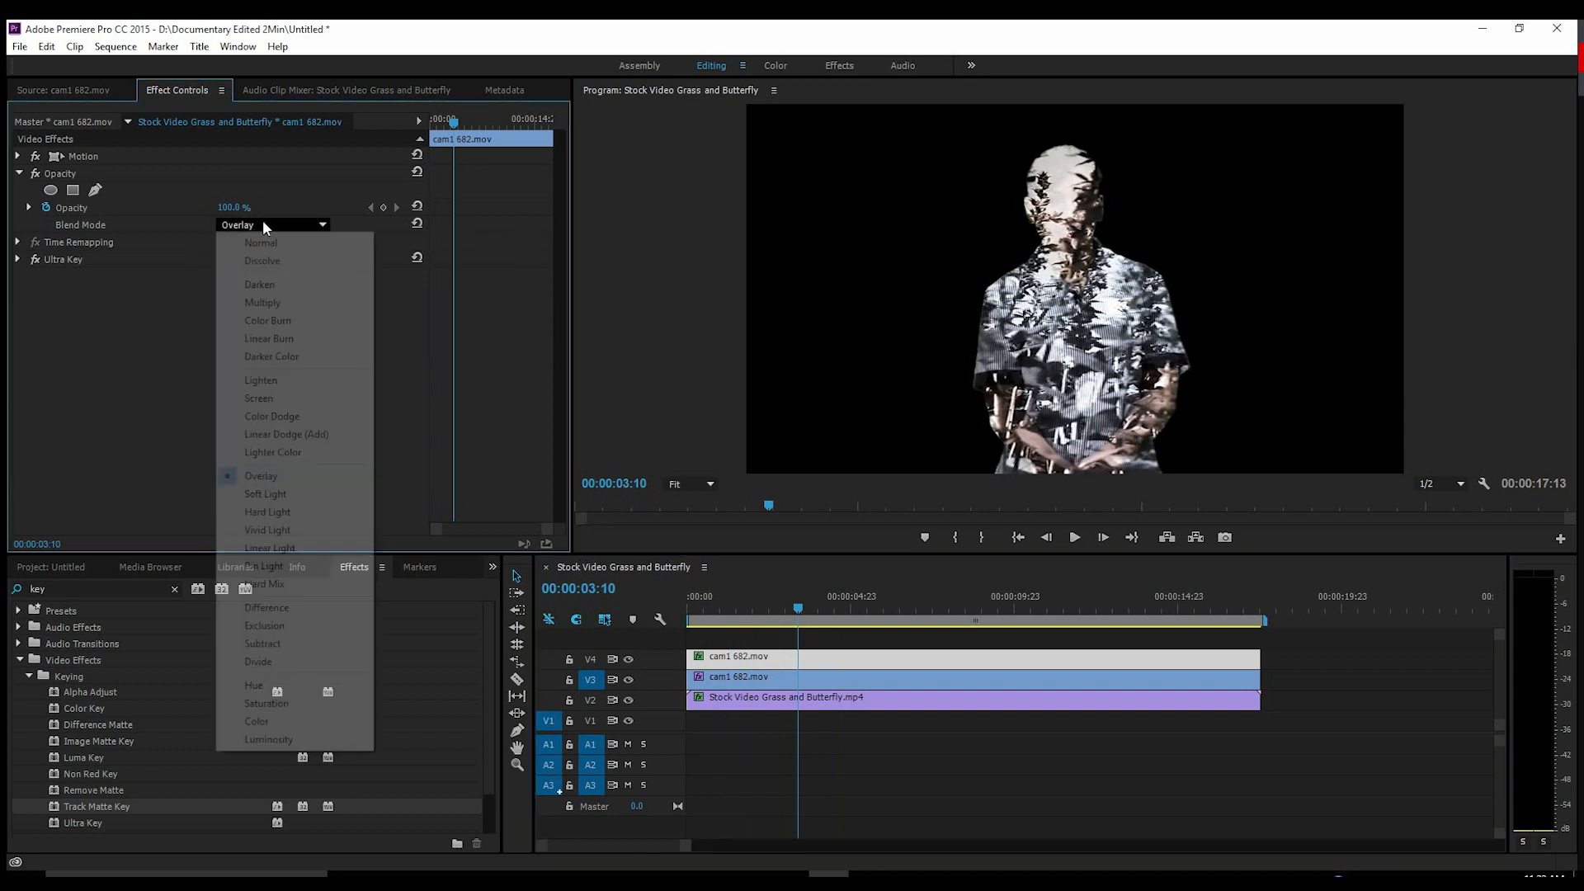
{"action": "left_click", "coordinate": [261, 242]}
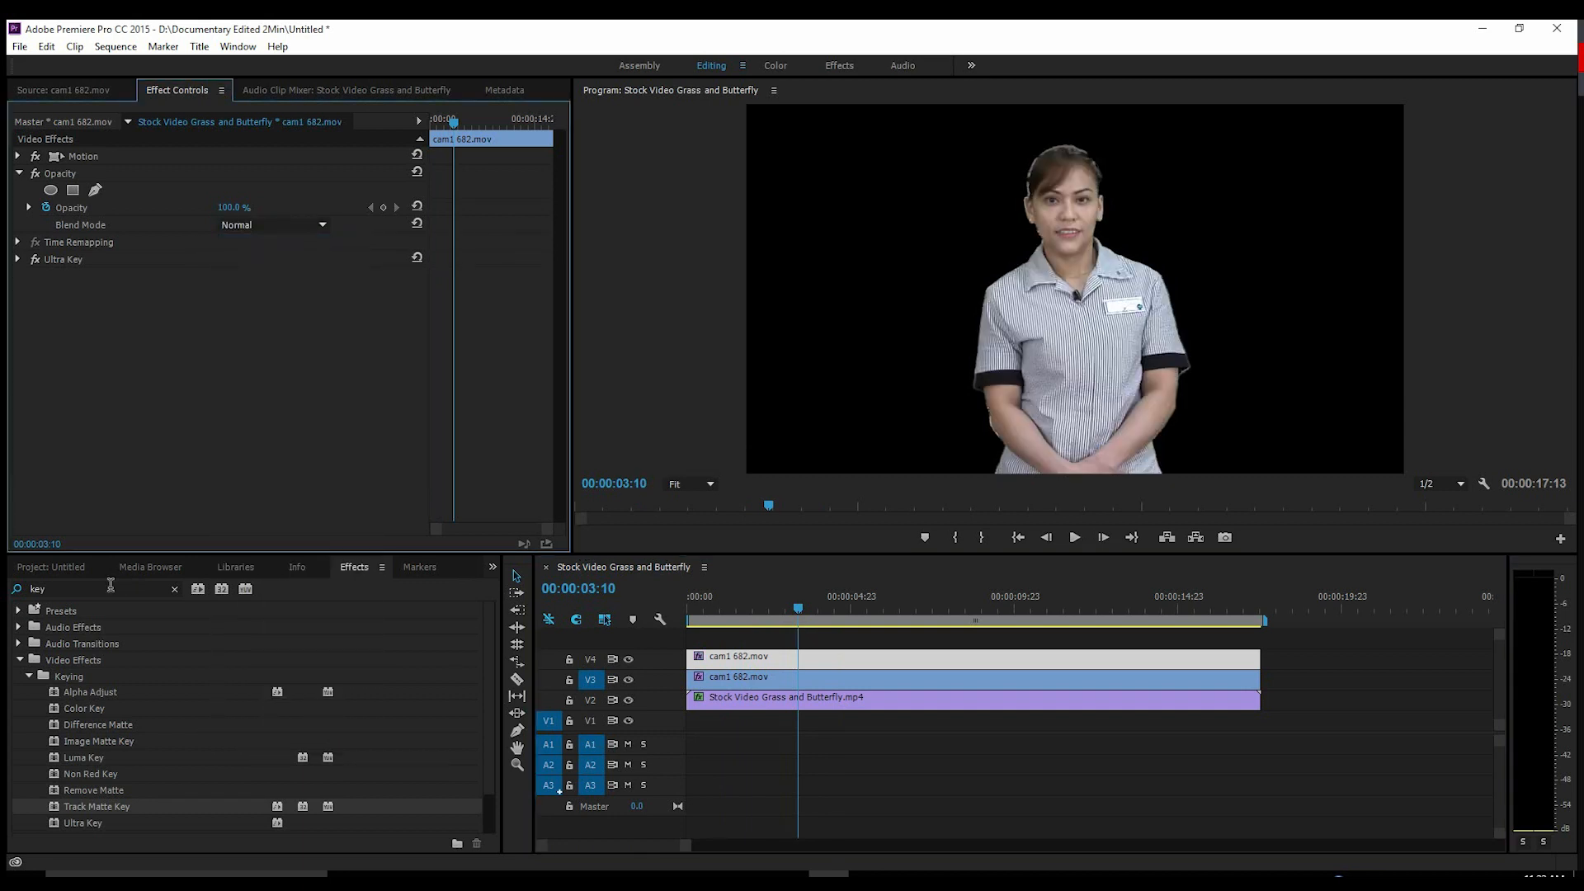
Apply Luma Key to the top figure clip with Threshold 23.8% and Cutoff 63%.
{"action": "double_click", "coordinate": [82, 757]}
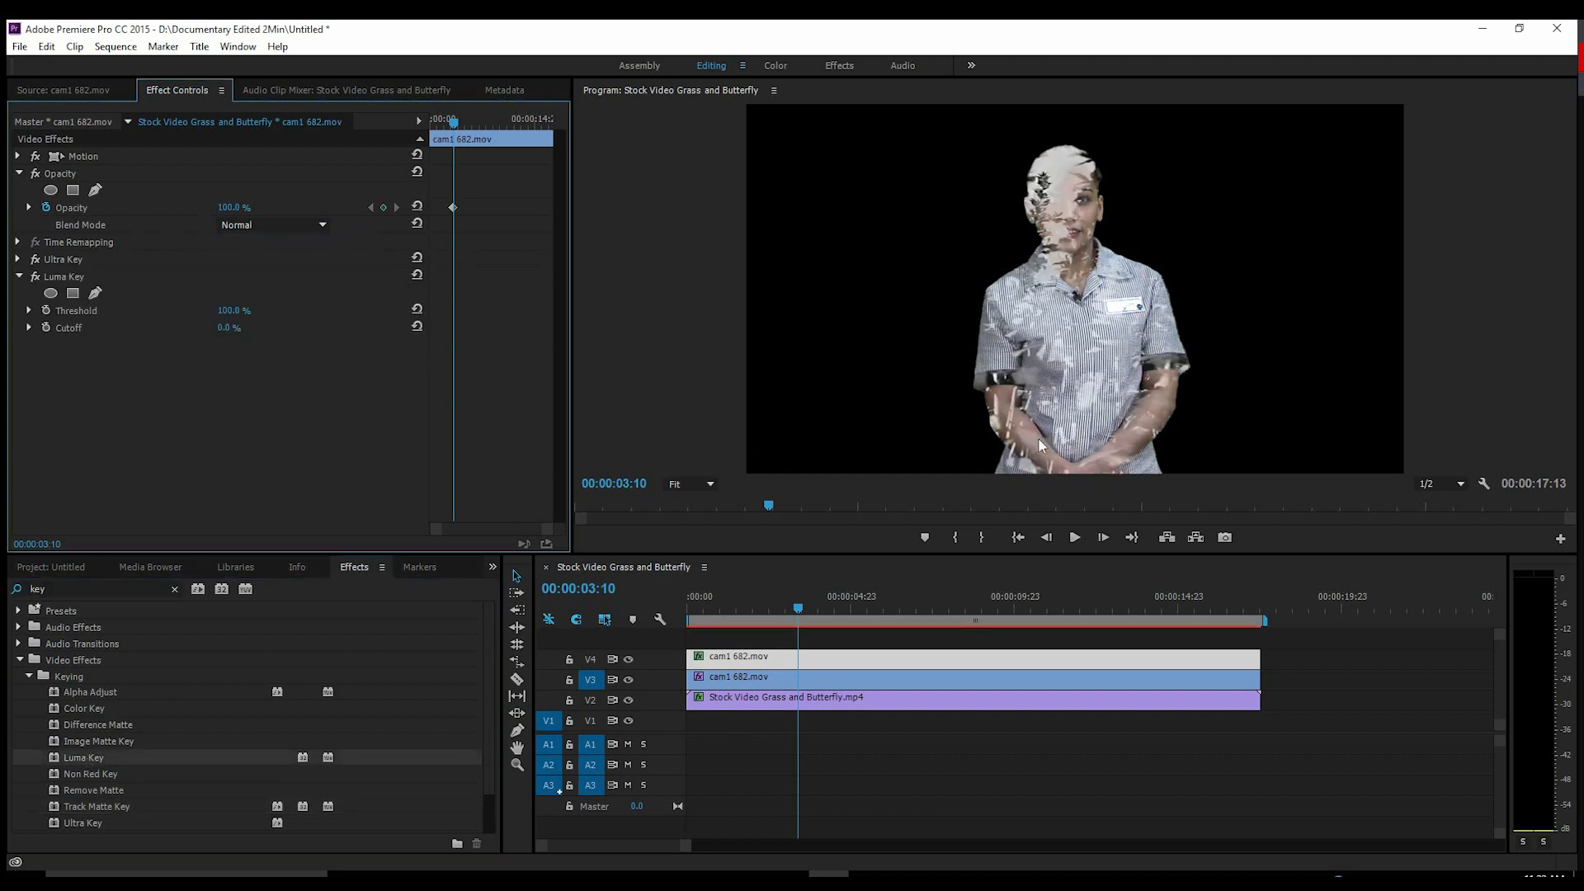
{"action": "left_click", "coordinate": [777, 610]}
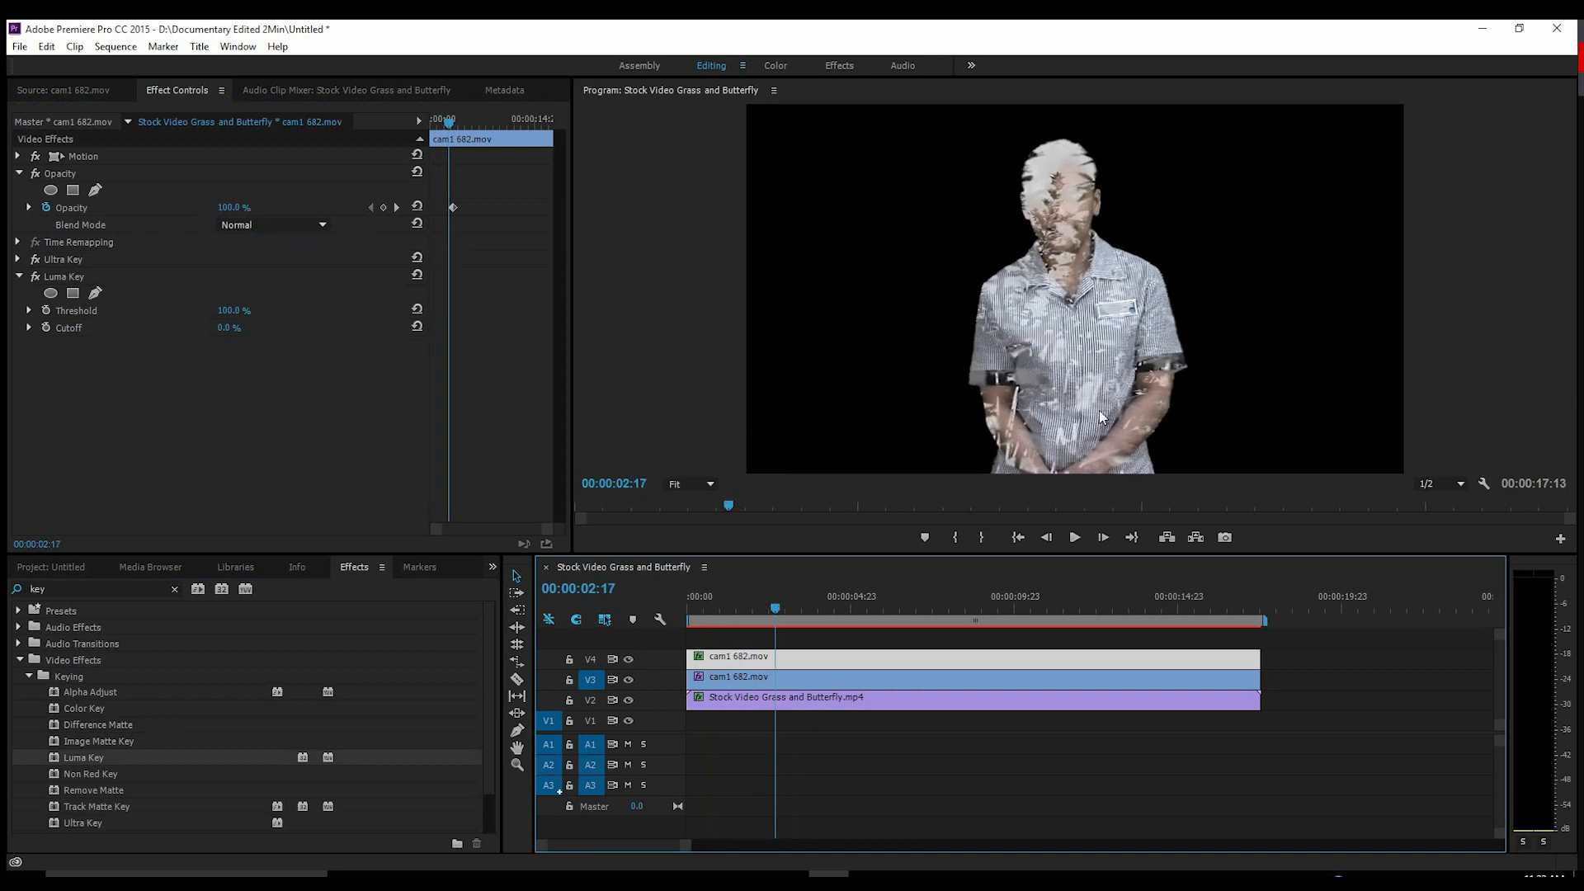
{"action": "mouse_move", "coordinate": [188, 383]}
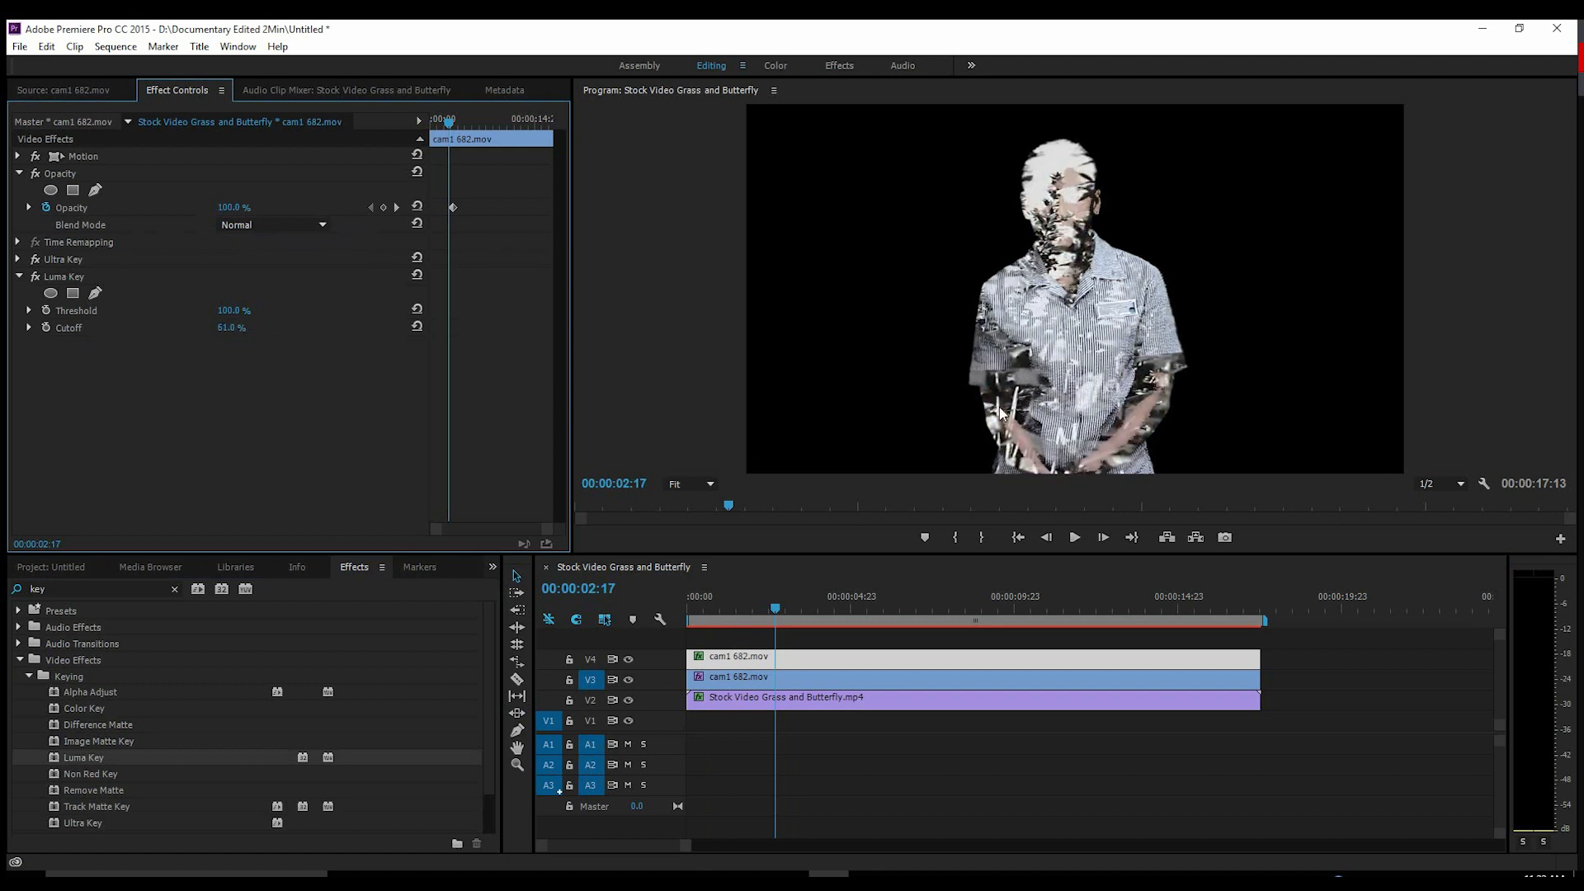
{"action": "mouse_move", "coordinate": [1147, 434]}
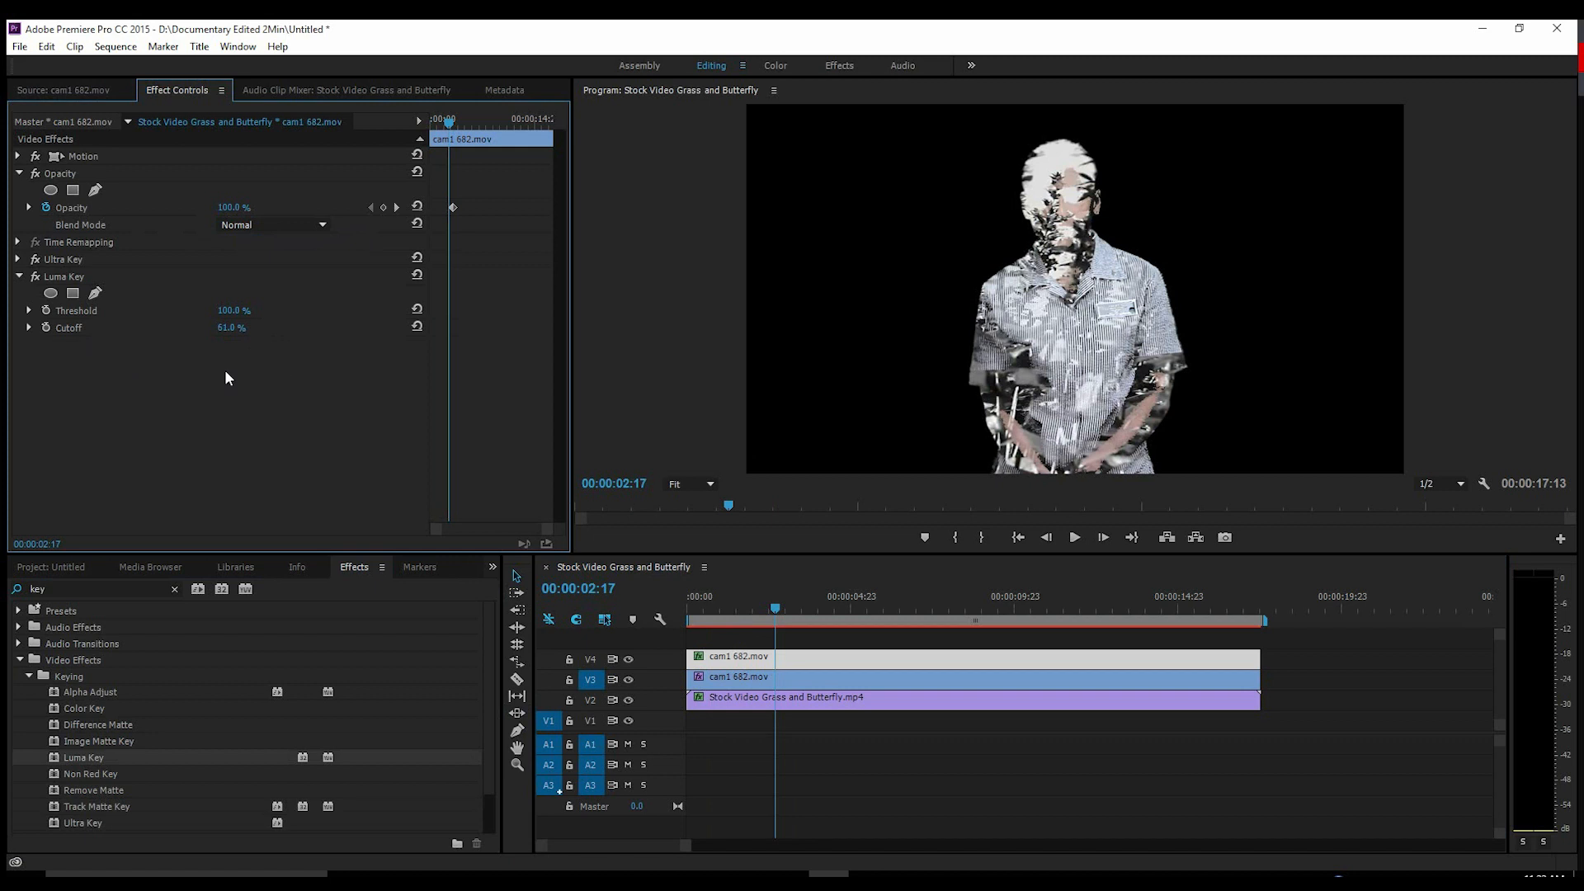
{"action": "mouse_move", "coordinate": [215, 350]}
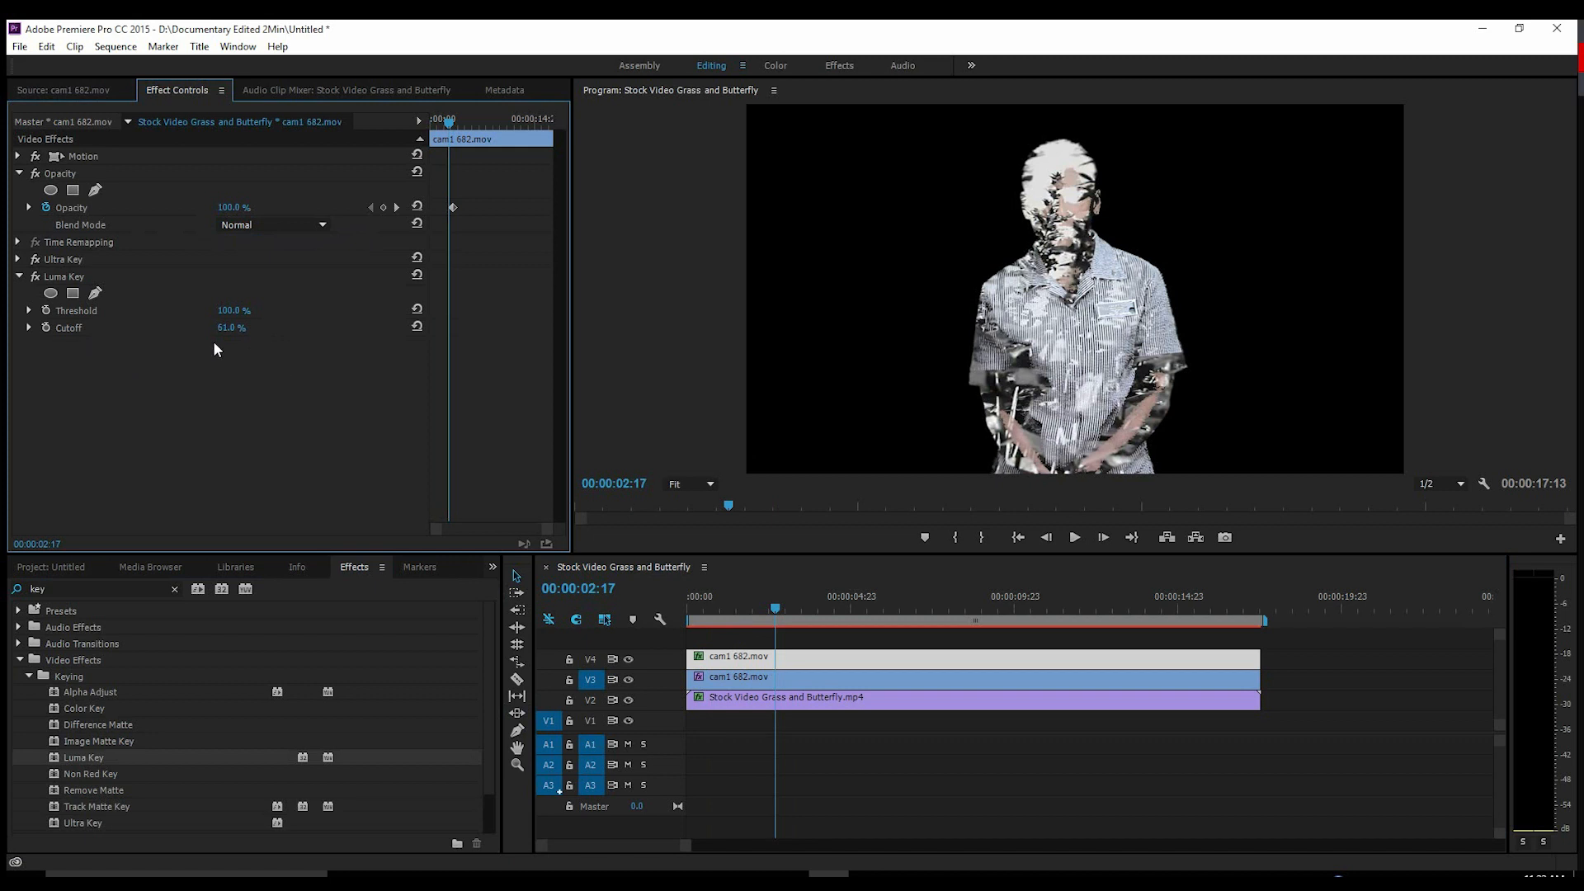
{"action": "left_click_drag", "start_coordinate": [233, 310], "coordinate": [201, 311]}
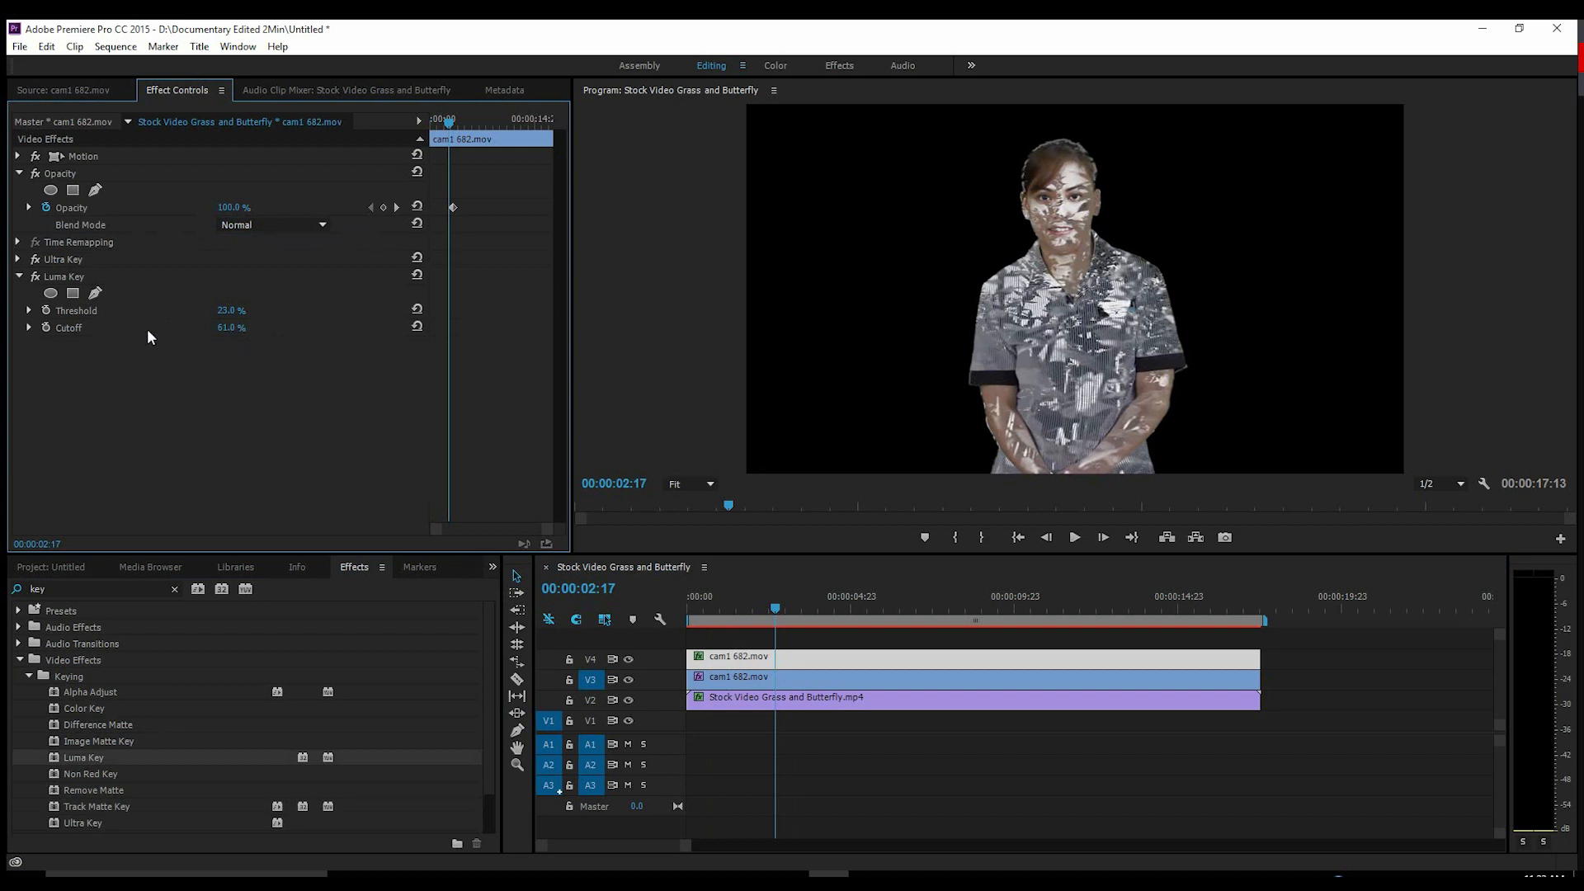
{"action": "mouse_move", "coordinate": [1054, 439]}
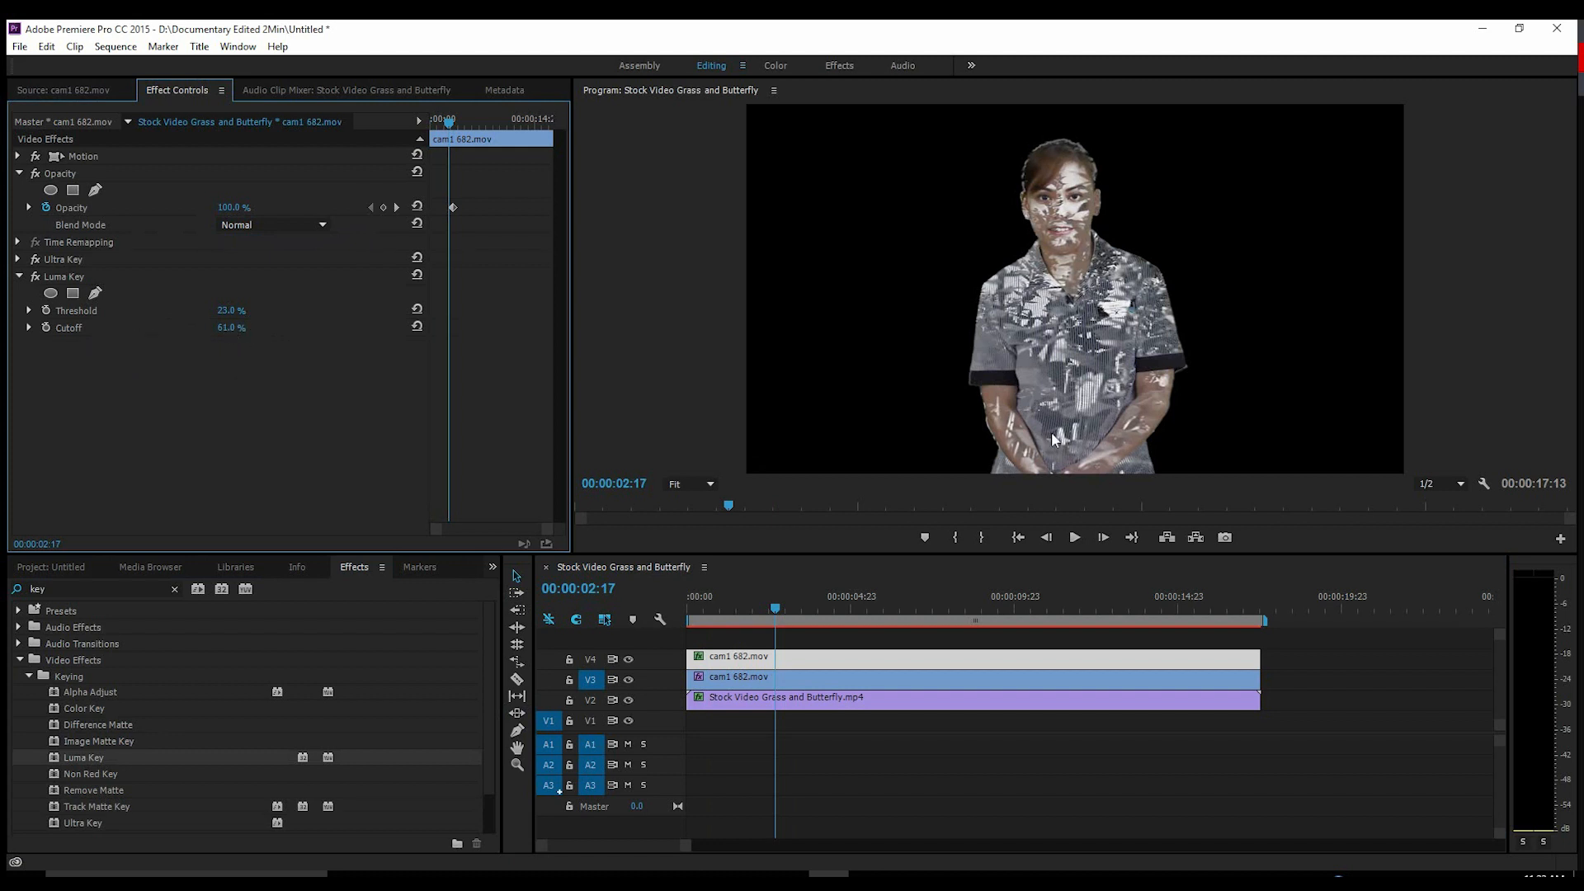
{"action": "mouse_move", "coordinate": [1062, 394]}
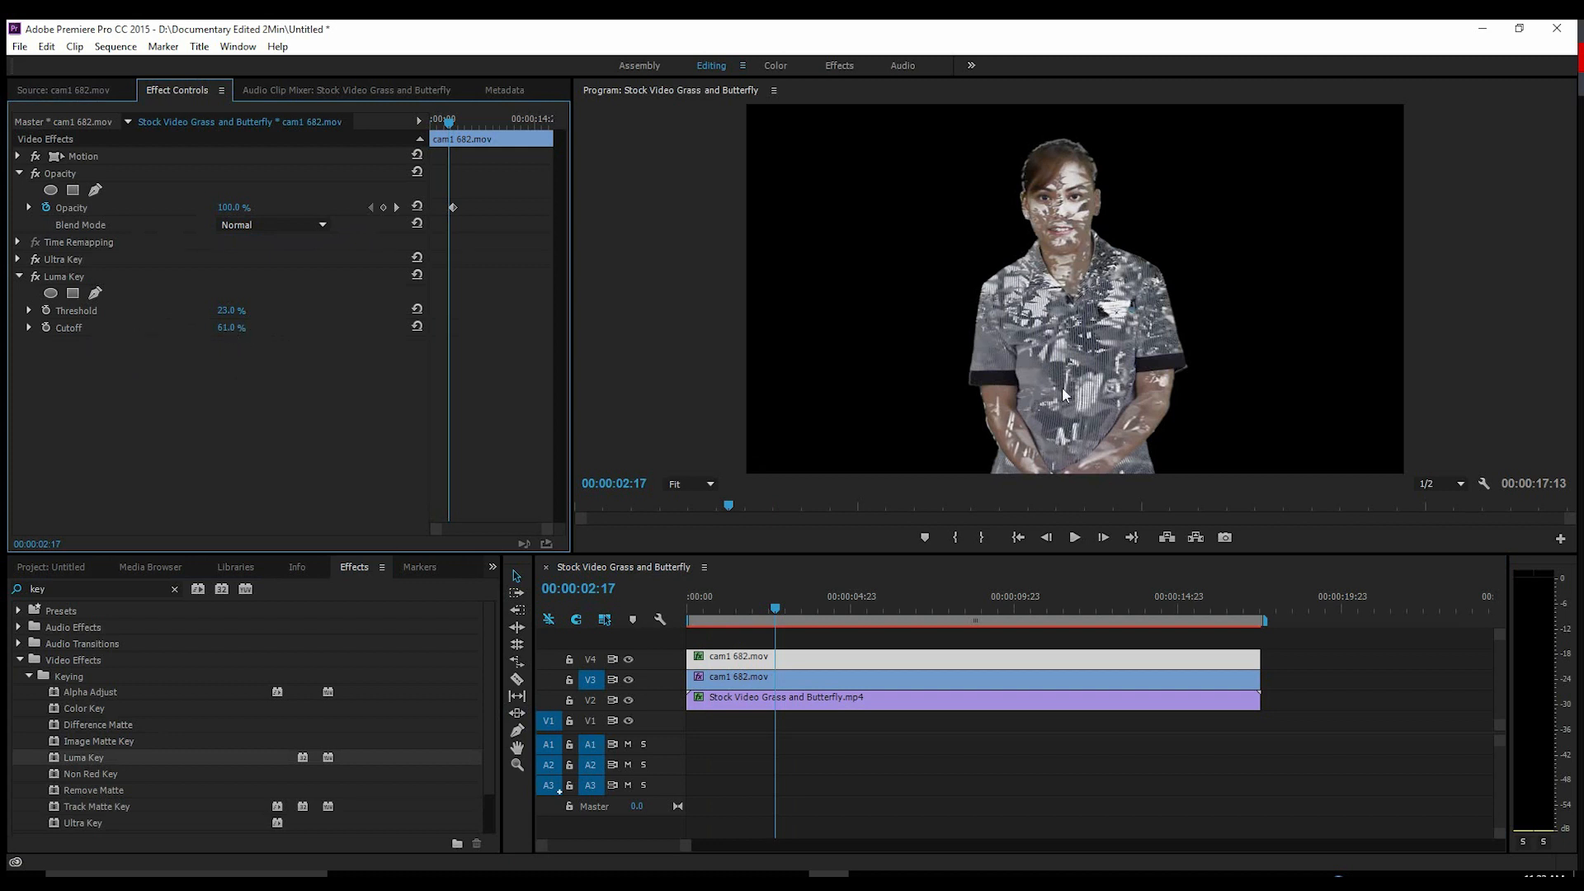
{"action": "mouse_move", "coordinate": [1145, 401]}
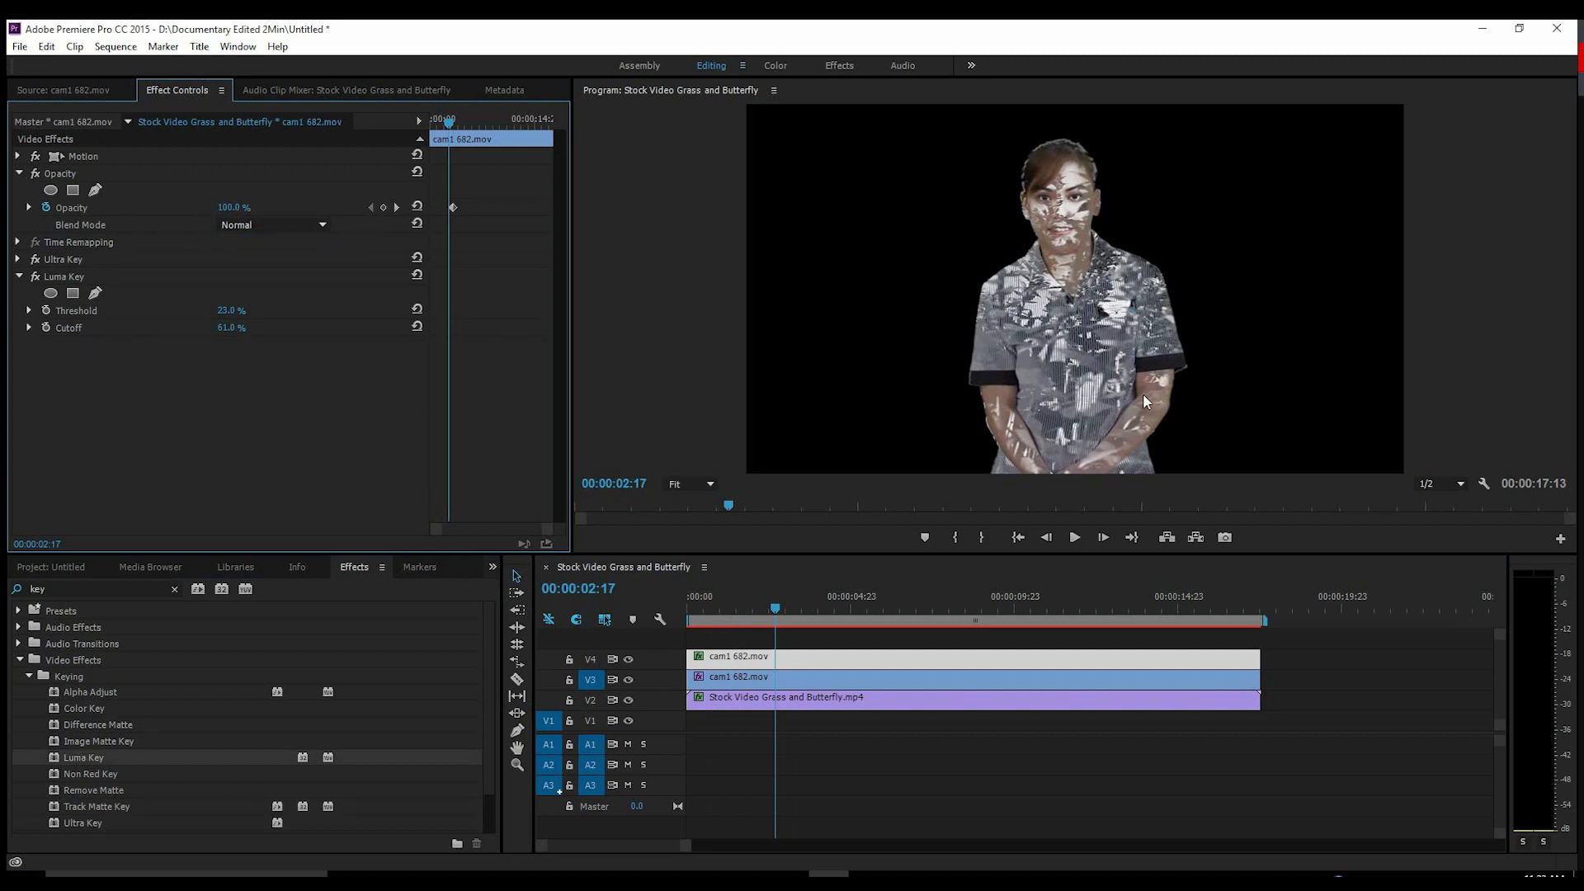
{"action": "mouse_move", "coordinate": [715, 455]}
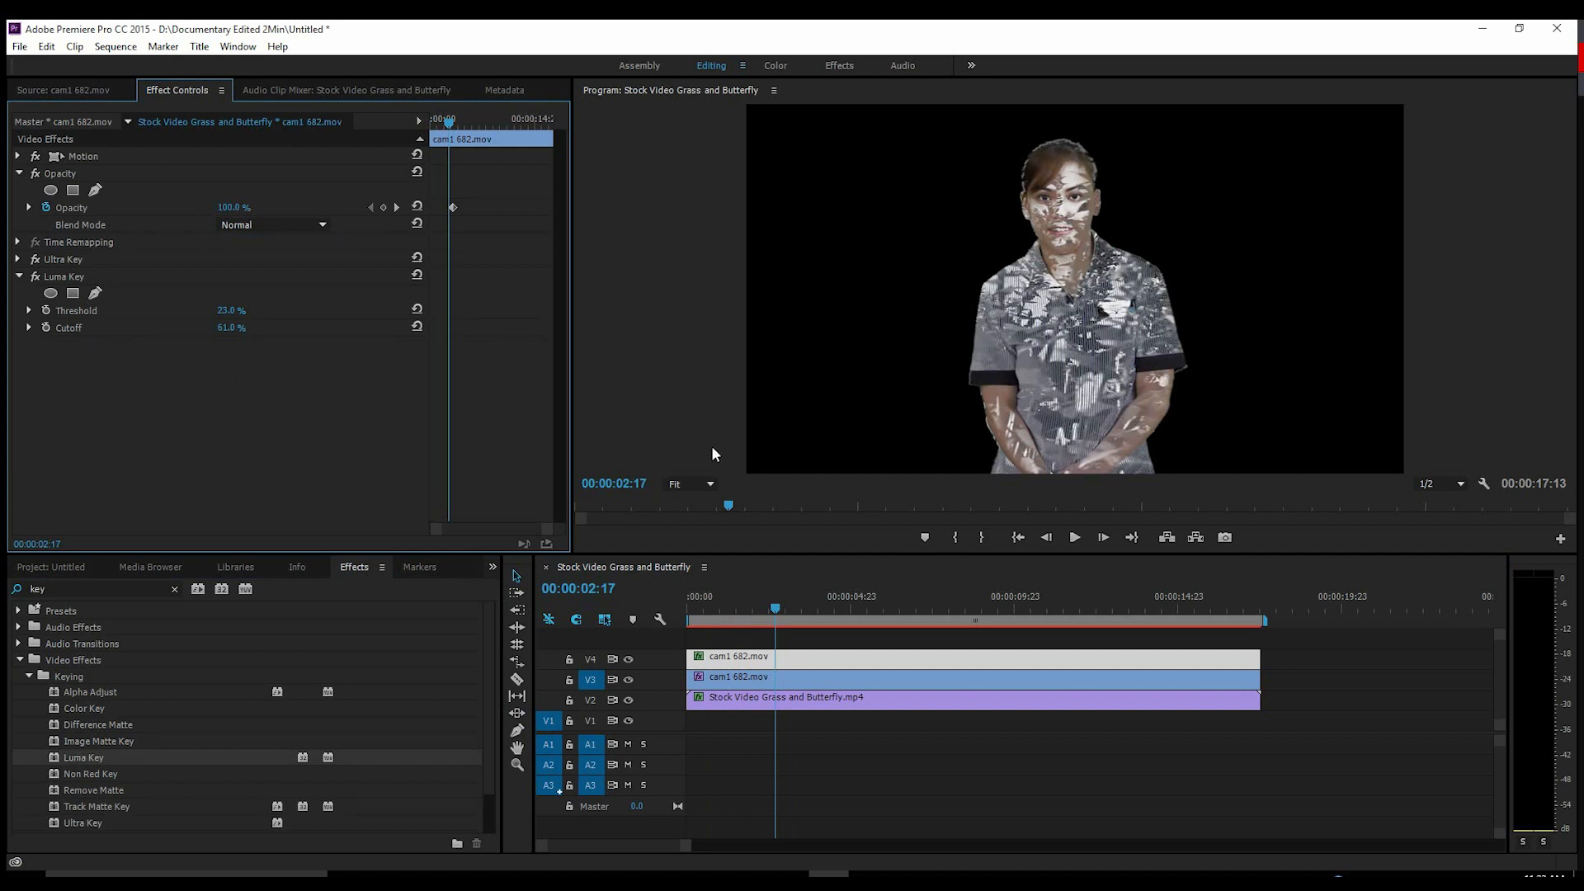
{"action": "left_click_drag", "start_coordinate": [228, 327], "coordinate": [251, 326]}
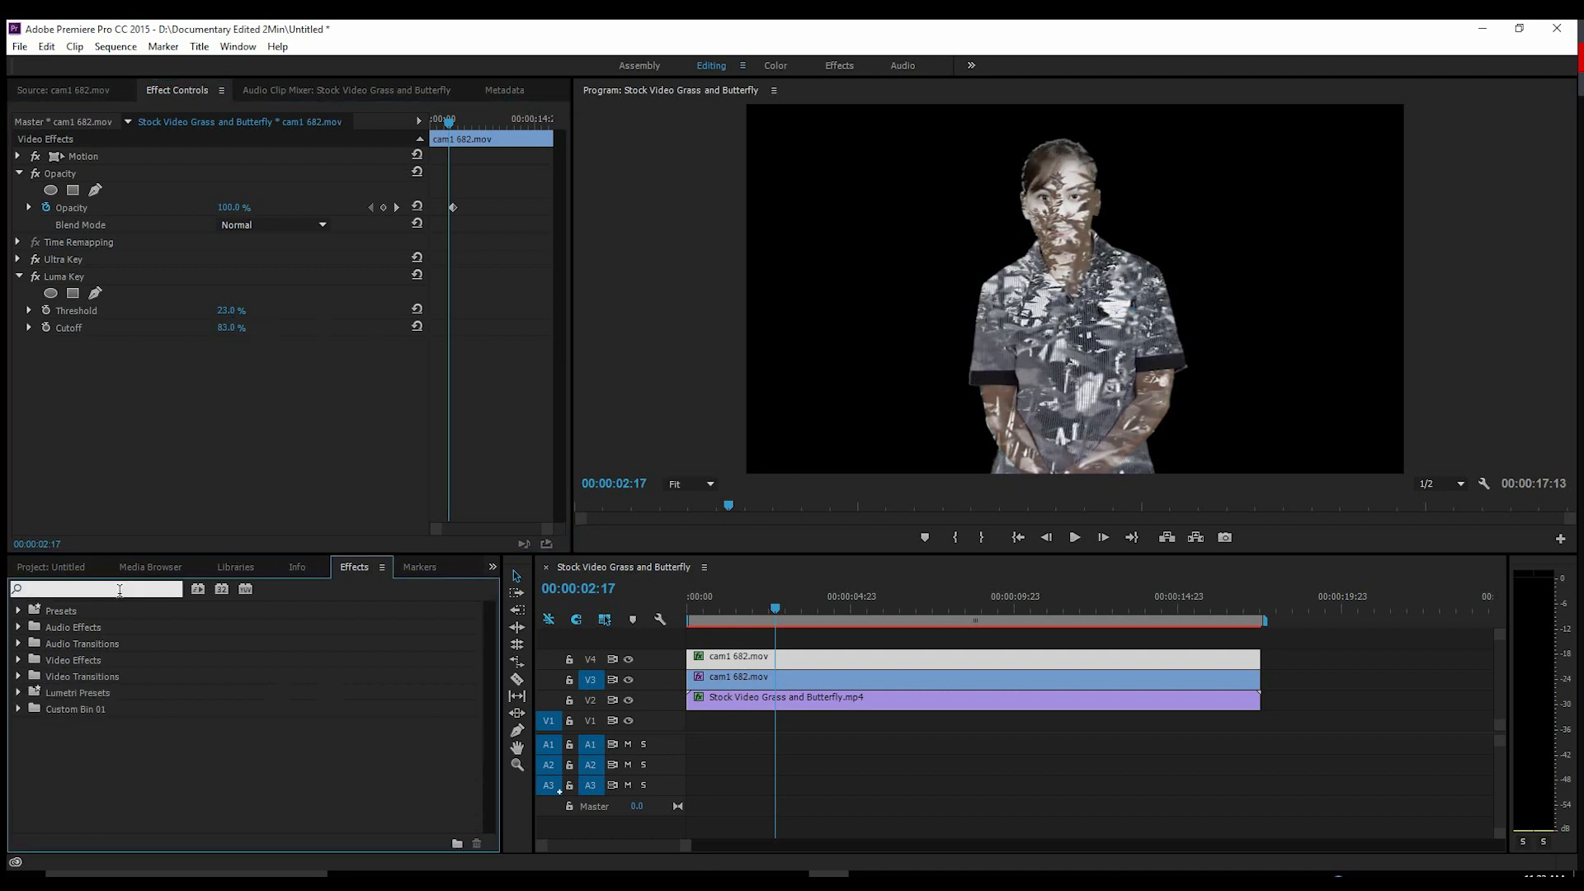
Add a Tint effect to the figure clip, mapping white to a light warm beige.
{"action": "type", "text": "color"}
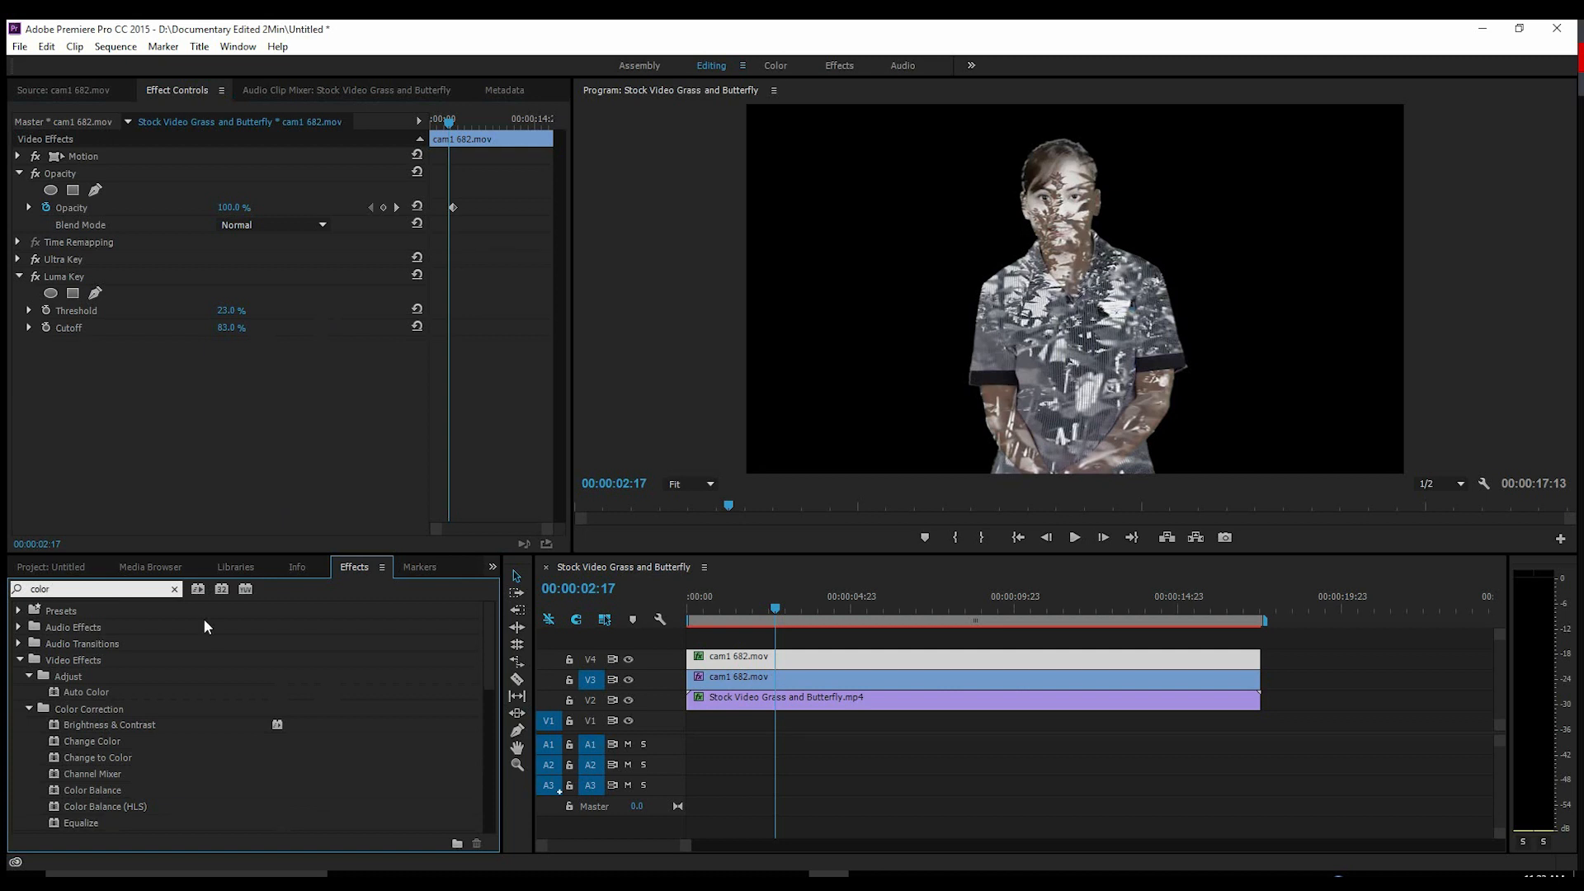
{"action": "scroll", "scroll_direction": "down", "scroll_amount": 3}
{"action": "type", "text": "tint"}
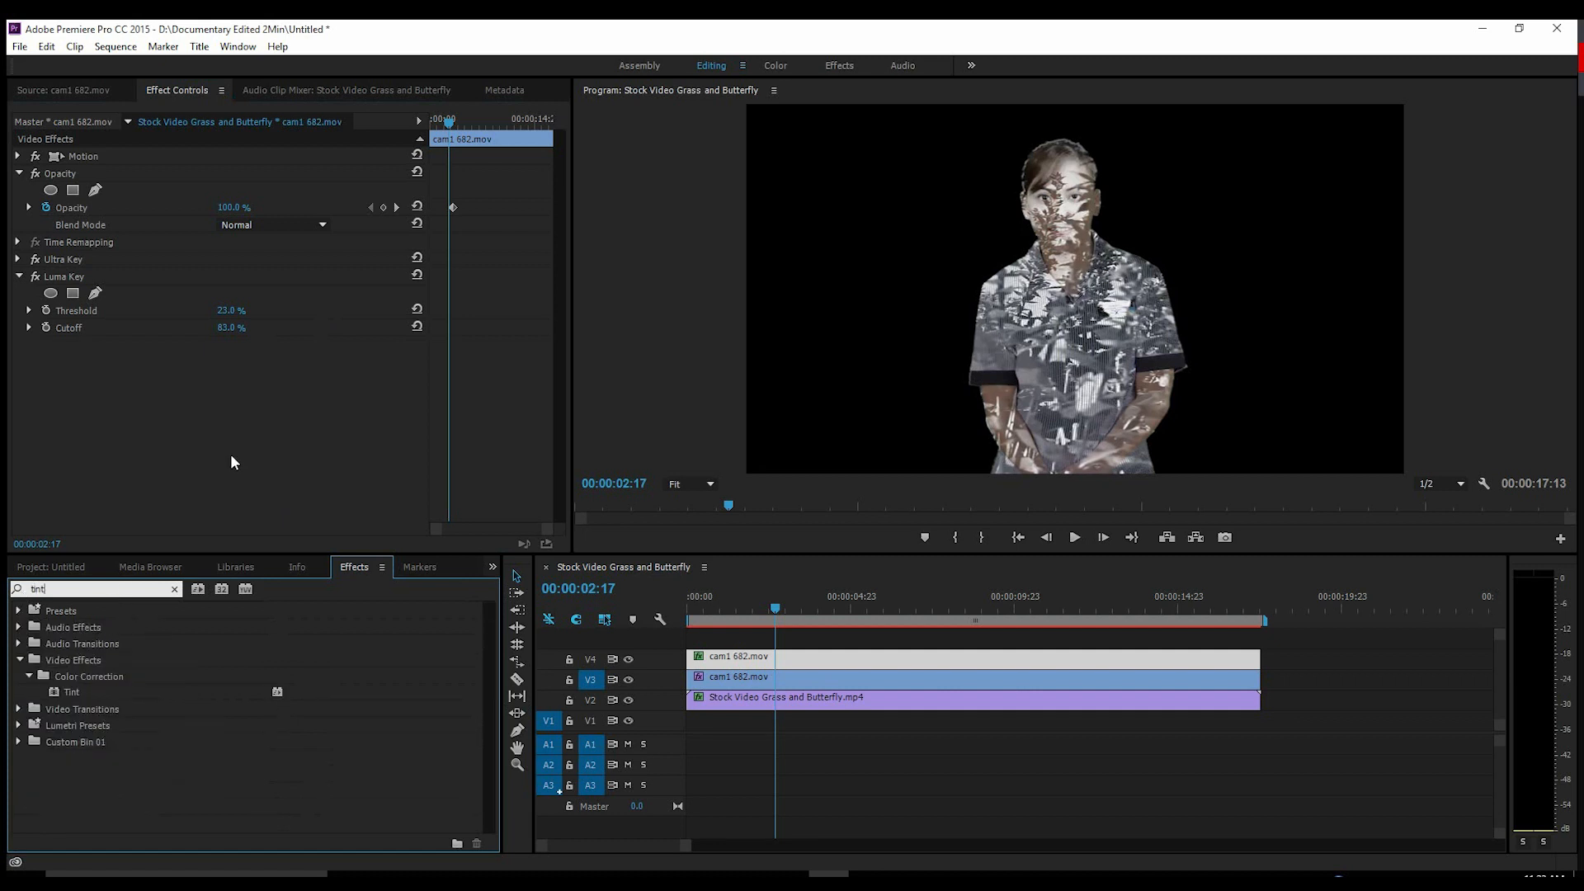
{"action": "left_click", "coordinate": [226, 396]}
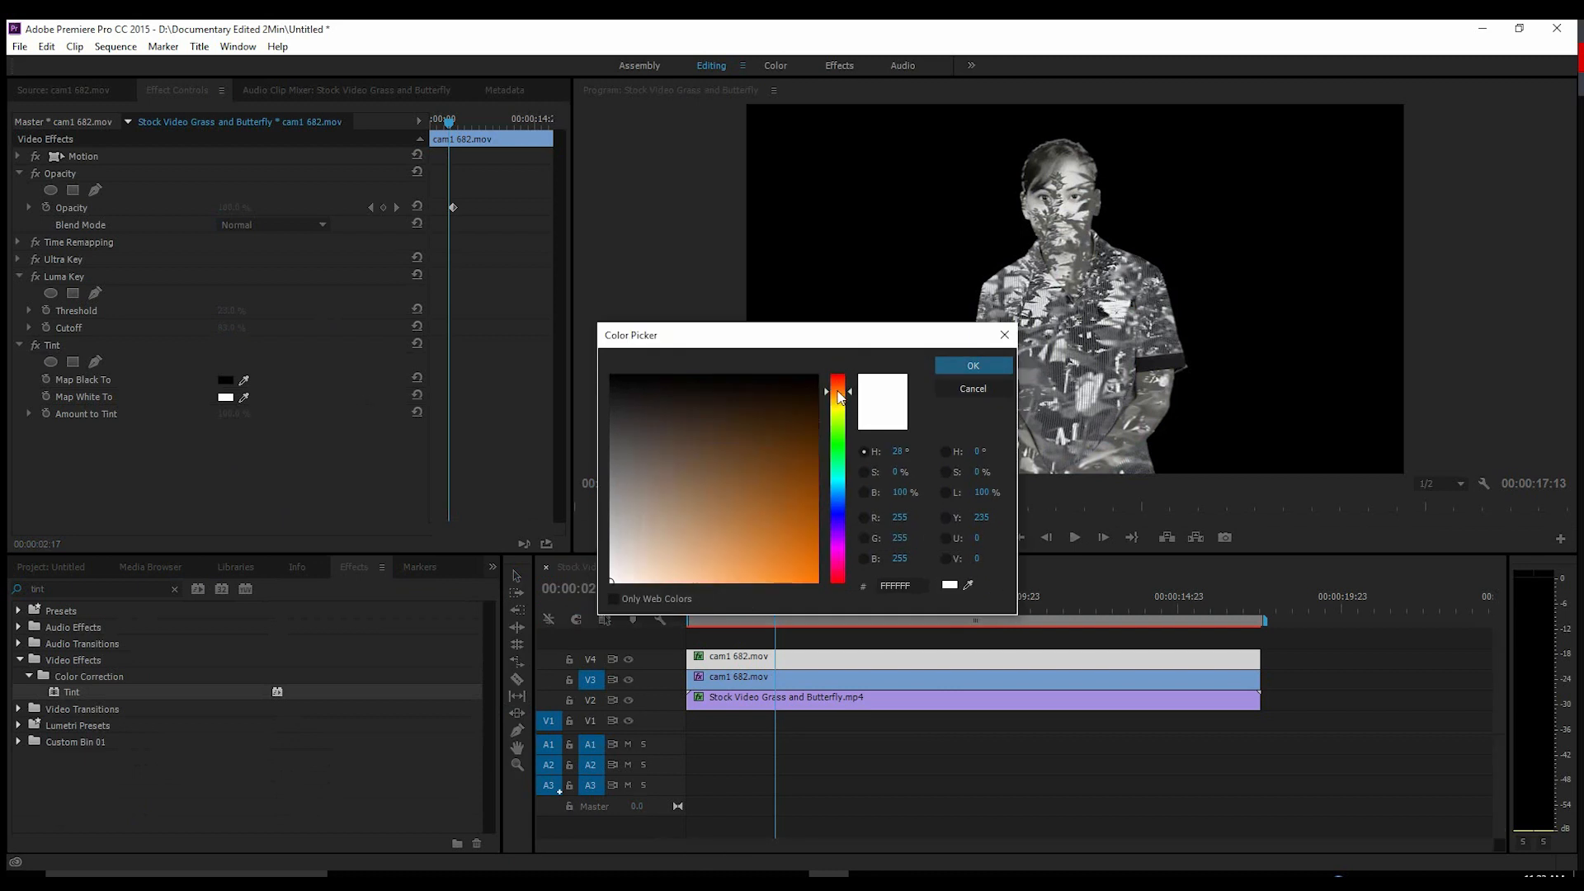
{"action": "left_click", "coordinate": [664, 583]}
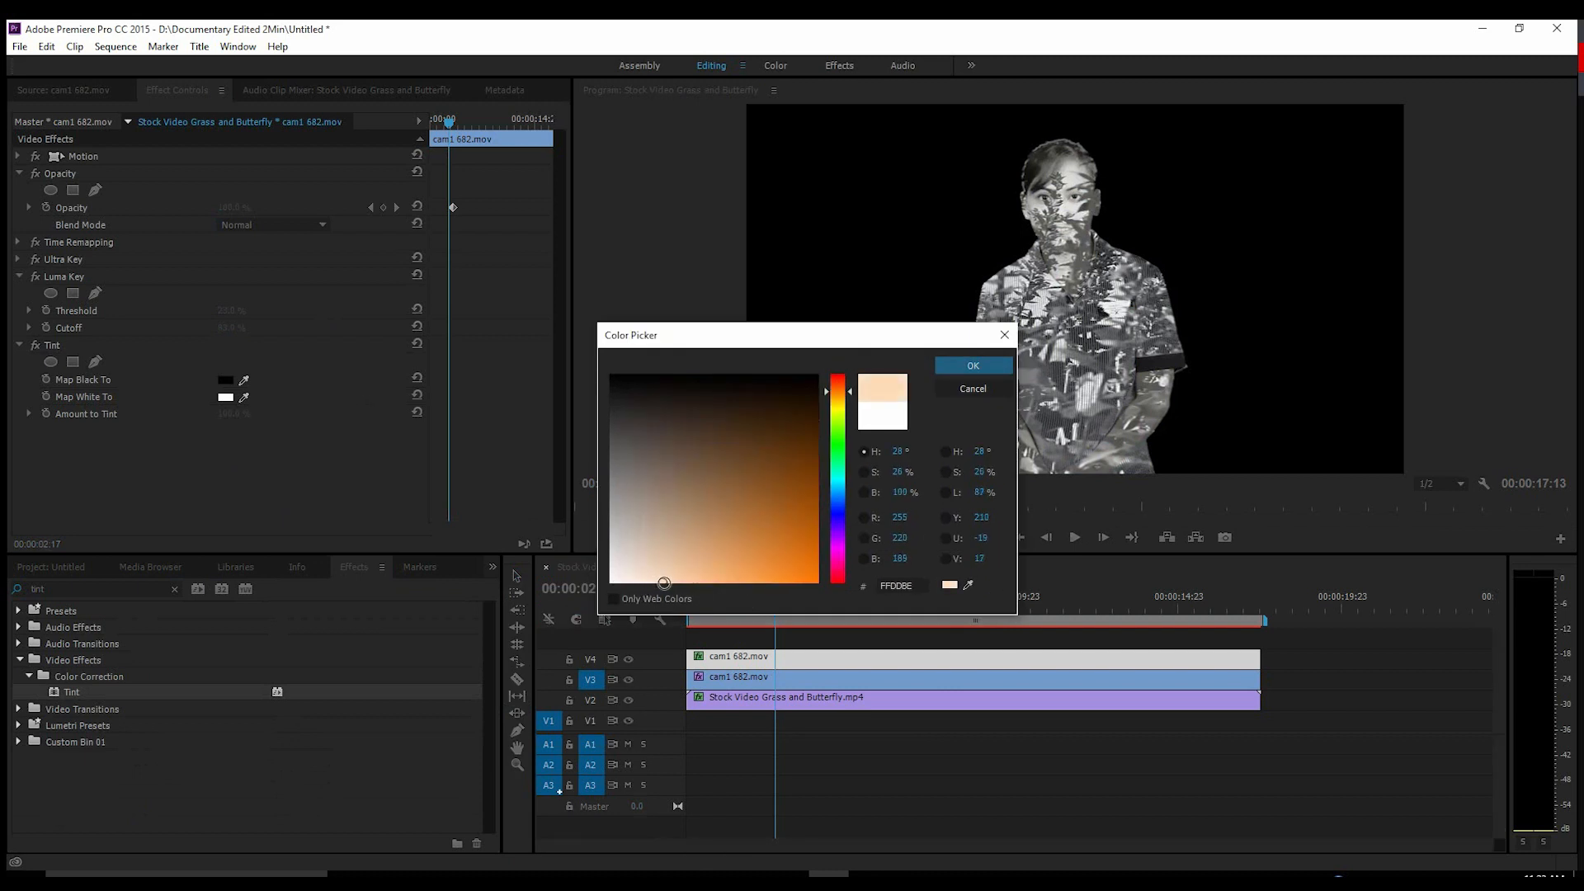
{"action": "left_click", "coordinate": [970, 364]}
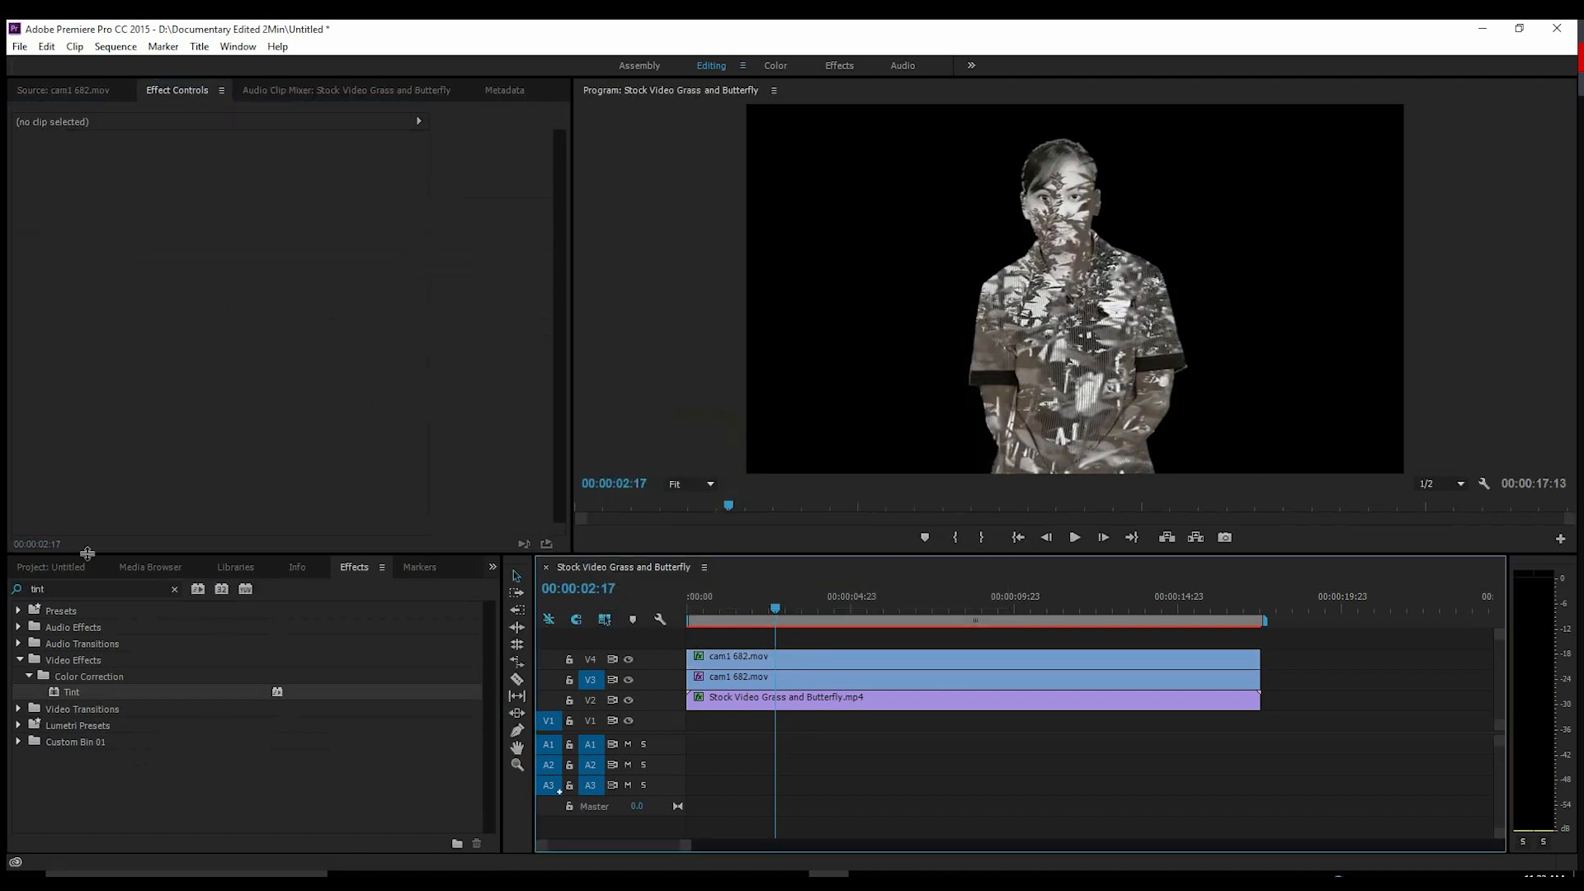
Create a white Color Matte via New Item and select it as the bottom-track background.
{"action": "left_click", "coordinate": [49, 566]}
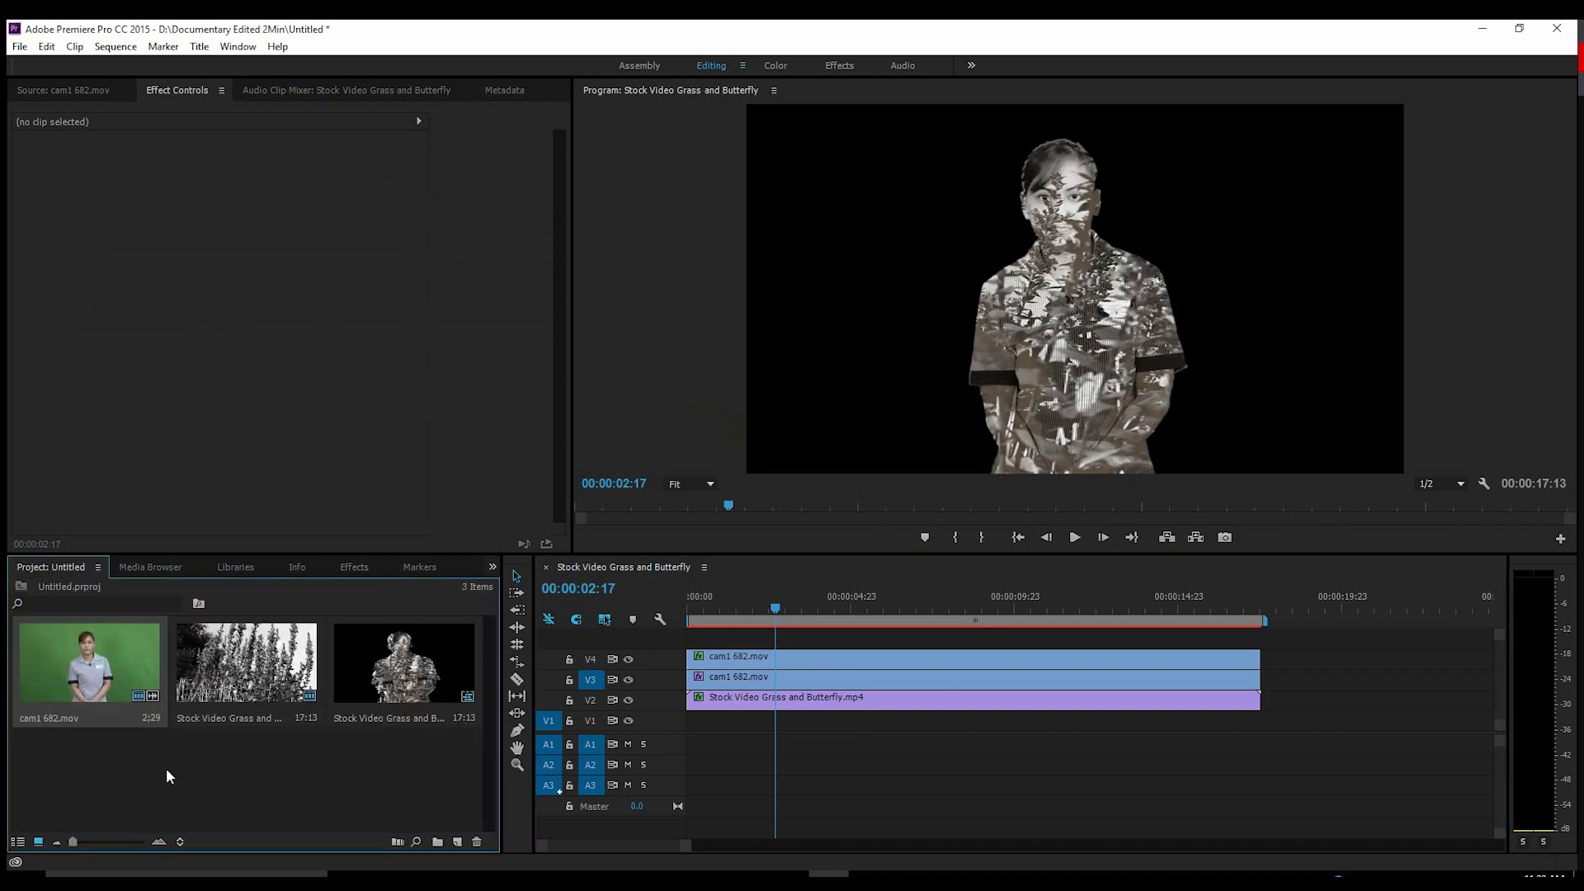
{"action": "left_click", "coordinate": [435, 842]}
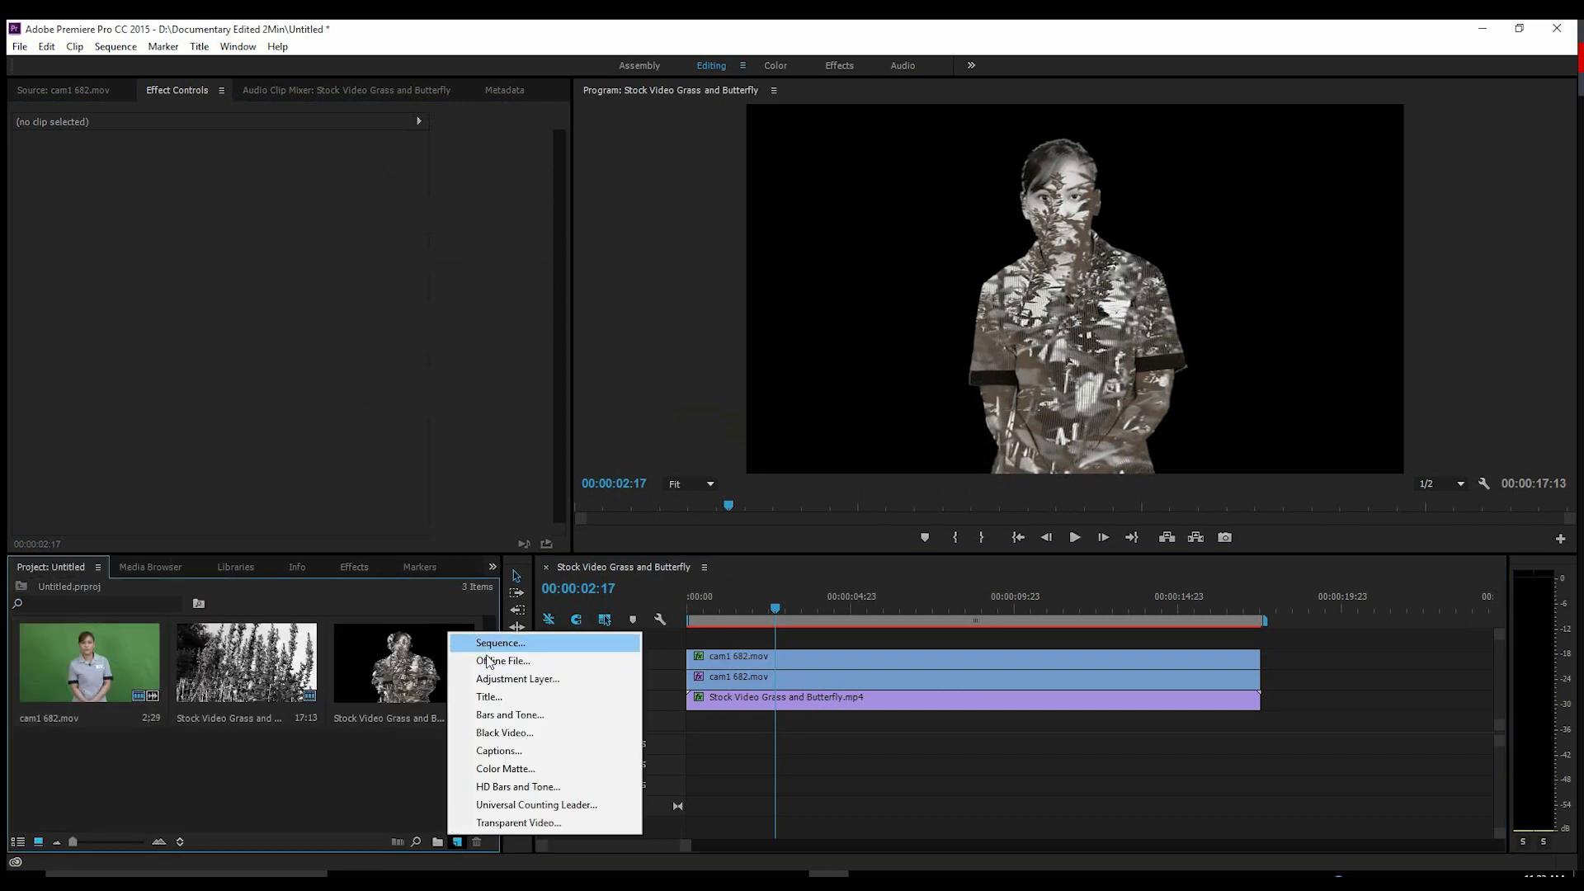
{"action": "left_click", "coordinate": [505, 768]}
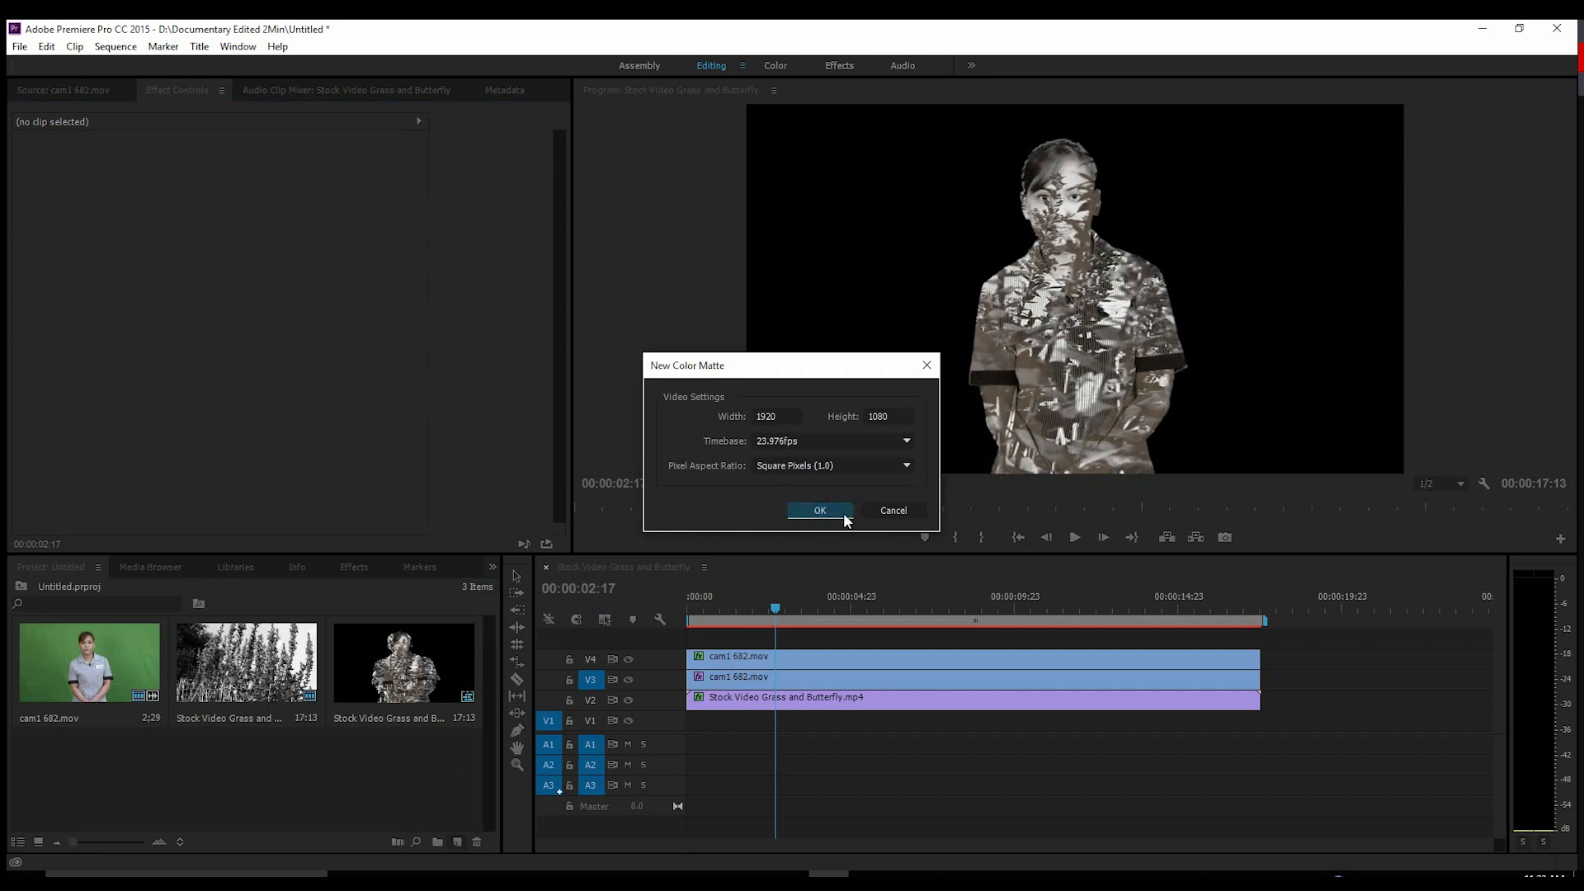
{"action": "left_click", "coordinate": [820, 510]}
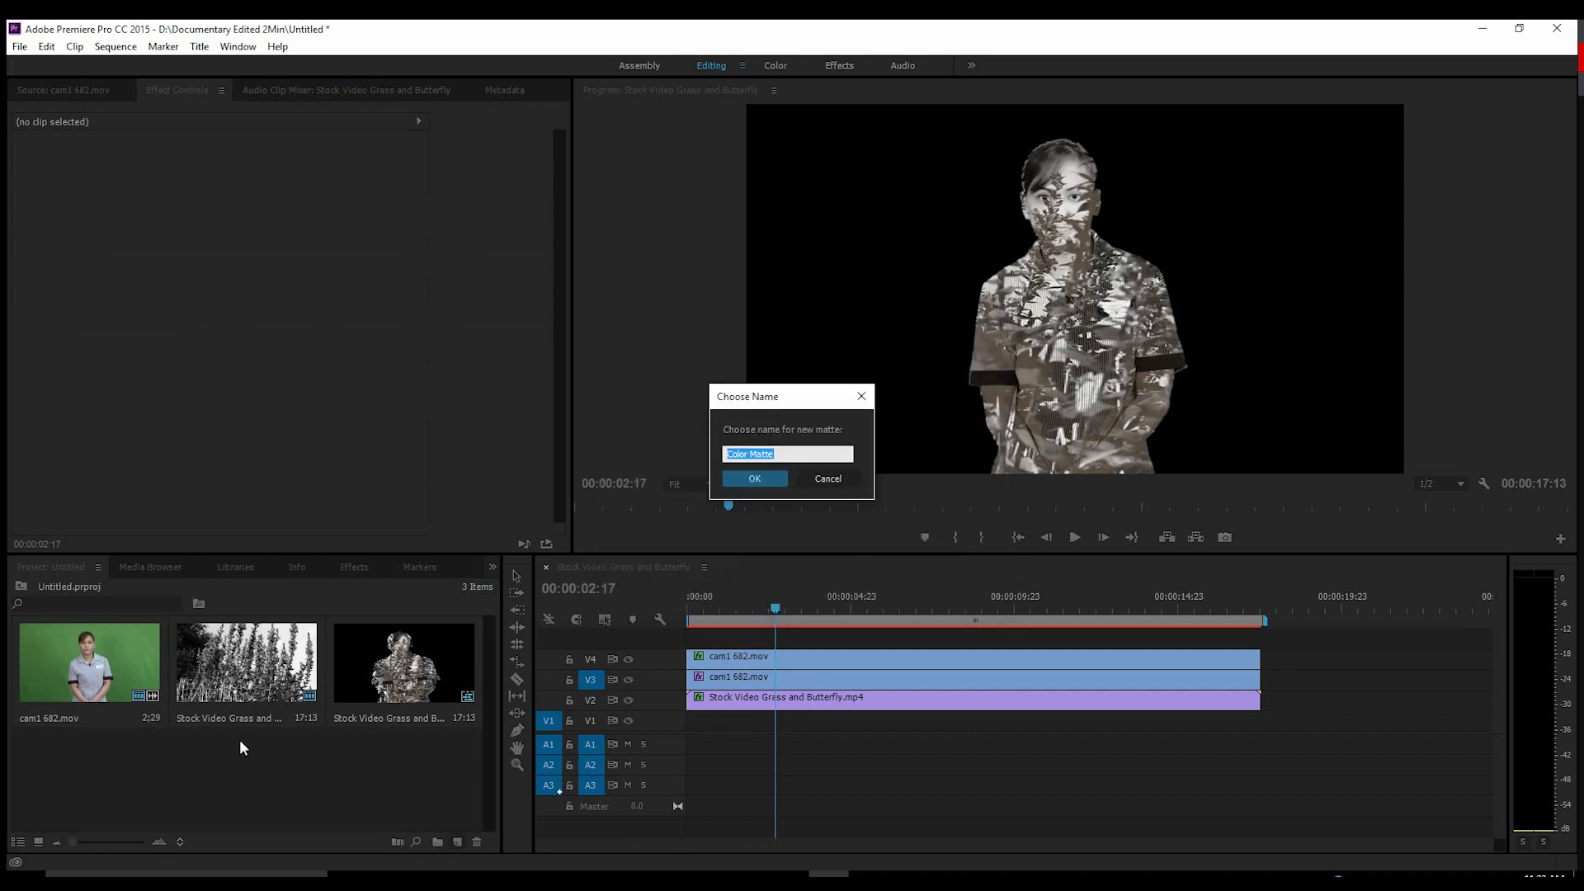
{"action": "left_click", "coordinate": [754, 478]}
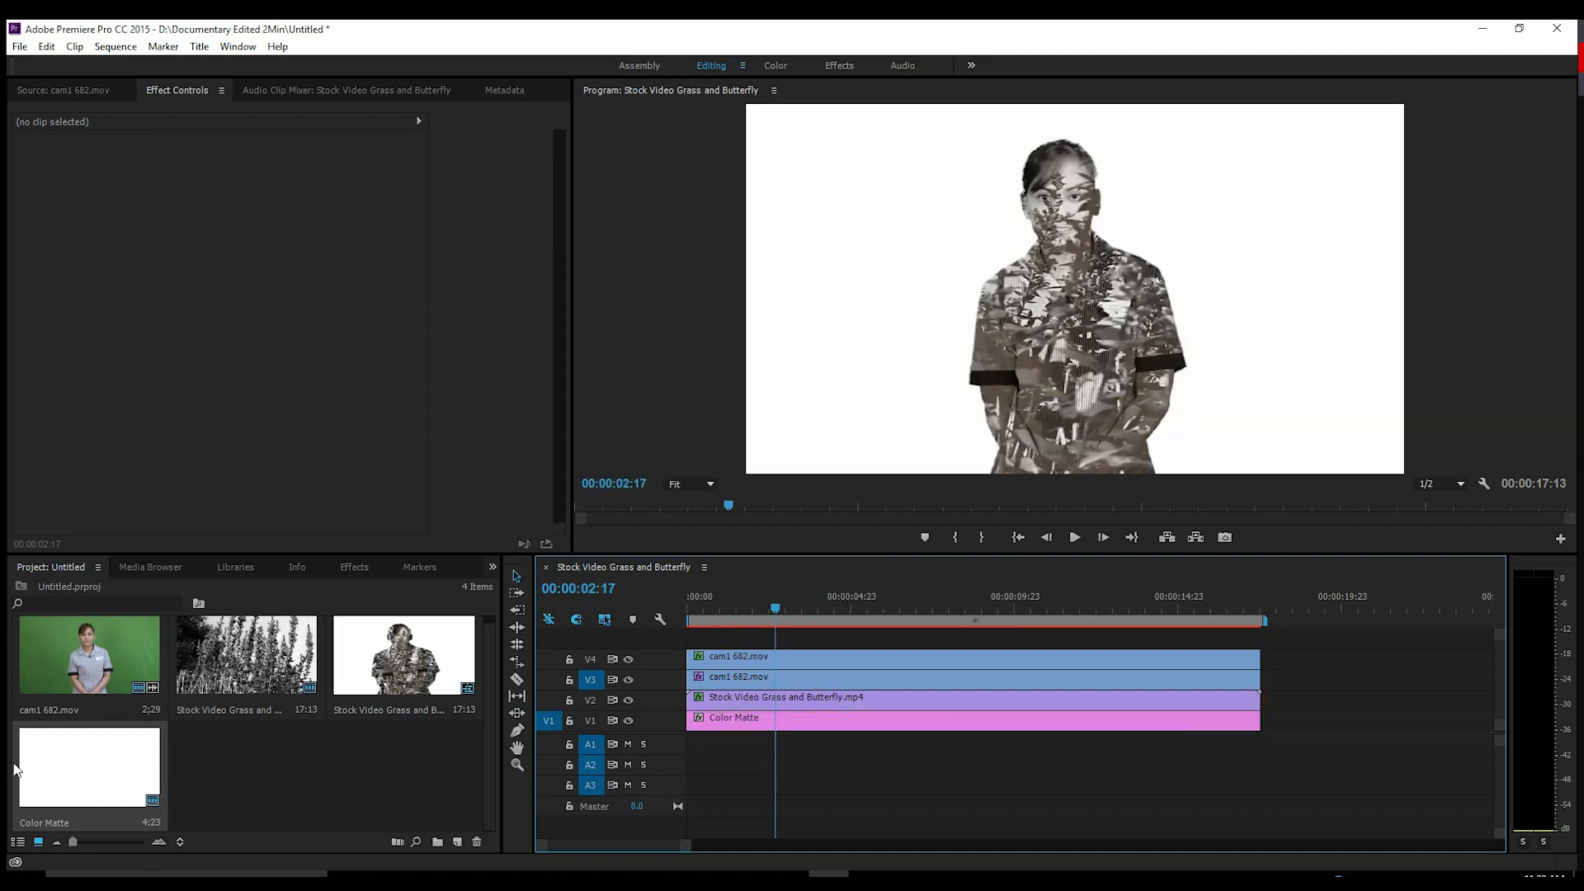
{"action": "left_click", "coordinate": [752, 657]}
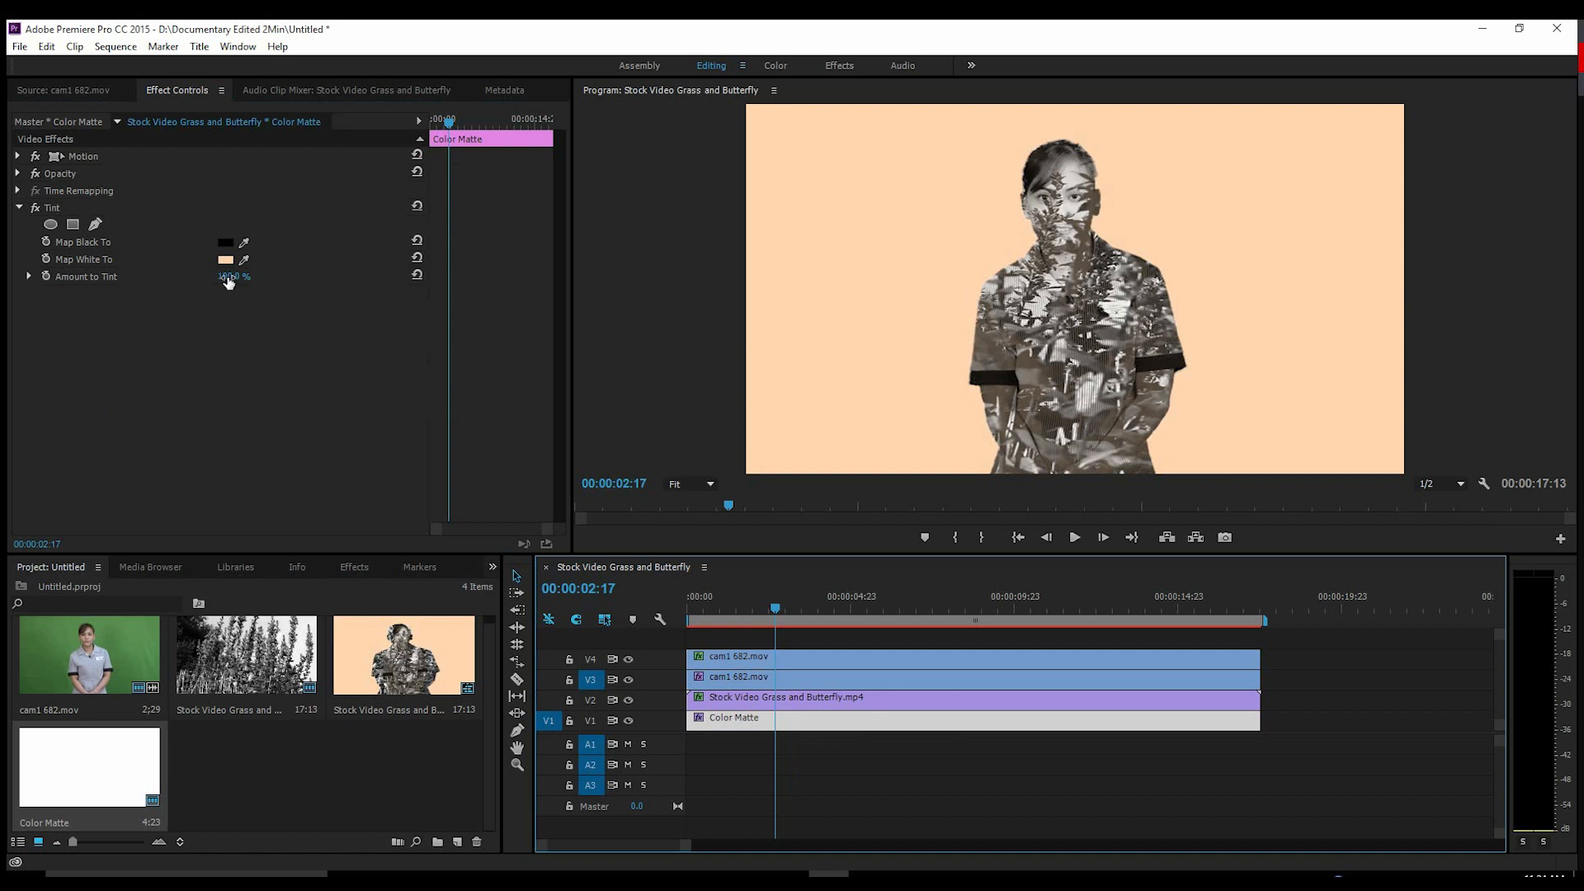
Edit the Tint amount on the background Color Matte.
{"action": "double_click", "coordinate": [232, 275]}
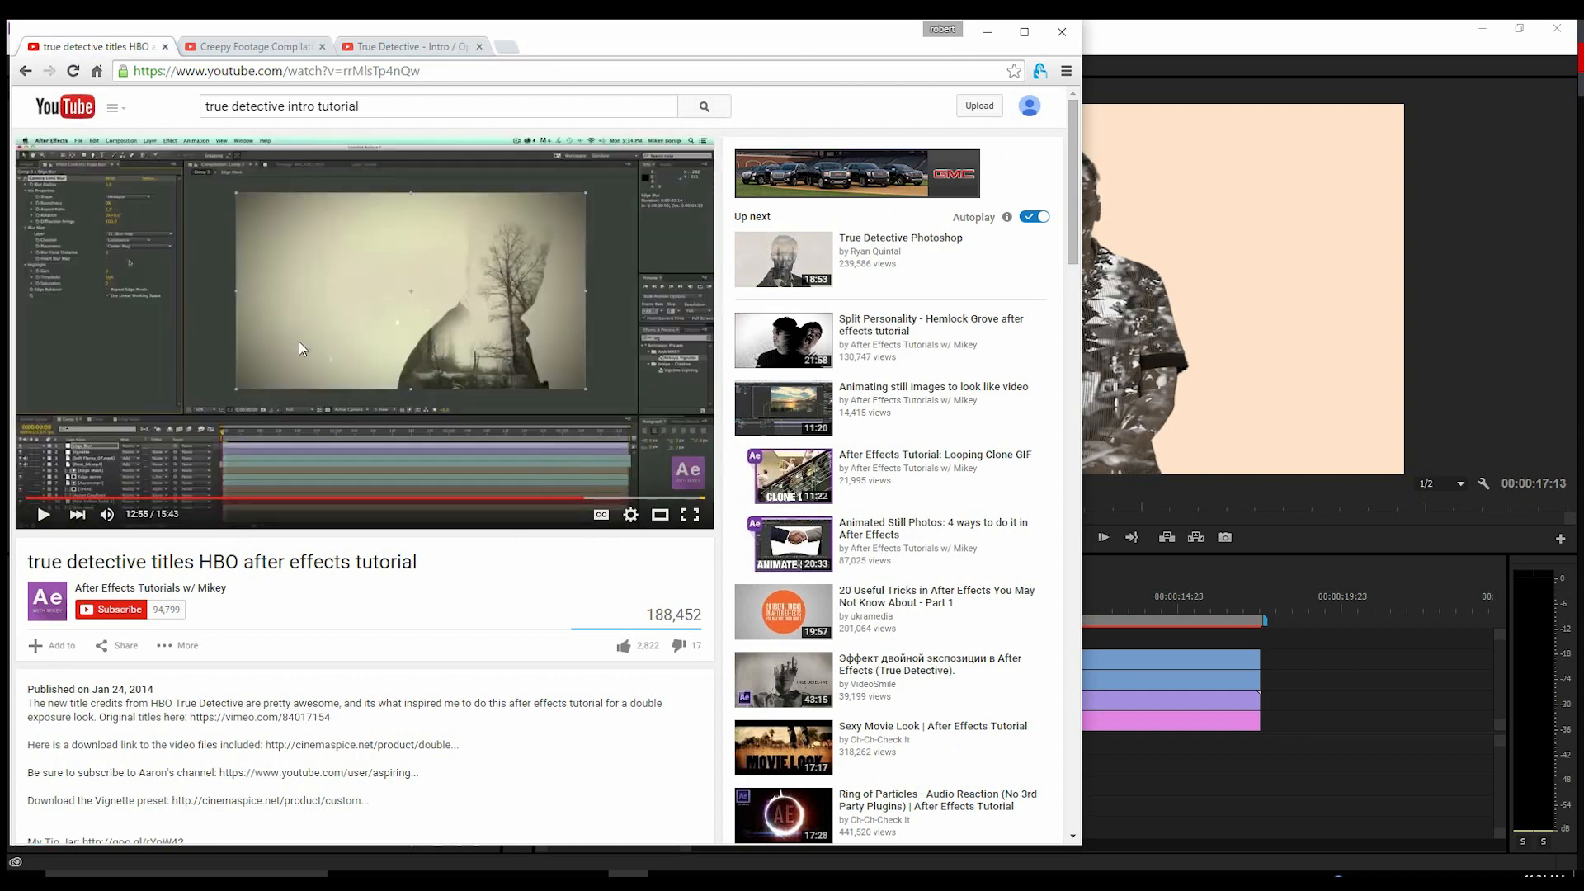
{"action": "mouse_move", "coordinate": [405, 347]}
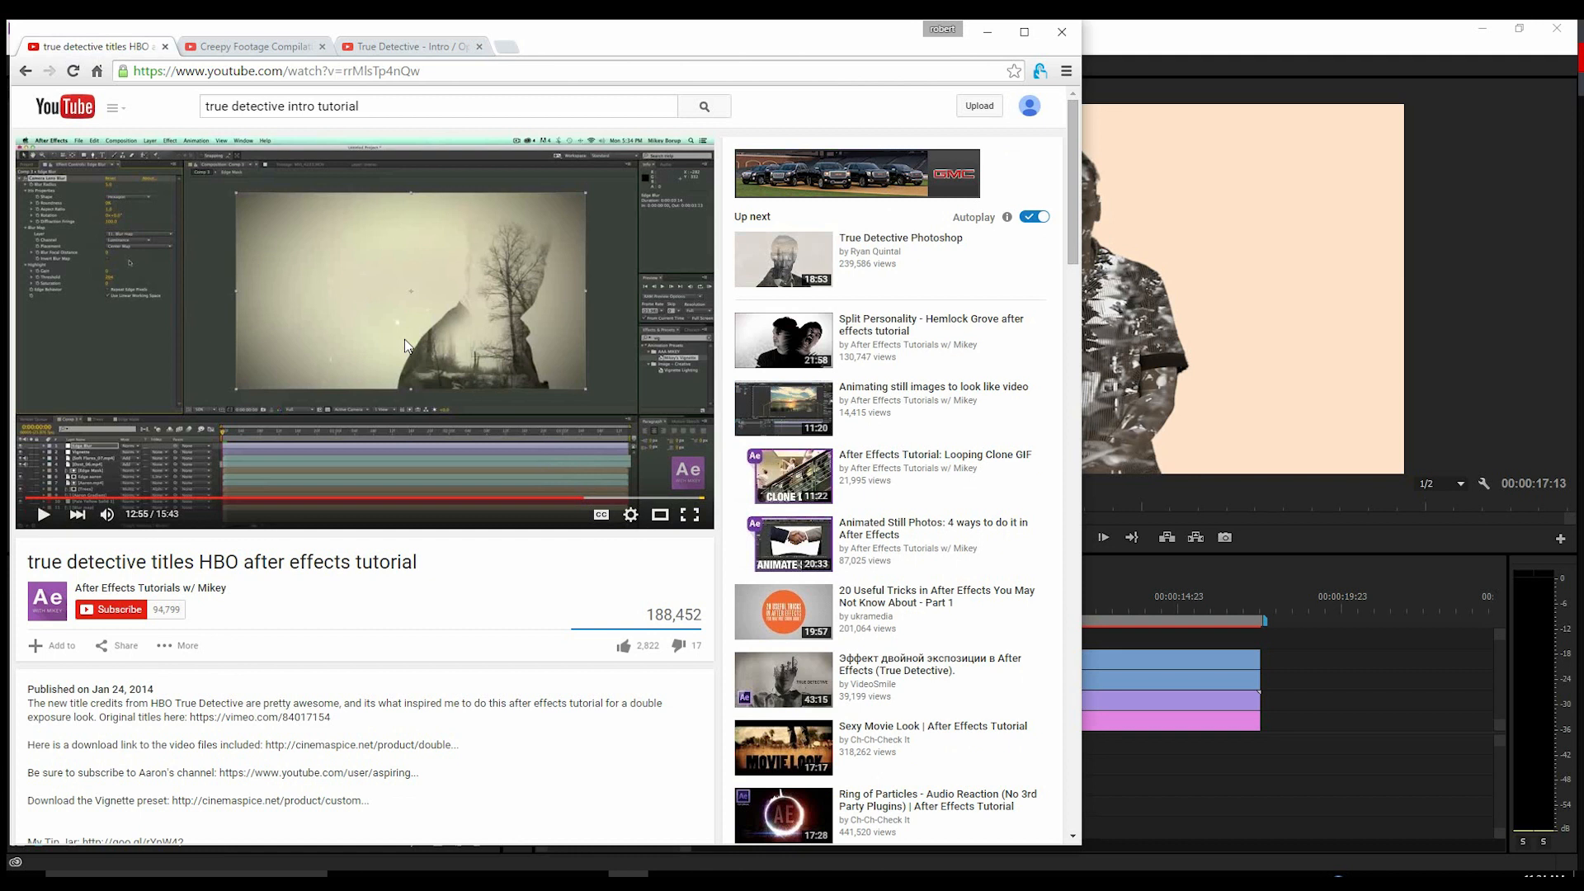
{"action": "mouse_move", "coordinate": [443, 307]}
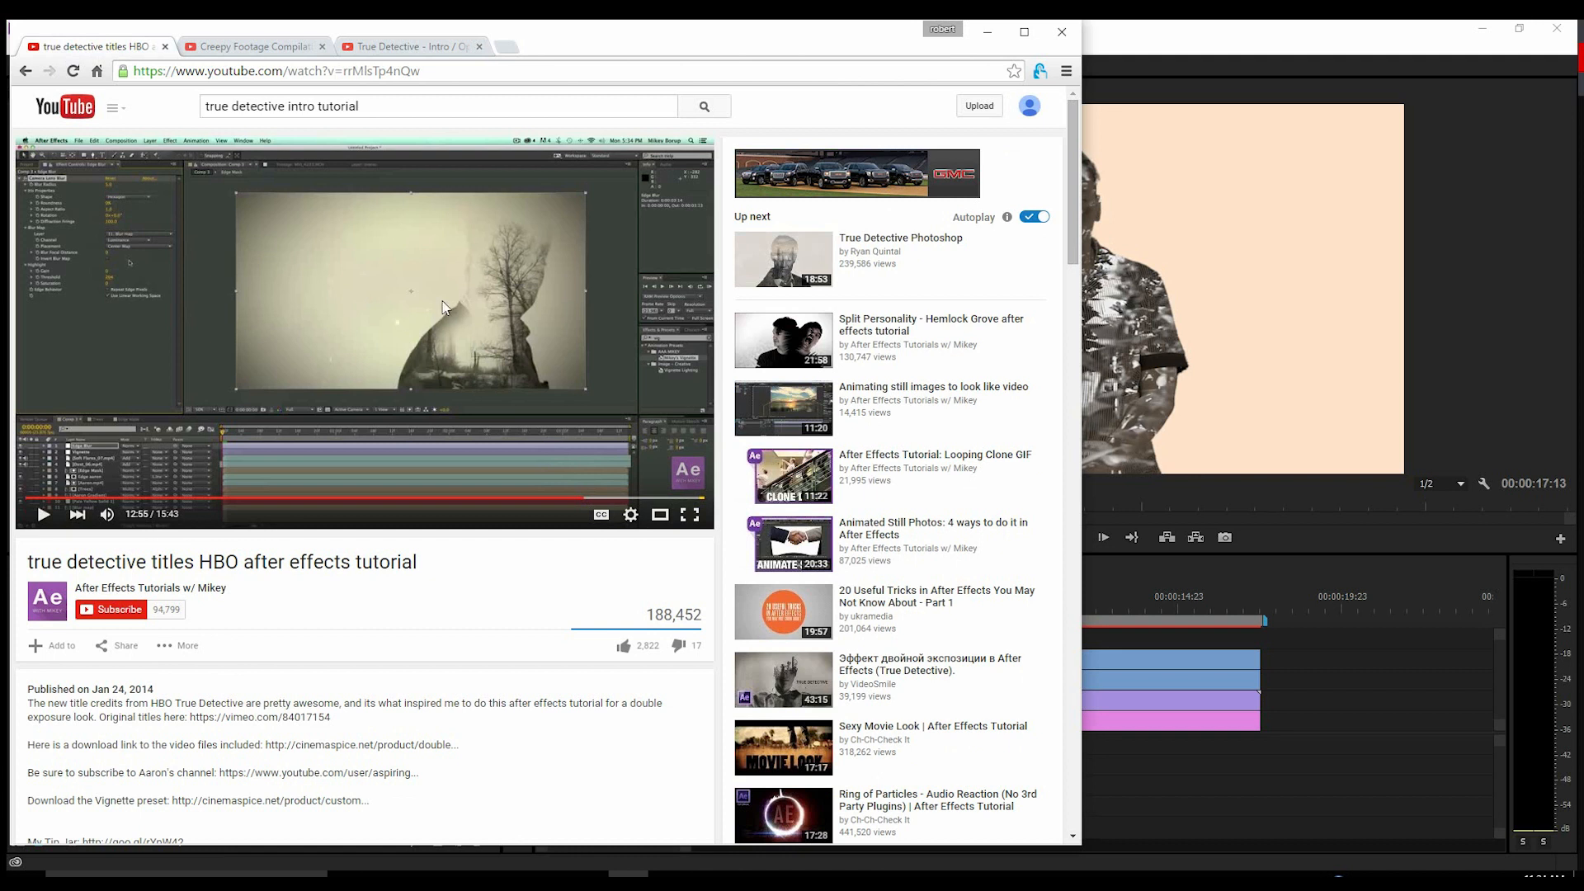
{"action": "mouse_move", "coordinate": [294, 56]}
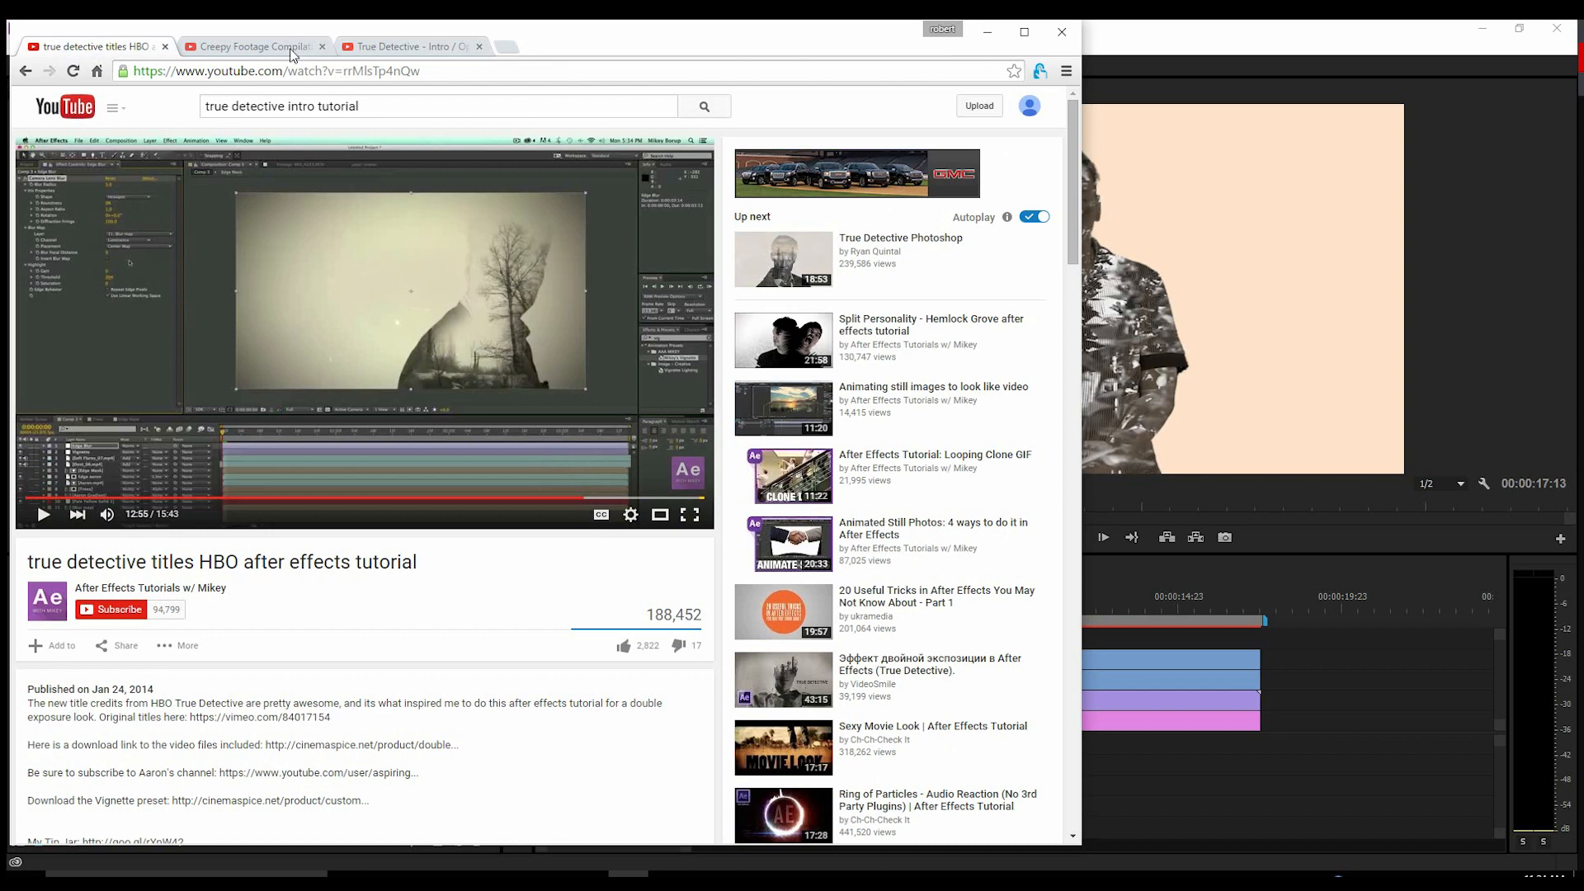
Return to the True Detective intro tab to compare the double-exposure look.
{"action": "left_click", "coordinate": [409, 46]}
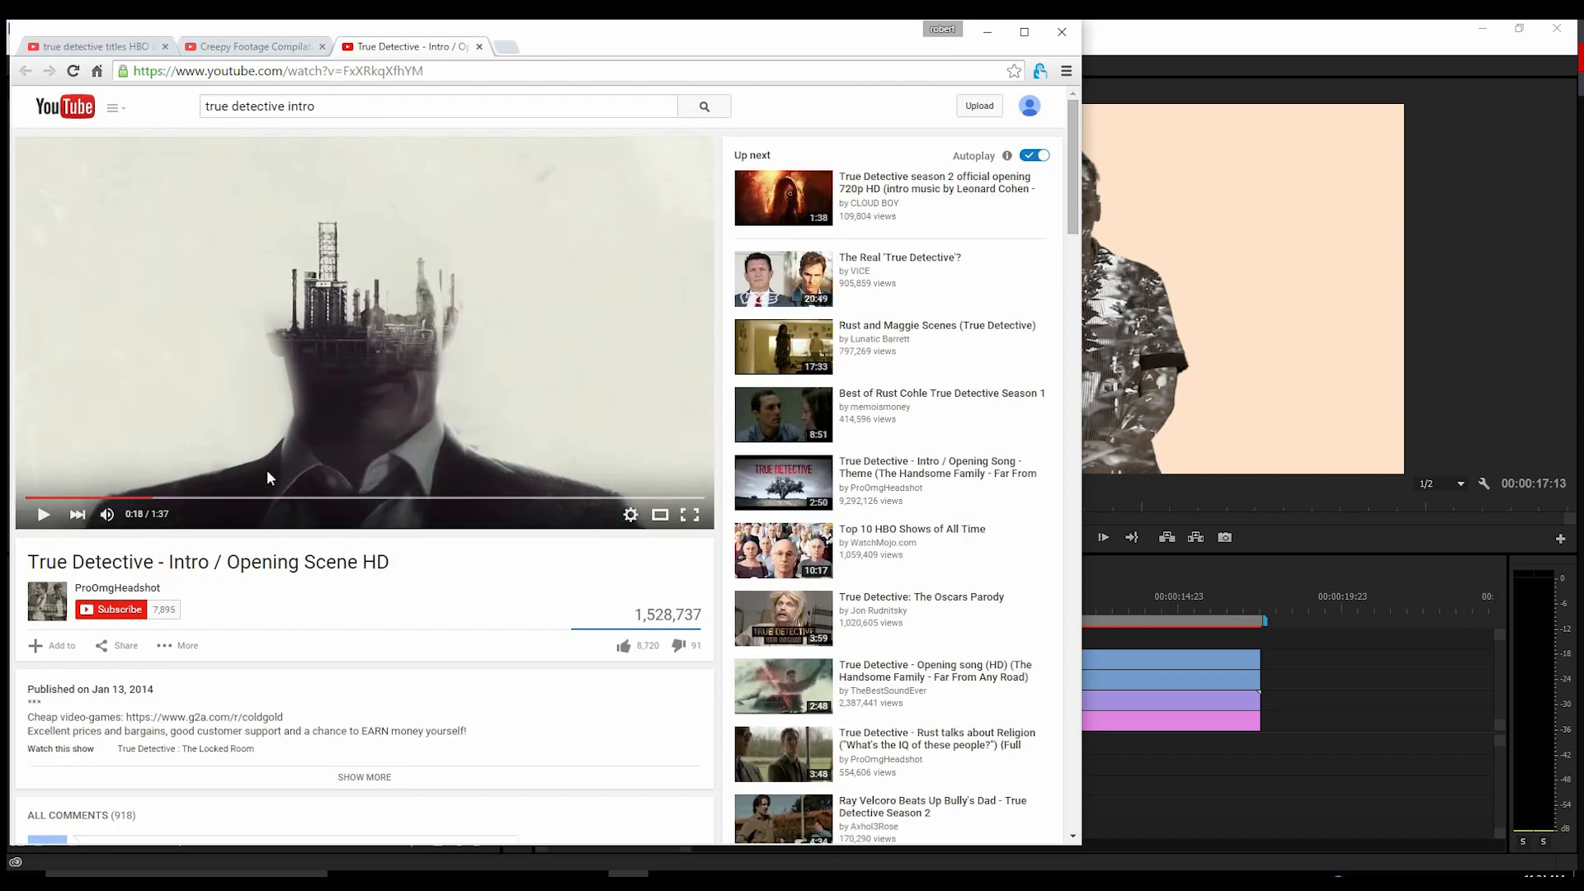
{"action": "mouse_move", "coordinate": [424, 200]}
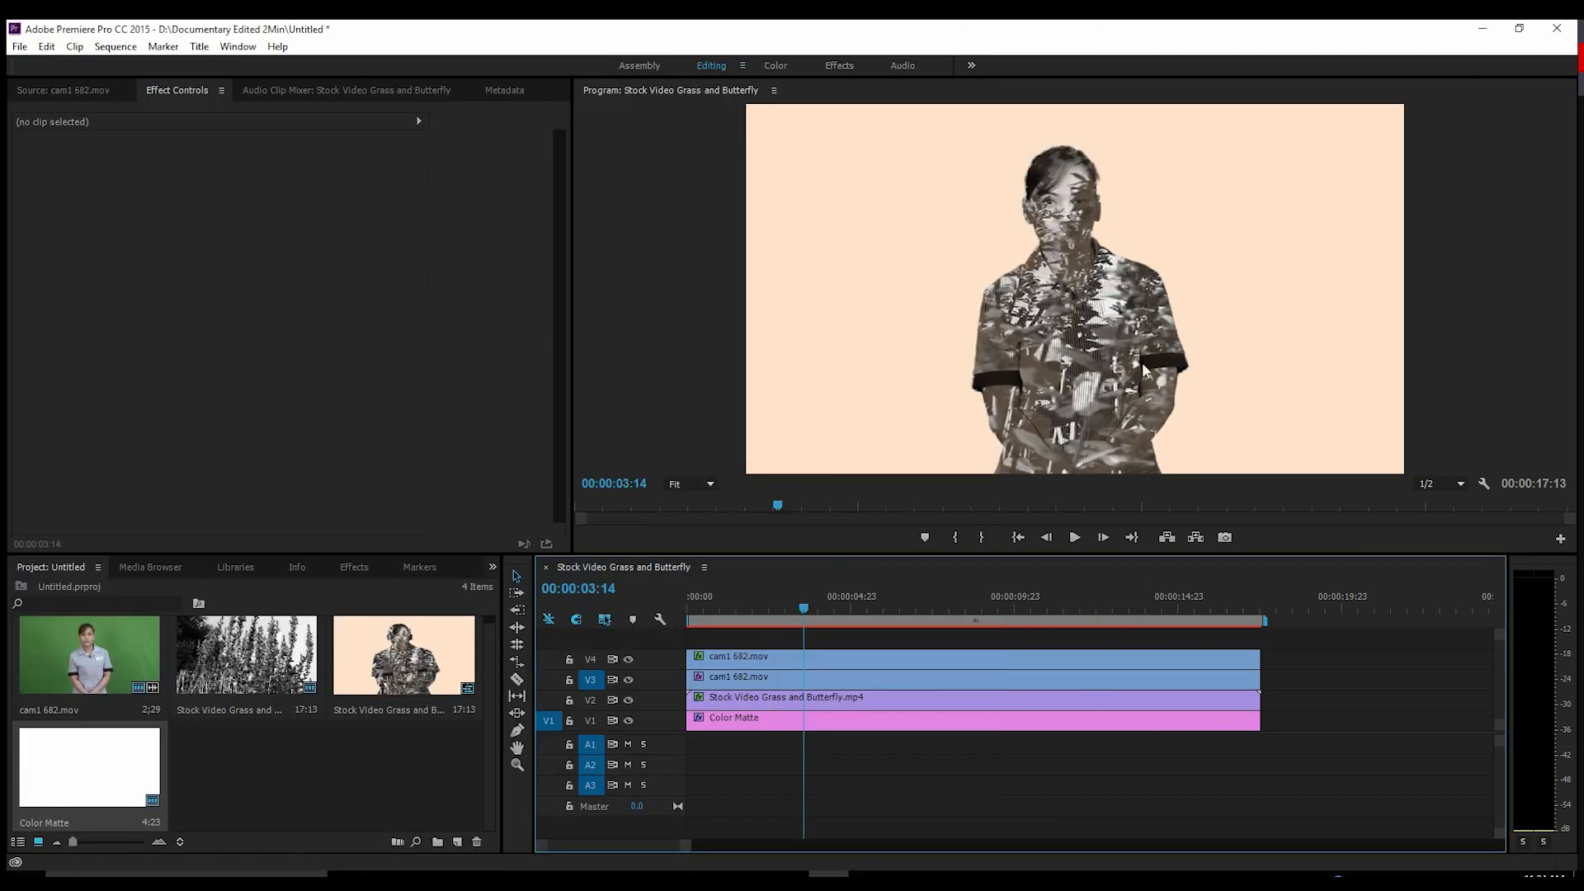
Apply the RGB Curves effect to the V4 cam1 682.mov figure clip beneath its Tint.
{"action": "left_click", "coordinate": [975, 655]}
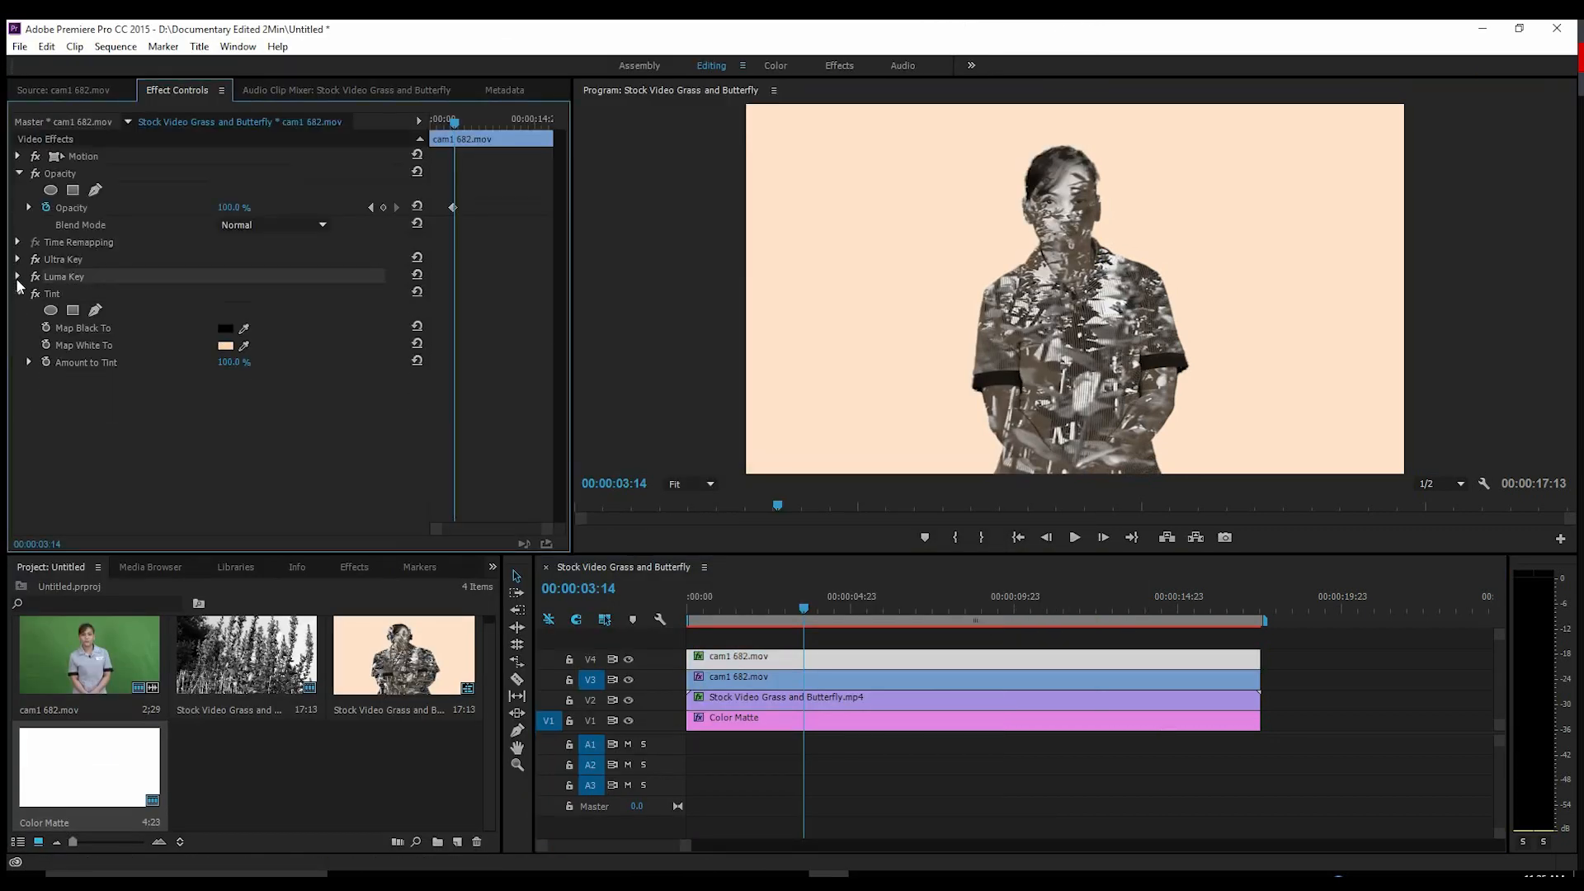
{"action": "left_click", "coordinate": [16, 294]}
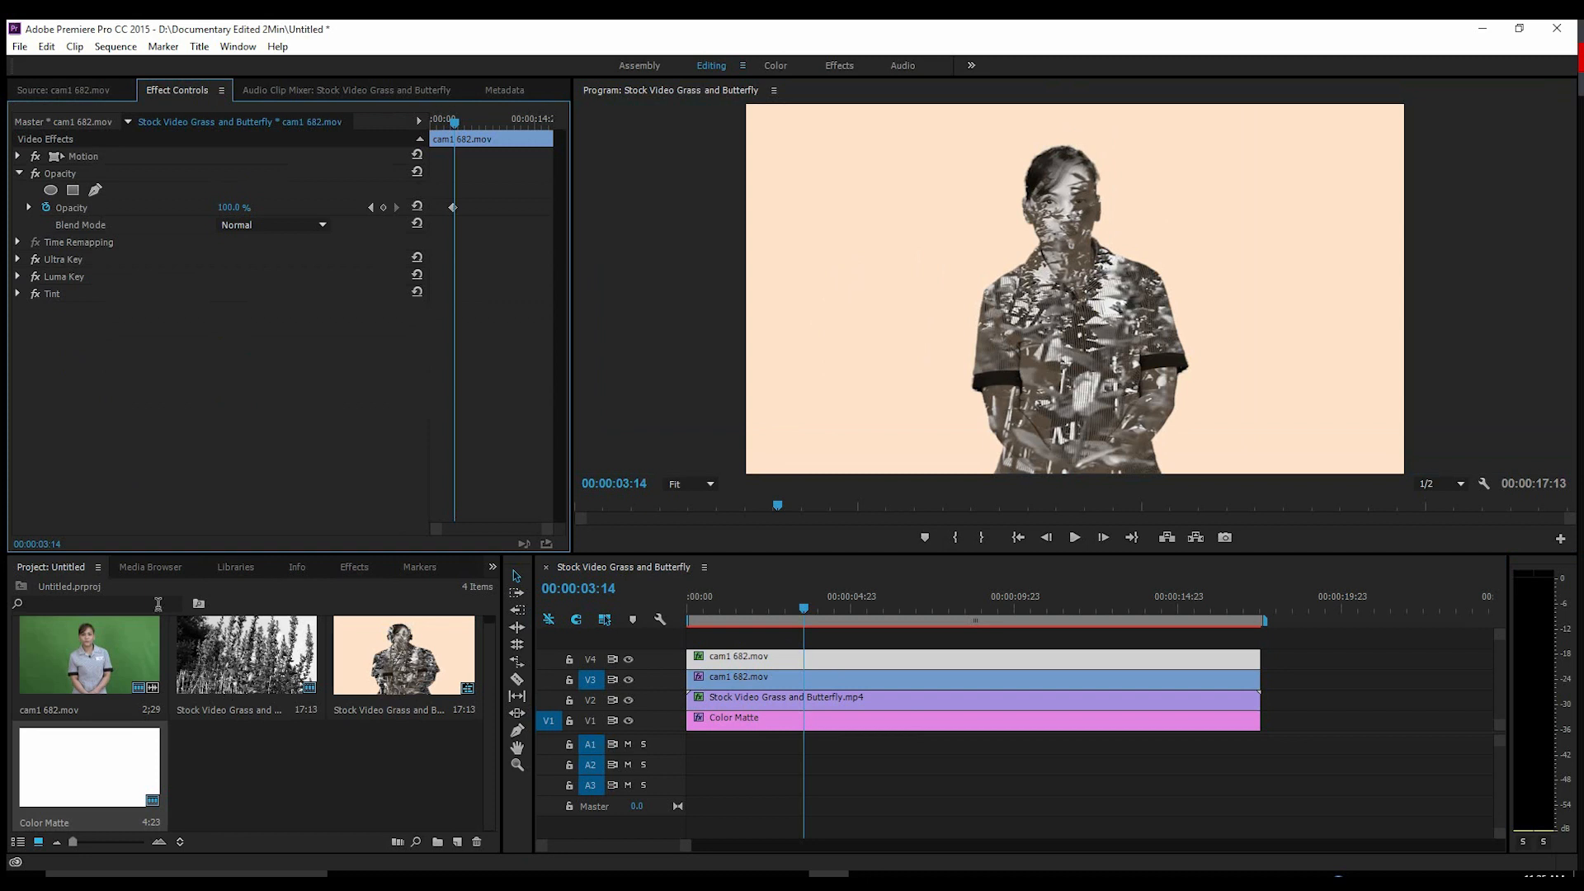
{"action": "left_click", "coordinate": [354, 566]}
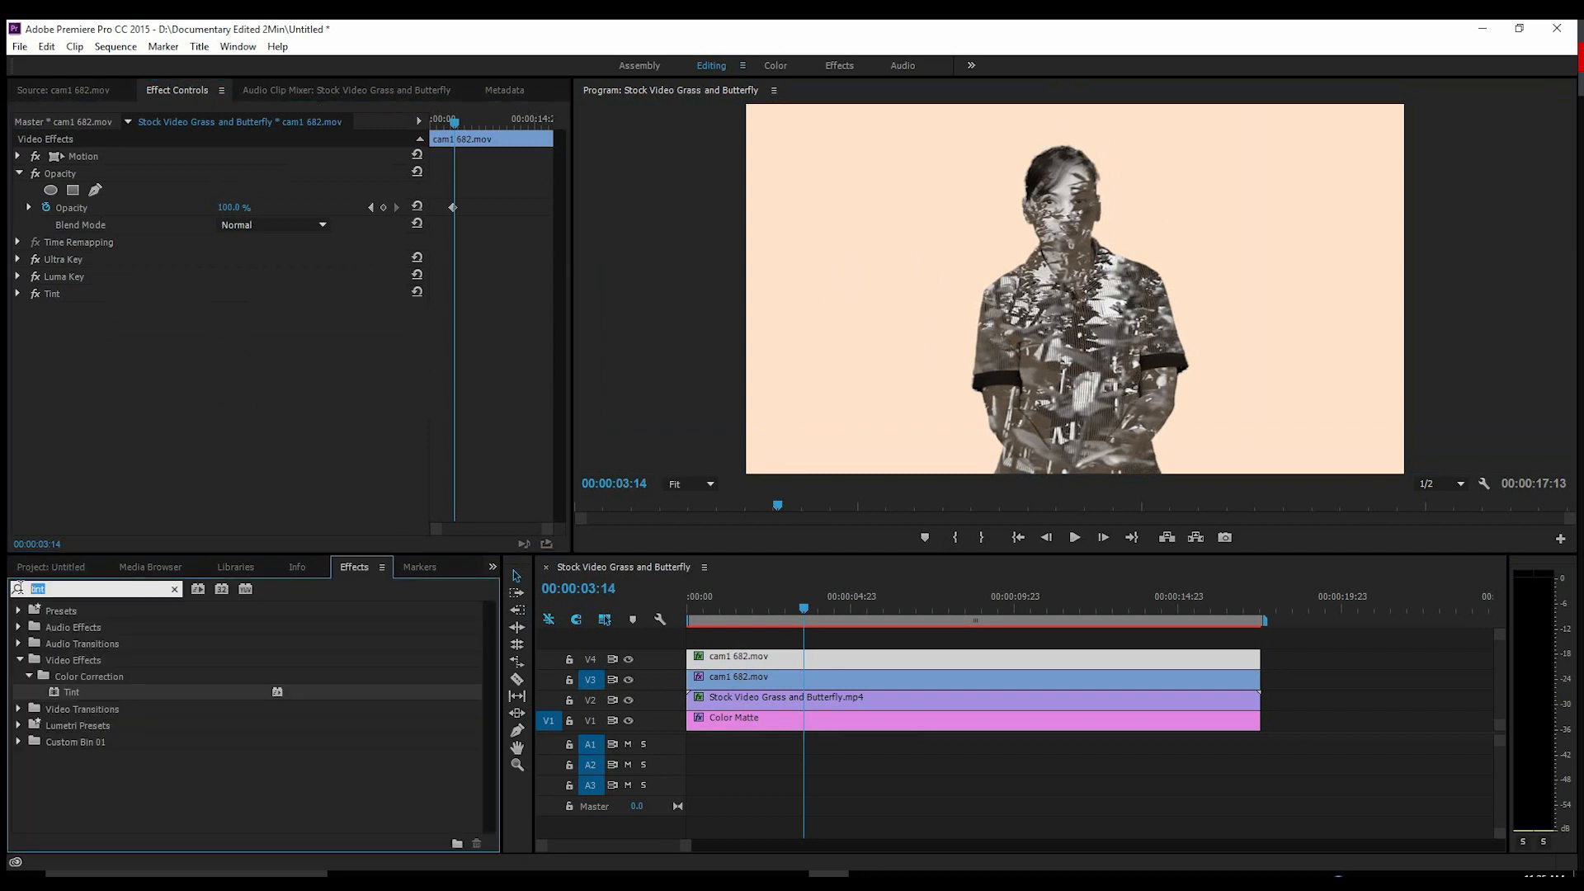
{"action": "type", "text": "rgb"}
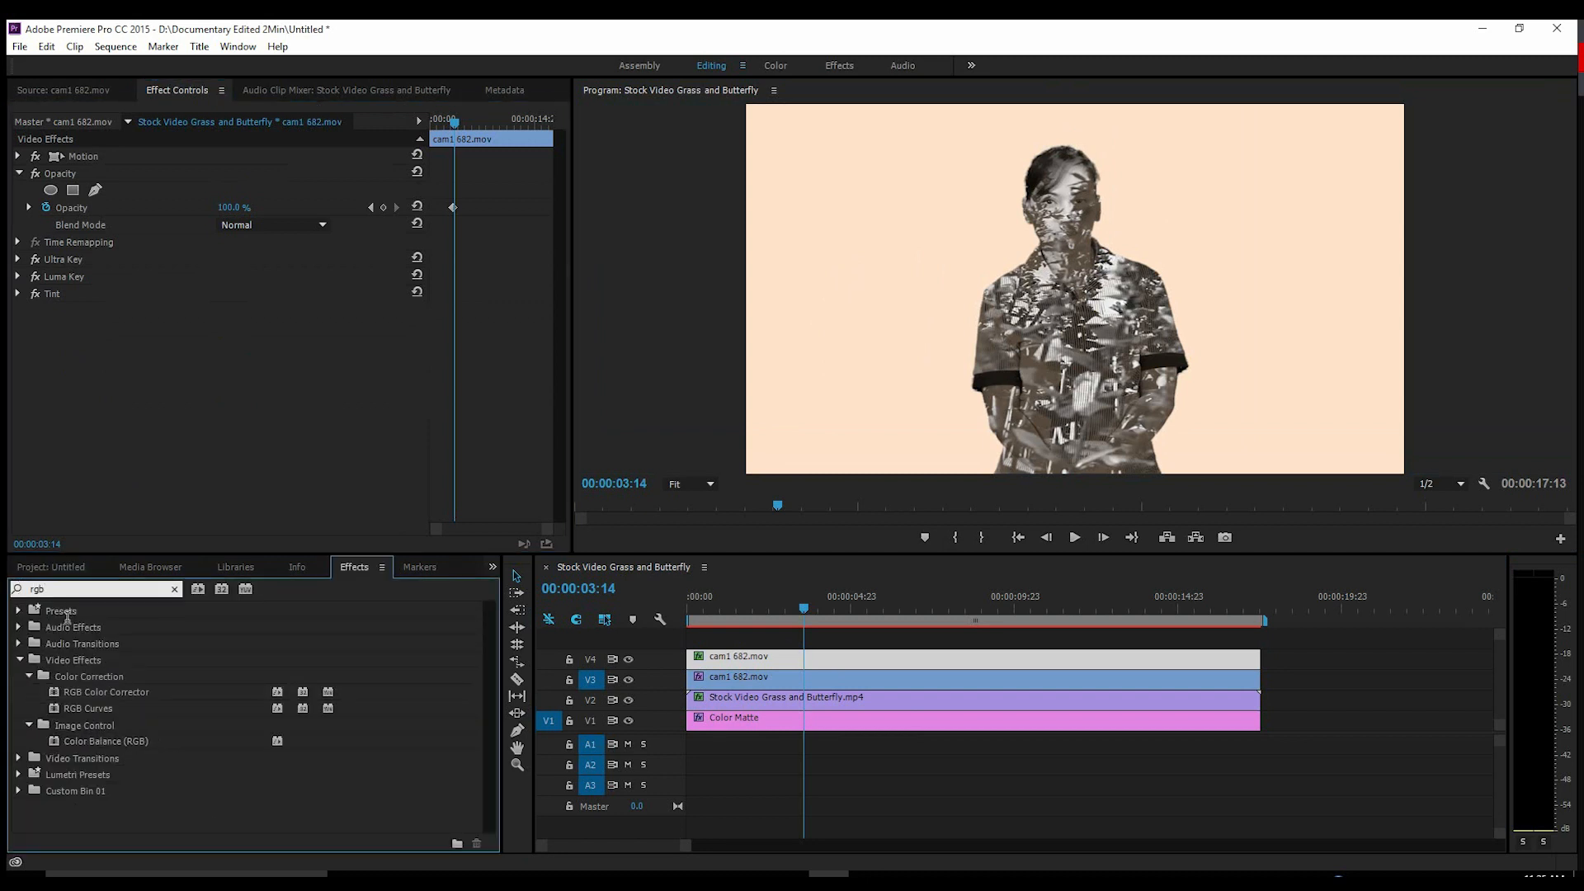
{"action": "double_click", "coordinate": [88, 708]}
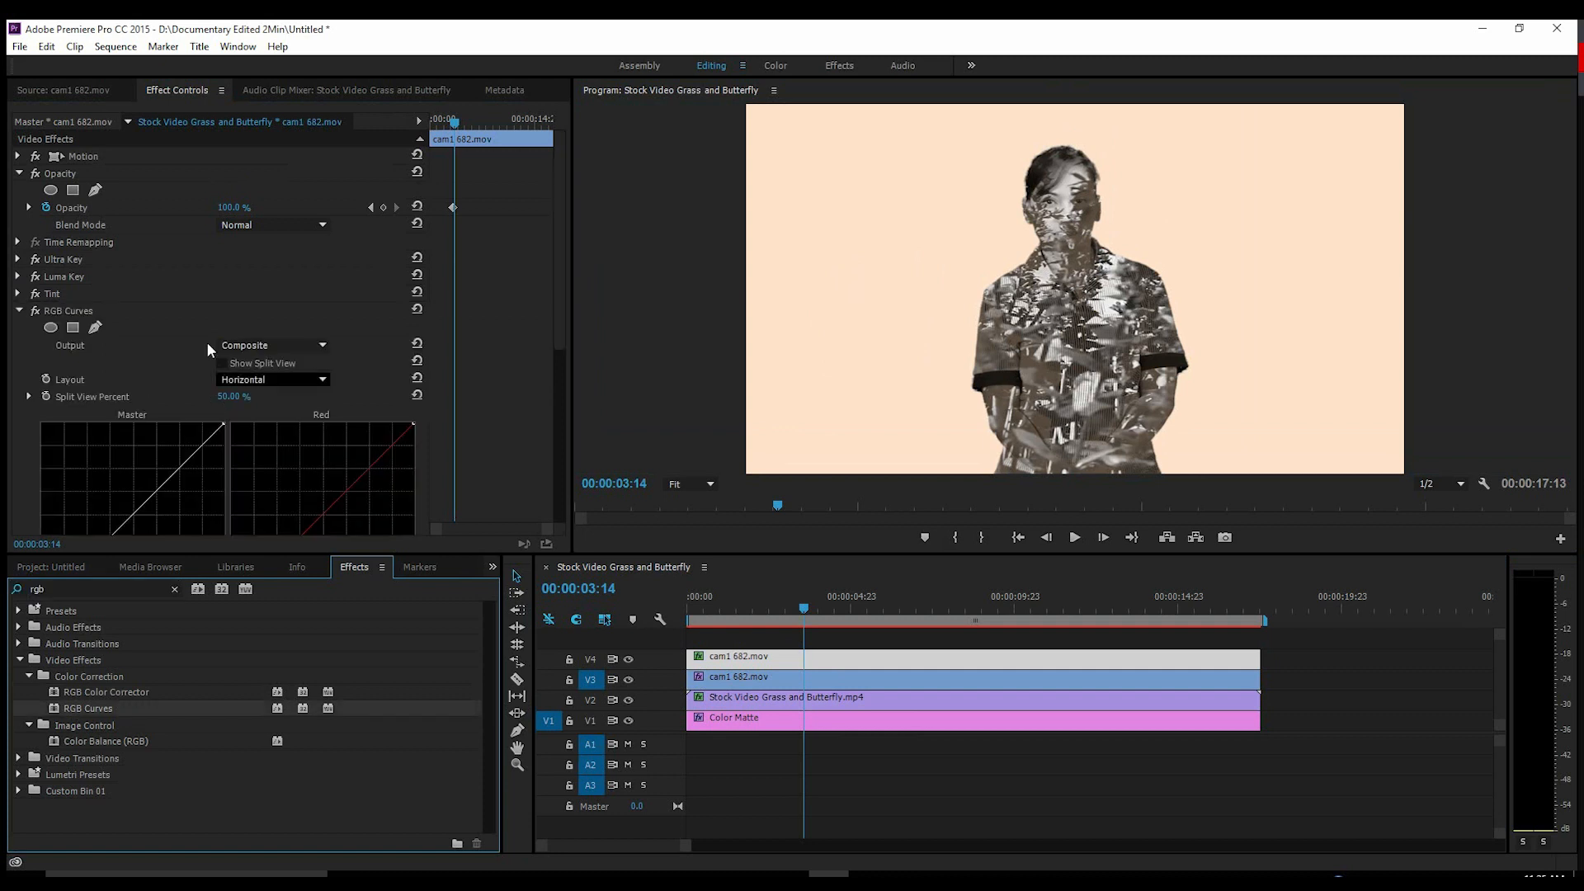
{"action": "scroll", "scroll_direction": "down", "scroll_amount": 3}
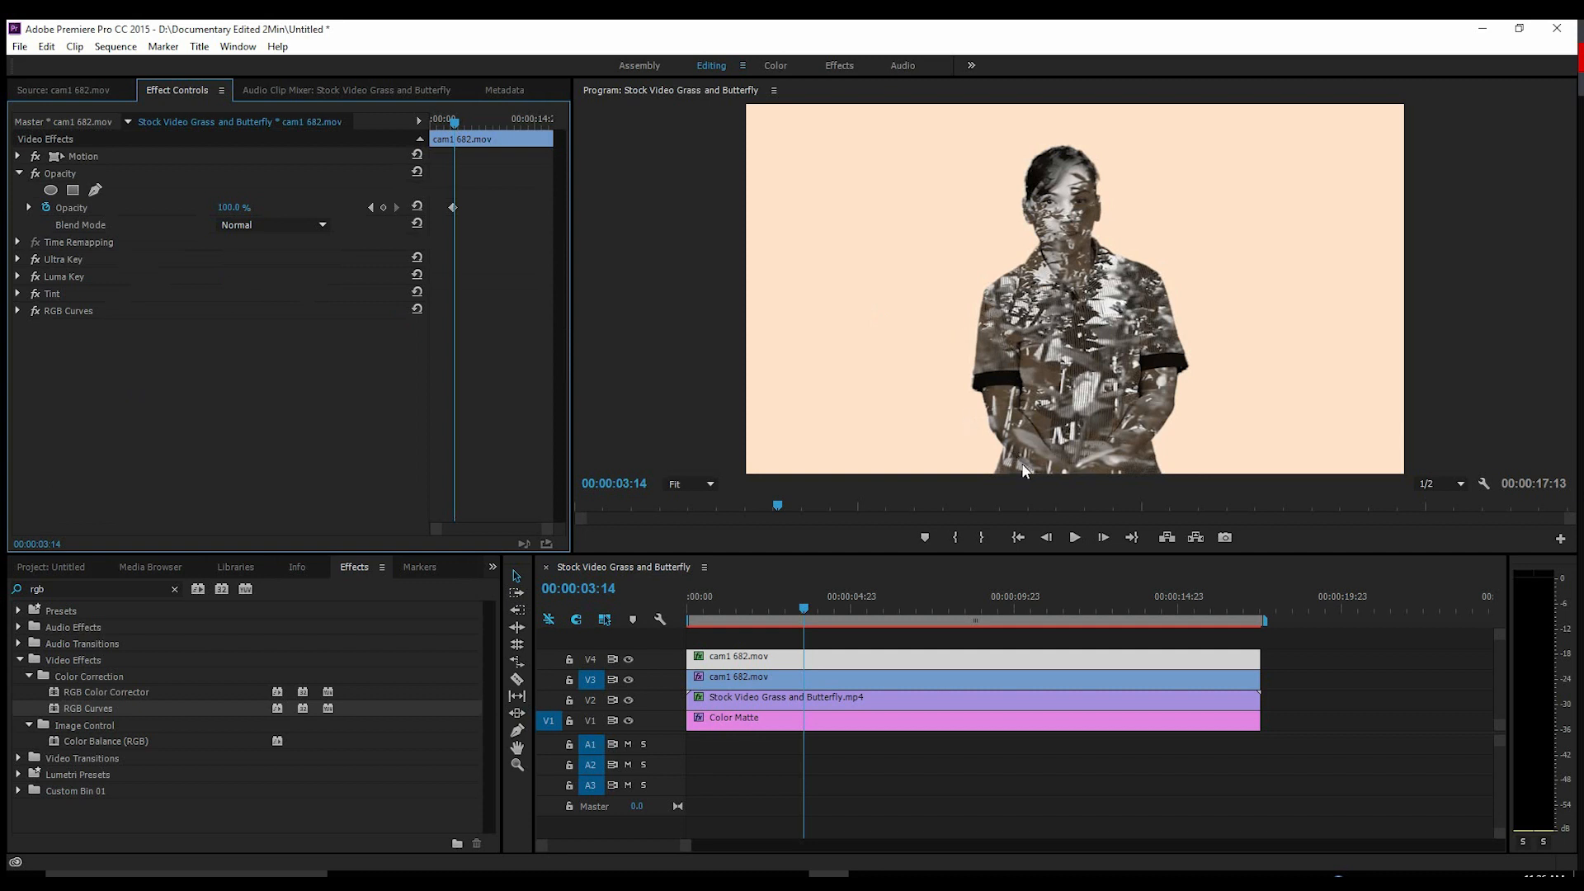
{"action": "mouse_move", "coordinate": [942, 285]}
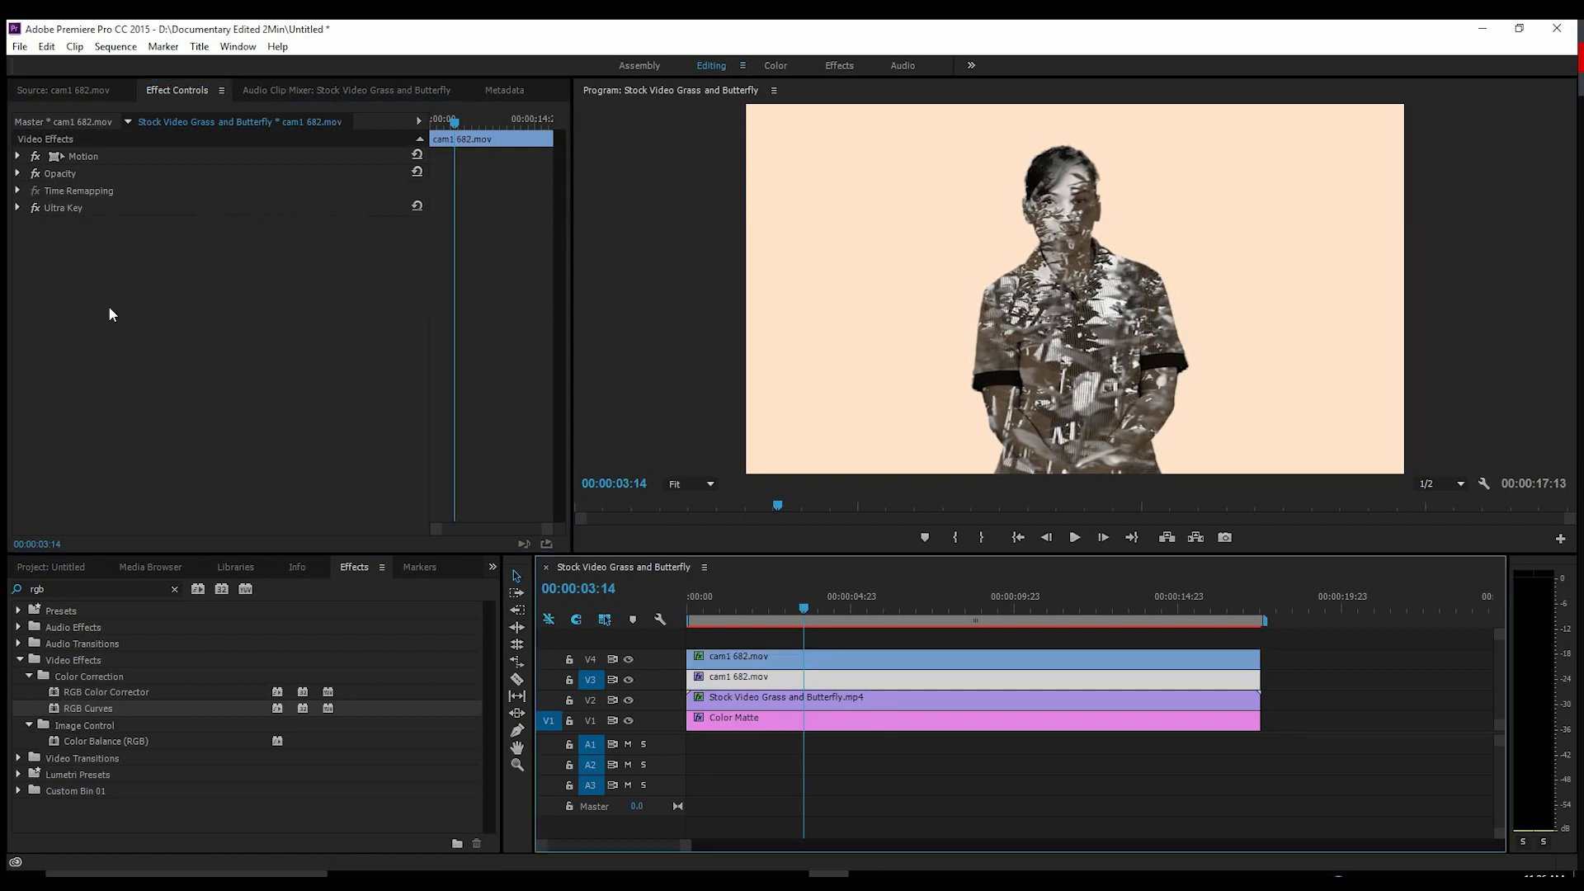
{"action": "mouse_move", "coordinate": [18, 210]}
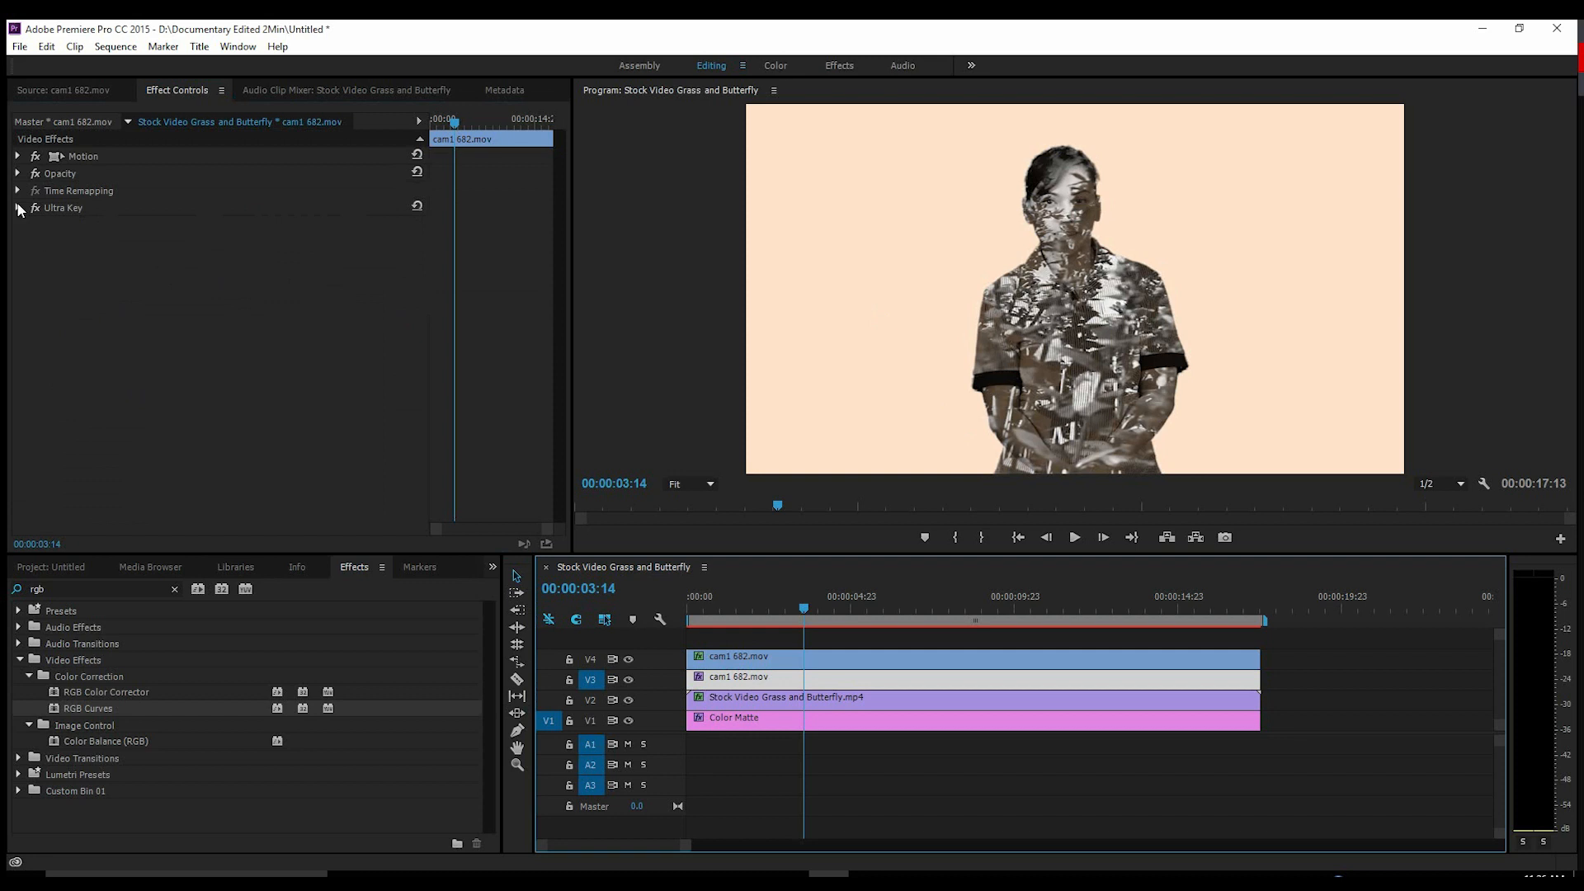
Review Ultra Key's Matte Cleanup Soften value on the figure clip without changing it.
{"action": "left_click", "coordinate": [17, 208]}
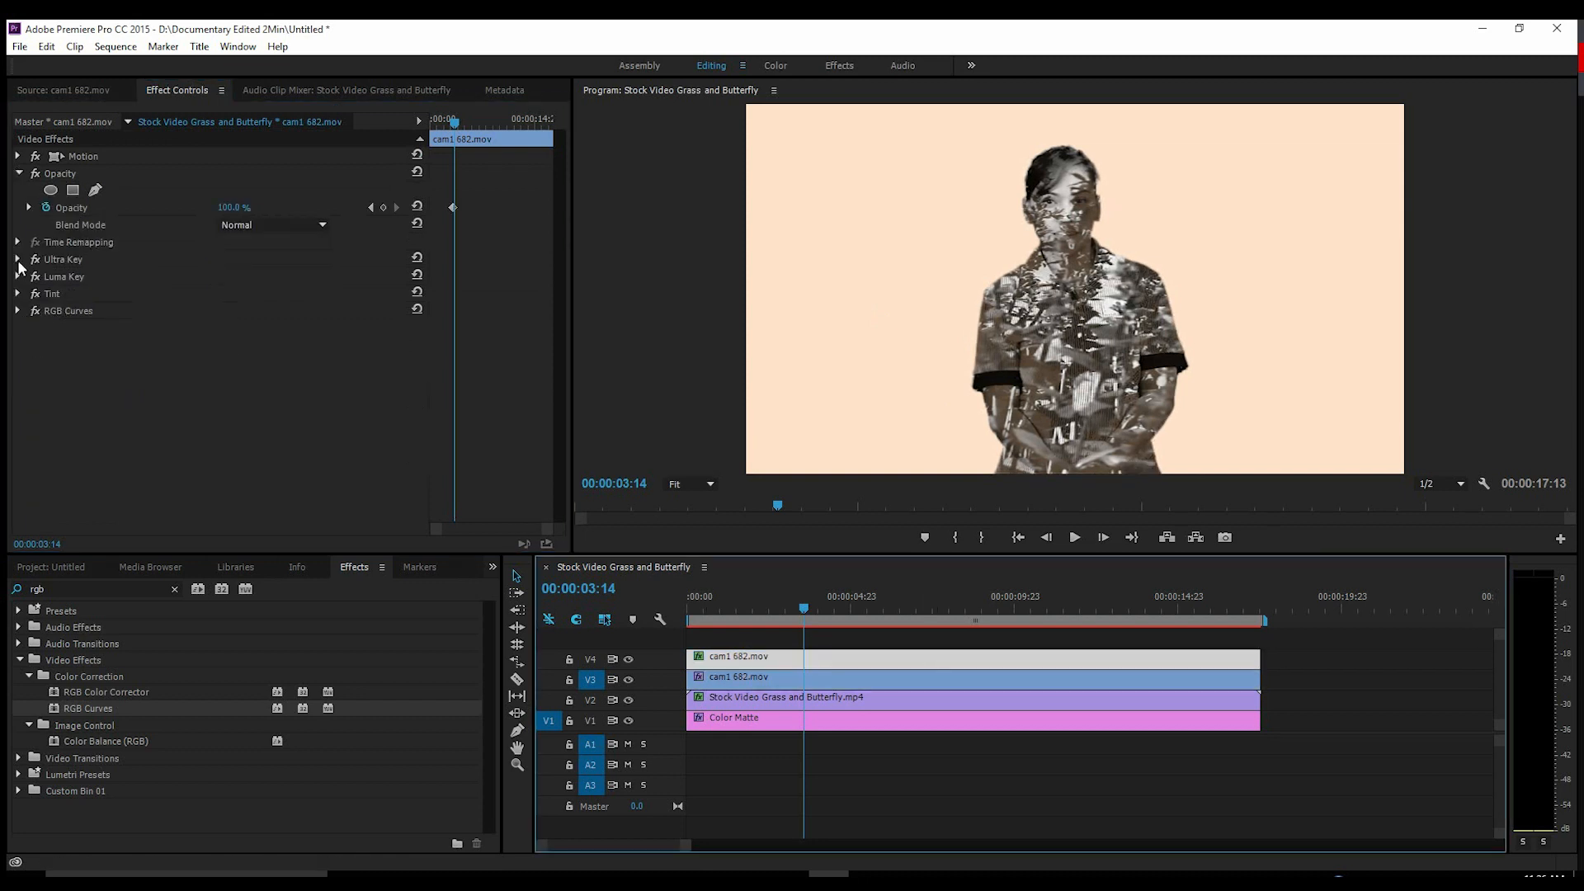
{"action": "left_click", "coordinate": [16, 259]}
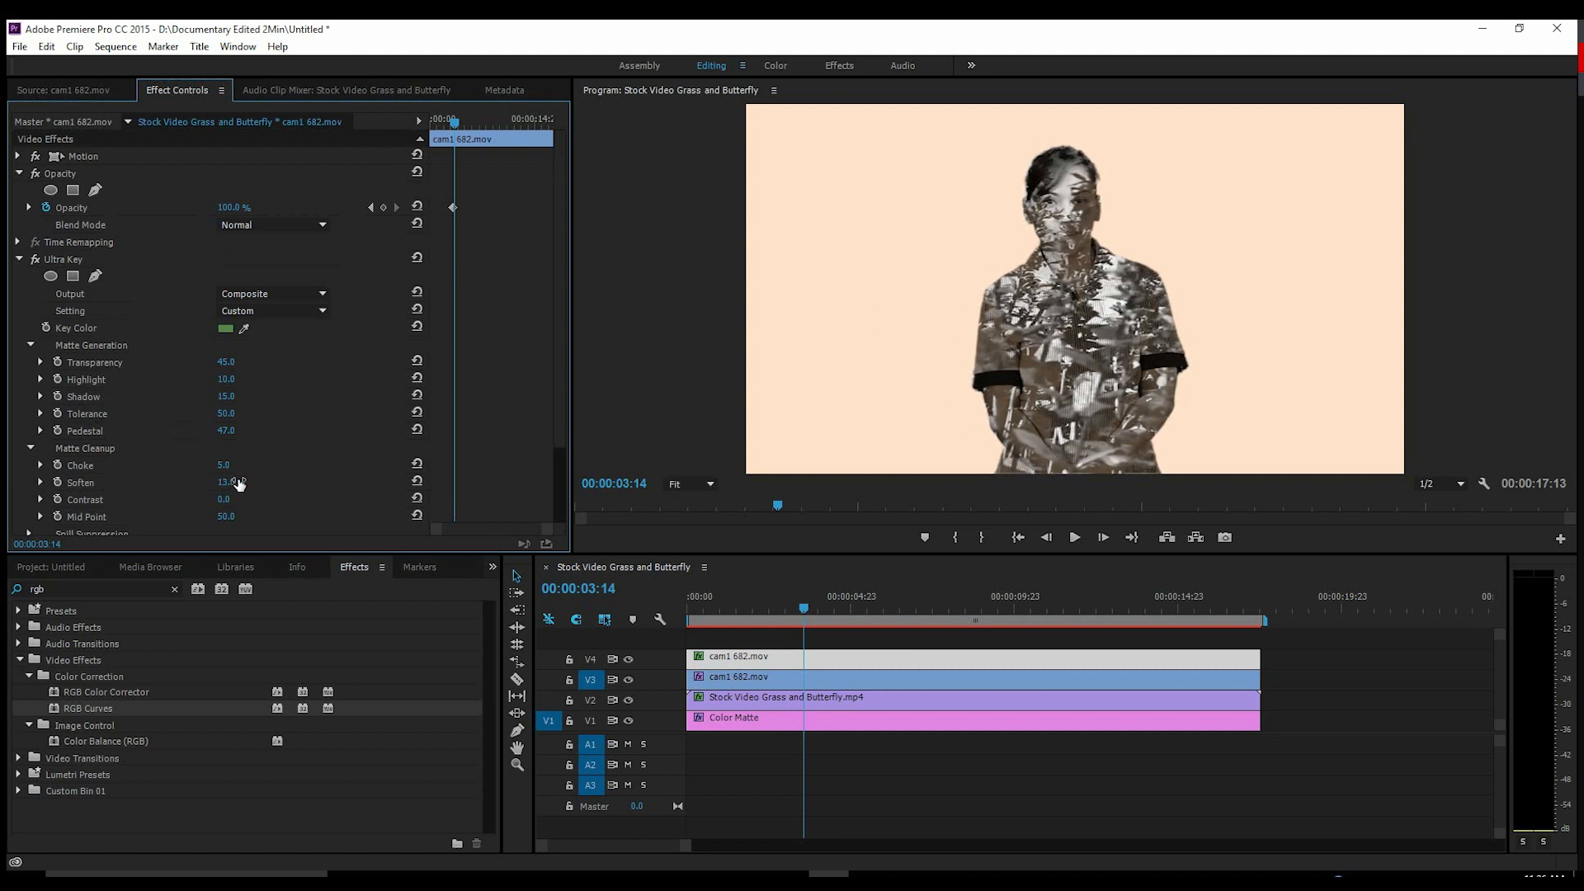
{"action": "double_click", "coordinate": [226, 482]}
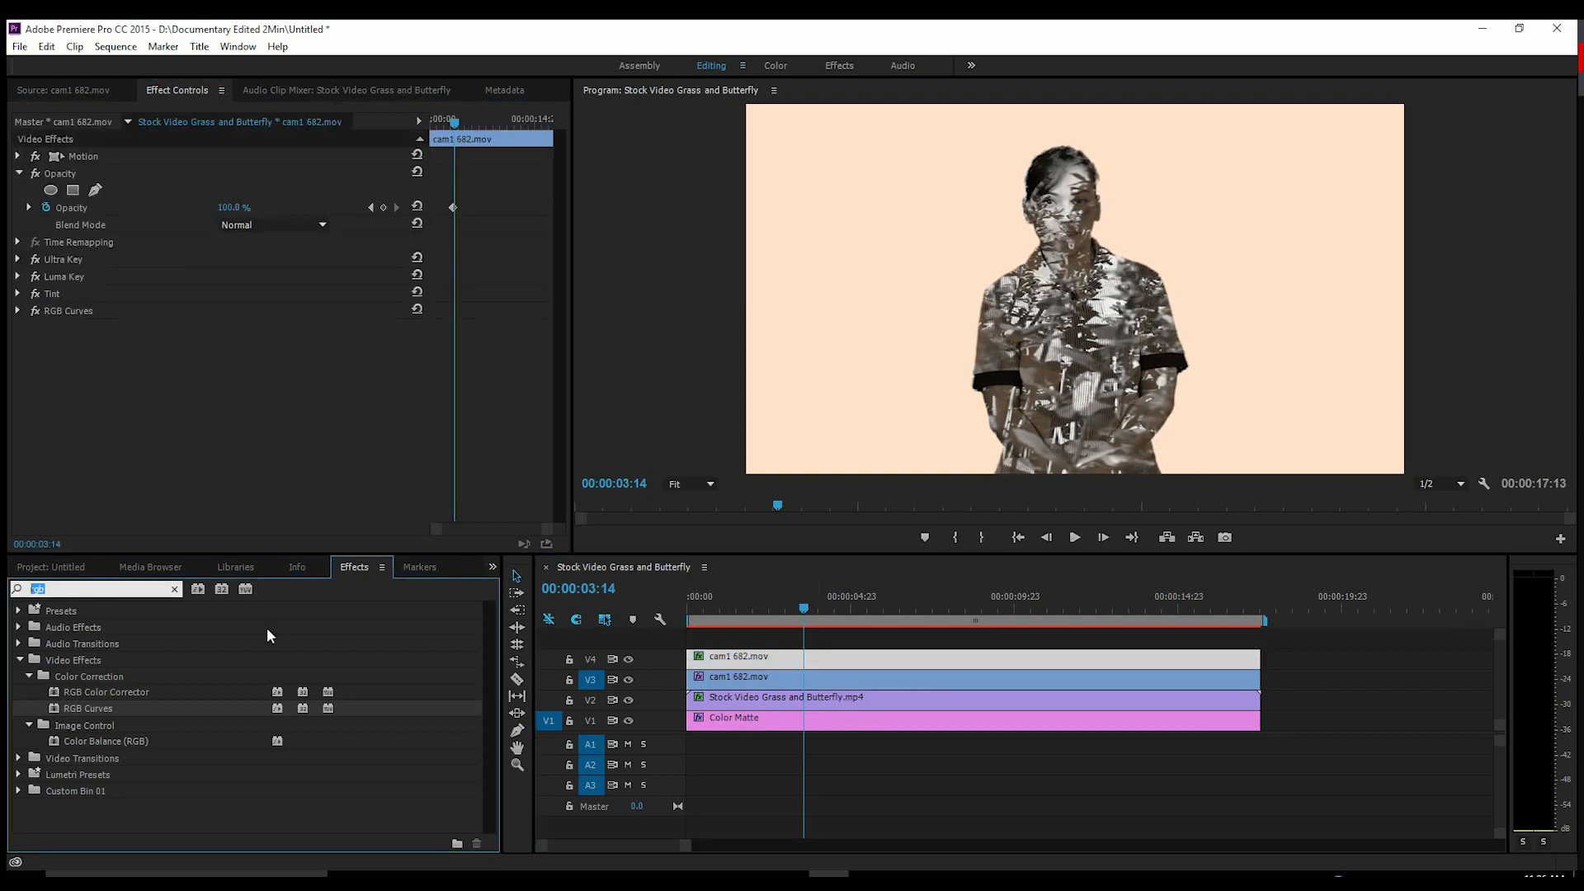
Find the Crop effect for the V4 clip, to trim 47% from the top with feather 52.
{"action": "type", "text": "crop"}
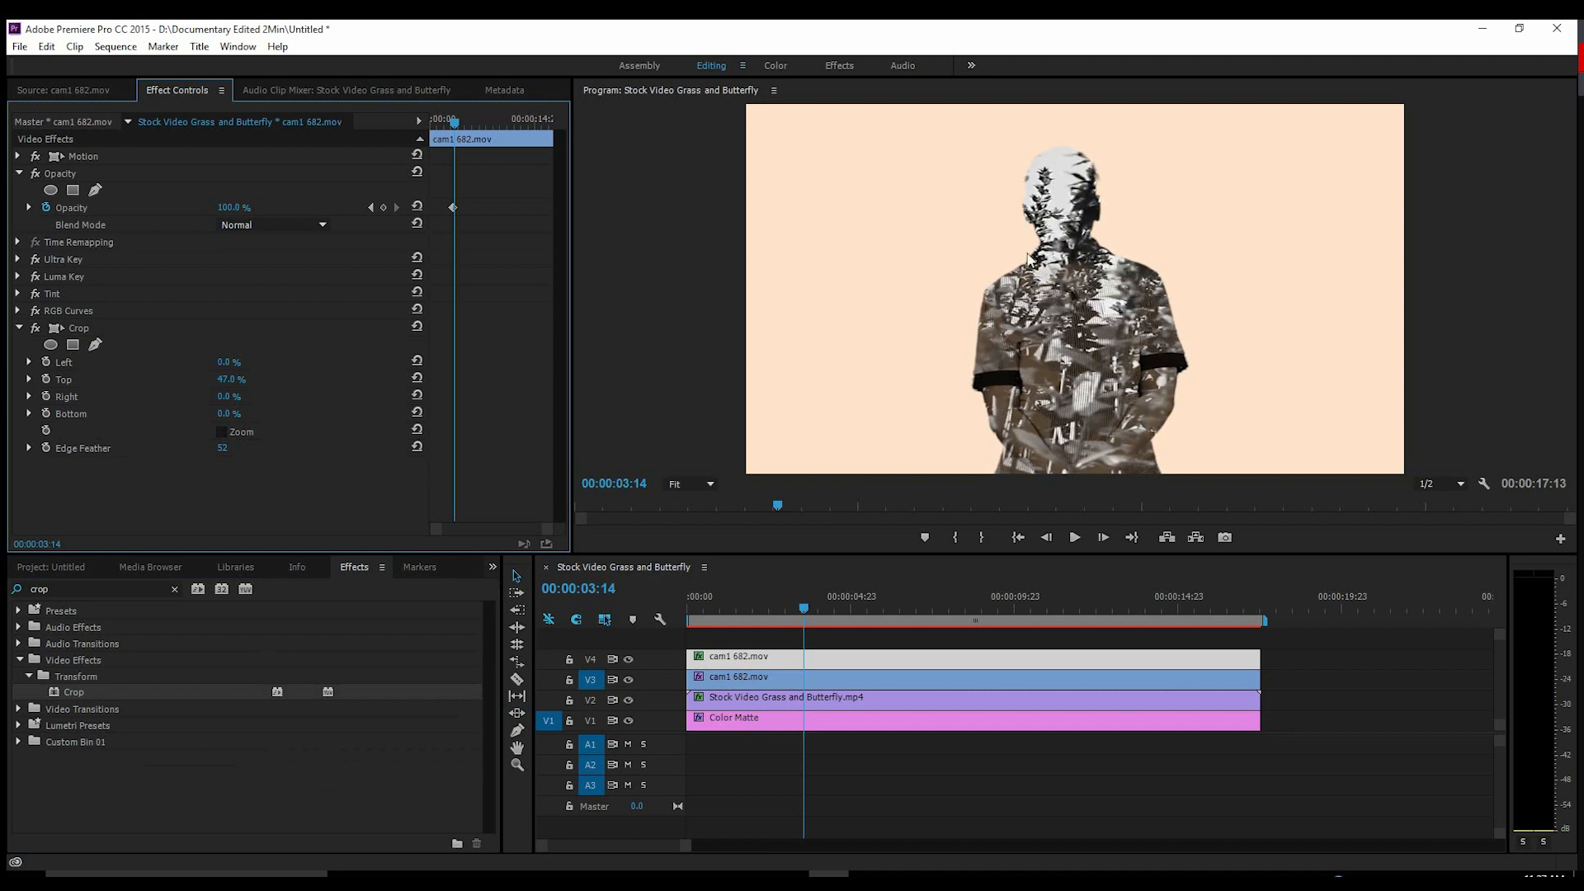
{"action": "mouse_move", "coordinate": [1066, 188]}
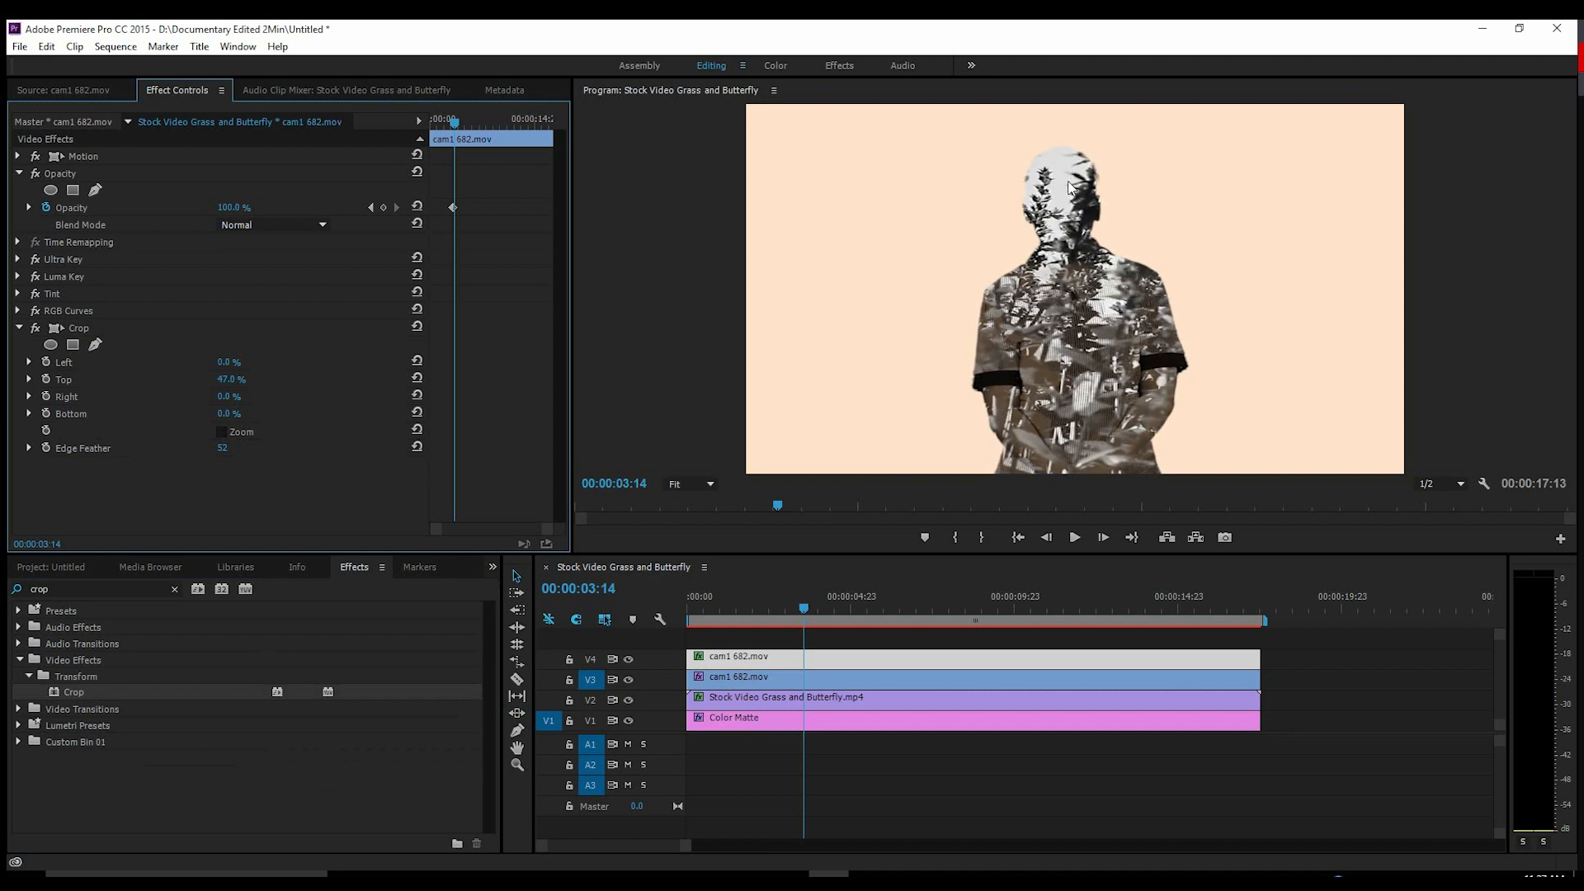
{"action": "mouse_move", "coordinate": [840, 707]}
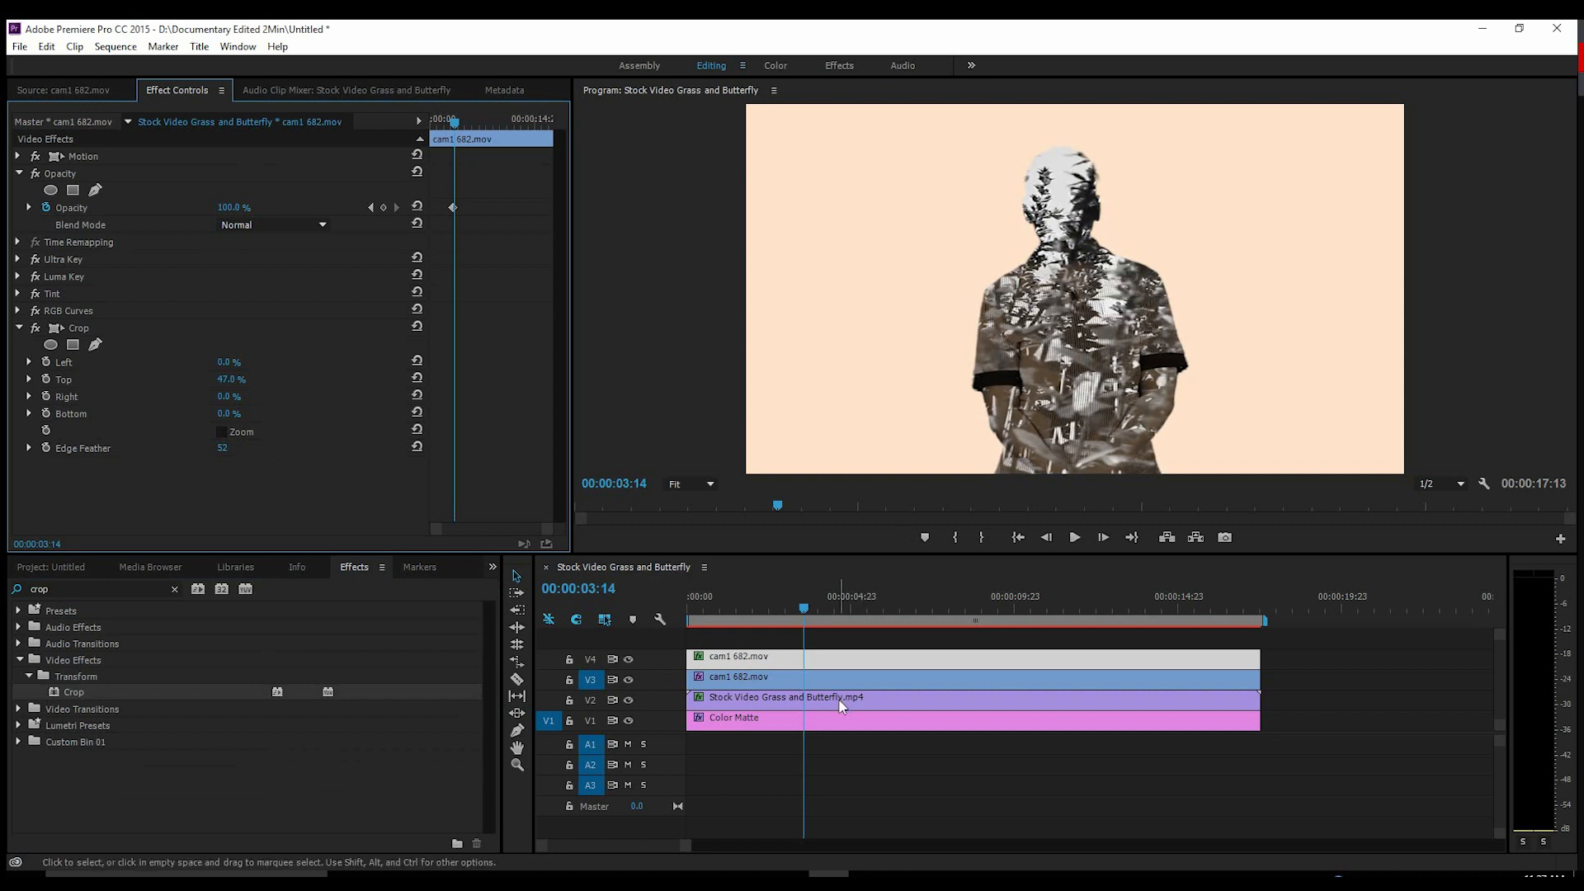
Set the Color Matte's Tint Map White To colour to a deeper tan matching the figure.
{"action": "left_click", "coordinate": [843, 696]}
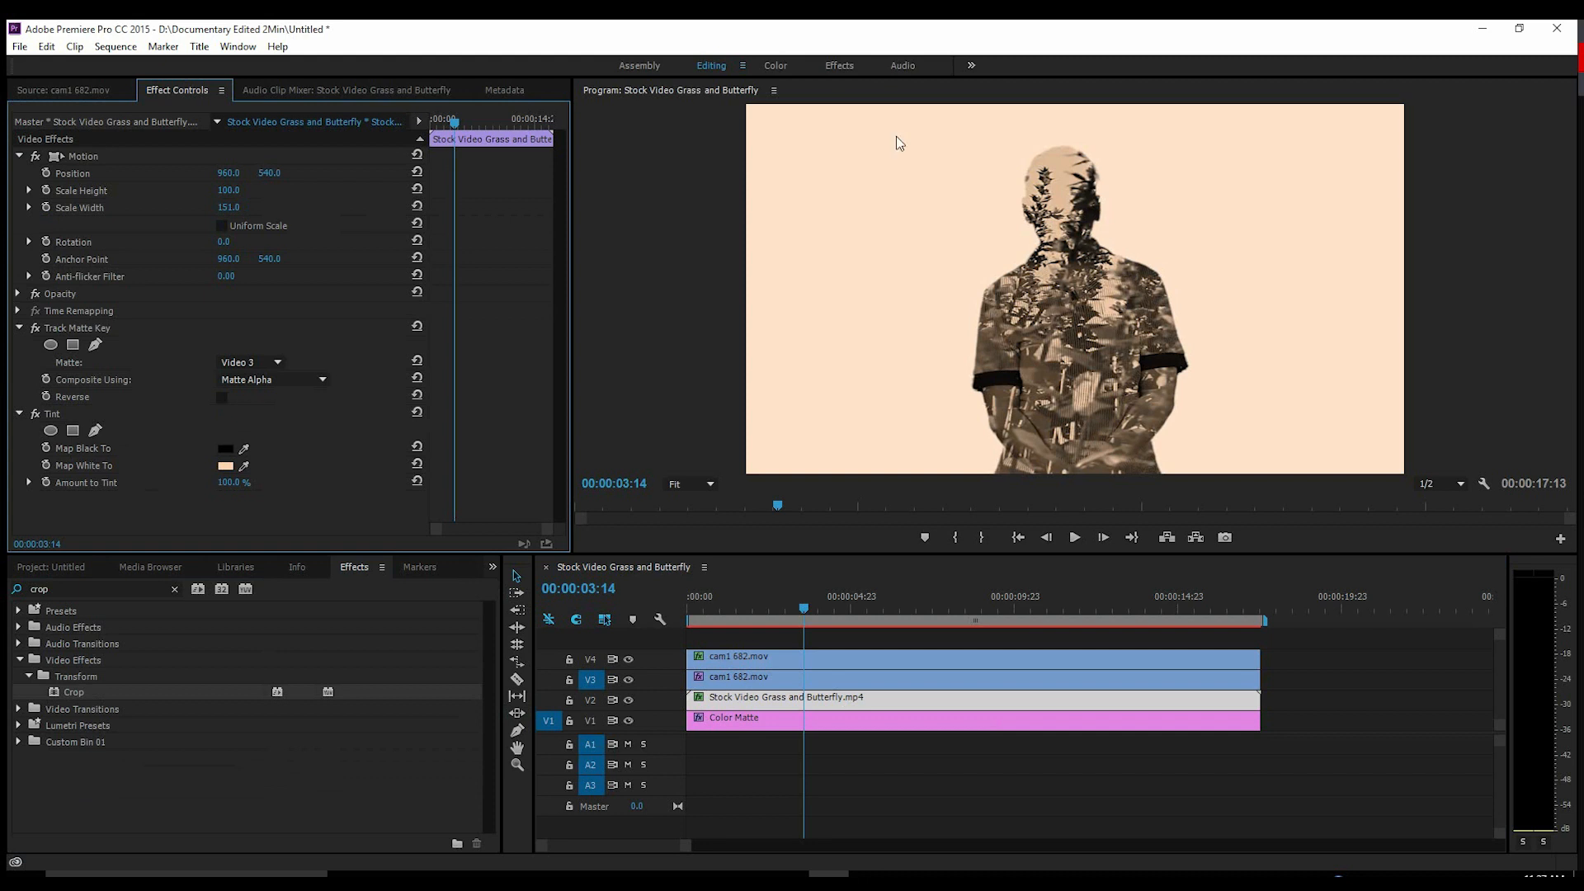
{"action": "mouse_move", "coordinate": [1059, 161]}
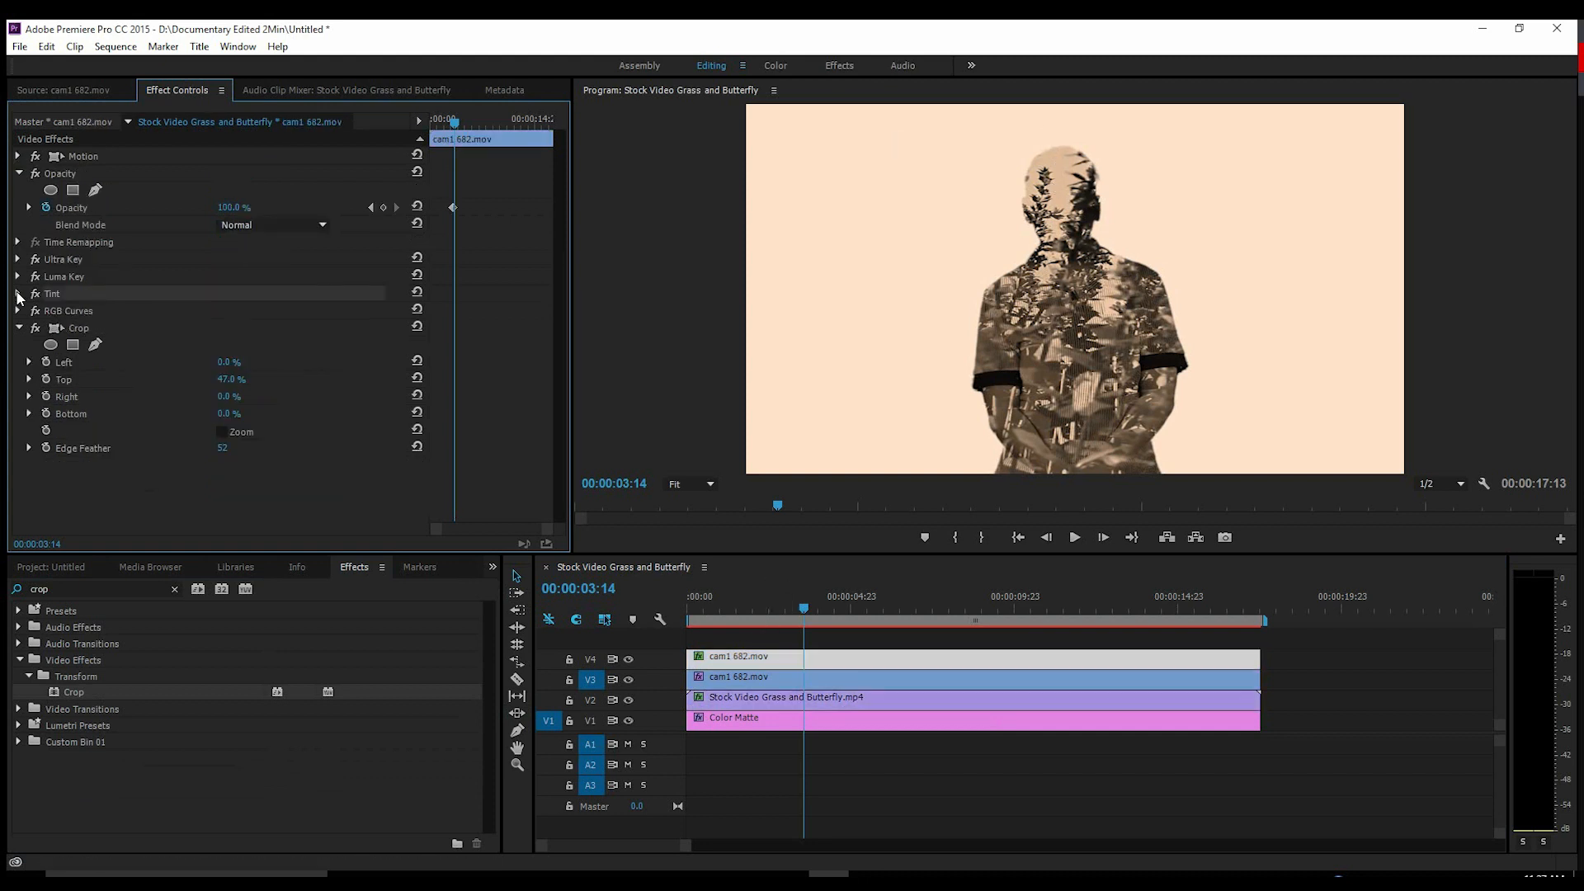
{"action": "left_click", "coordinate": [738, 719]}
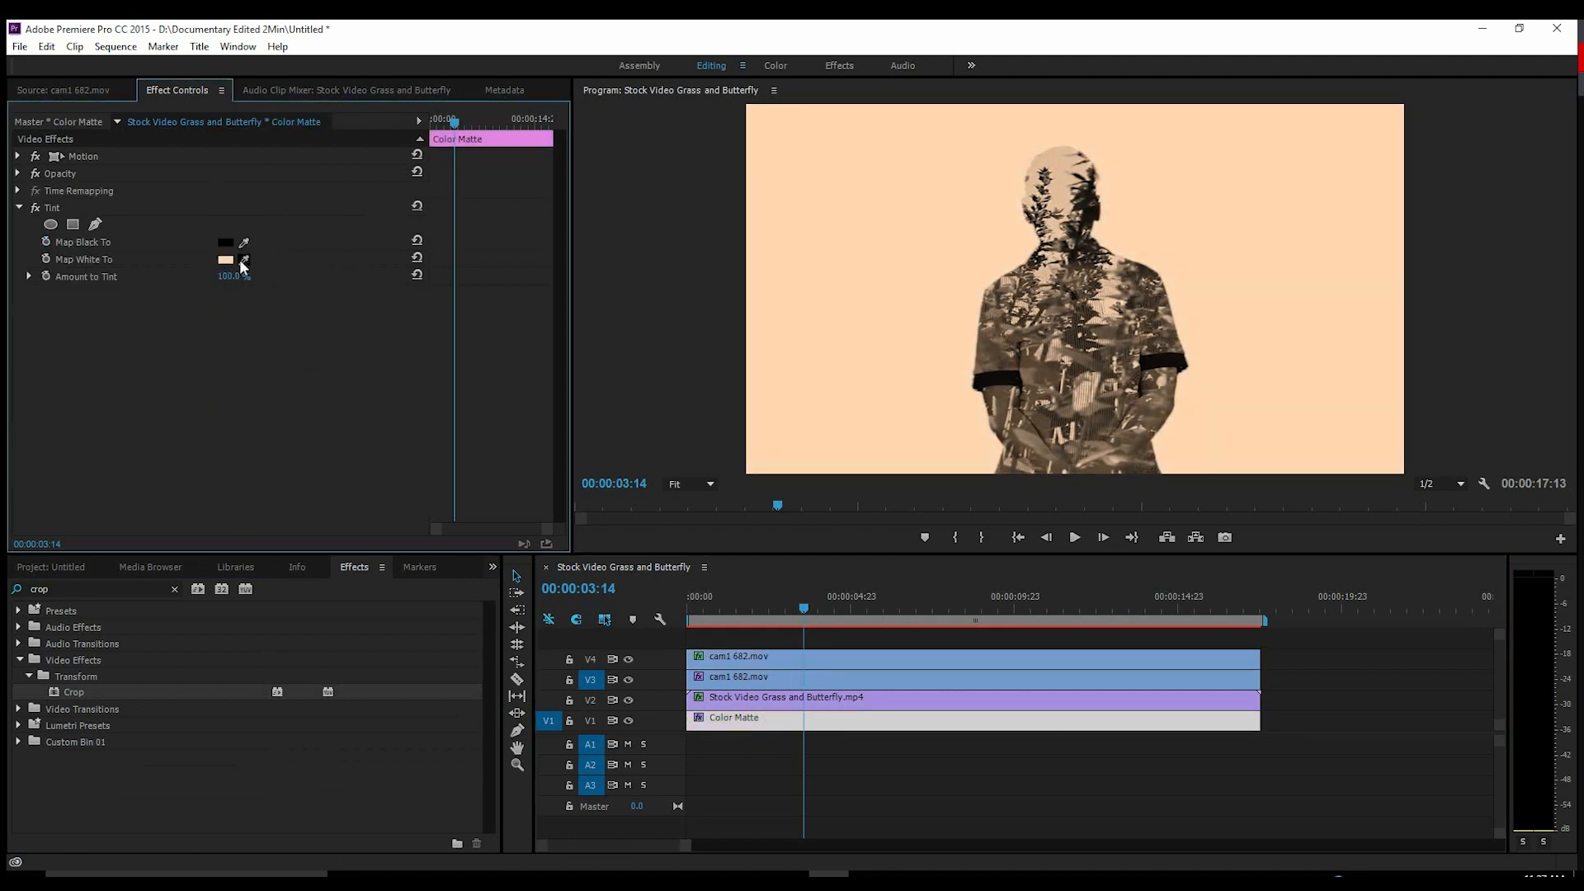
{"action": "left_click", "coordinate": [245, 259]}
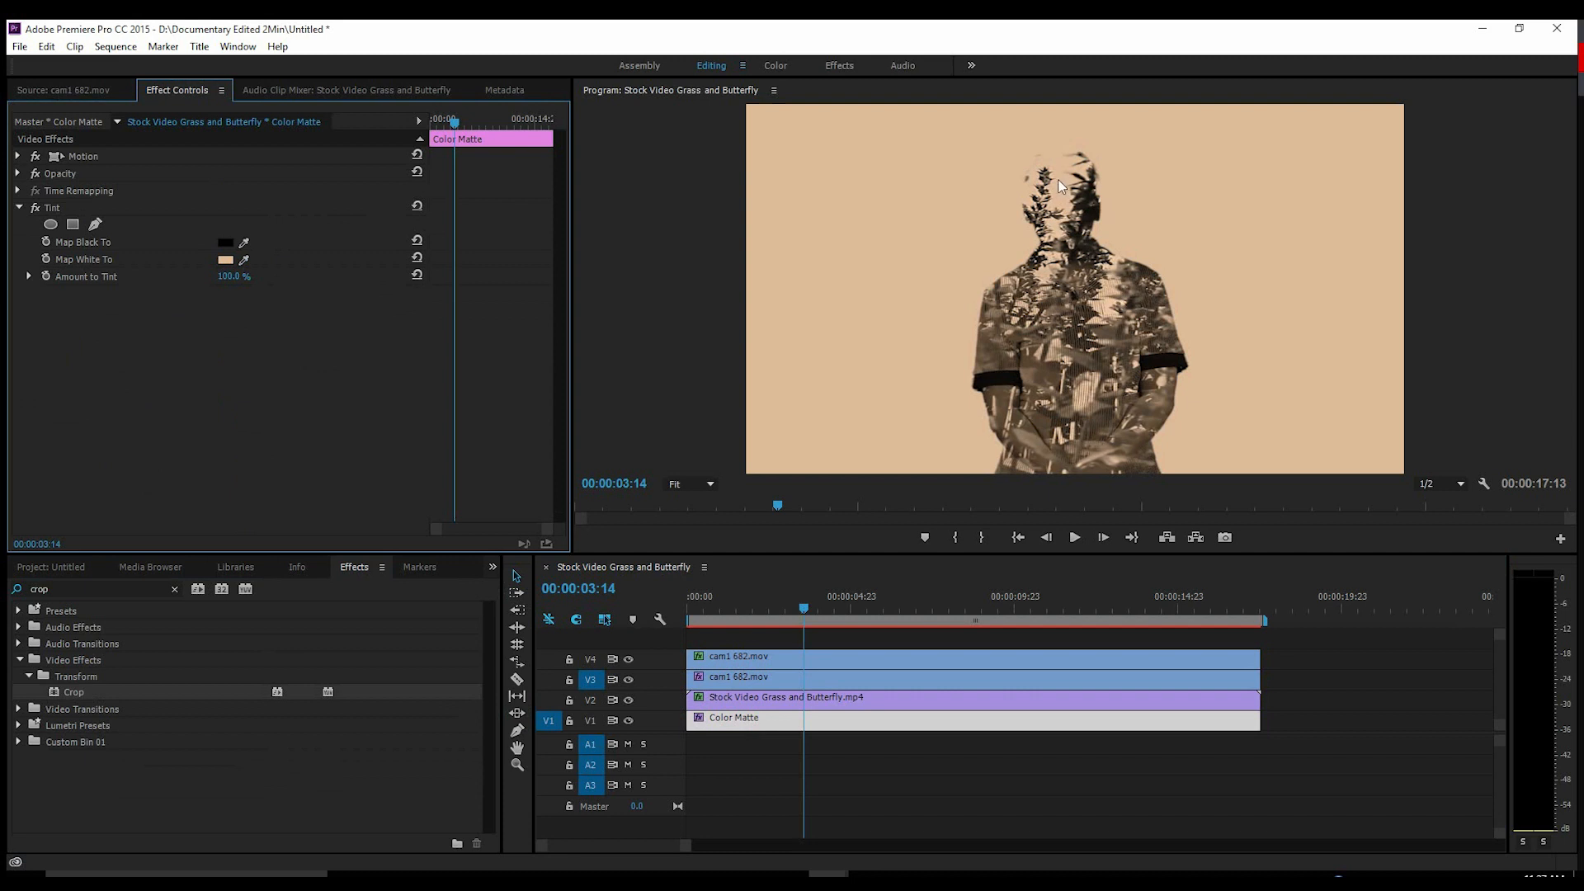
{"action": "mouse_move", "coordinate": [1023, 209]}
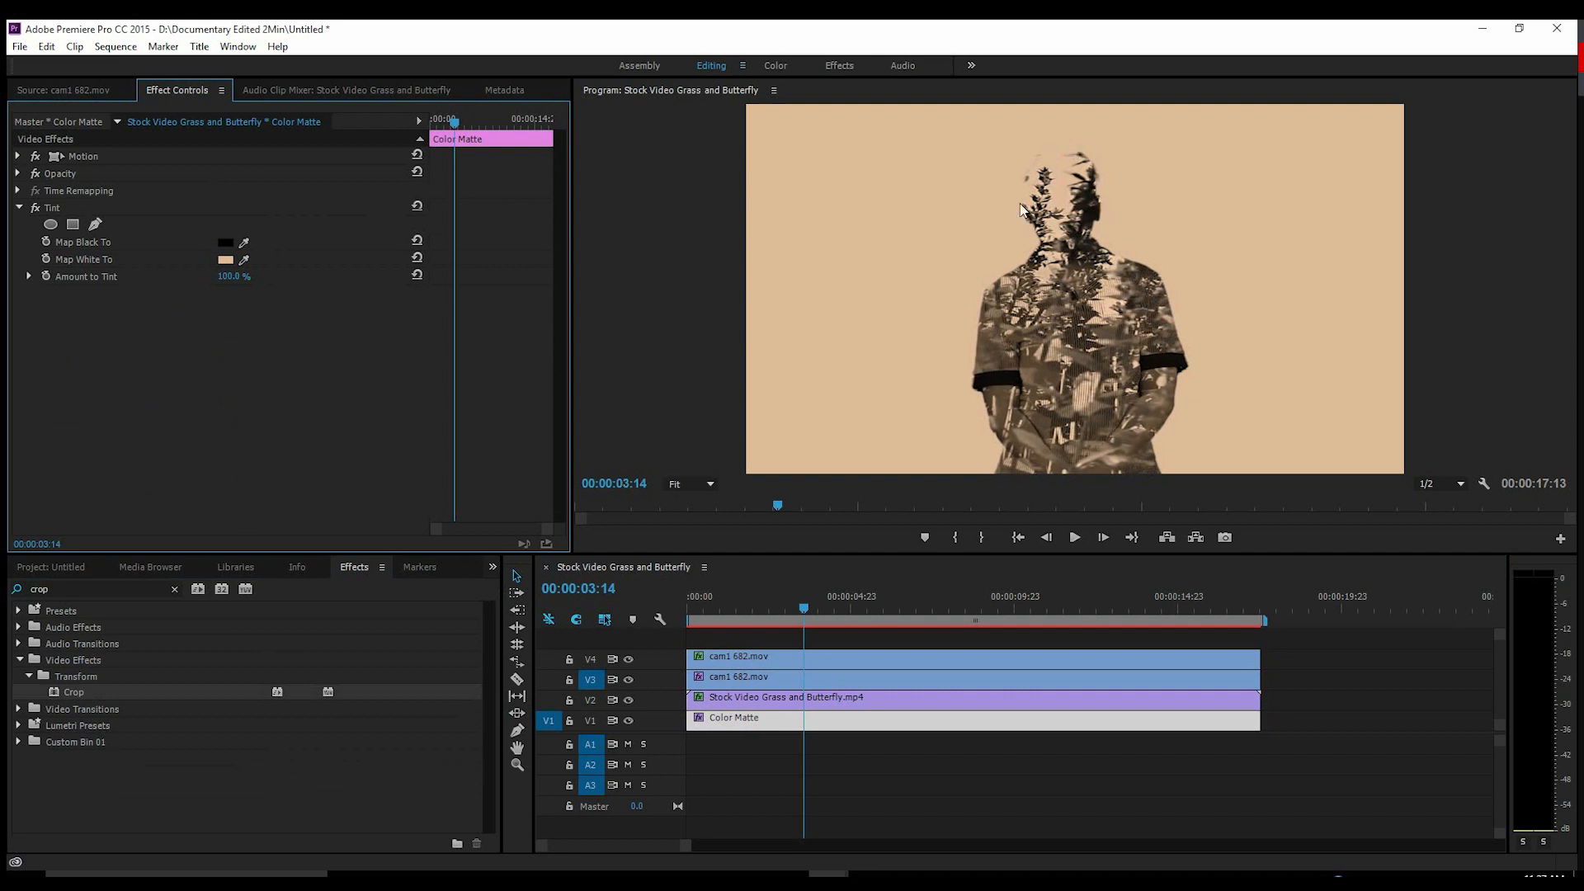
{"action": "mouse_move", "coordinate": [794, 693]}
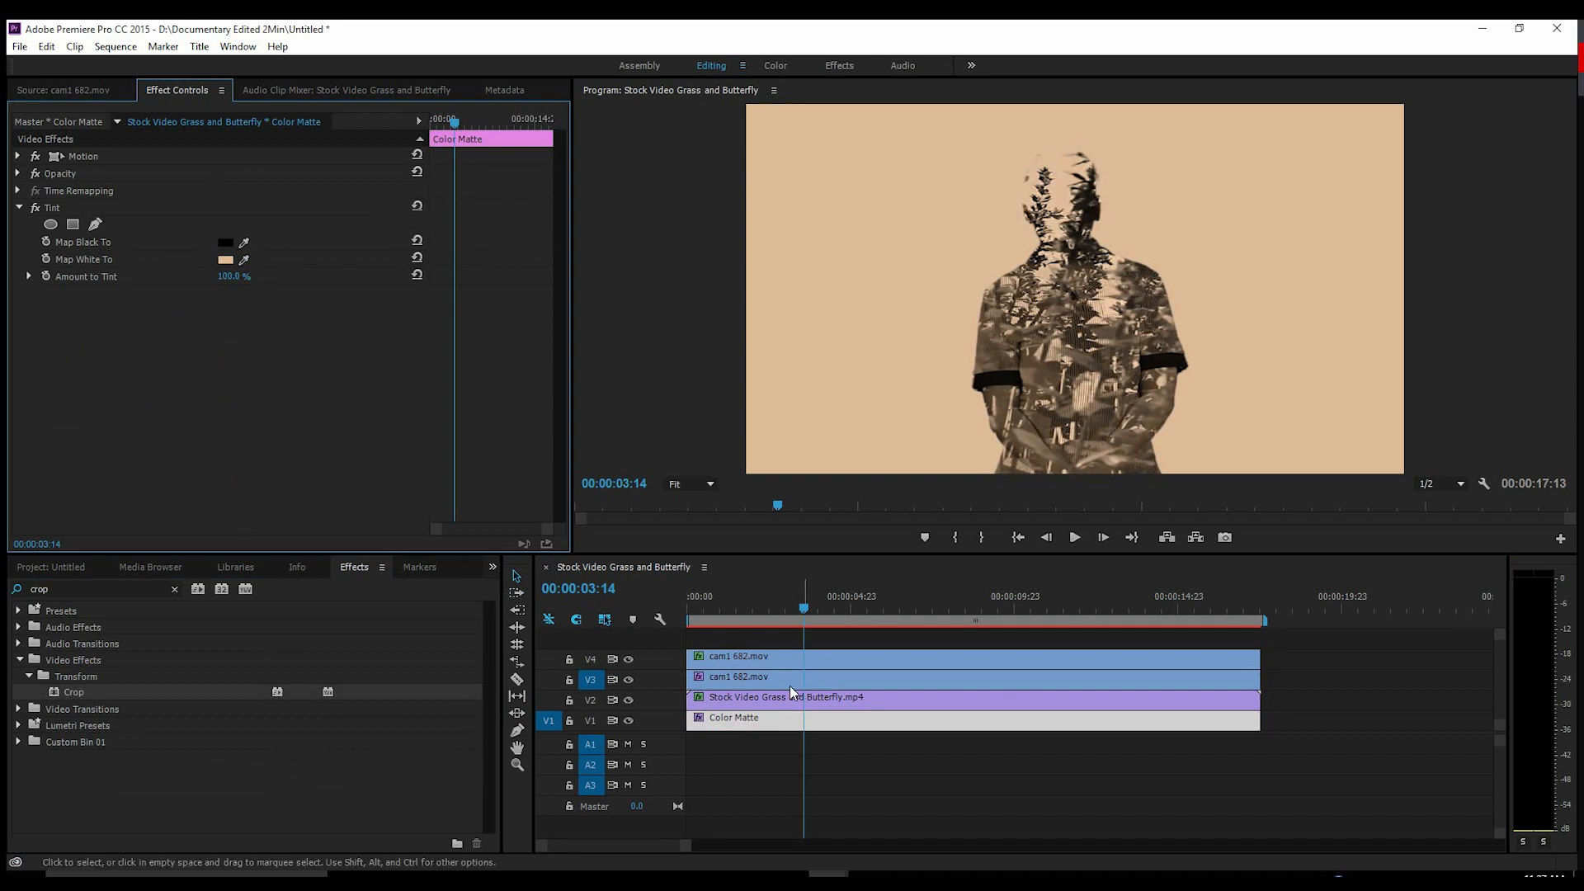
Reduce the figure clip's Crop Top to 31% with Edge Feather 118.
{"action": "left_click", "coordinate": [737, 655]}
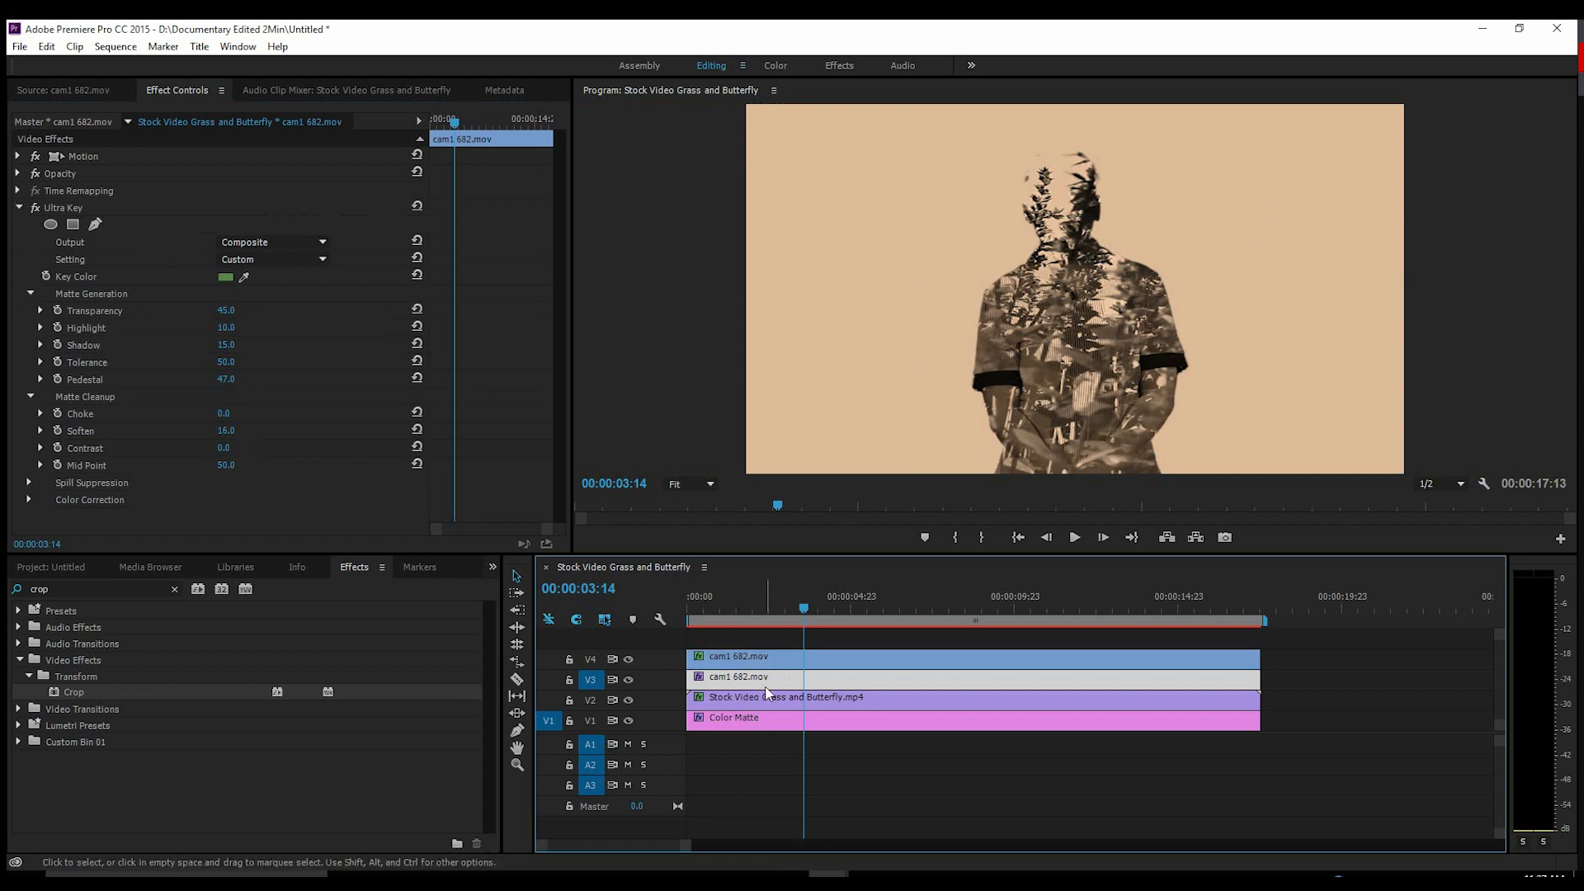
{"action": "left_click", "coordinate": [17, 208]}
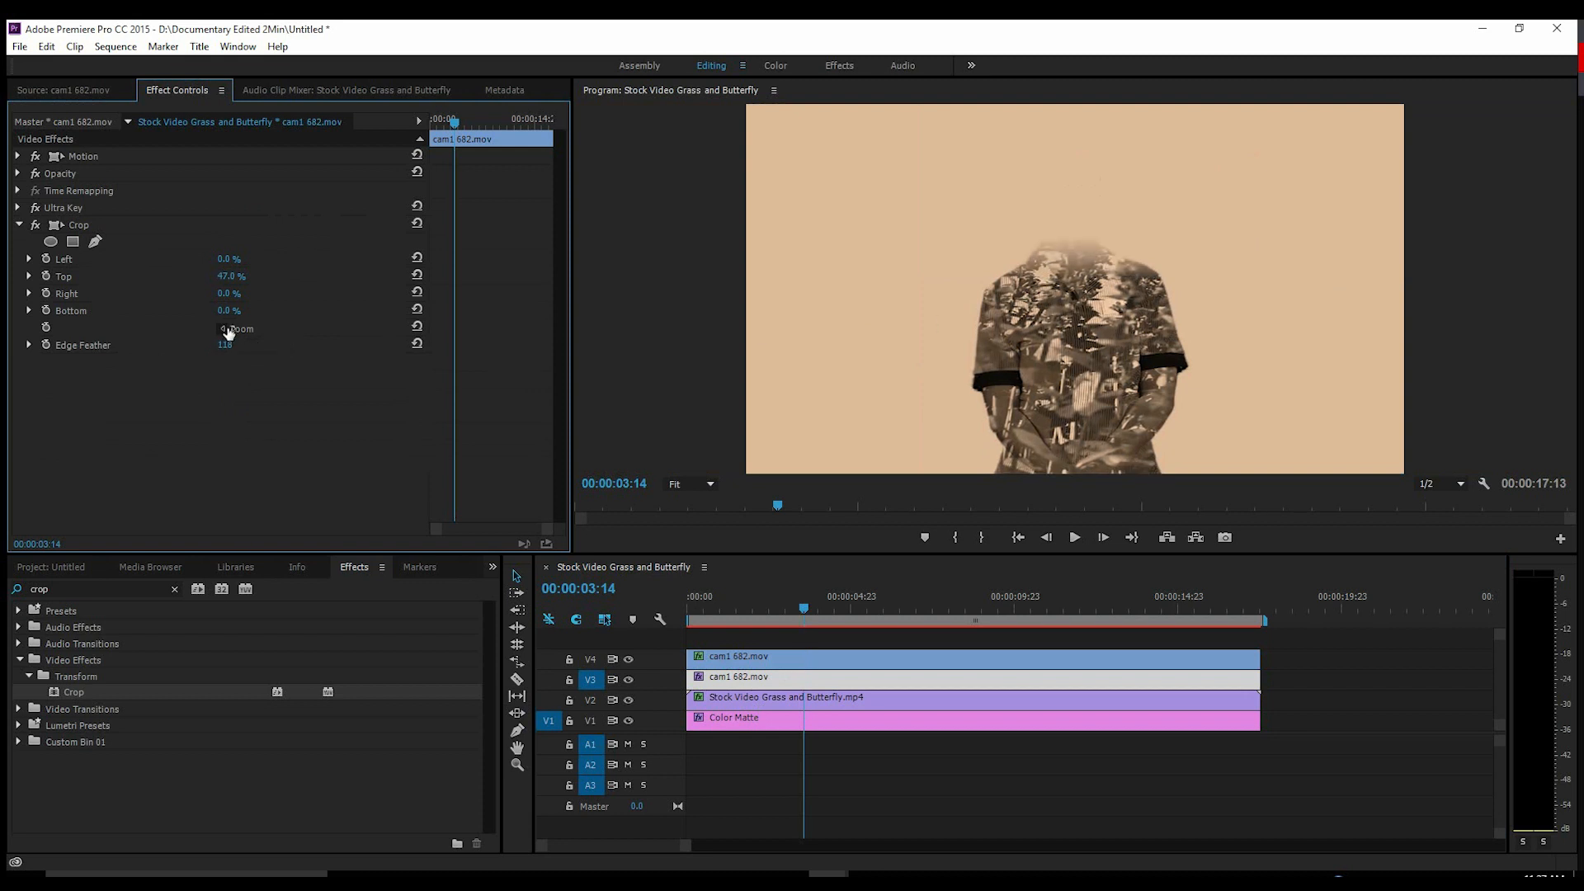
{"action": "left_click_drag", "start_coordinate": [231, 275], "coordinate": [221, 276]}
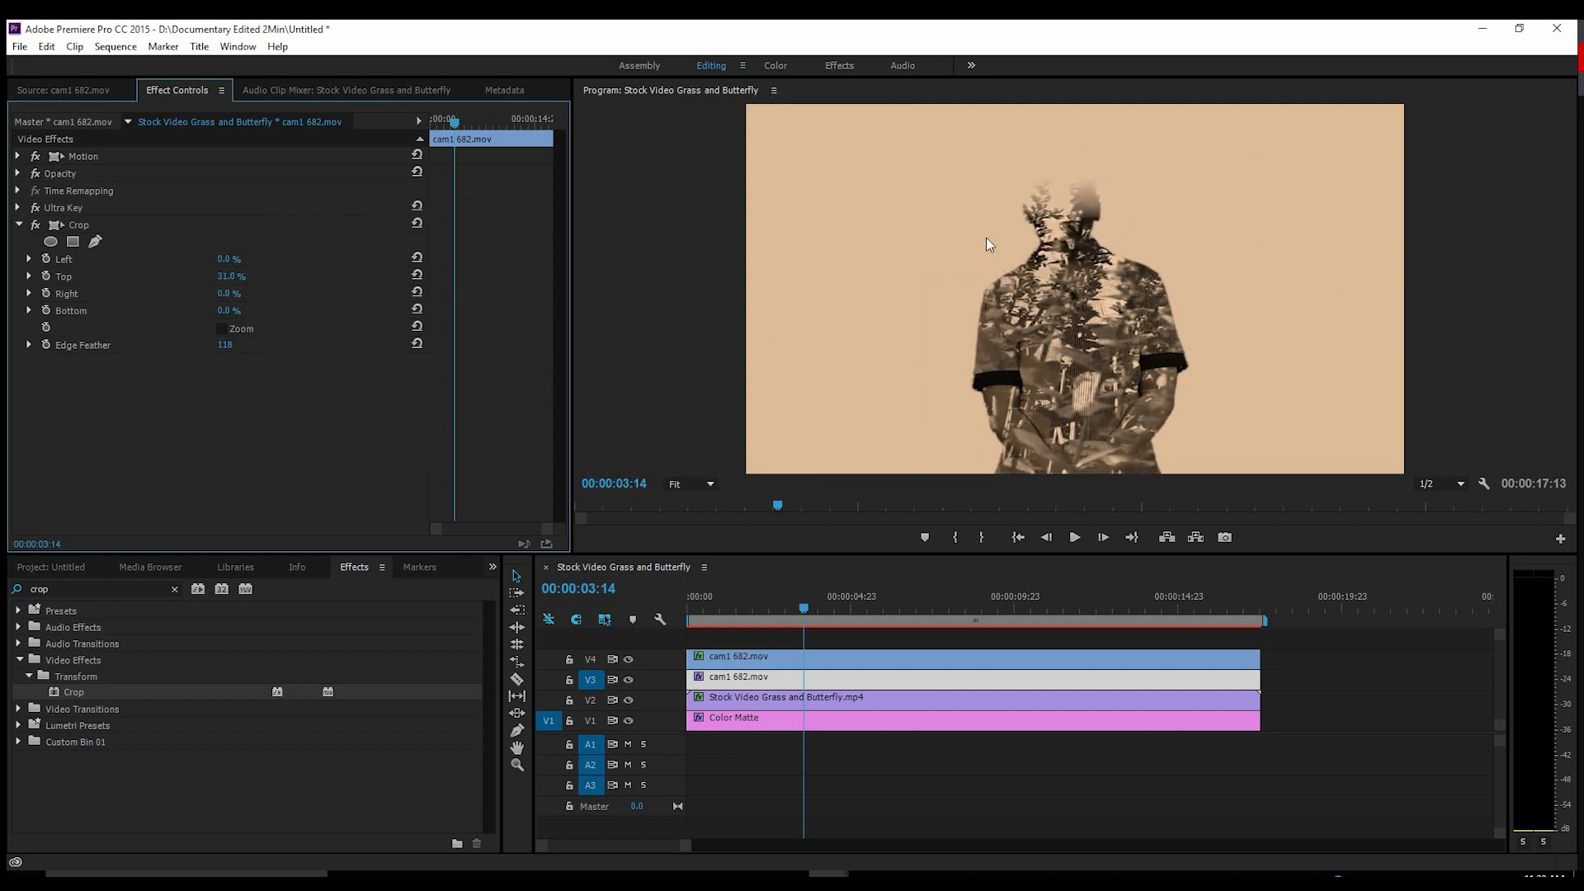
{"action": "mouse_move", "coordinate": [1018, 262]}
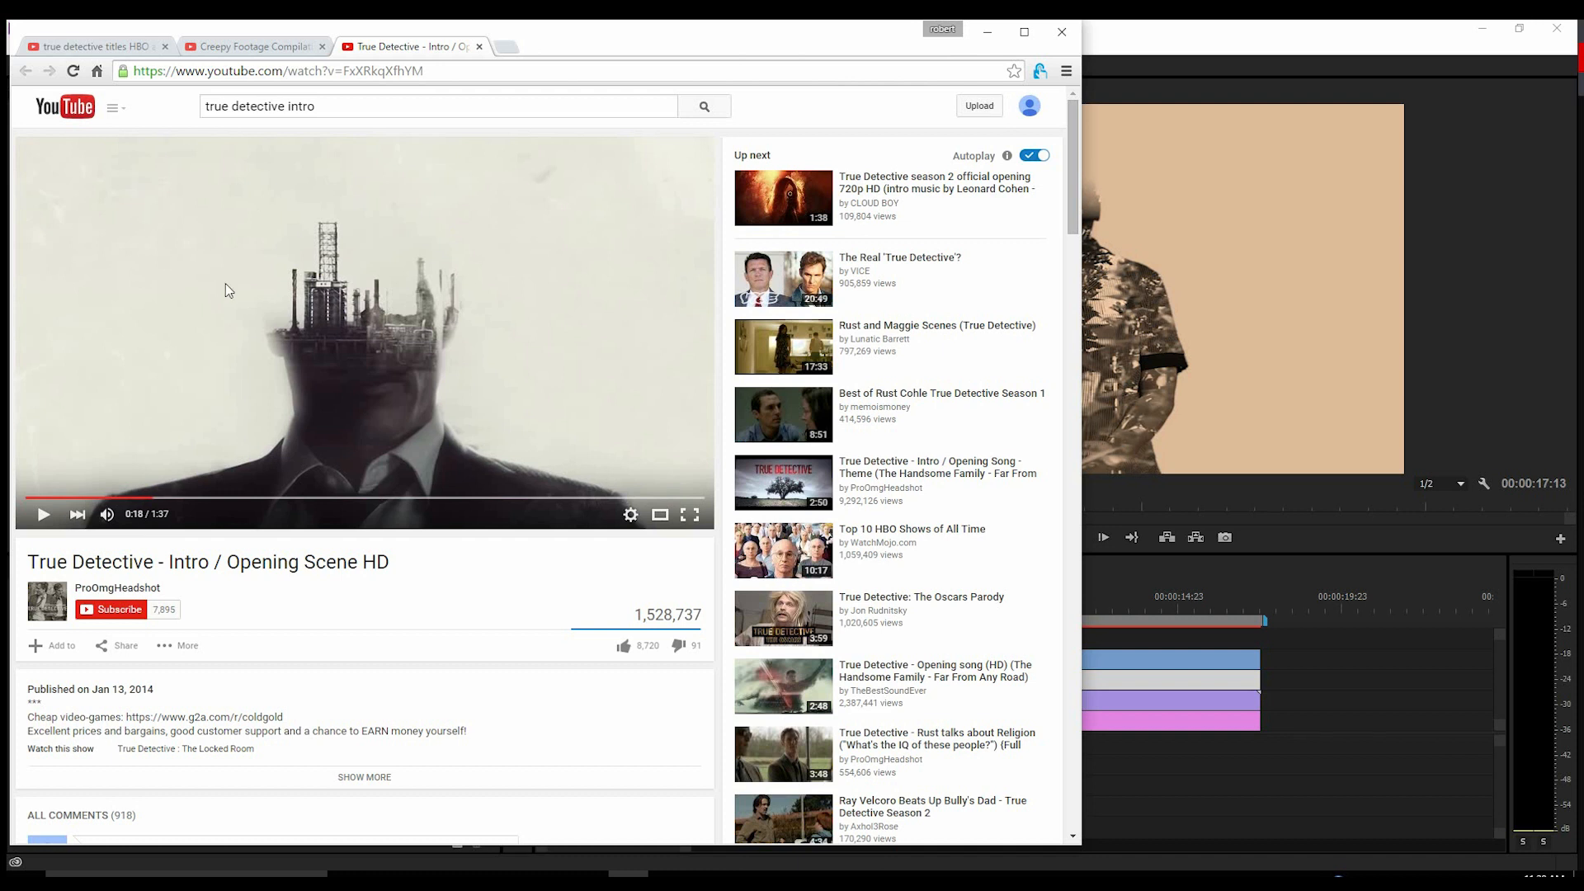
{"action": "mouse_move", "coordinate": [312, 259]}
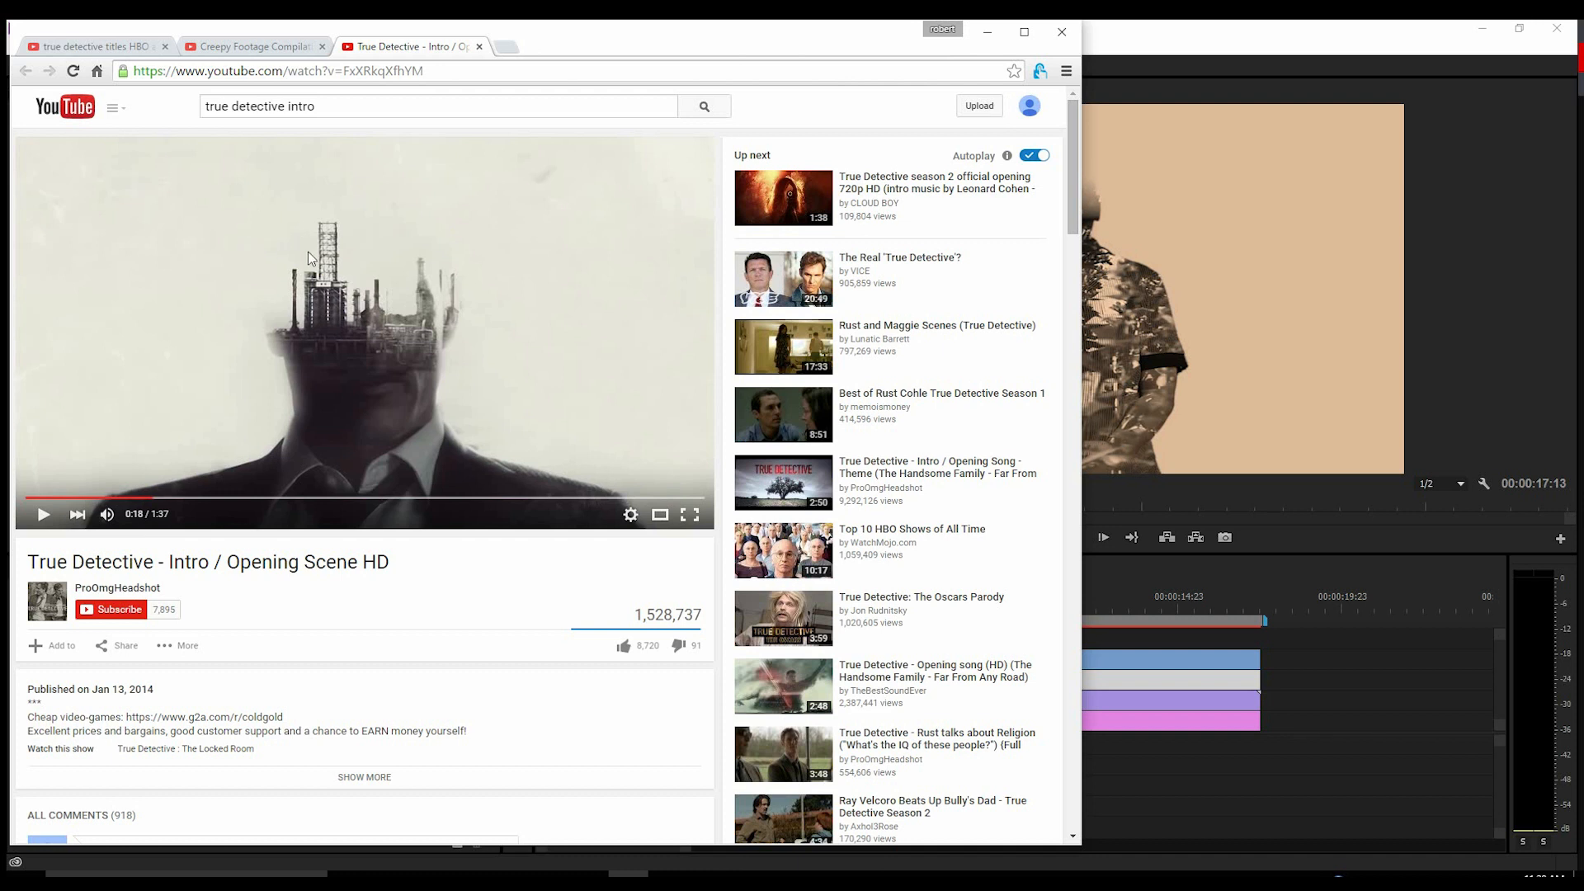
{"action": "mouse_move", "coordinate": [193, 236]}
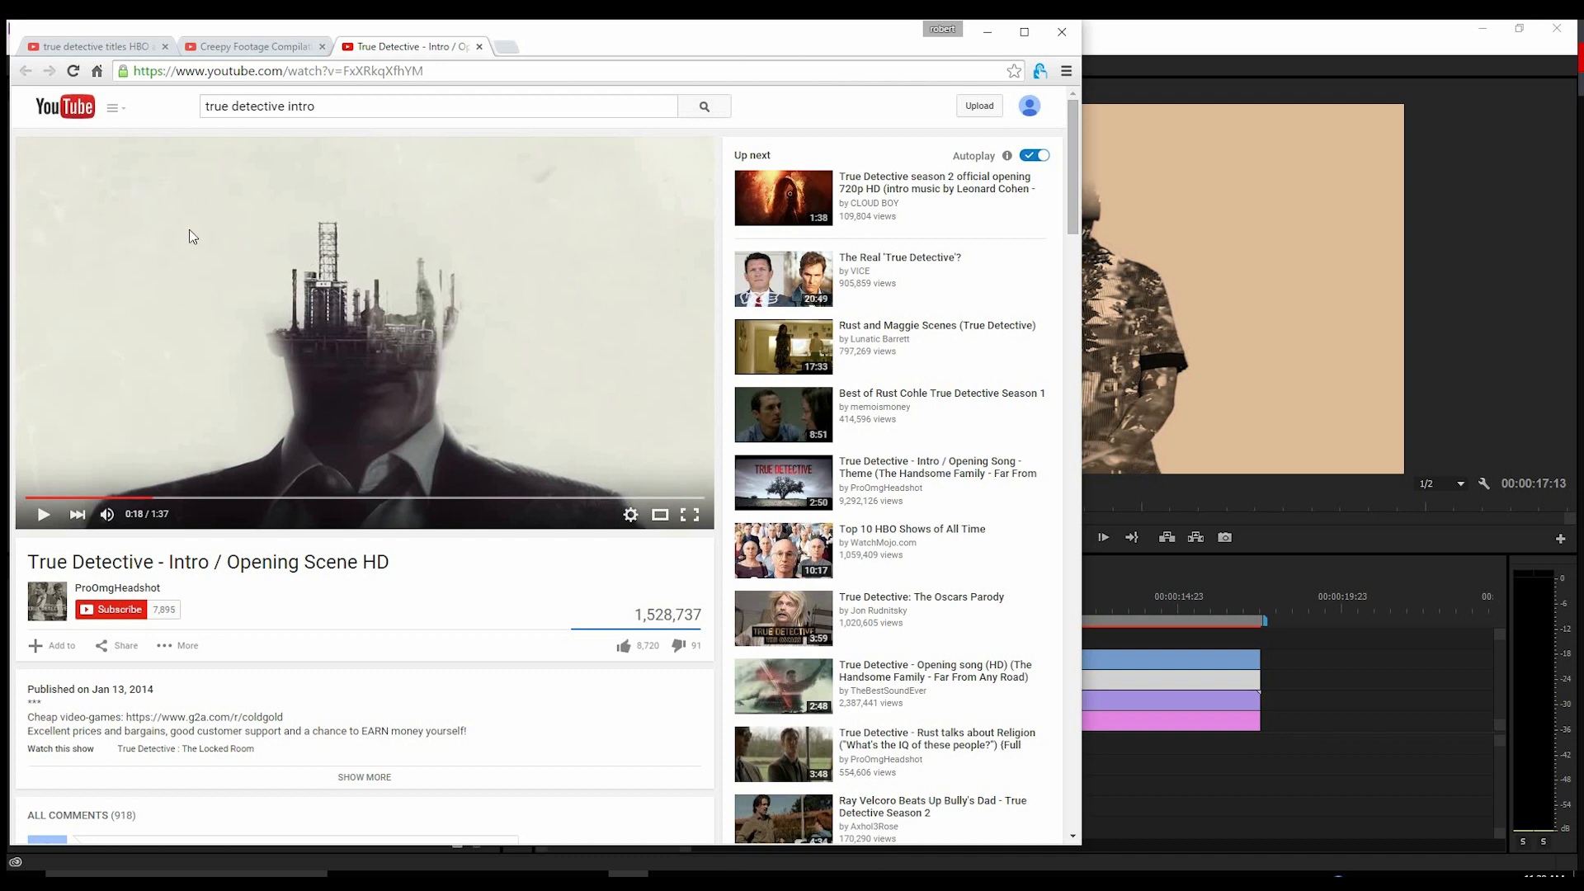
{"action": "mouse_move", "coordinate": [1065, 326]}
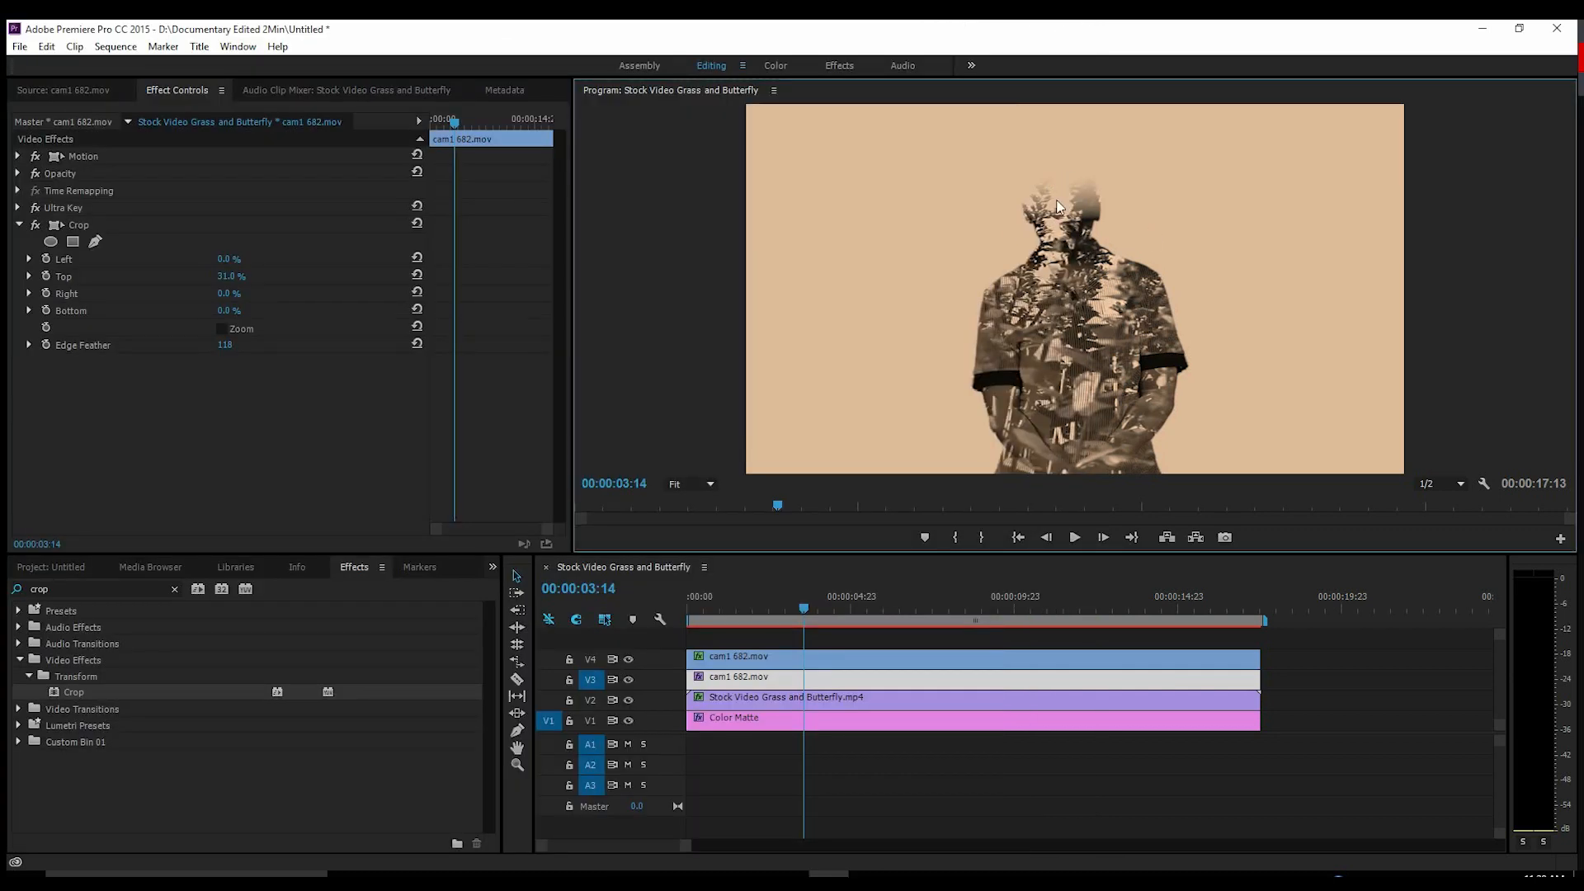
{"action": "mouse_move", "coordinate": [1023, 282]}
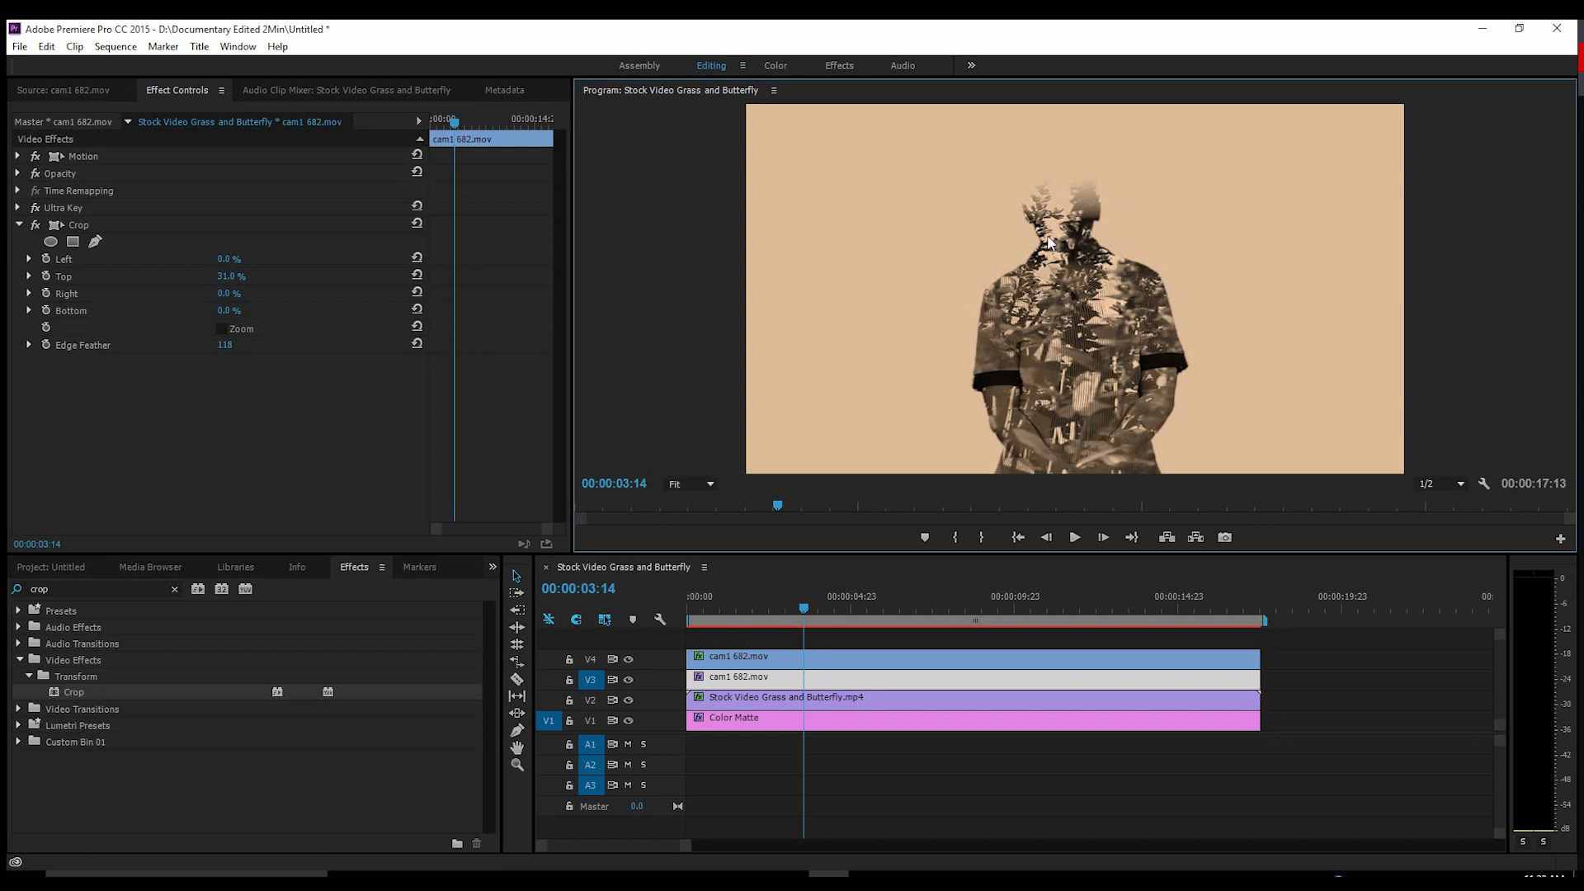
{"action": "mouse_move", "coordinate": [1028, 190]}
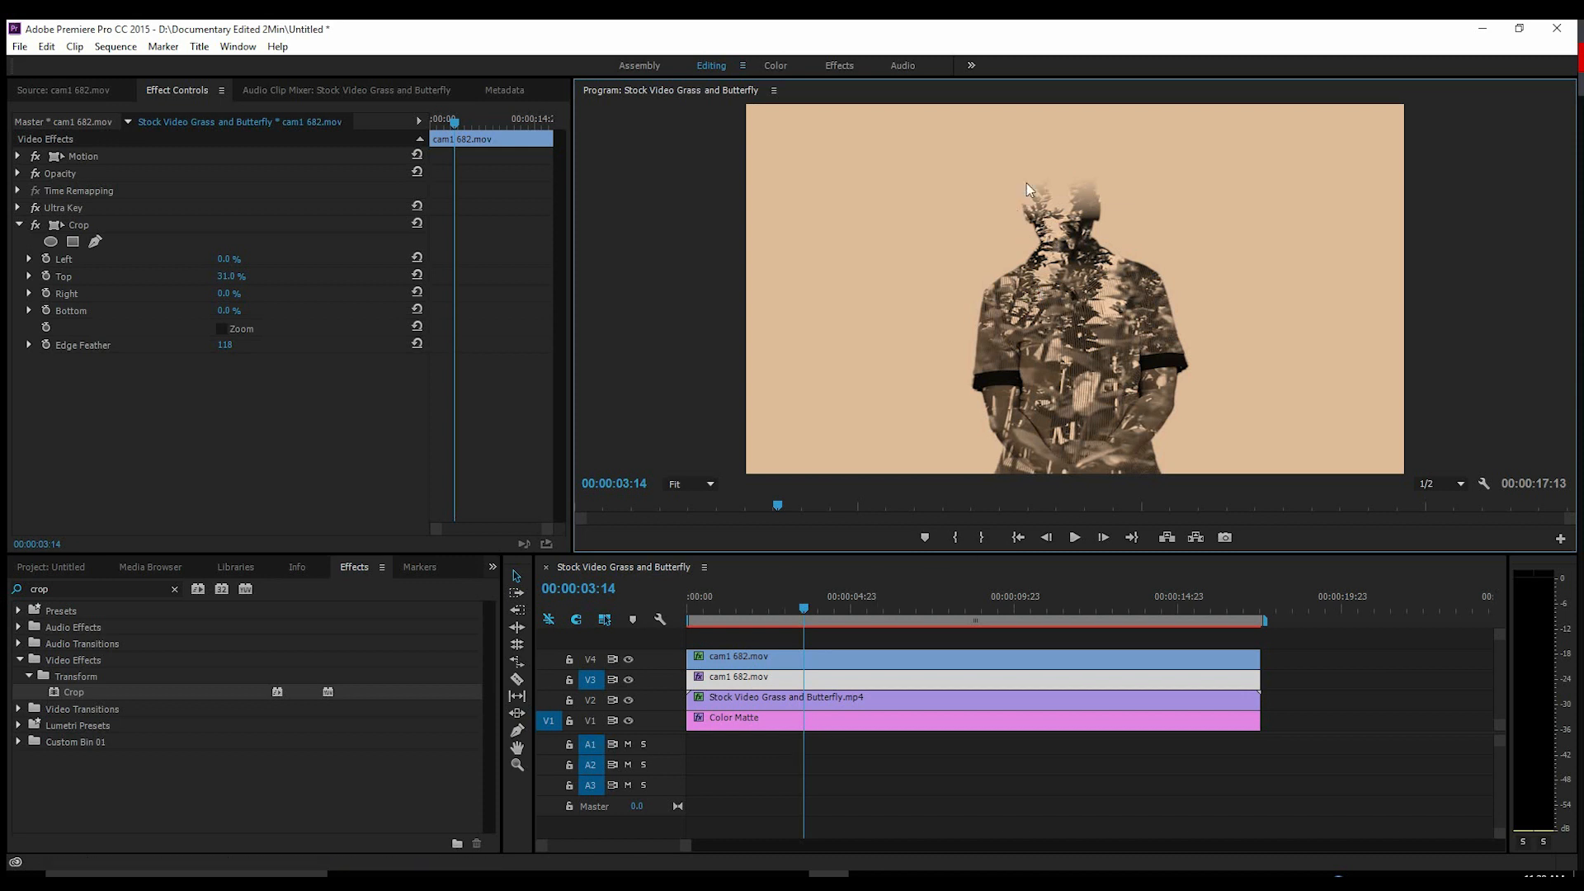
{"action": "mouse_move", "coordinate": [1050, 236]}
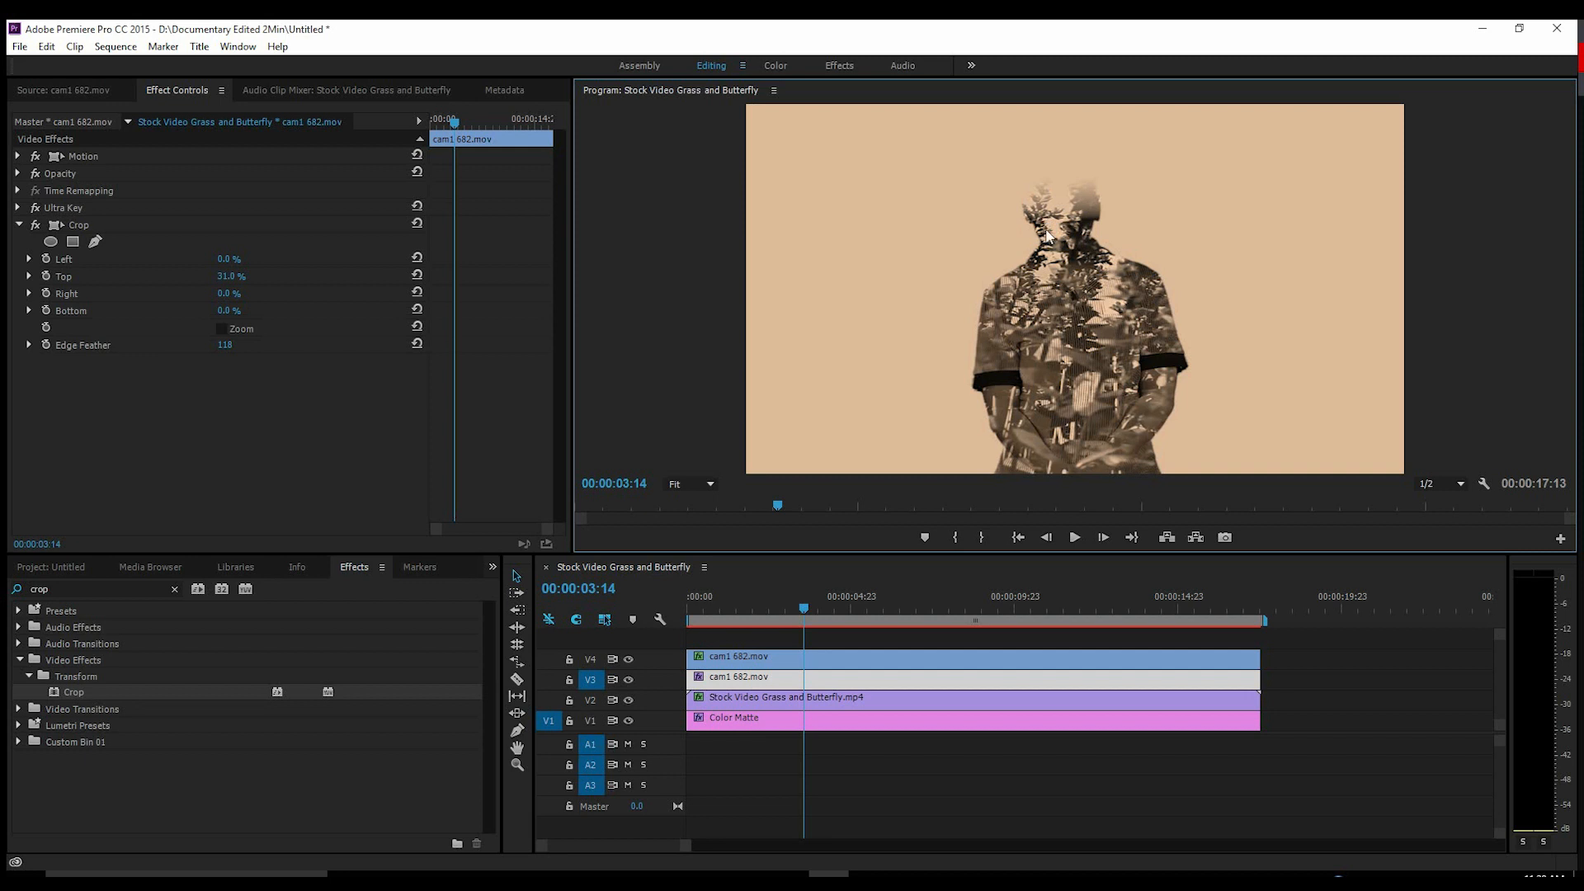
{"action": "mouse_move", "coordinate": [1041, 208]}
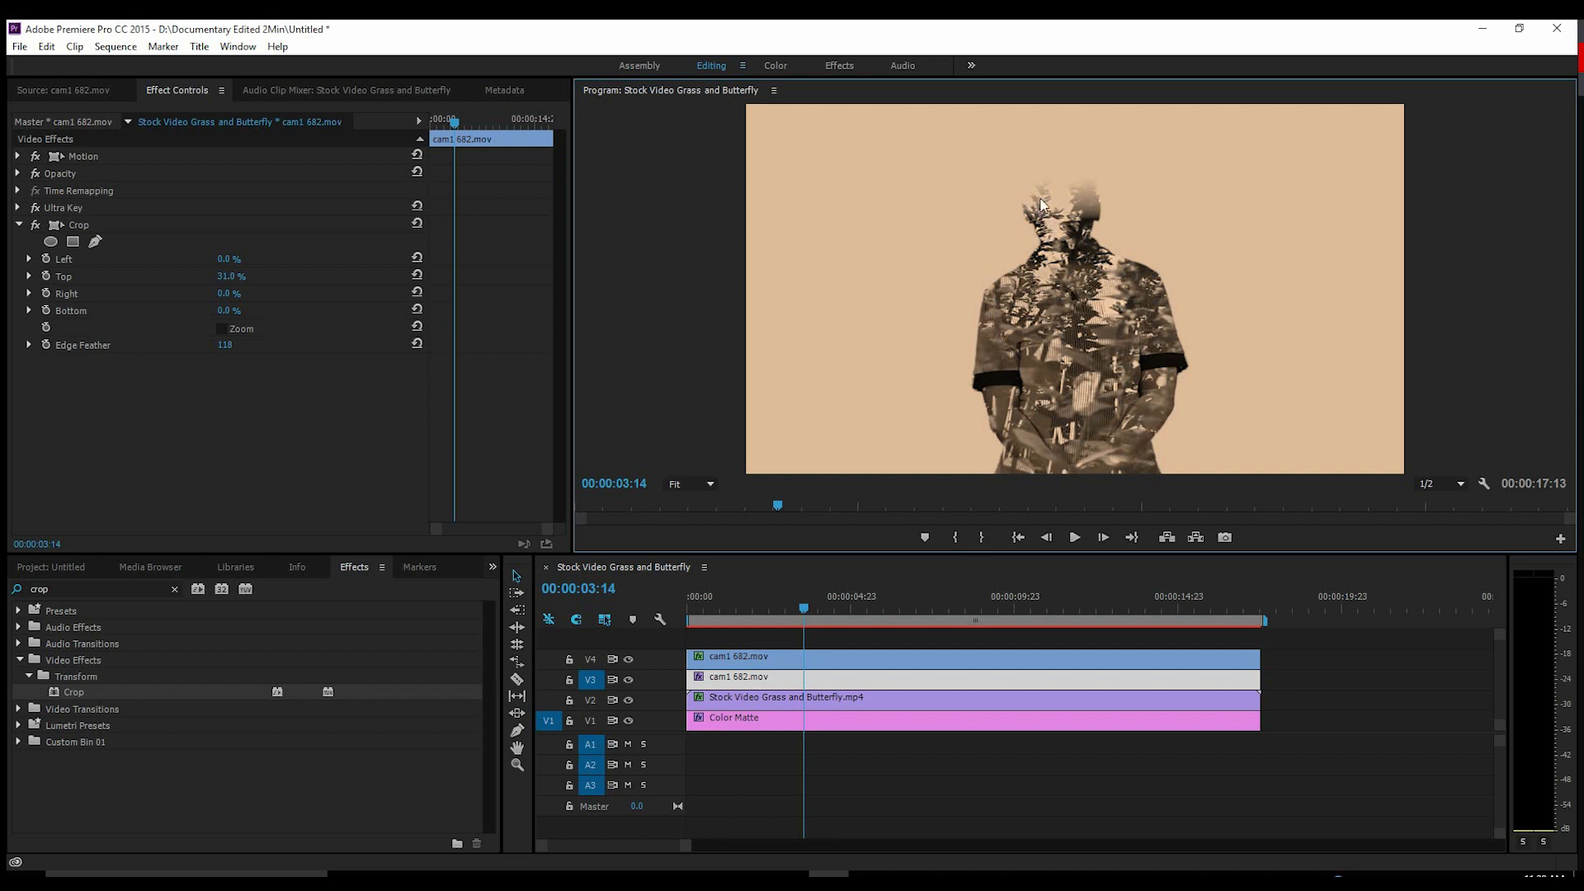
{"action": "mouse_move", "coordinate": [1056, 228]}
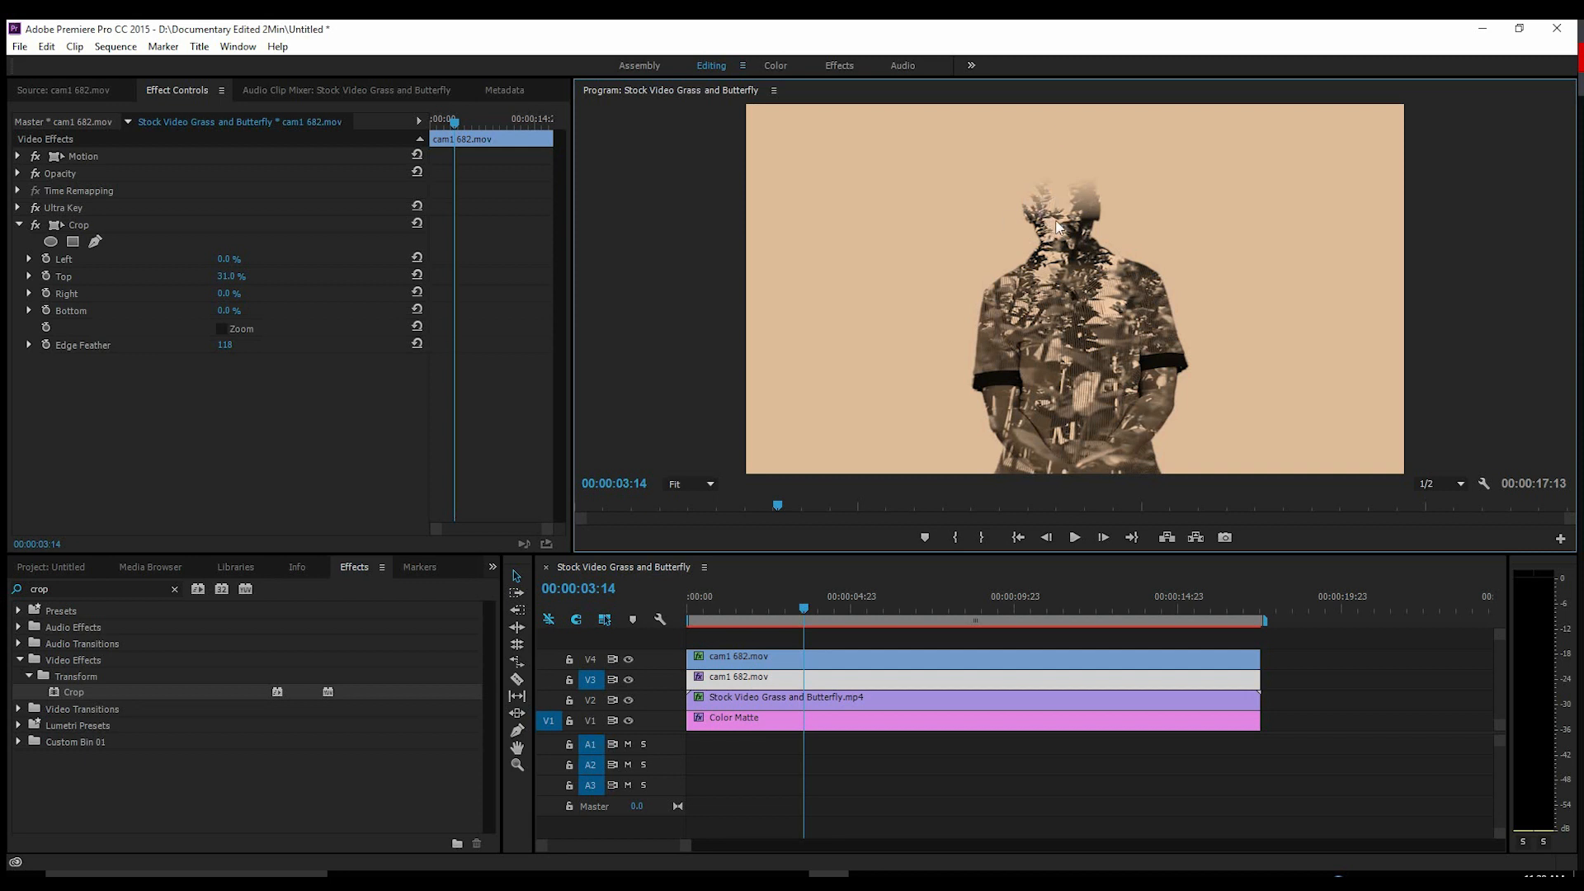
{"action": "mouse_move", "coordinate": [863, 860]}
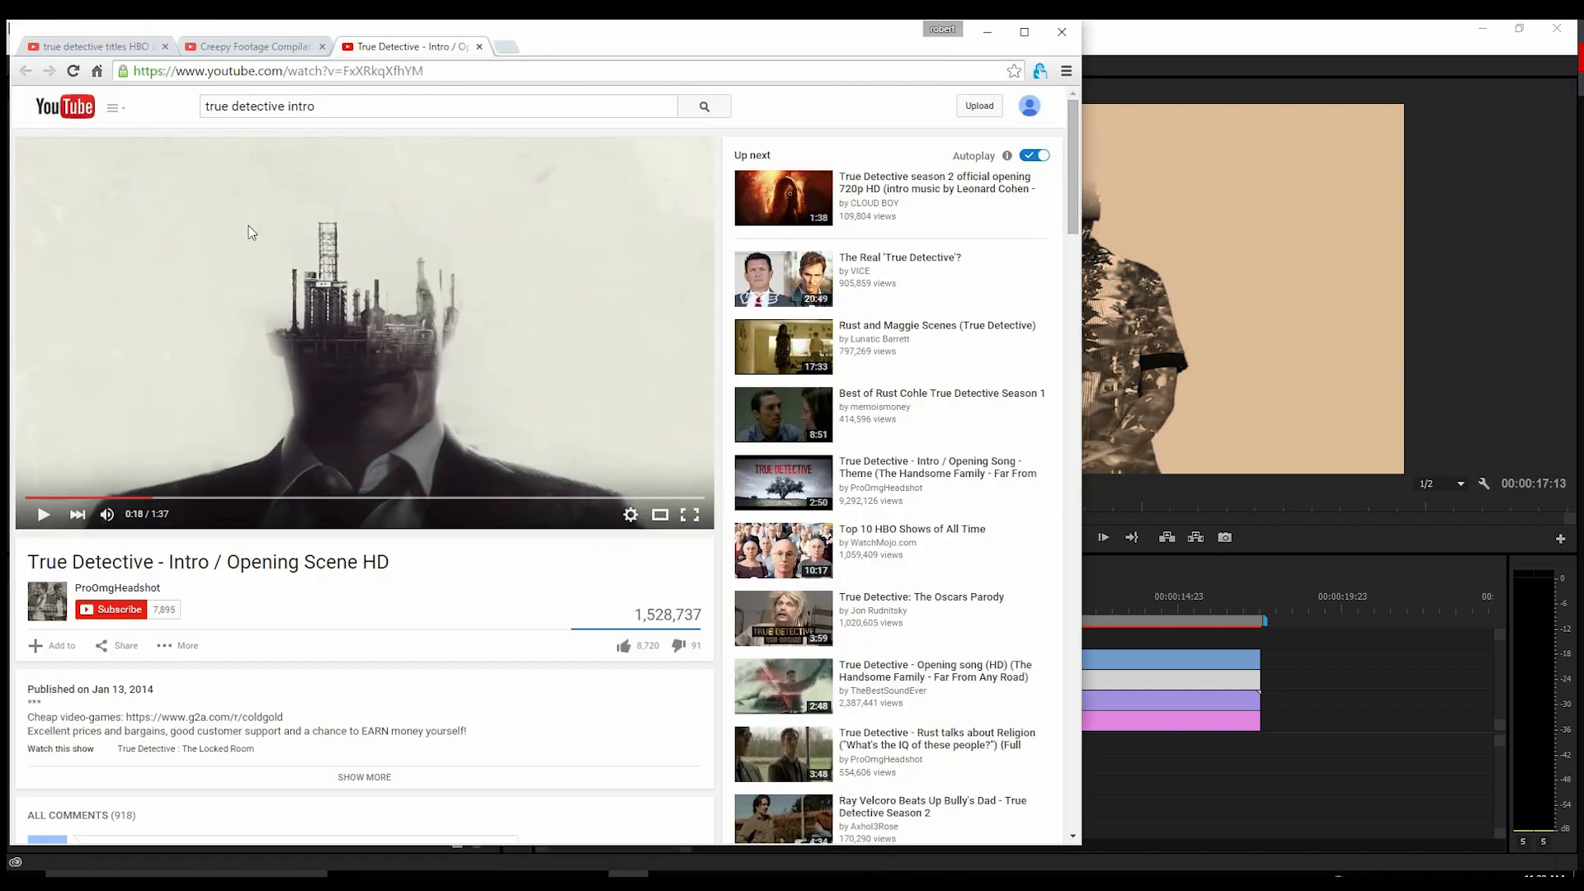
{"action": "mouse_move", "coordinate": [543, 291]}
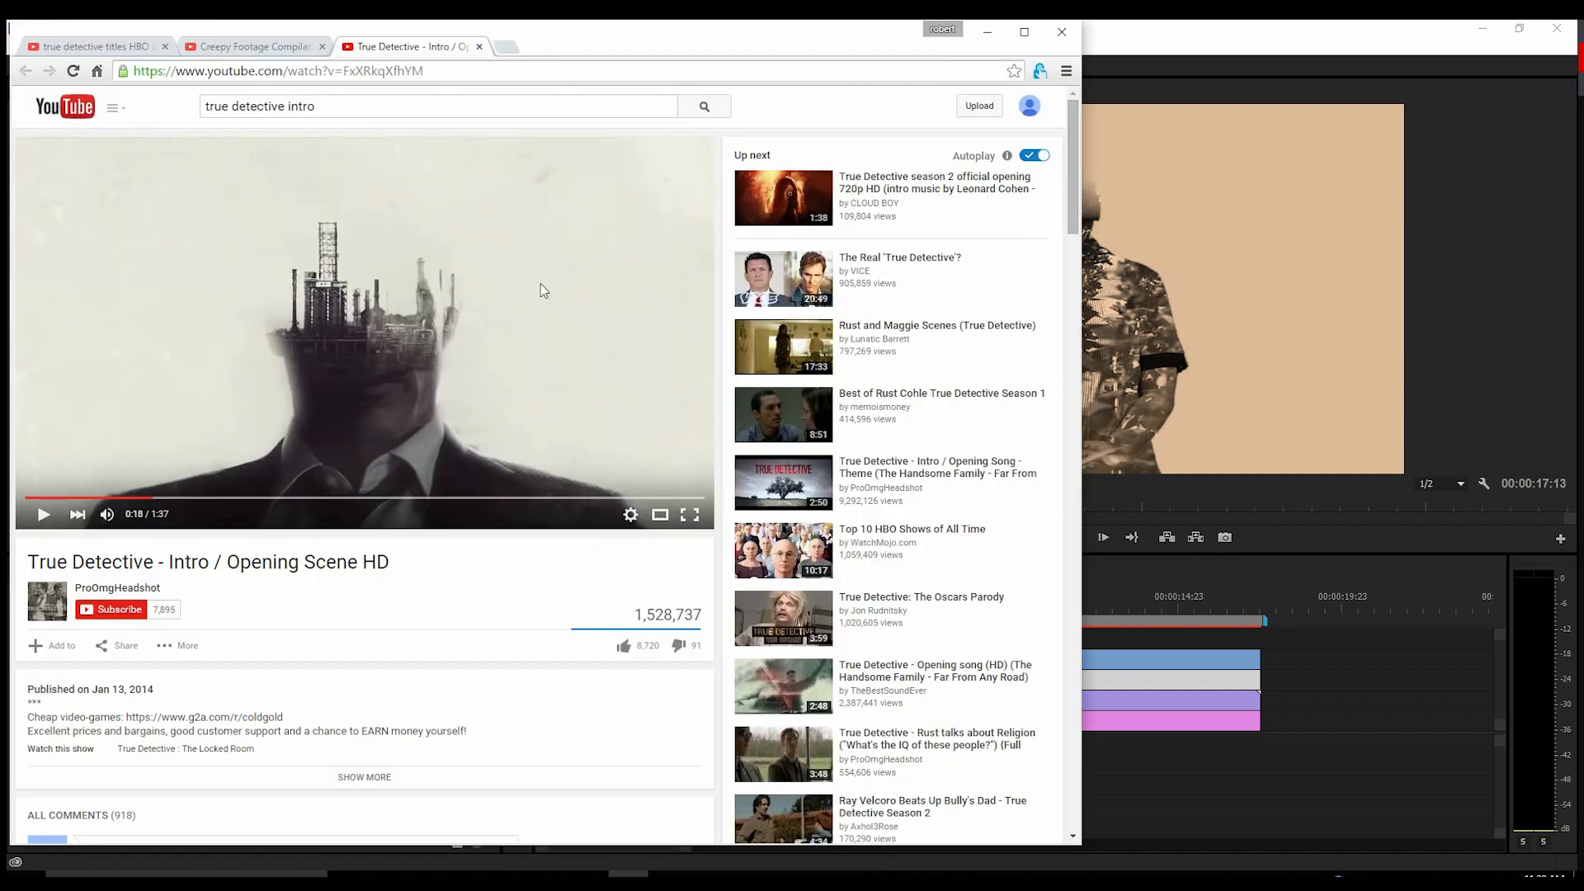
{"action": "mouse_move", "coordinate": [336, 191]}
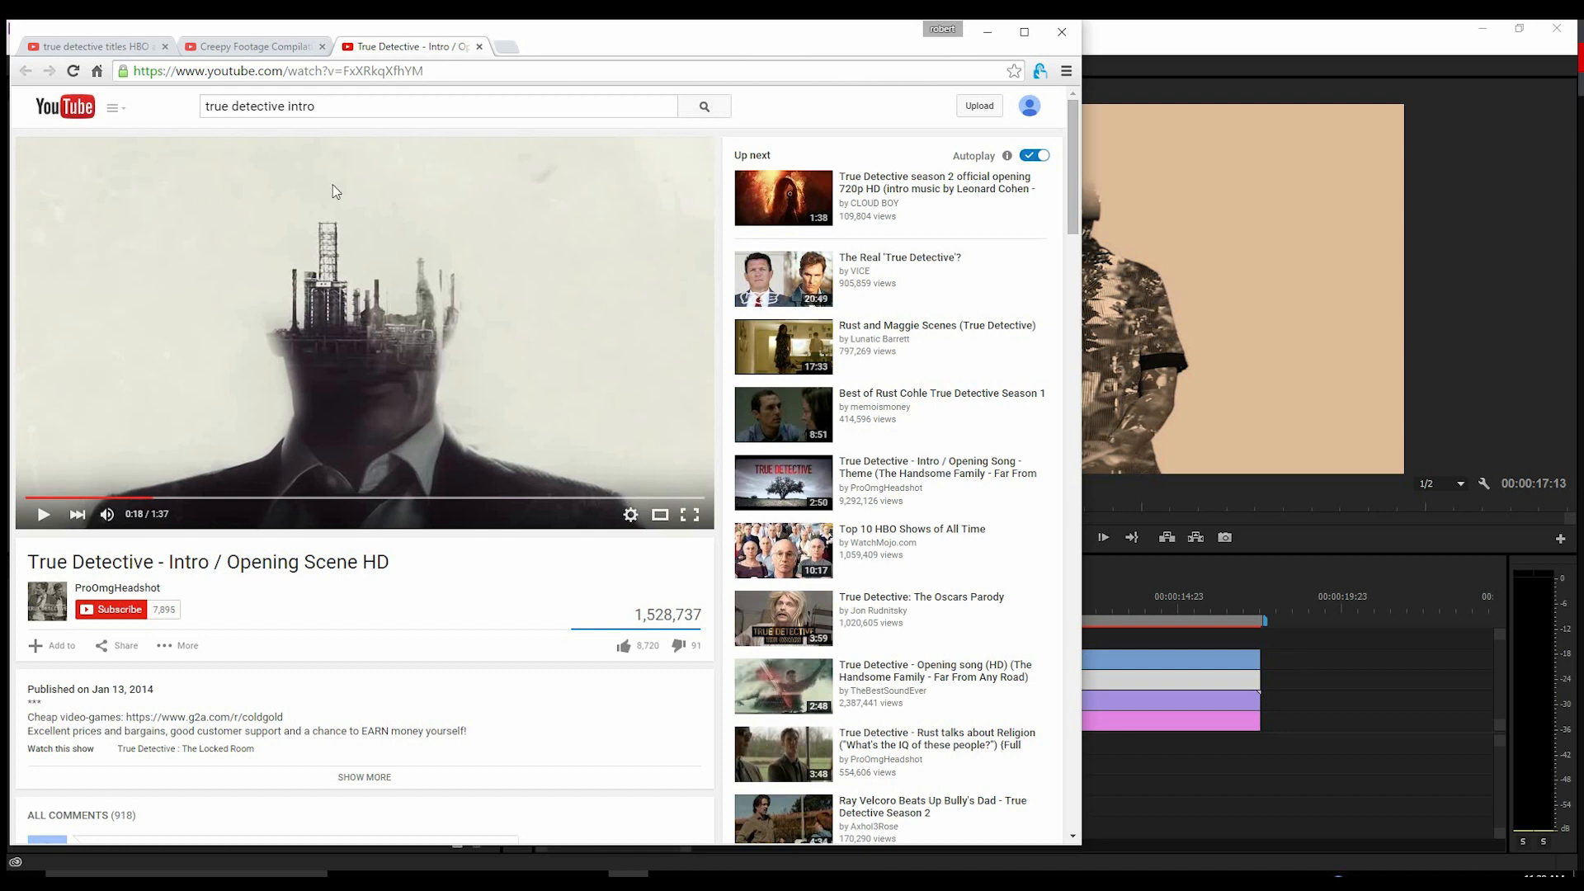
{"action": "mouse_move", "coordinate": [537, 368]}
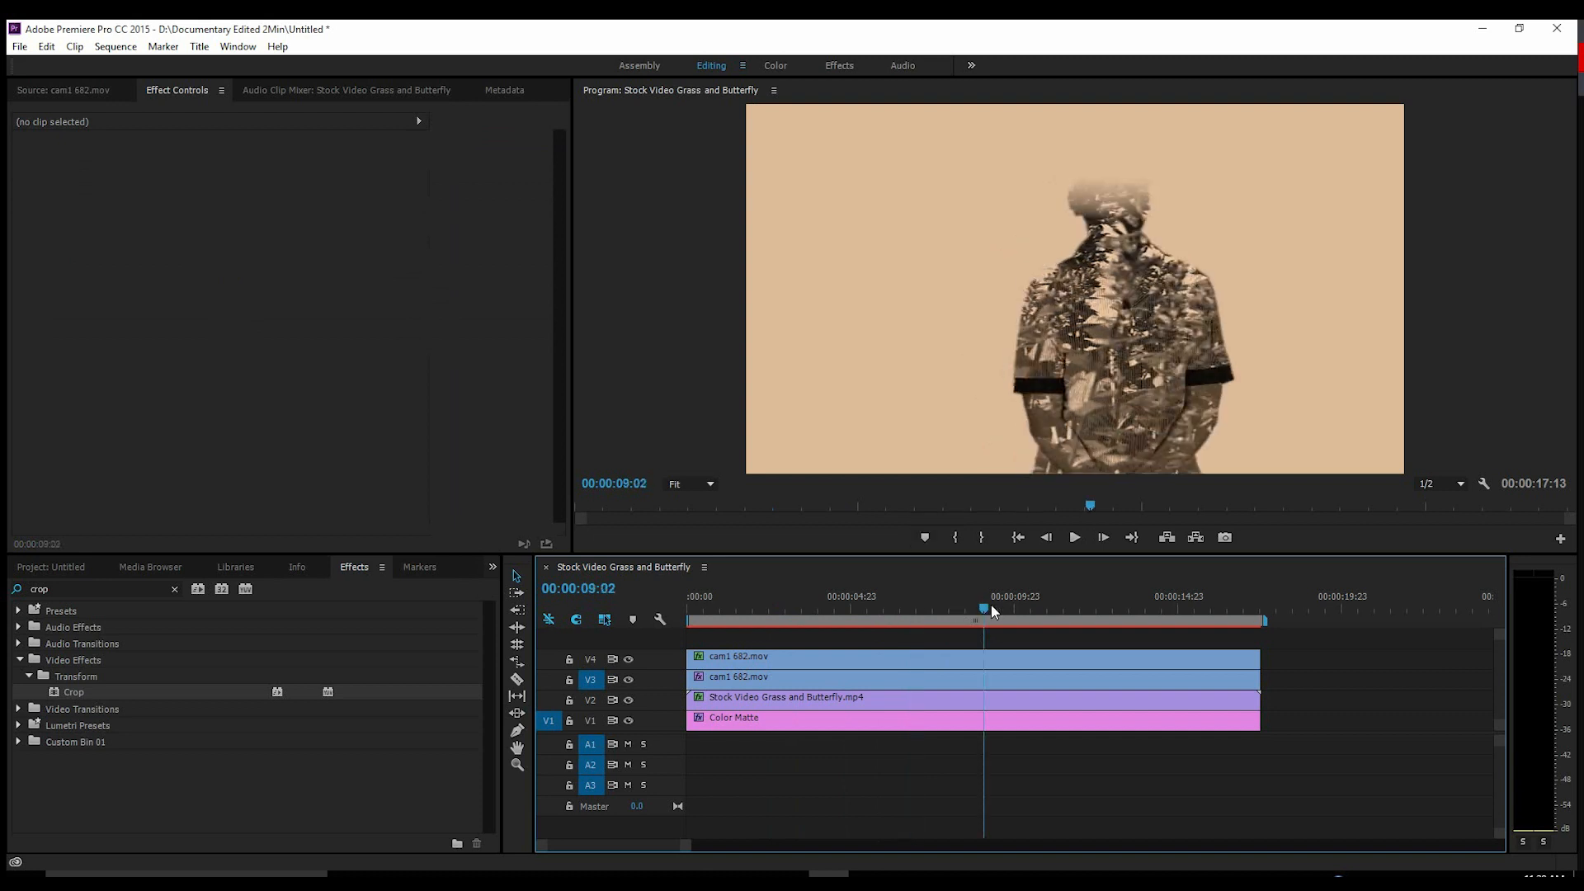
Move the playhead to about 00:00:09:02 to preview the composite later on.
{"action": "left_click", "coordinate": [866, 608]}
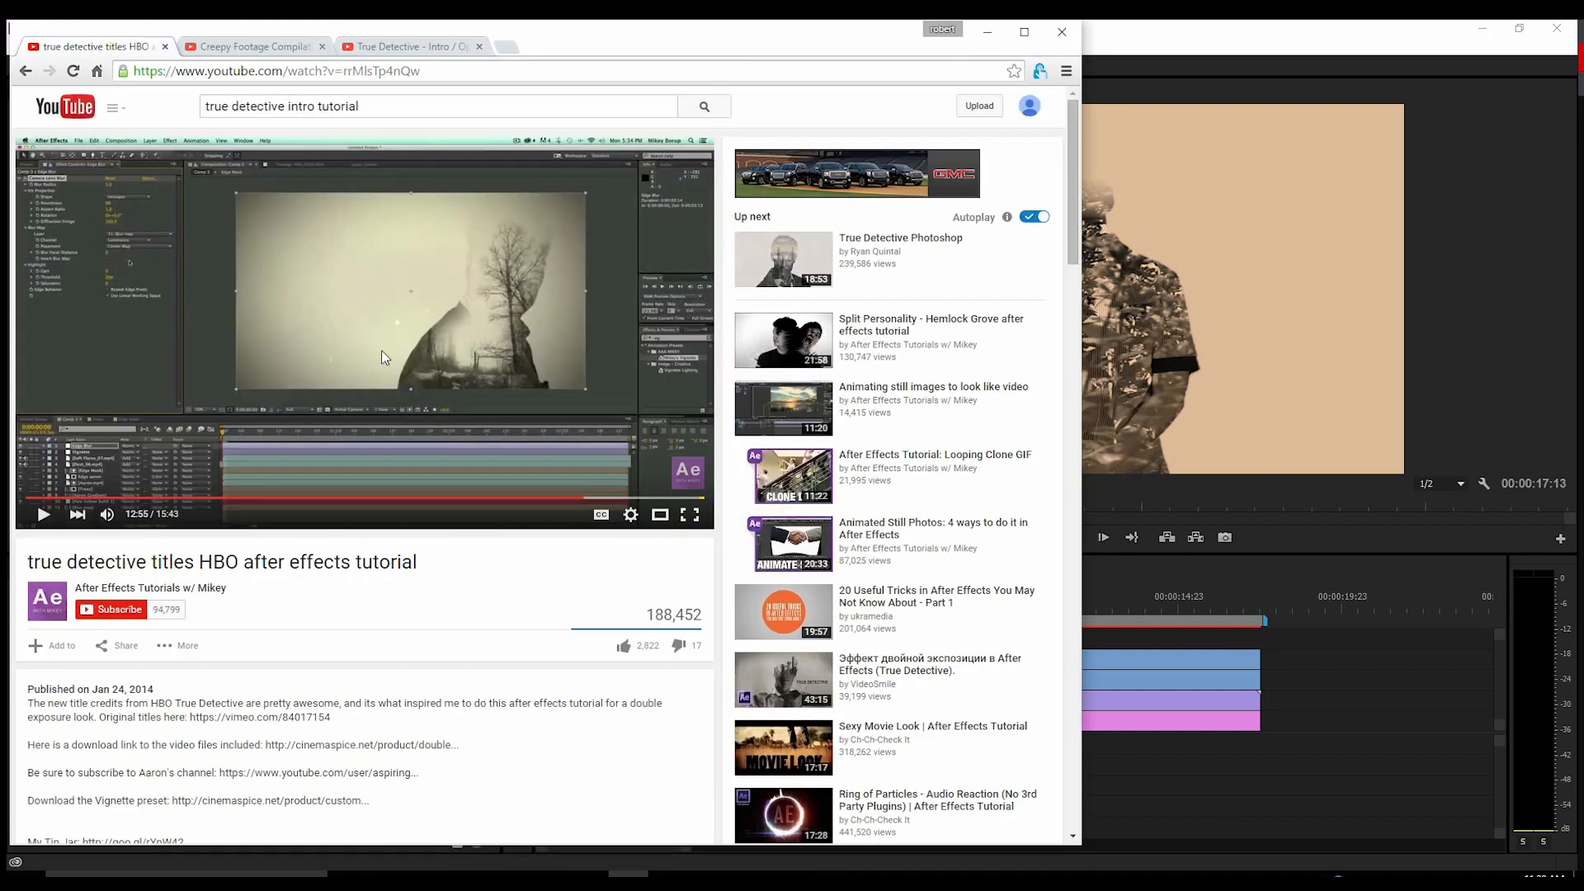
{"action": "mouse_move", "coordinate": [372, 593]}
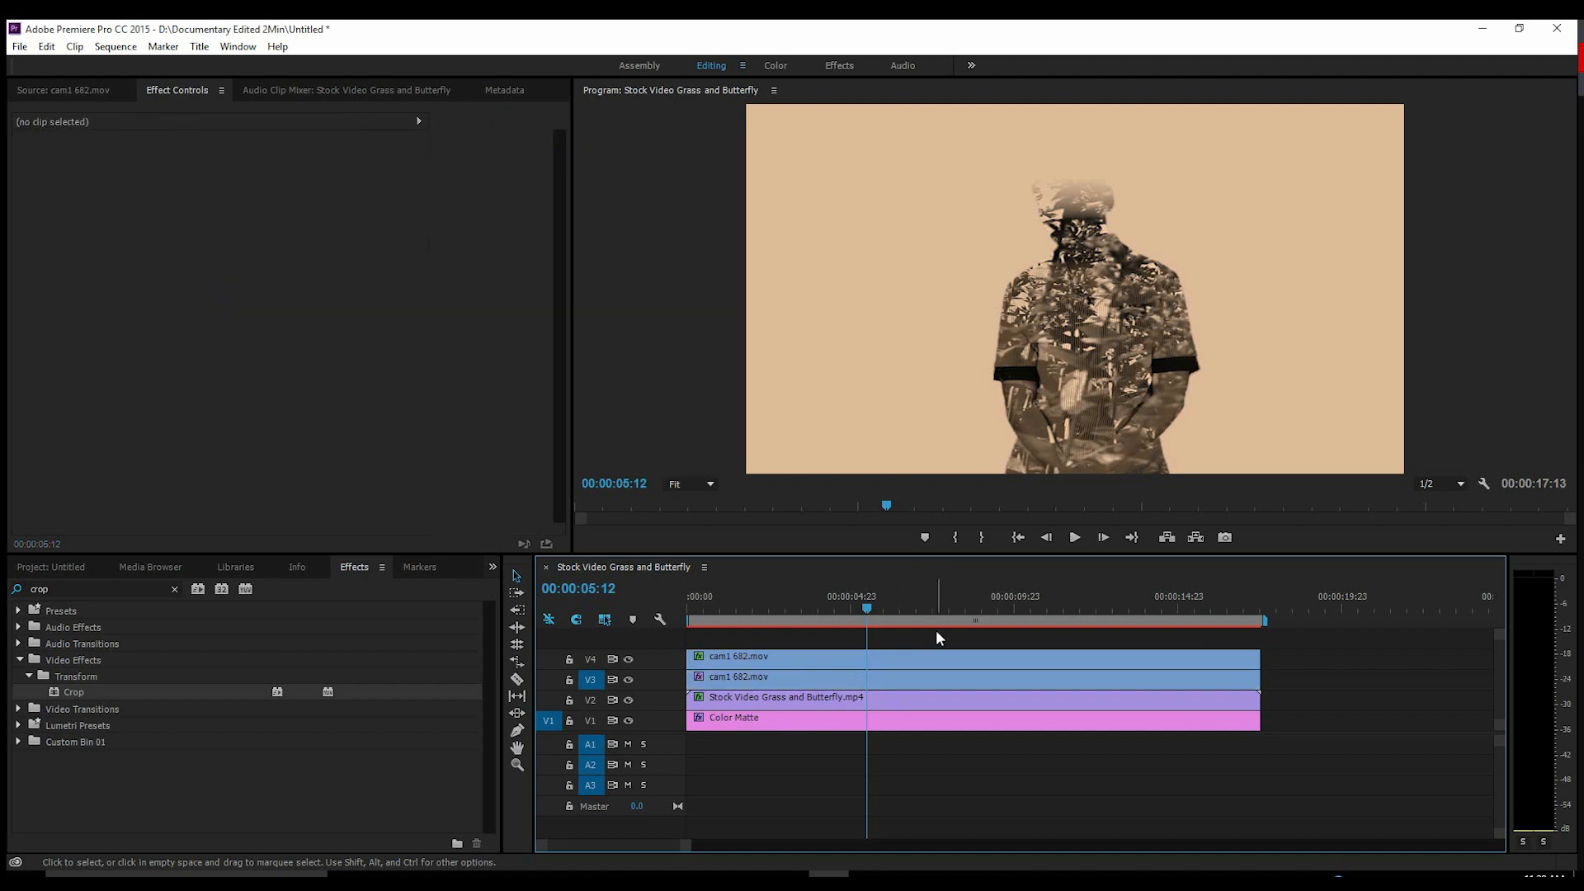
Show the context menu for the cam1 682.mov figure clip in the timeline.
{"action": "right_click", "coordinate": [738, 655]}
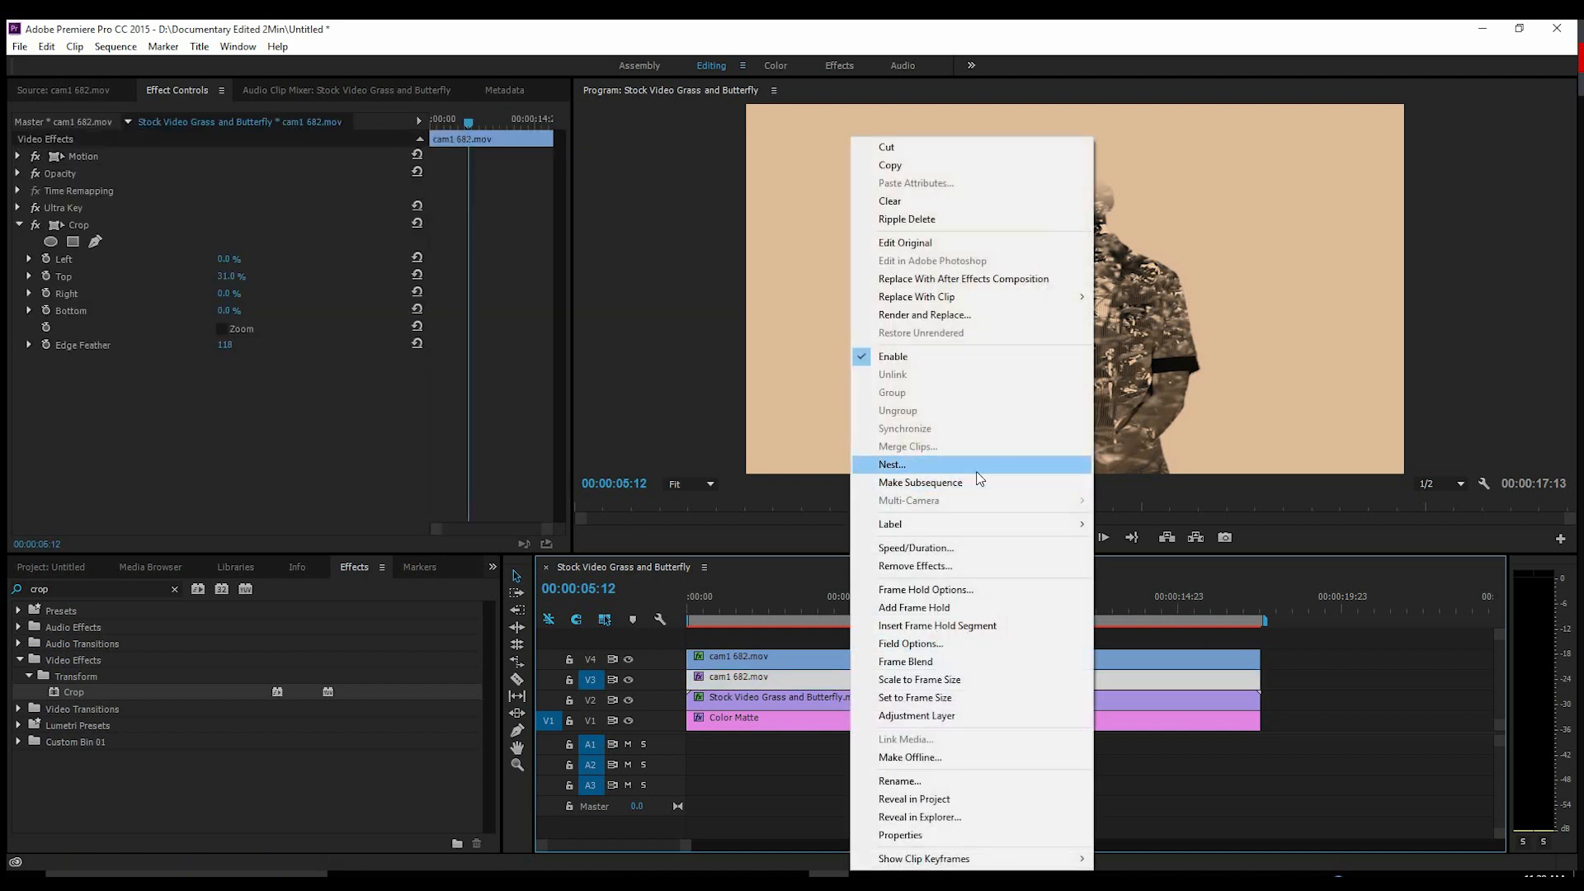